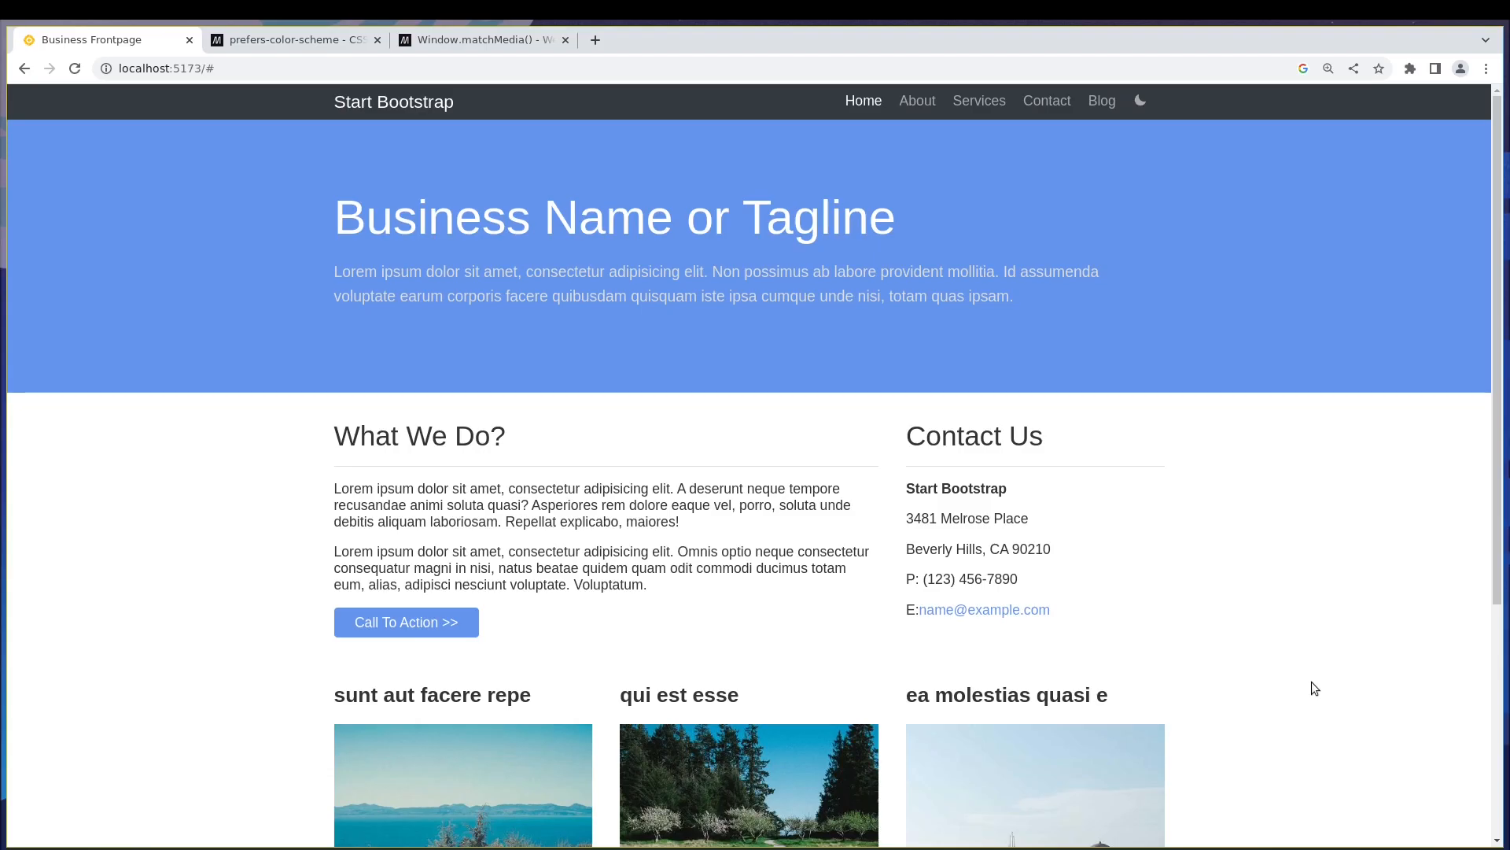
pyautogui.moveTo(1176, 240)
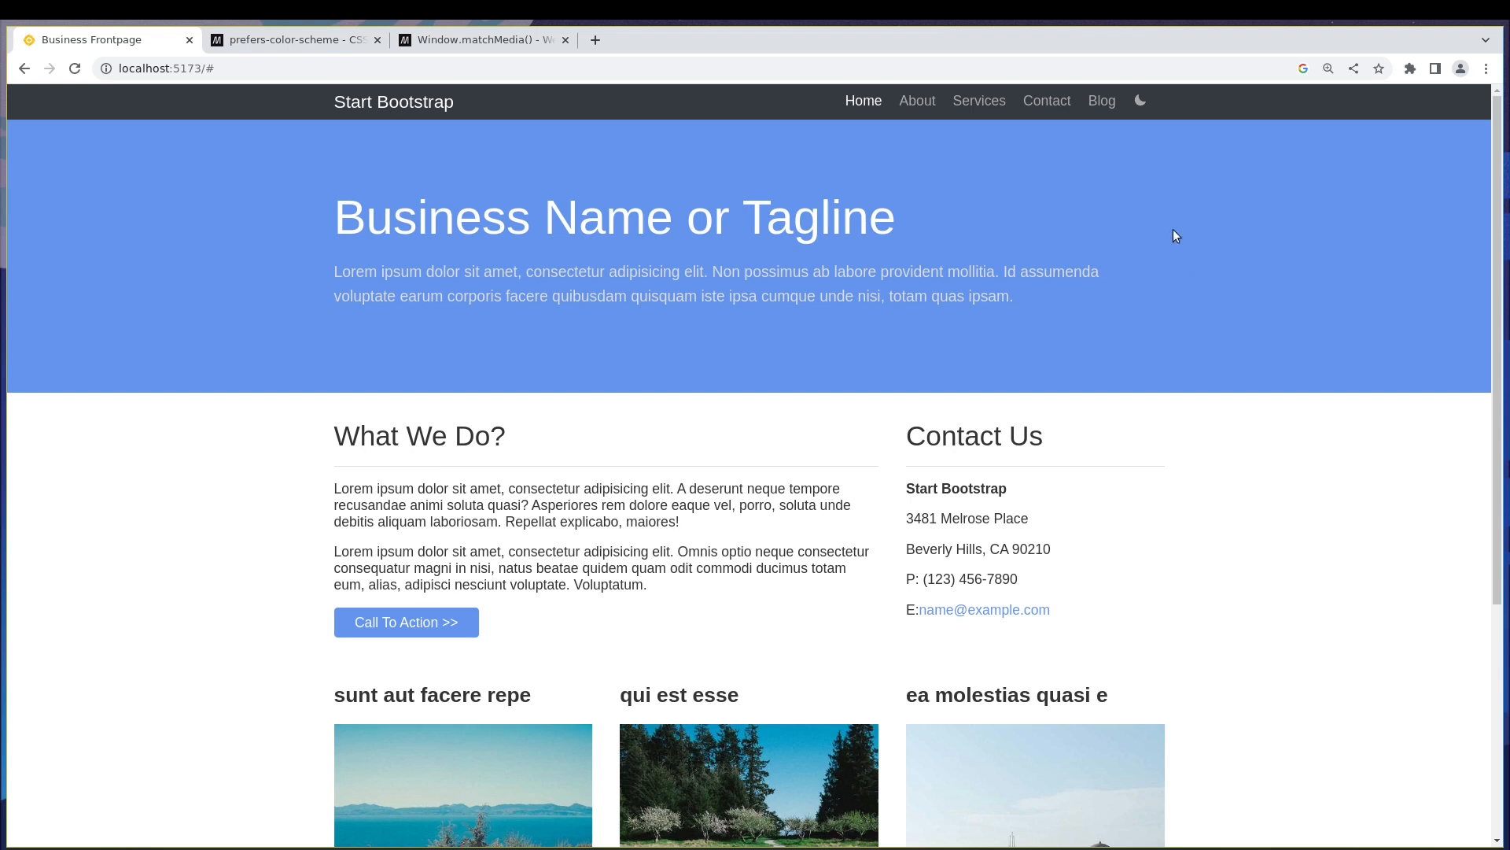
pyautogui.moveTo(1171, 119)
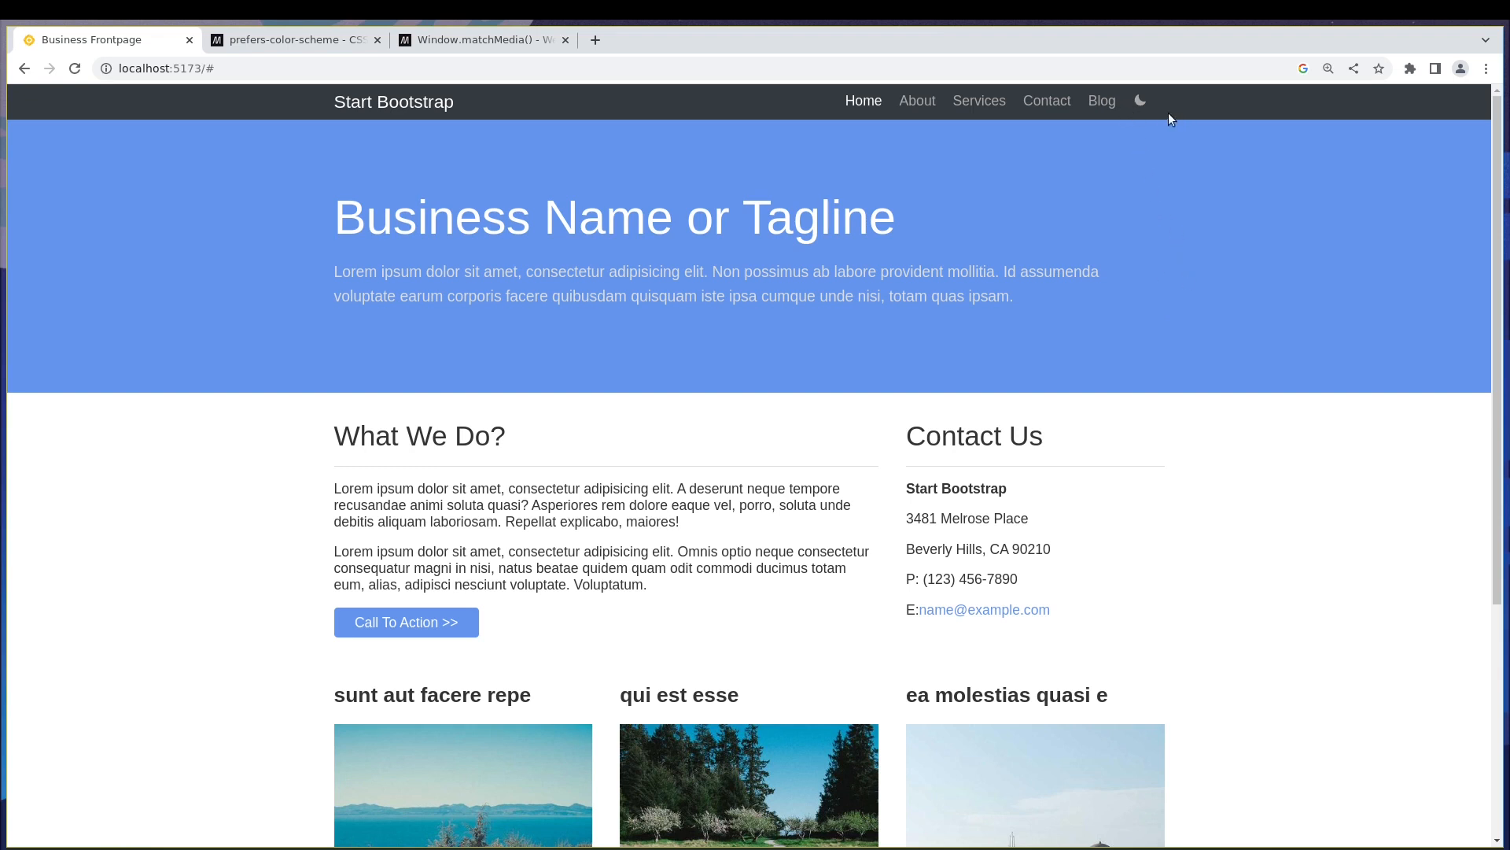
pyautogui.moveTo(1144, 132)
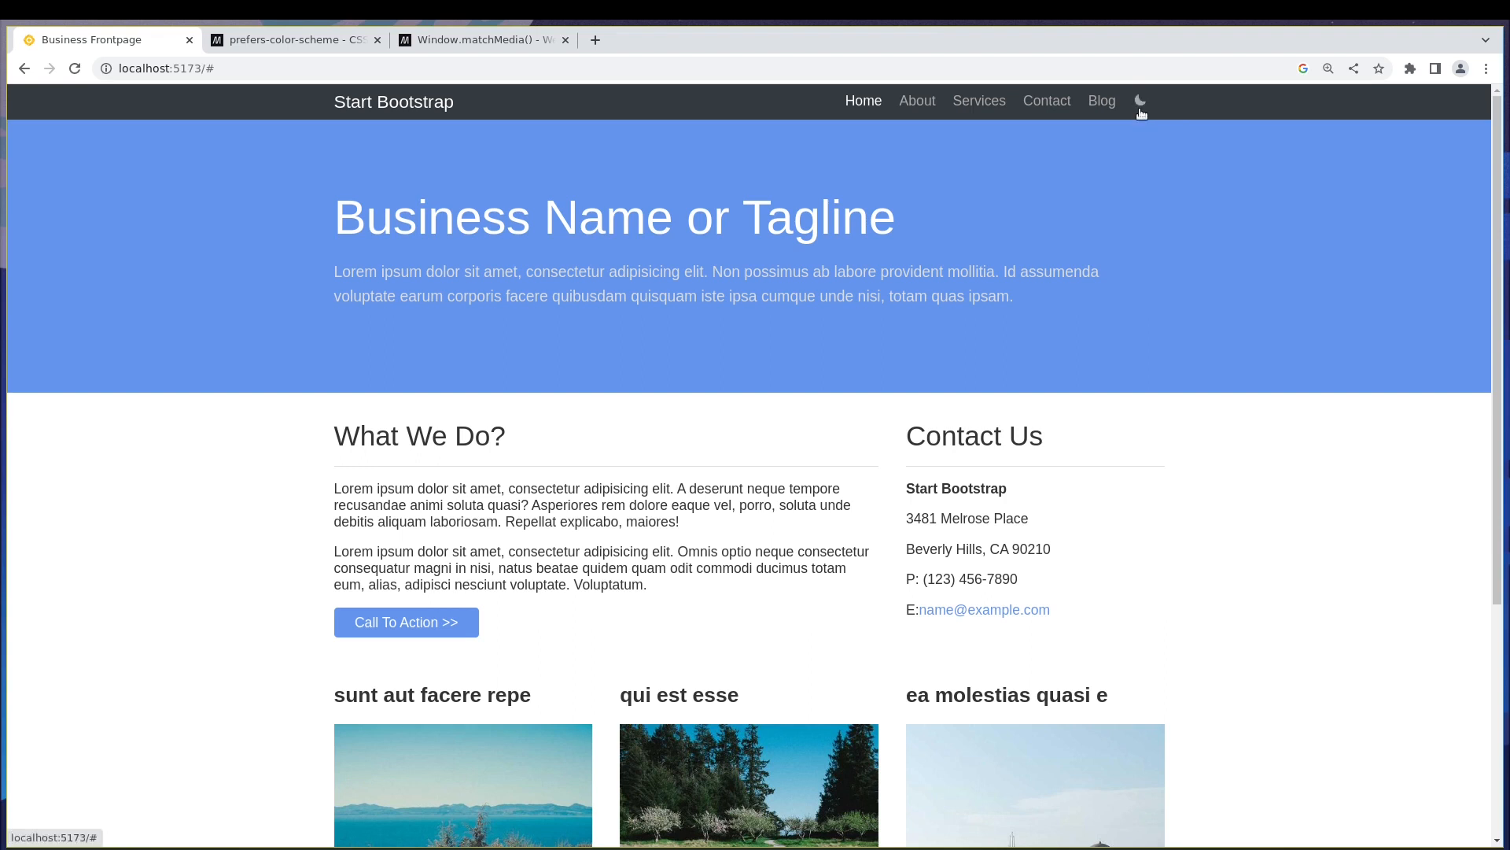
pyautogui.moveTo(1161, 164)
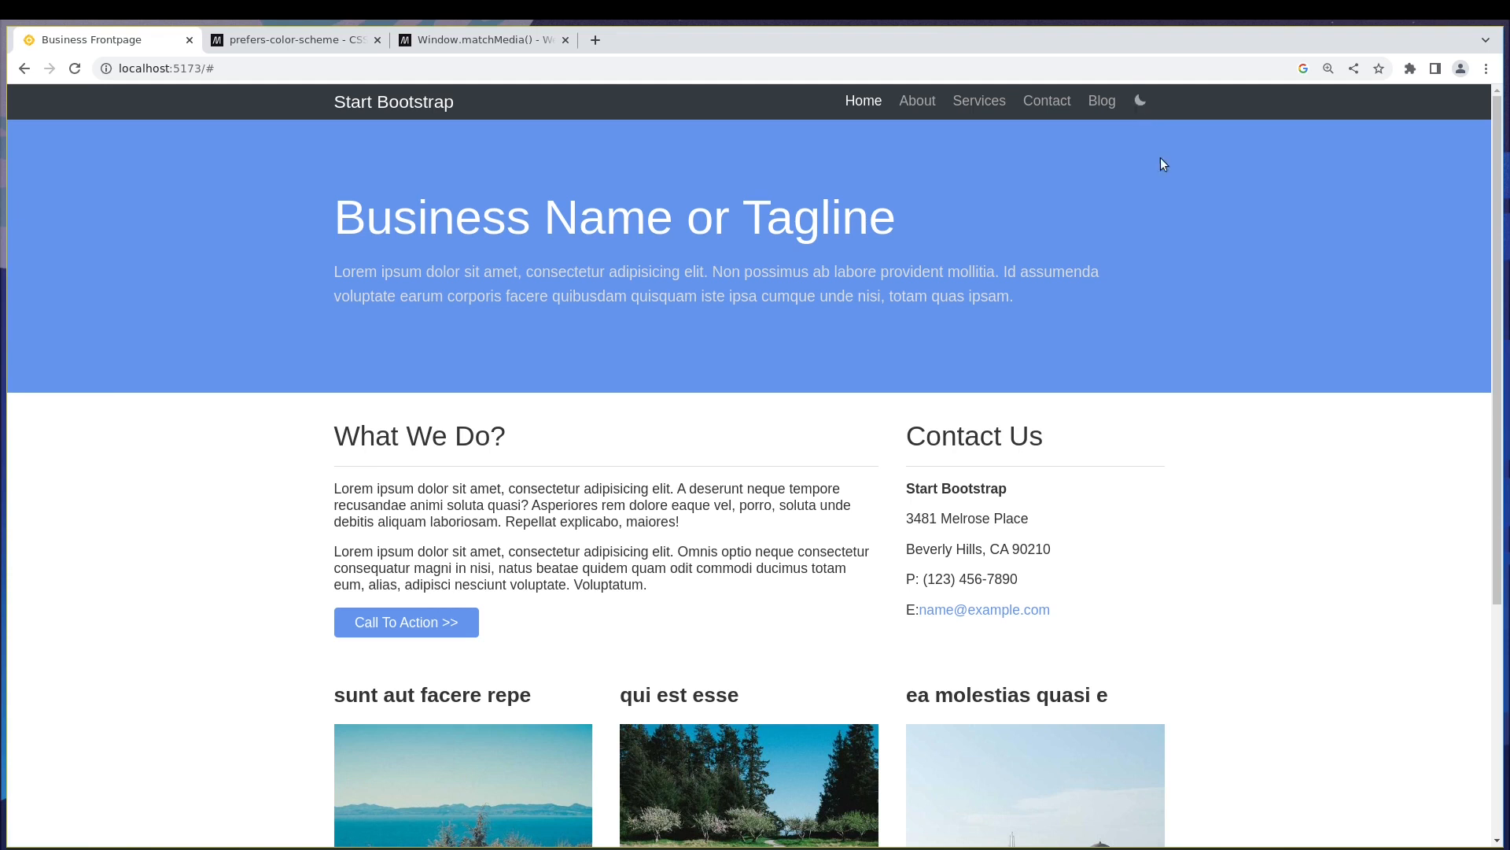
pyautogui.moveTo(313, 101)
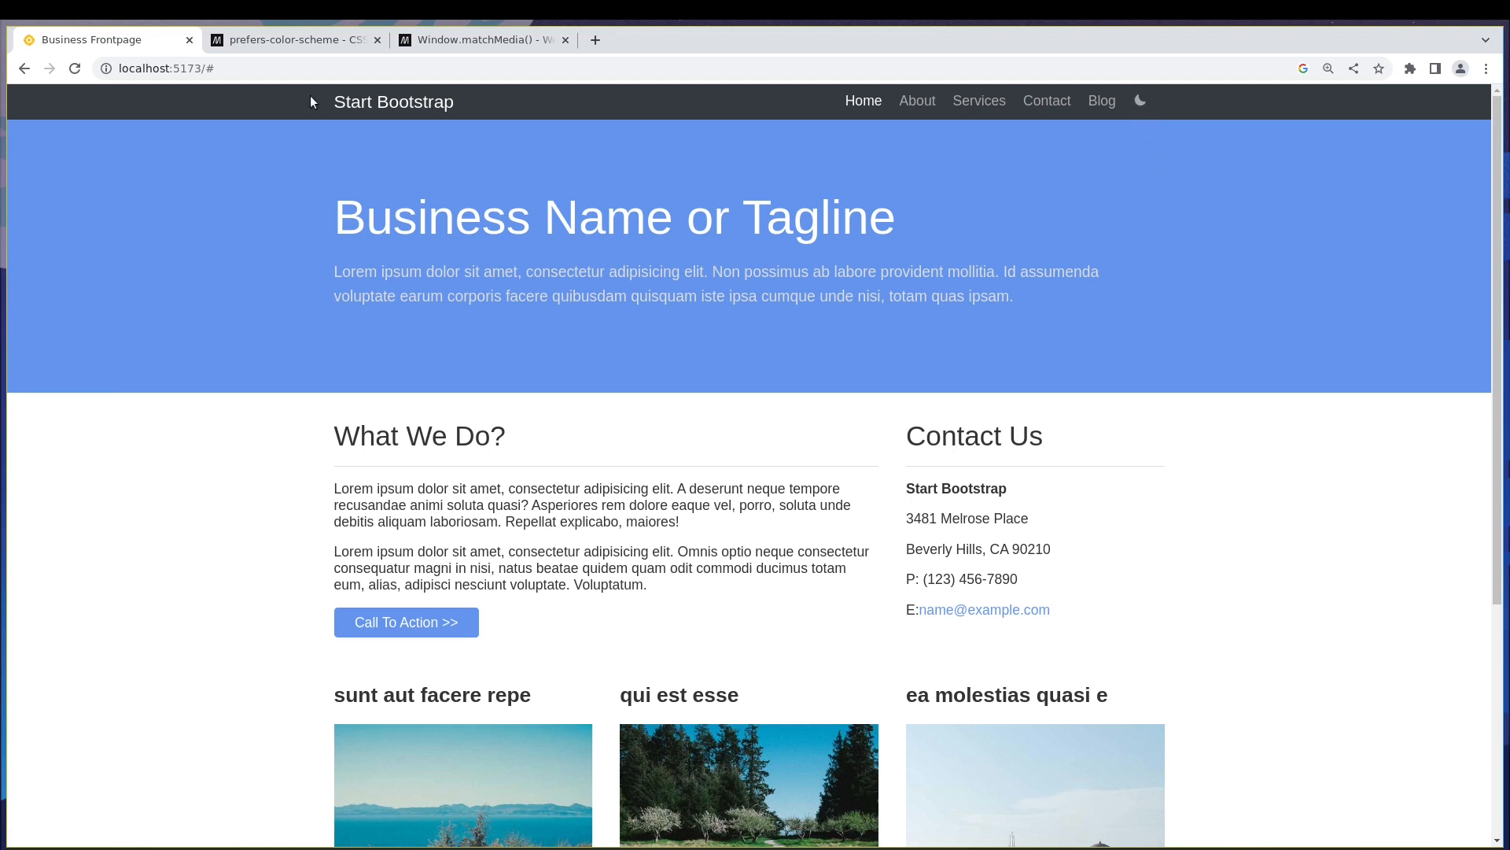
# - View the site's page source and select the html element's data-theme attribute
pyautogui.rightClick(160, 249)
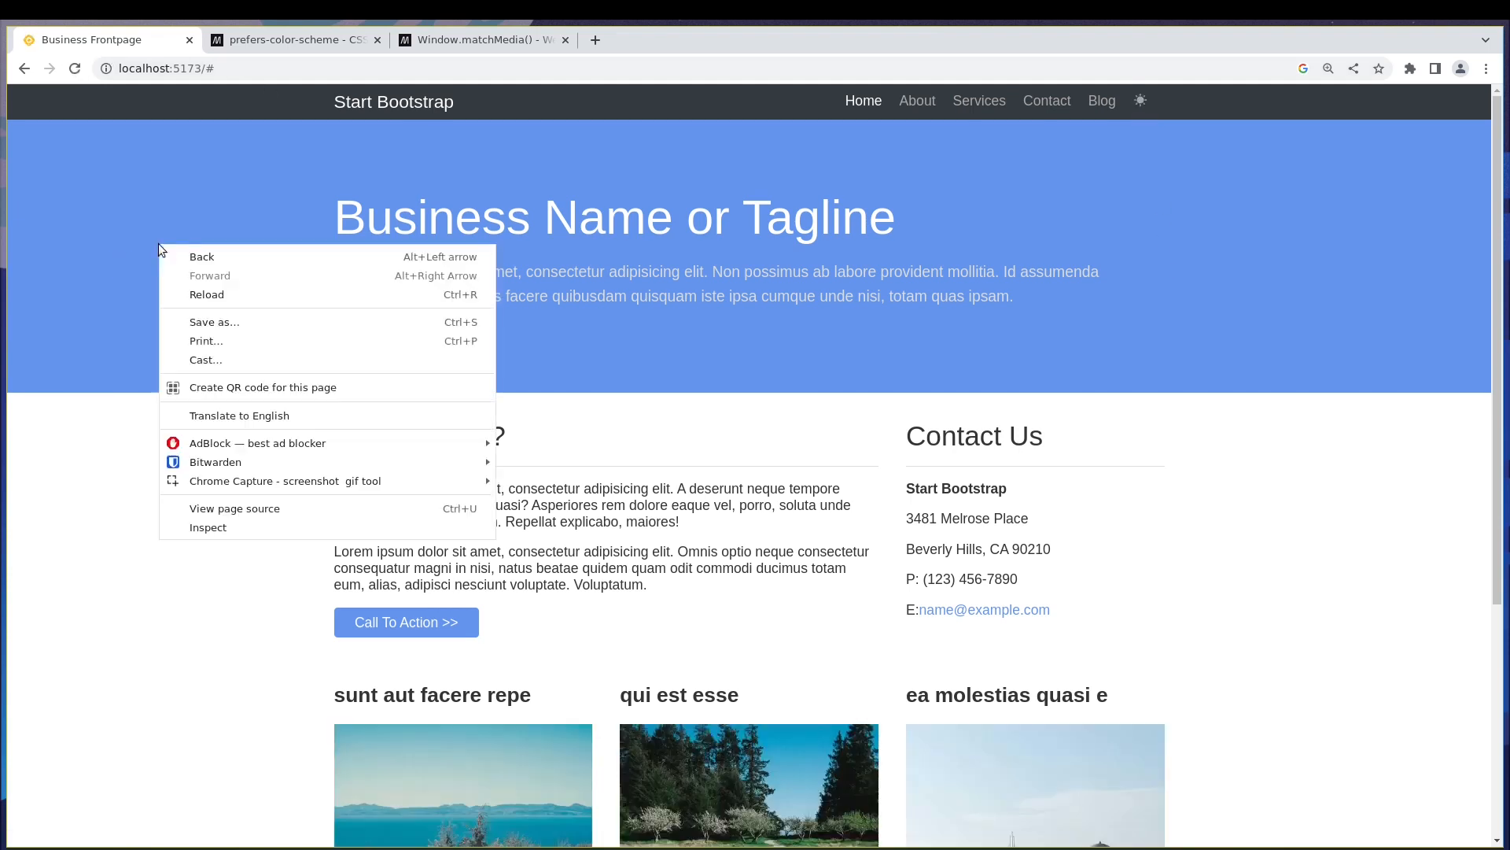
pyautogui.click(235, 509)
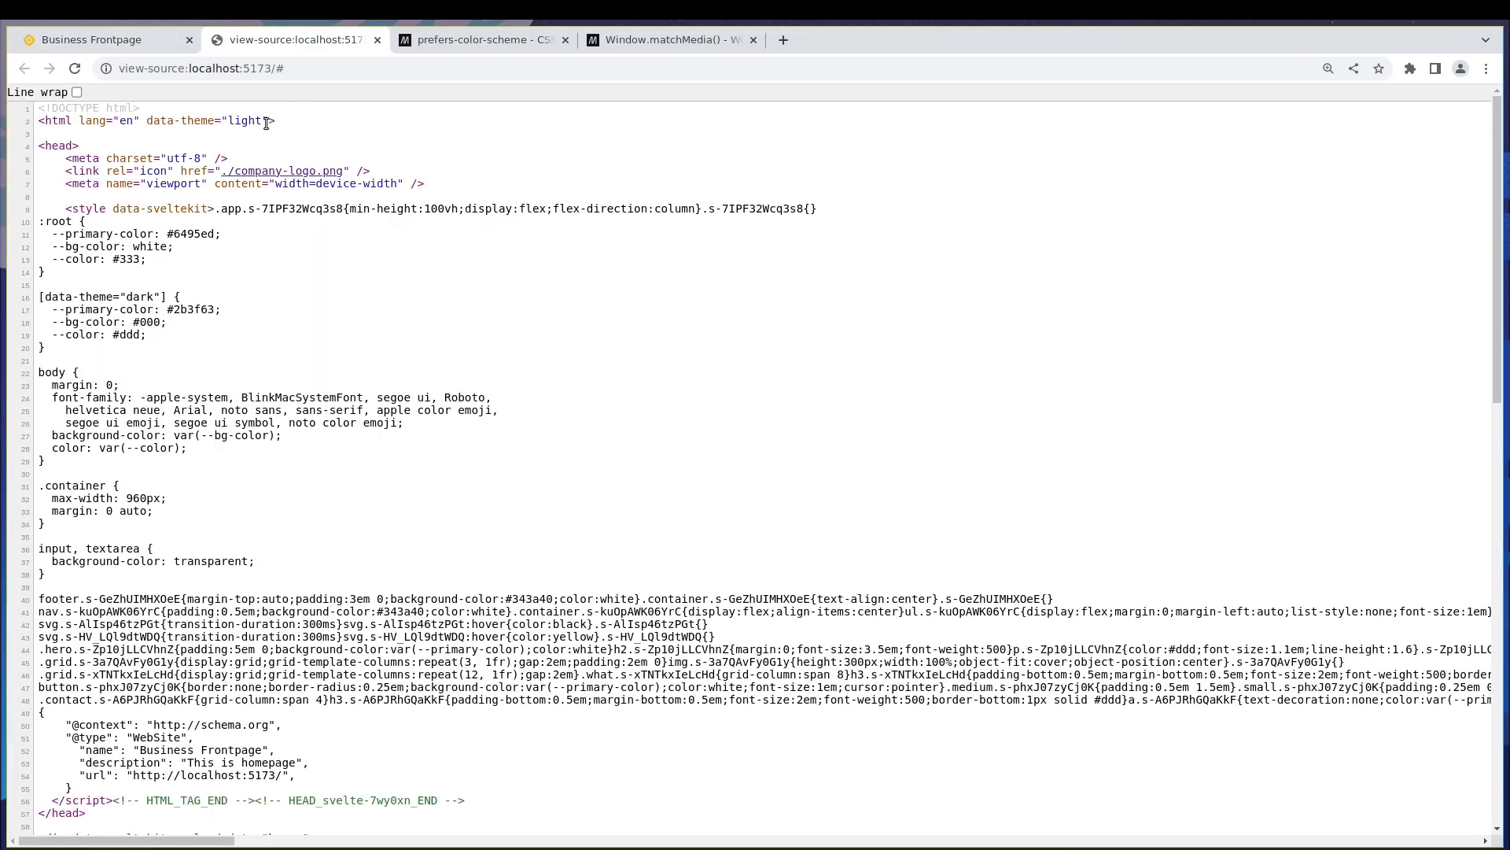
pyautogui.doubleClick(206, 121)
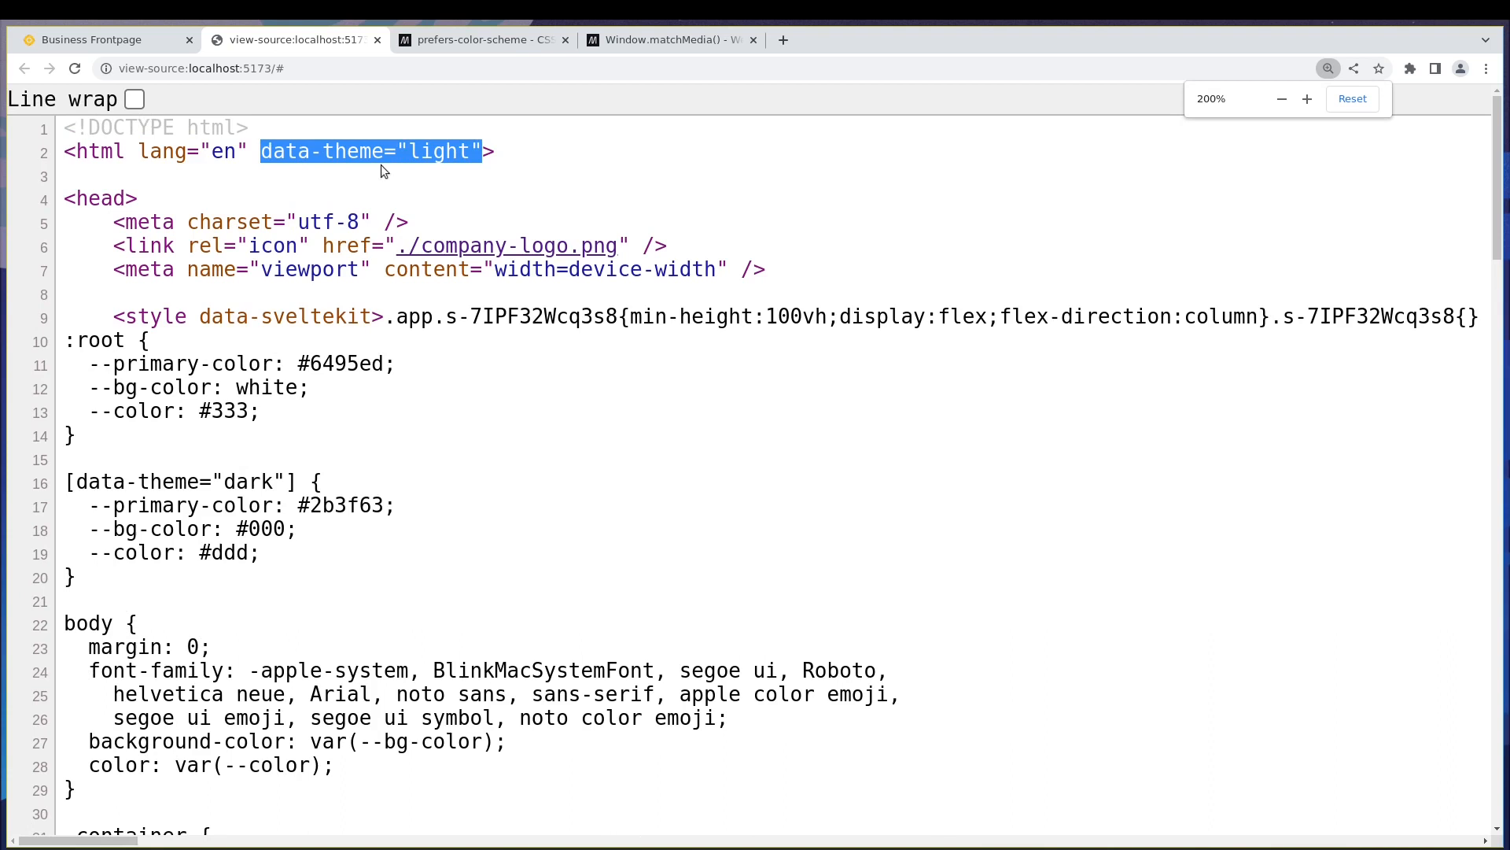
# - Switch the site to dark mode, confirm data-theme is dark in the source, then revert to light
pyautogui.click(96, 40)
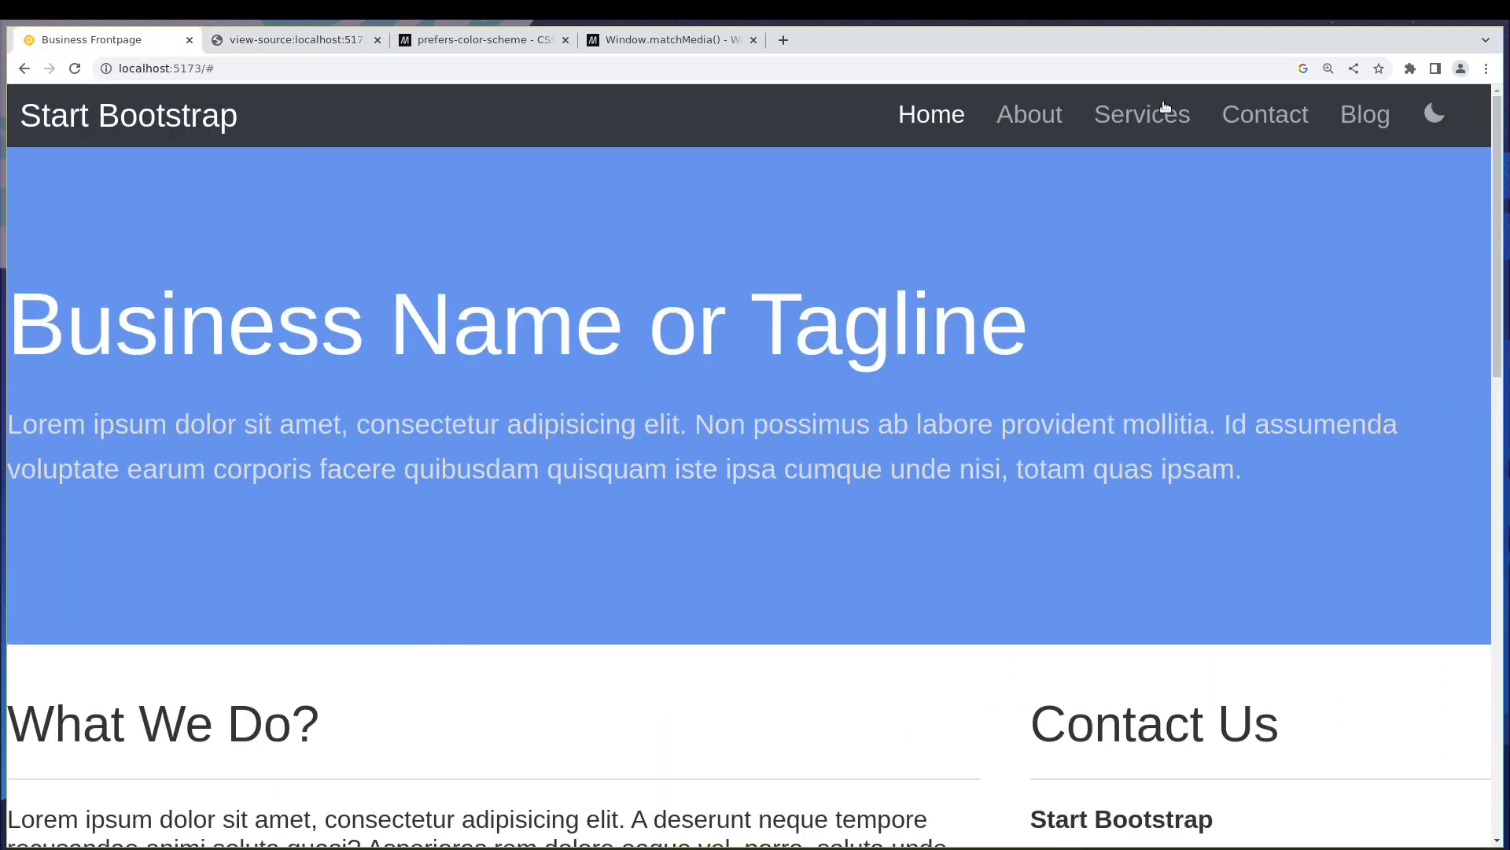
pyautogui.click(1434, 113)
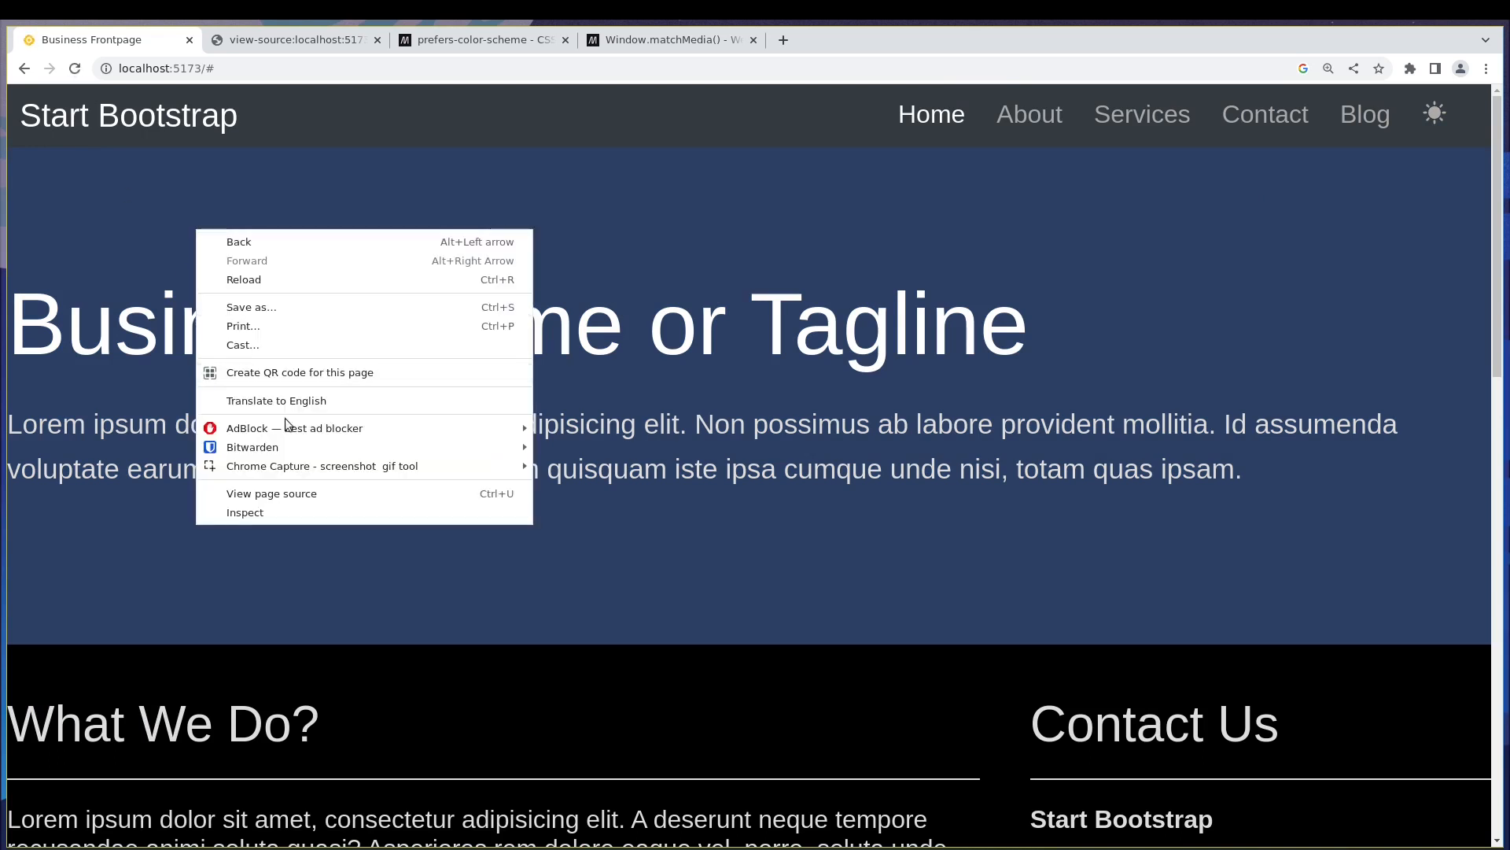
pyautogui.click(271, 494)
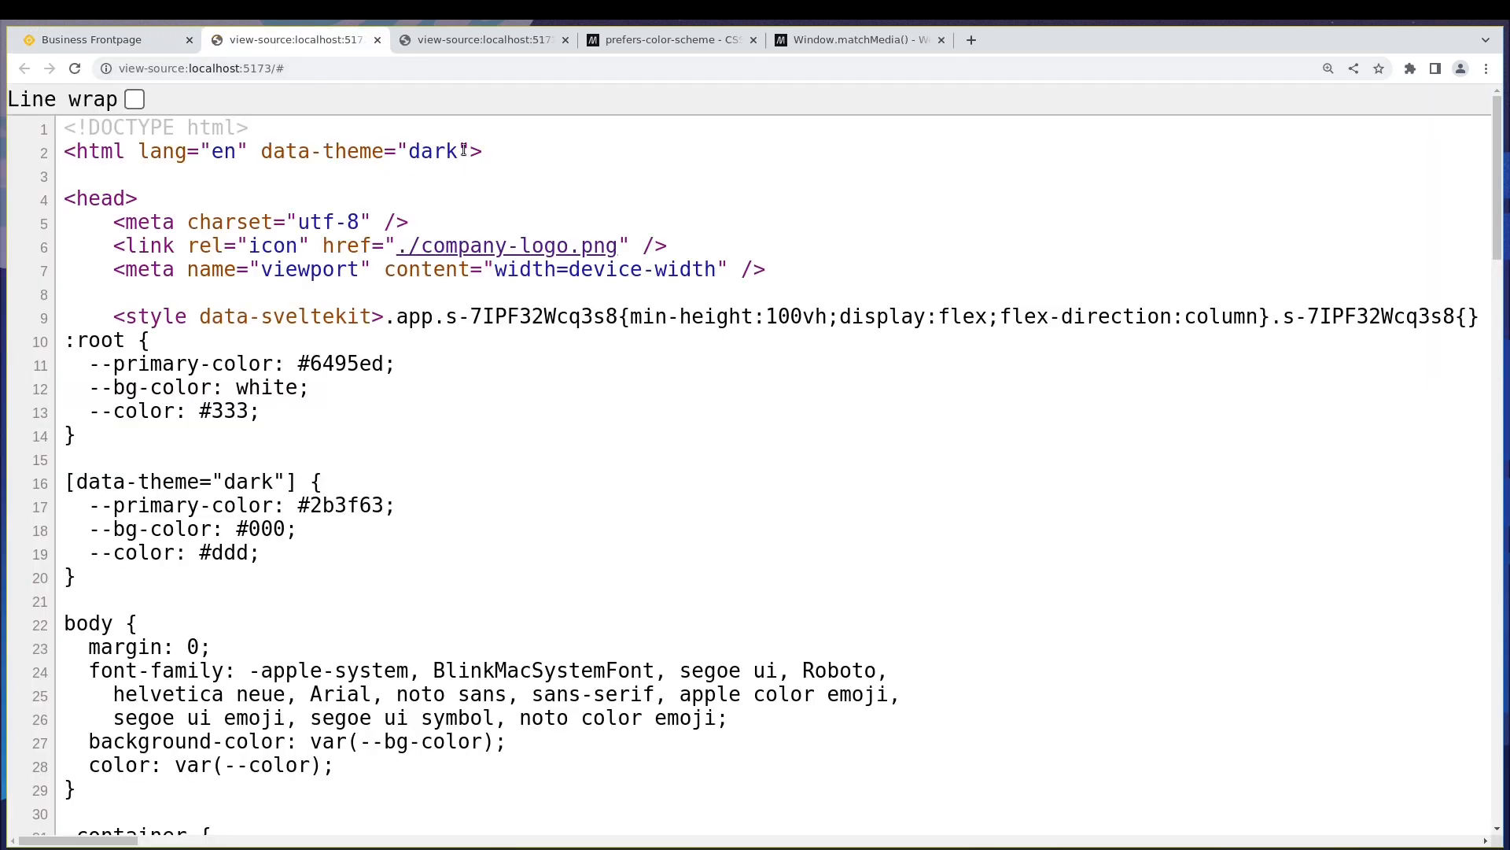
pyautogui.doubleClick(363, 151)
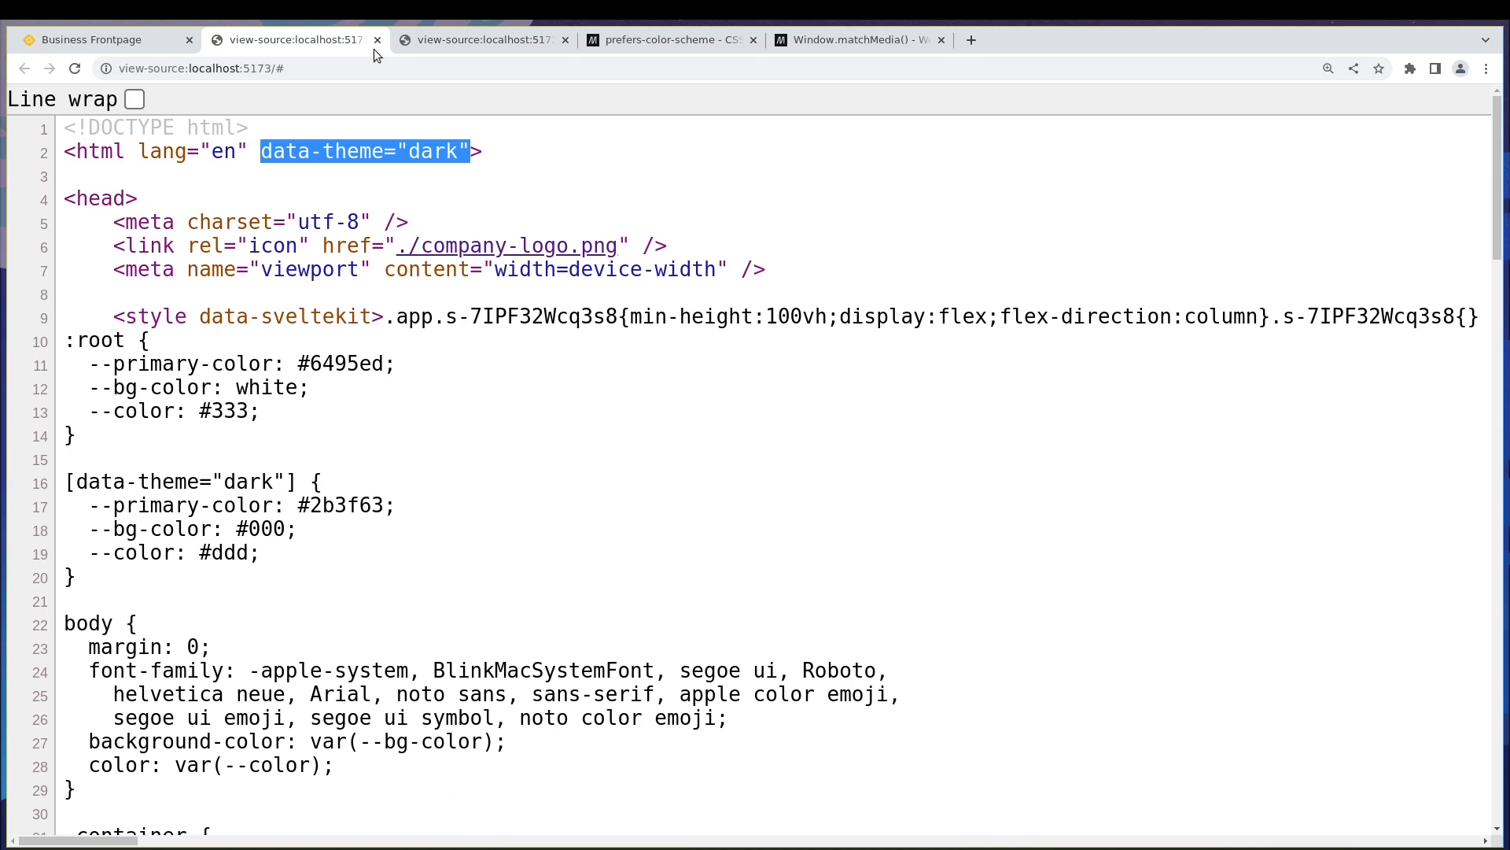
pyautogui.click(377, 39)
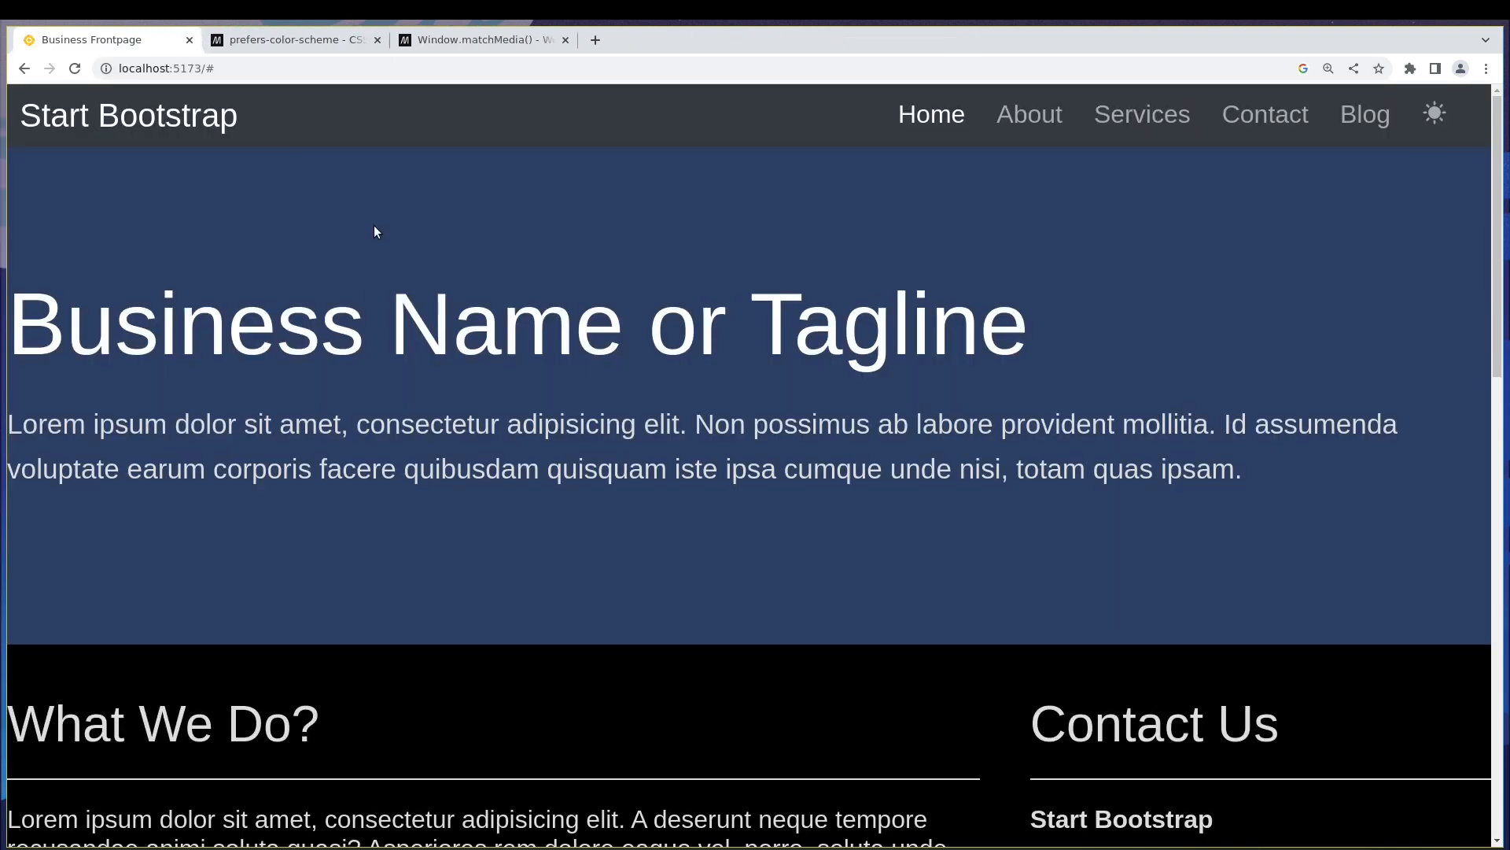
pyautogui.click(1327, 69)
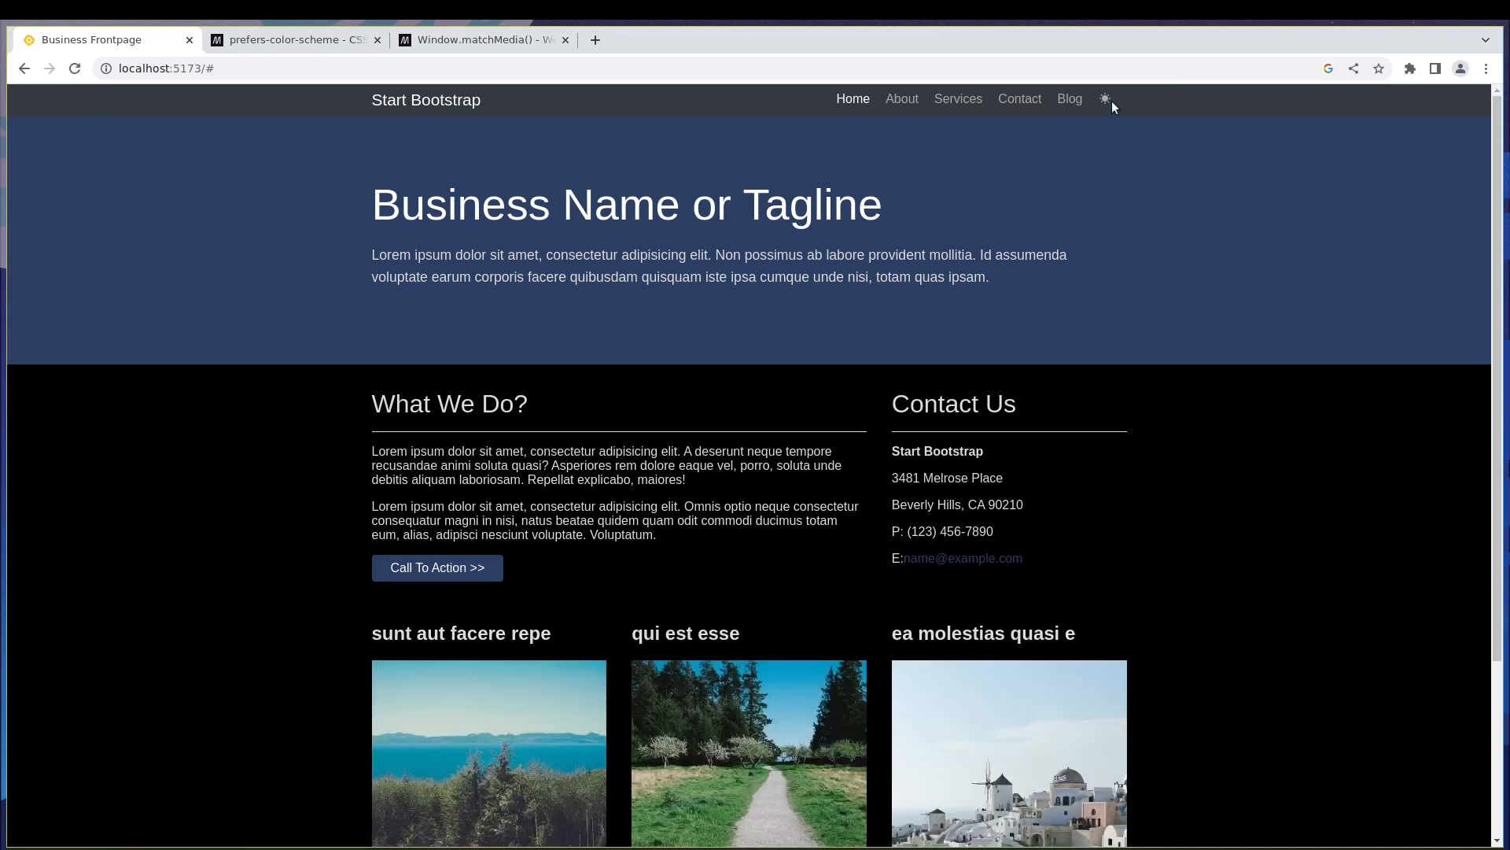
pyautogui.click(1105, 98)
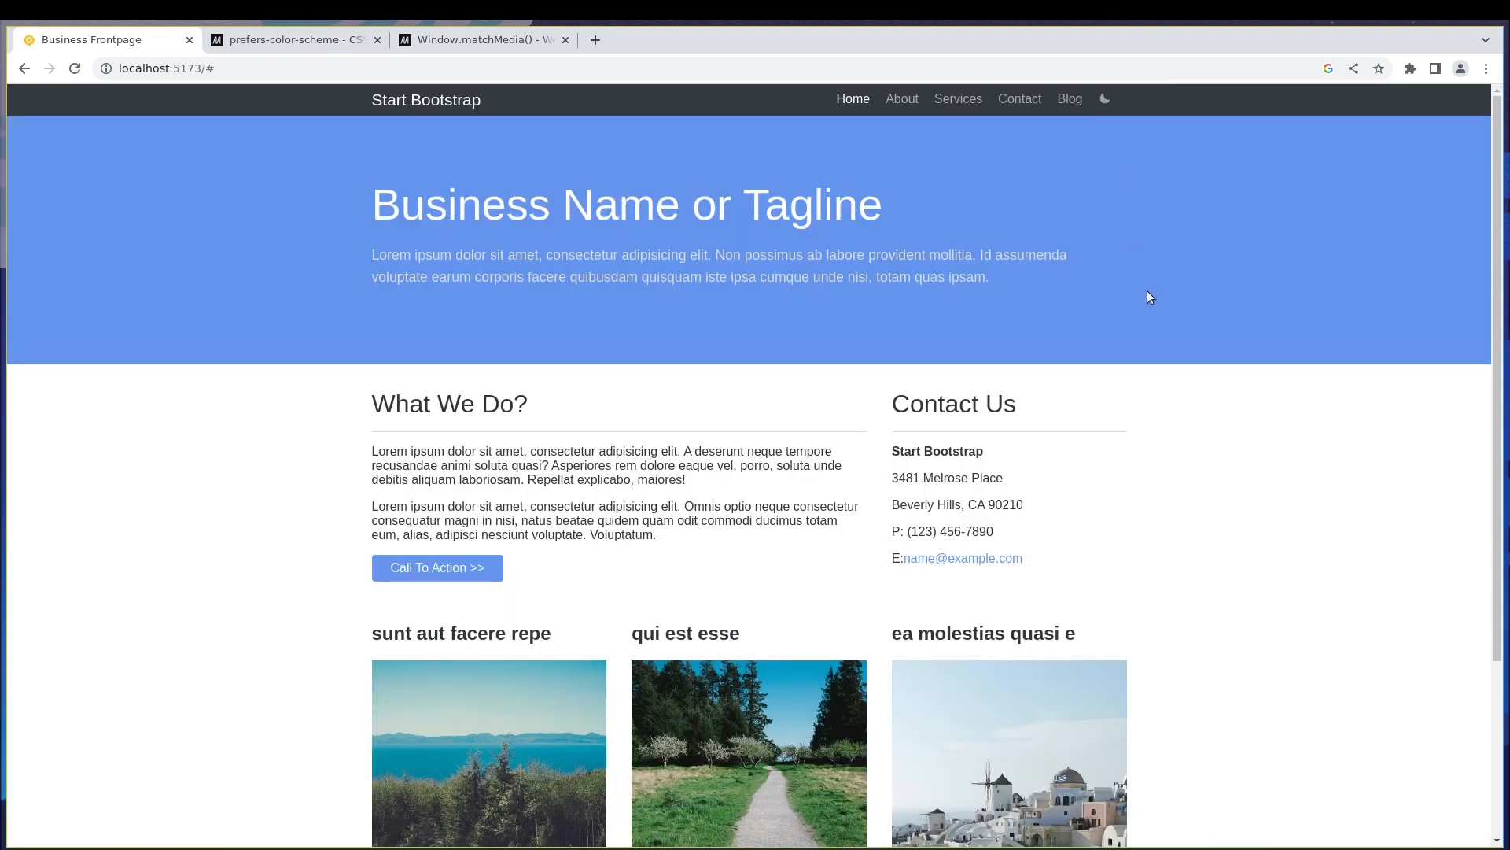
pyautogui.moveTo(302, 61)
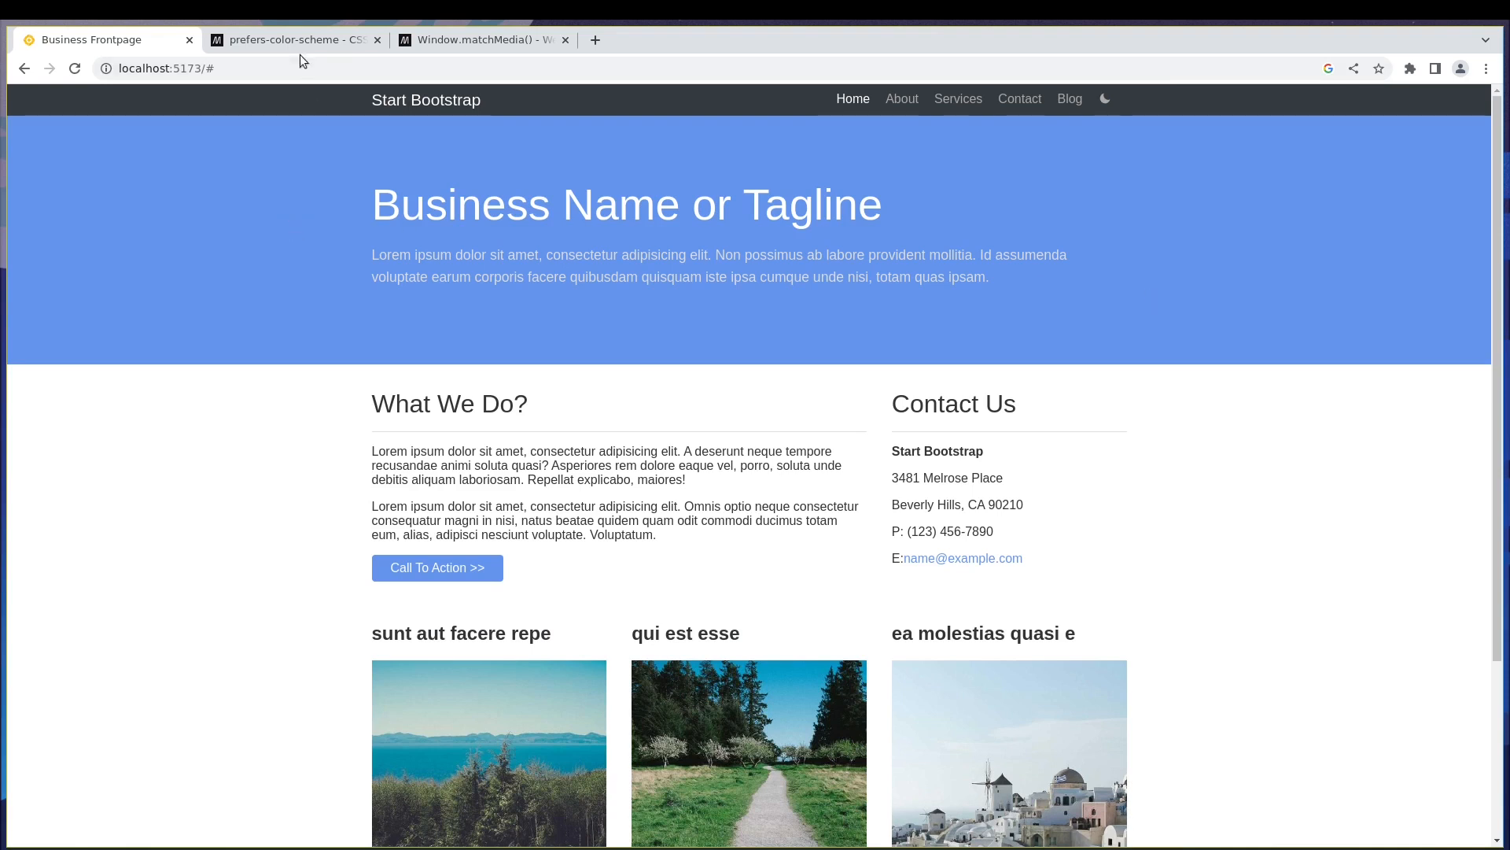
# - Open the MDN prefers-color-scheme article and scroll down to its example CSS
pyautogui.click(293, 39)
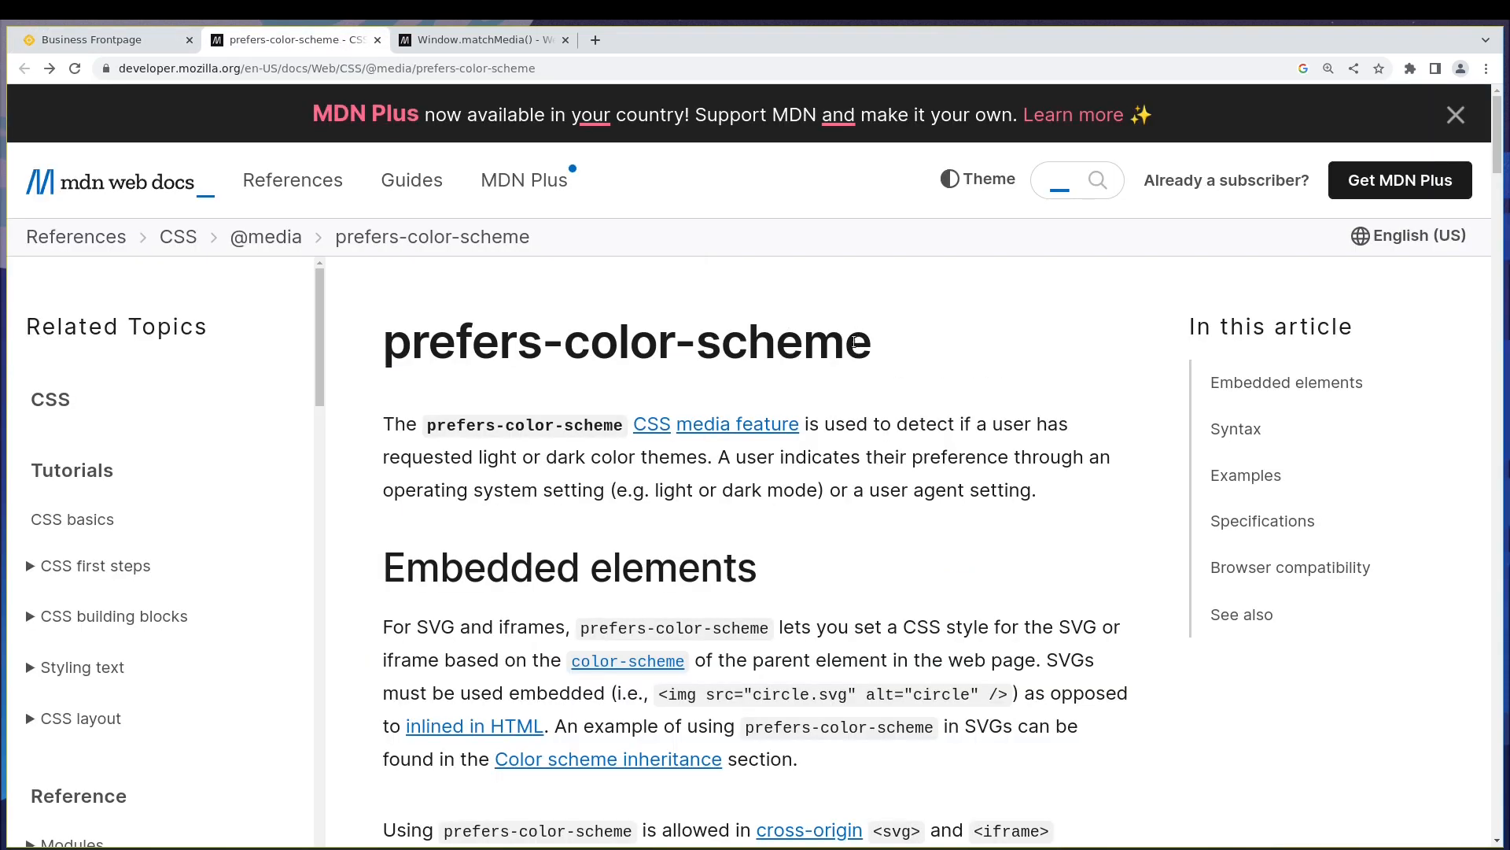
pyautogui.moveTo(837, 316)
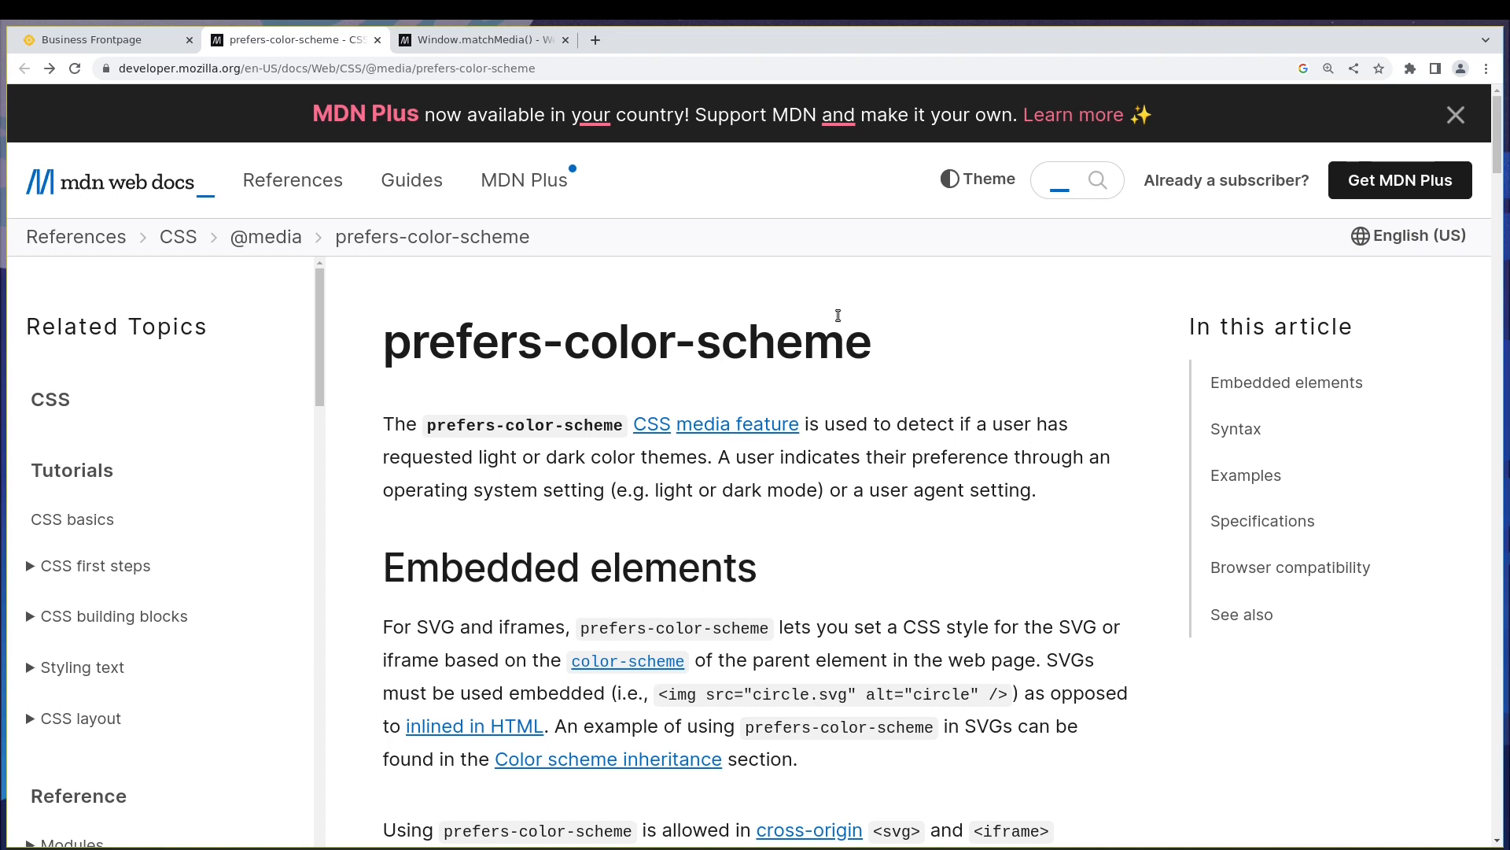
pyautogui.moveTo(825, 313)
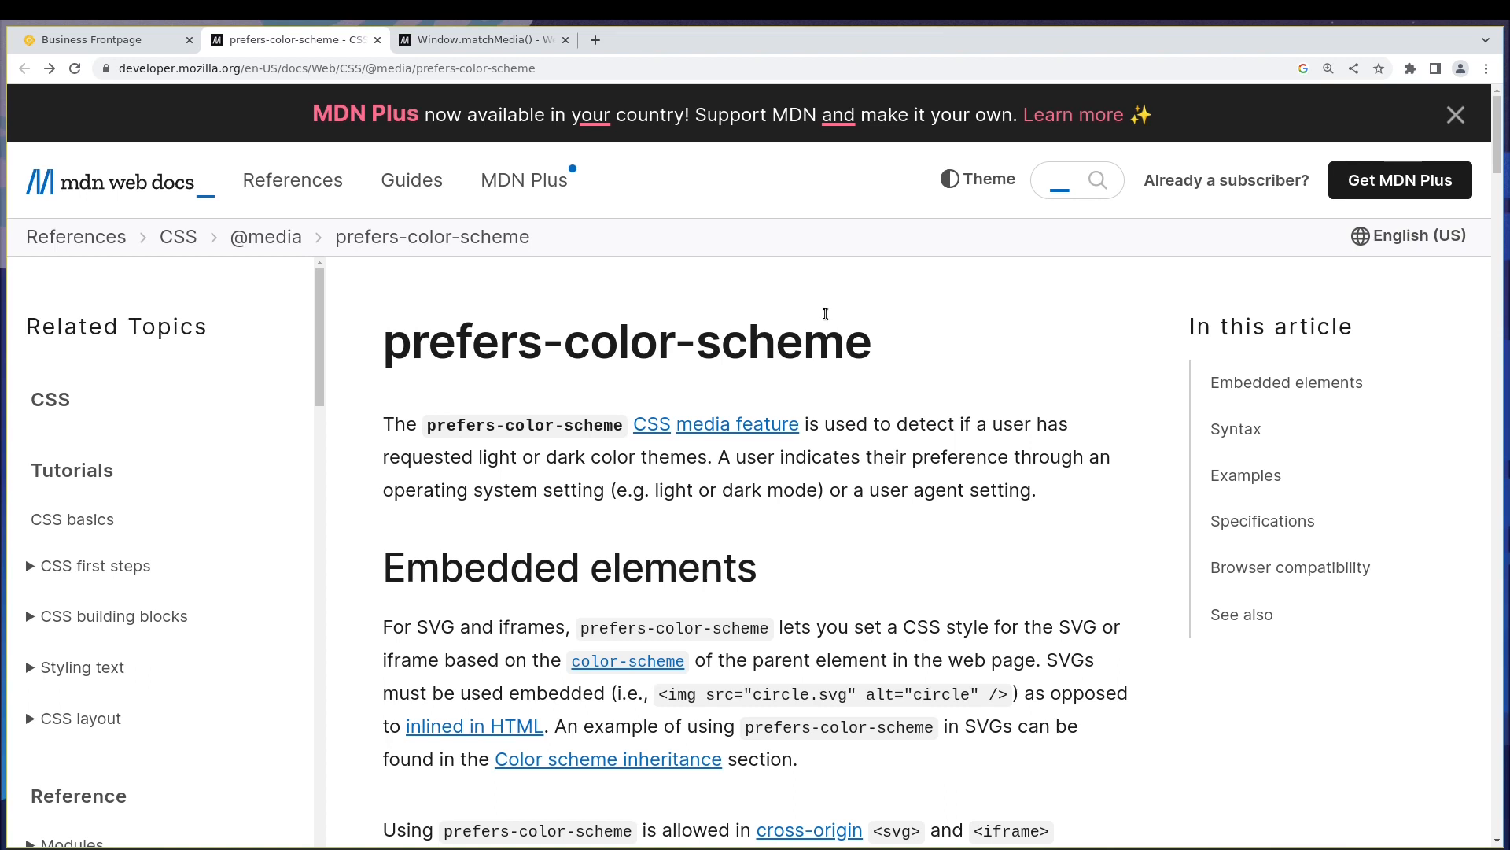
pyautogui.tripleClick(626, 340)
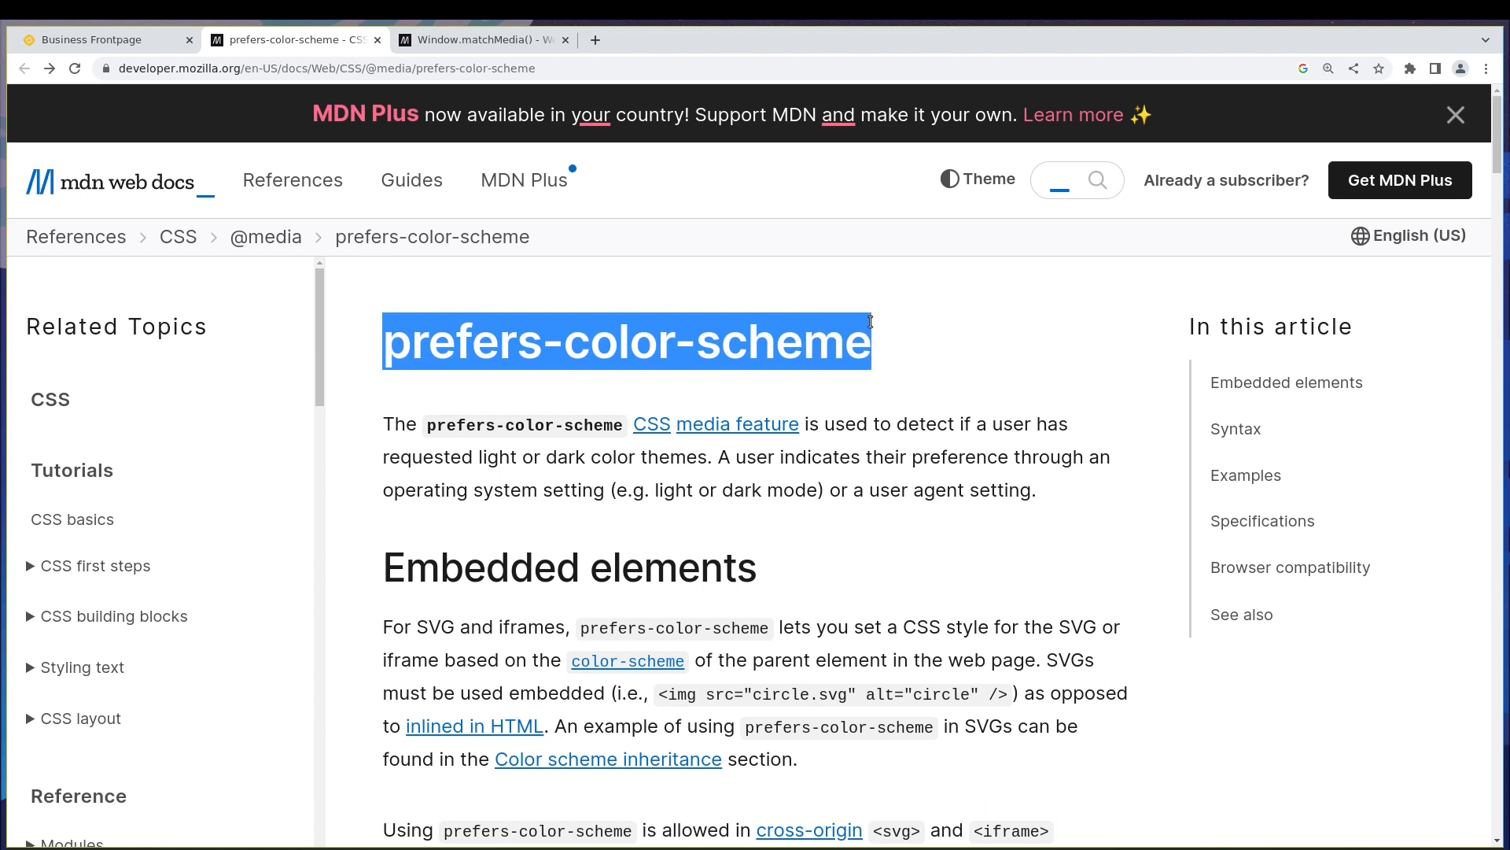
pyautogui.click(887, 363)
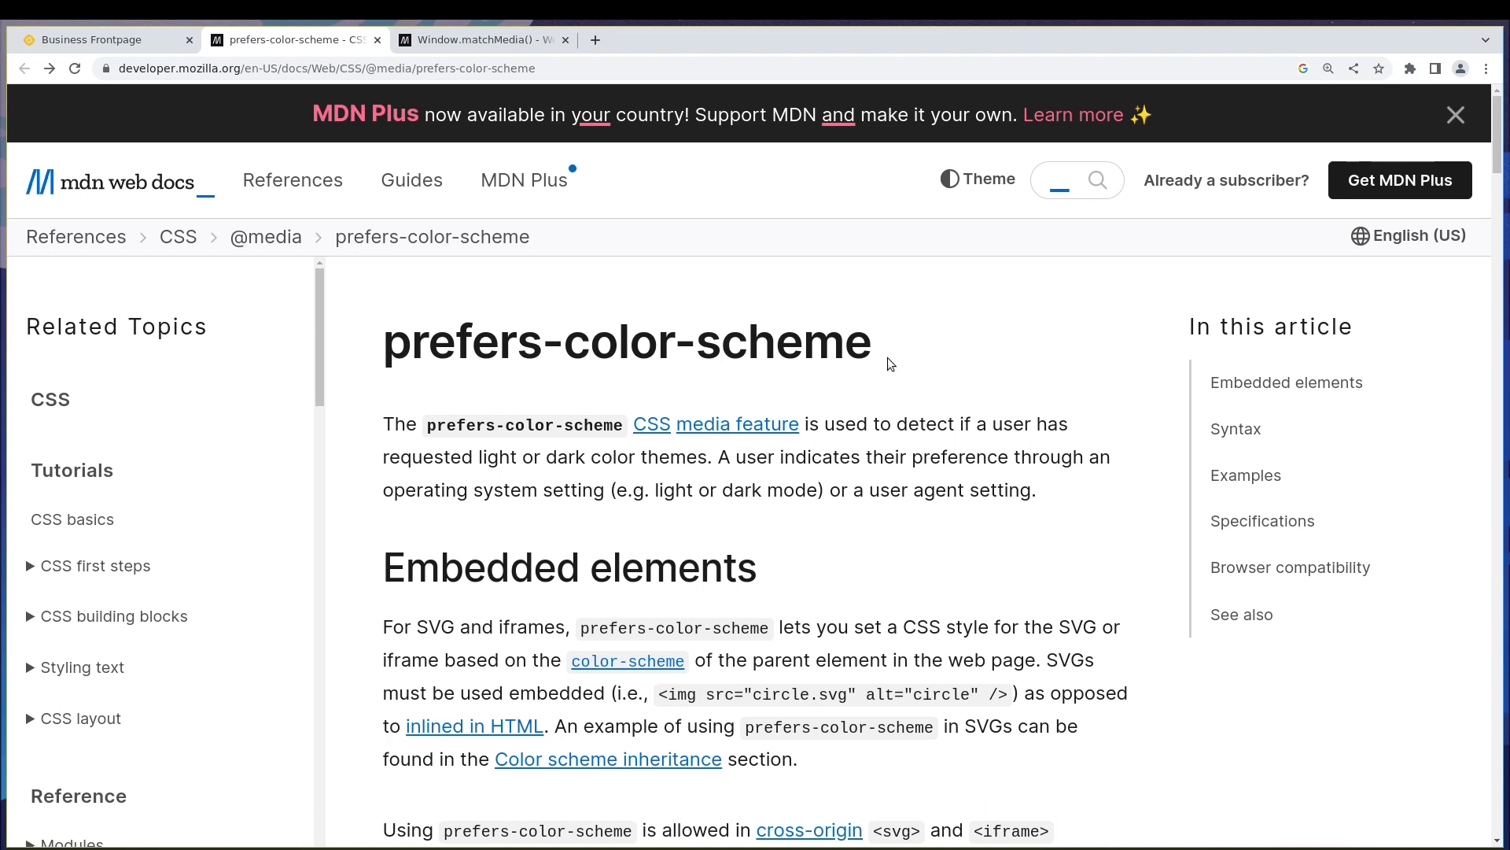
pyautogui.scroll(-3)
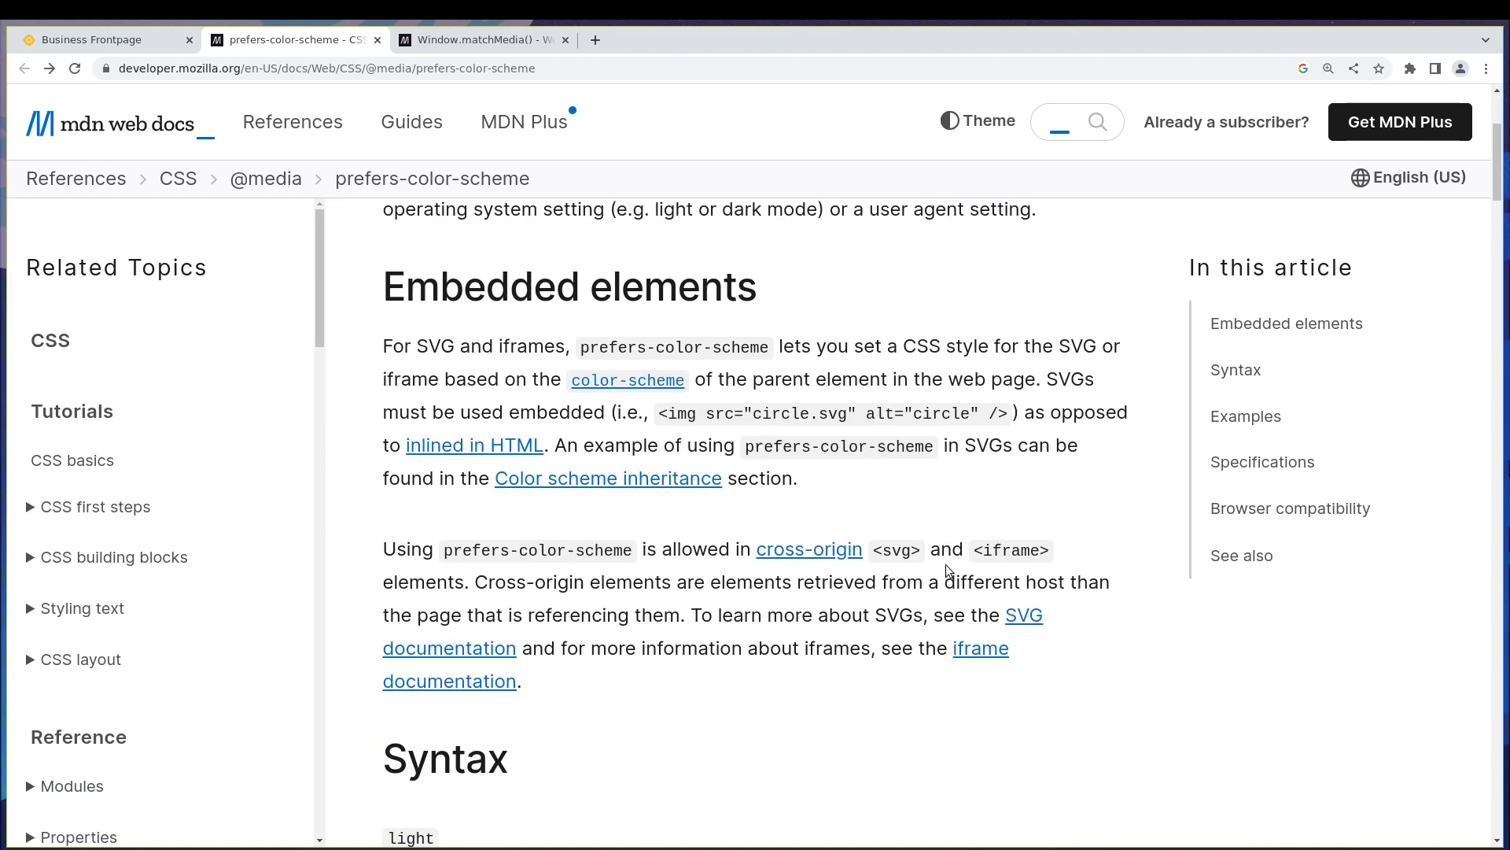
pyautogui.scroll(-3)
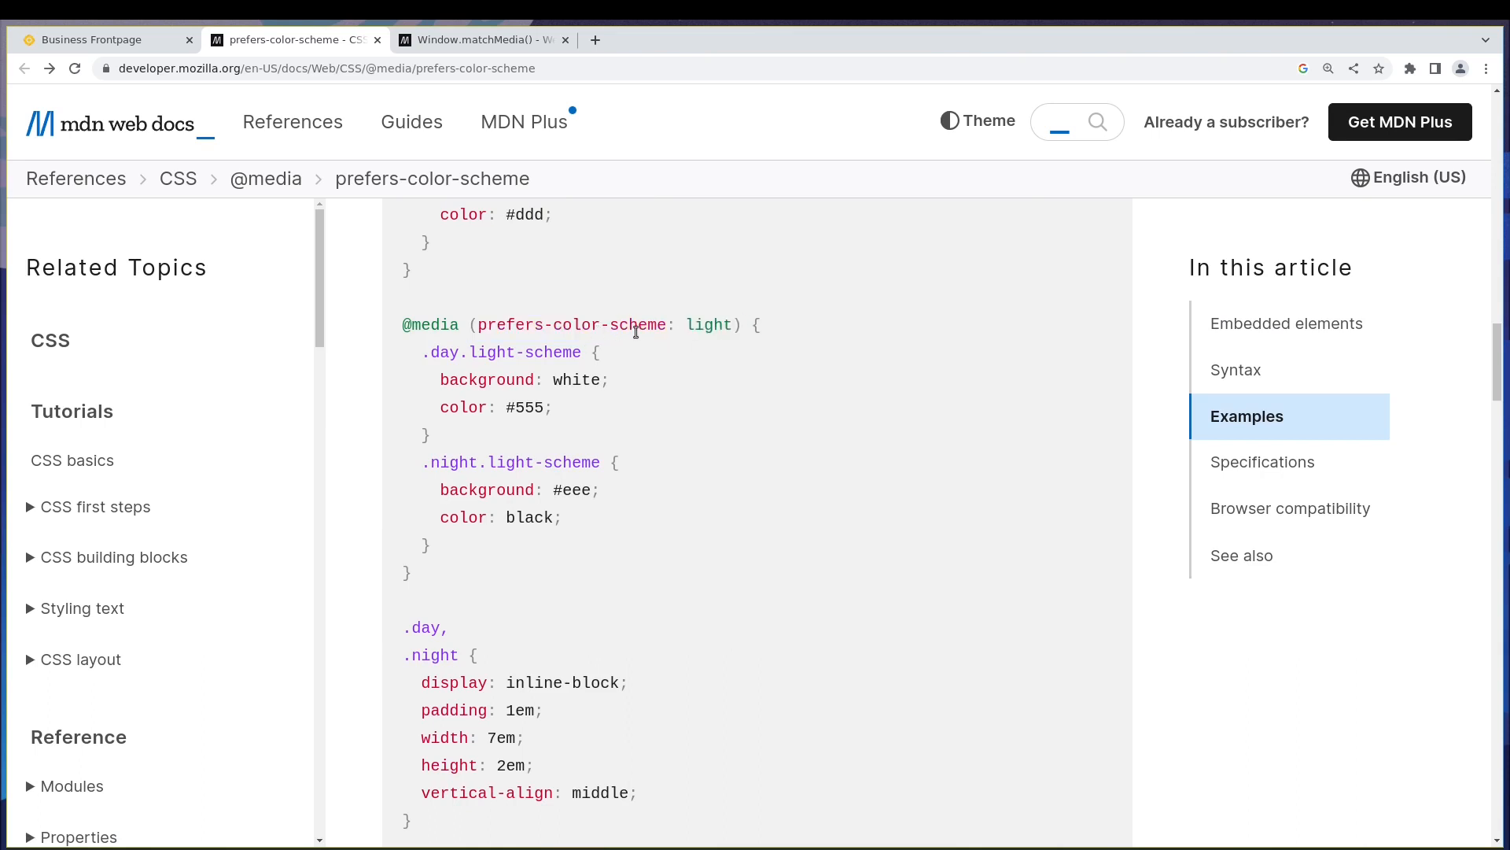
pyautogui.moveTo(726, 343)
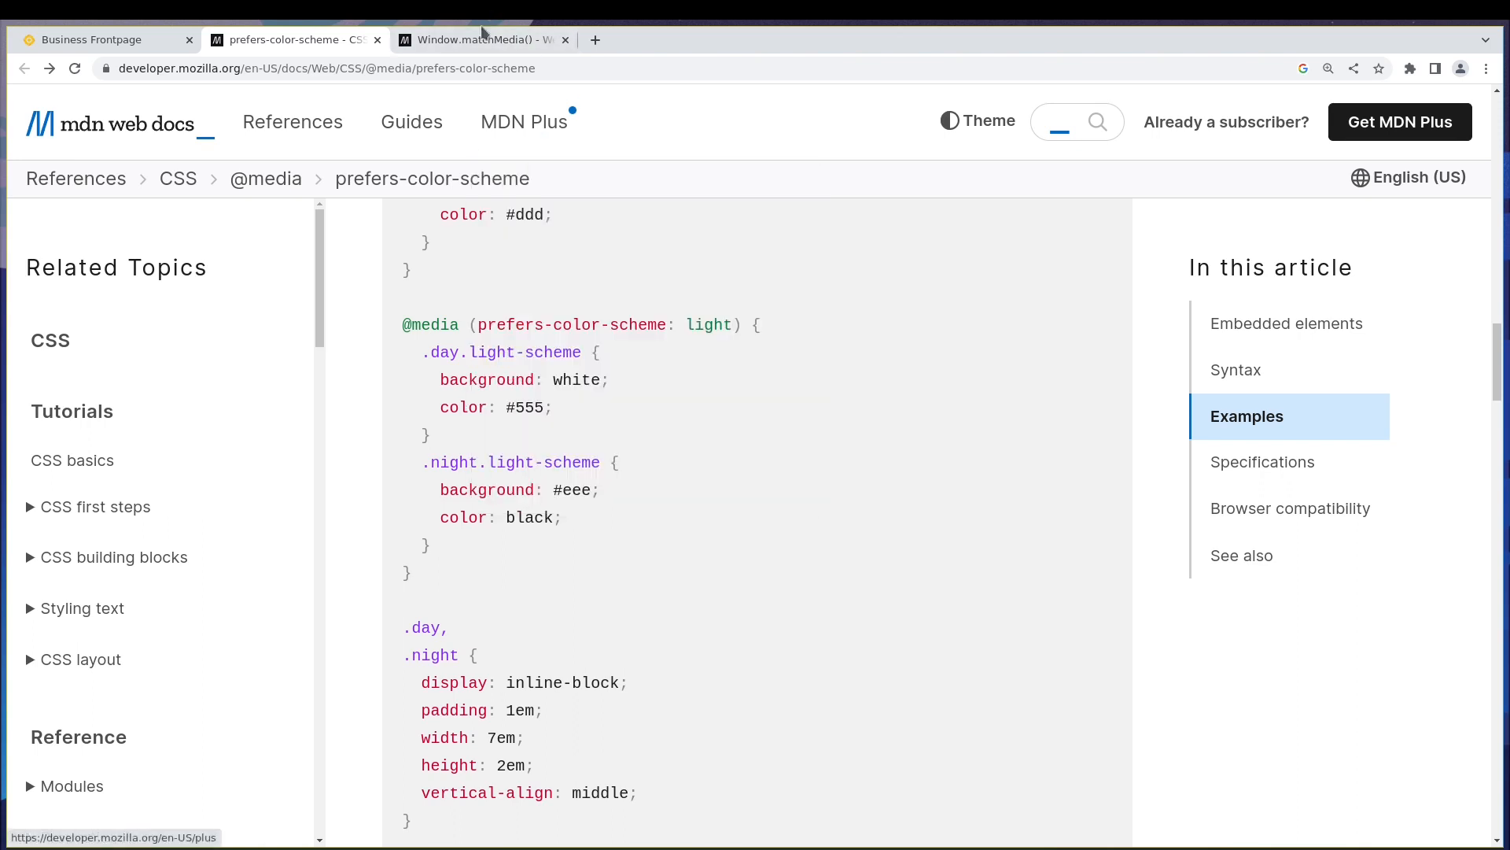
pyautogui.click(482, 40)
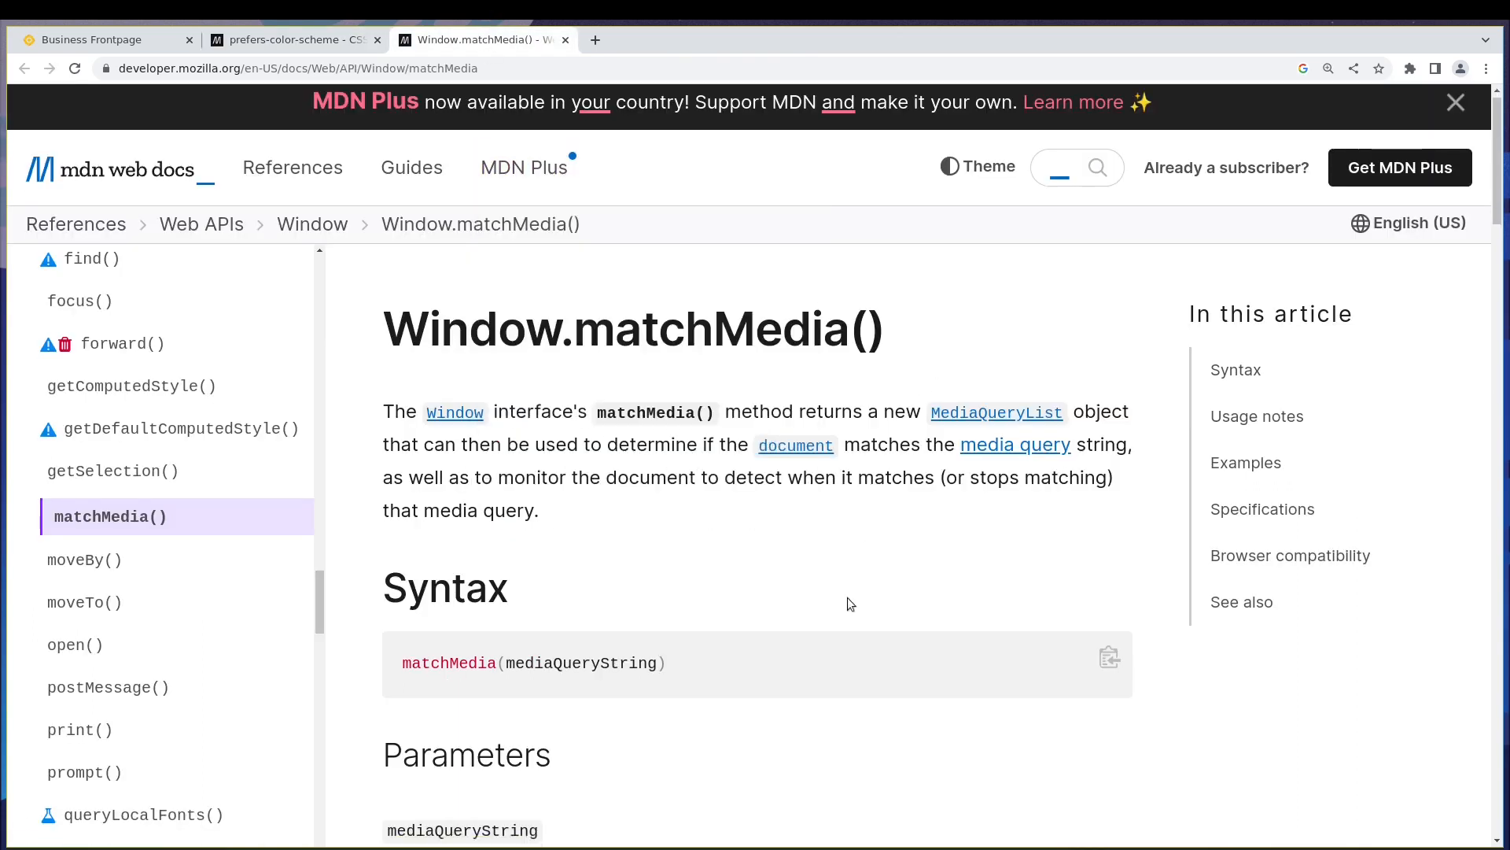
pyautogui.scroll(-3)
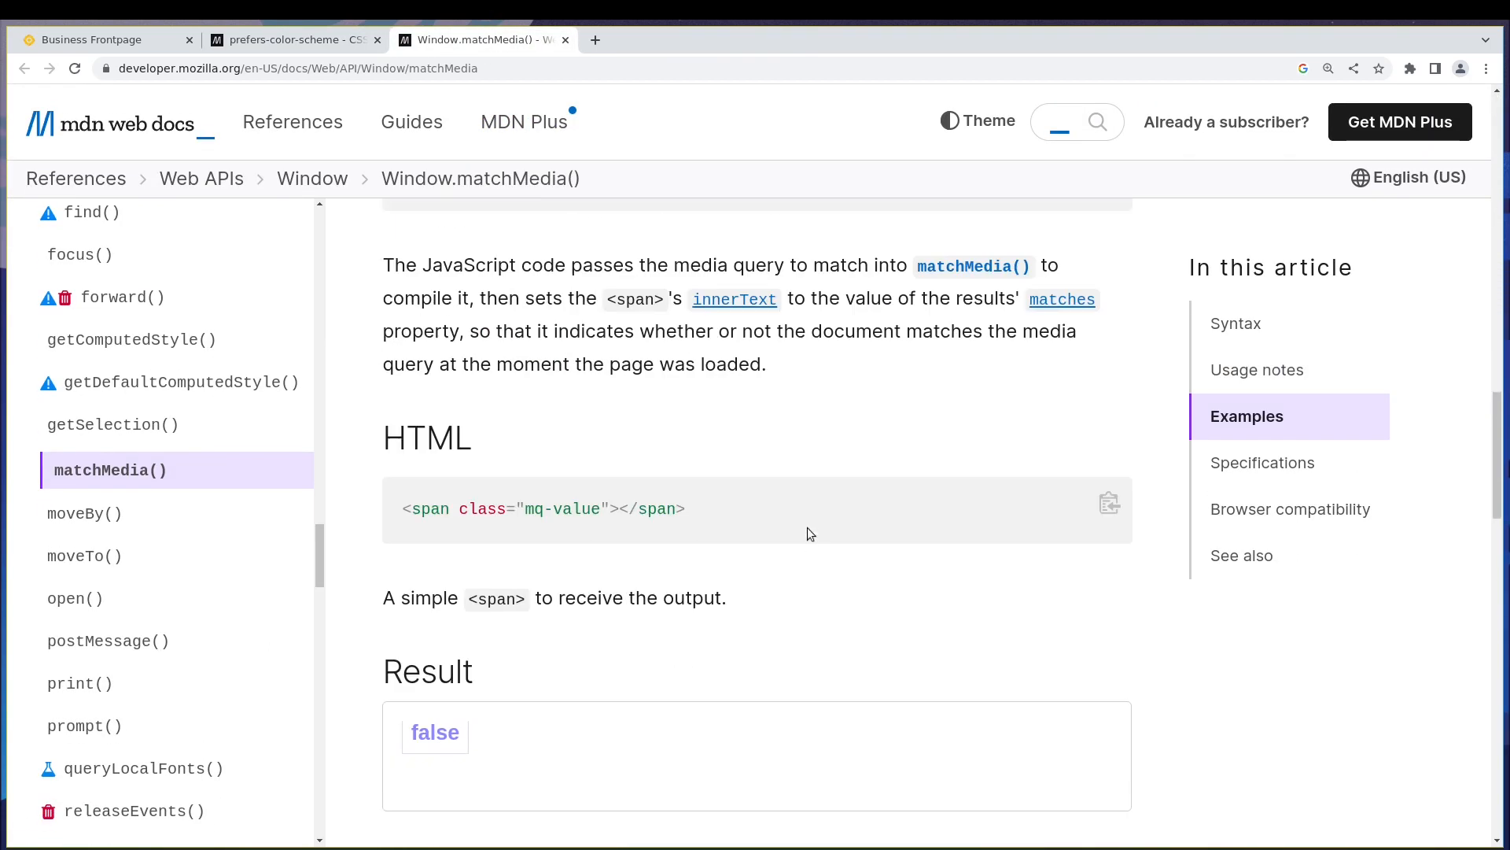
pyautogui.scroll(3)
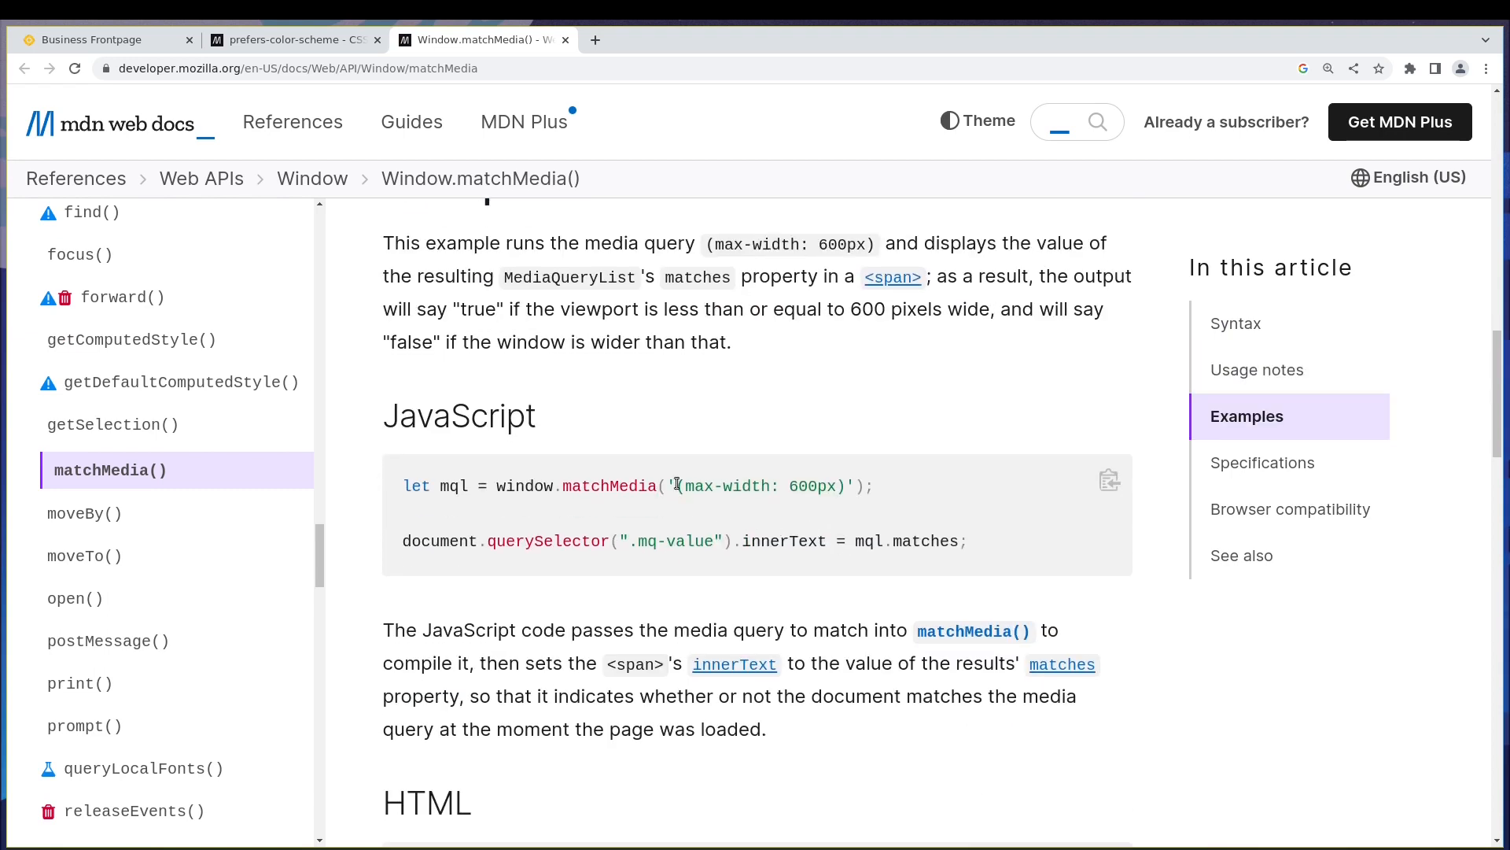
pyautogui.doubleClick(758, 485)
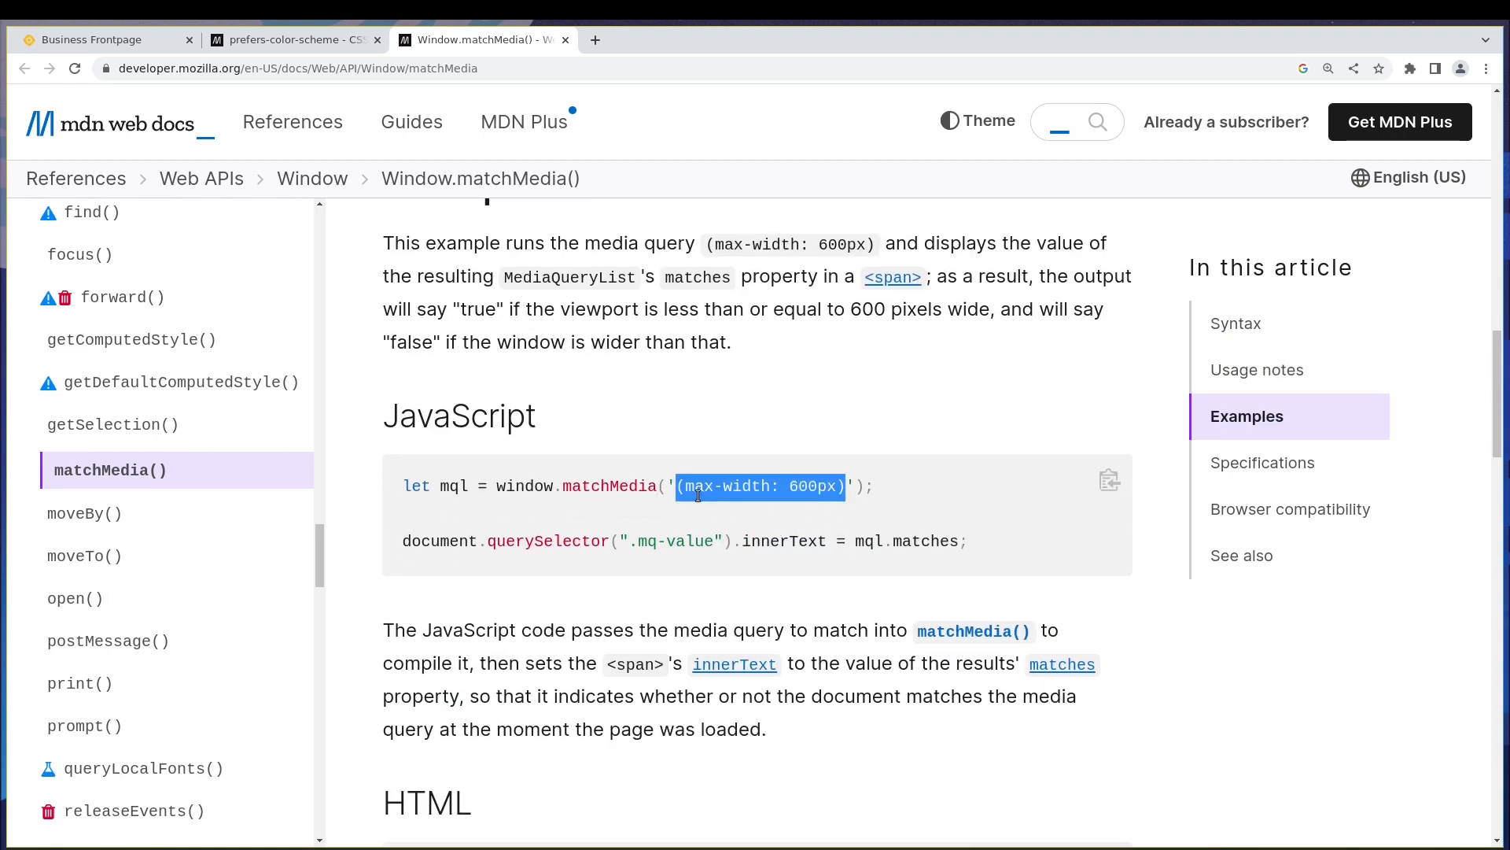
pyautogui.click(689, 486)
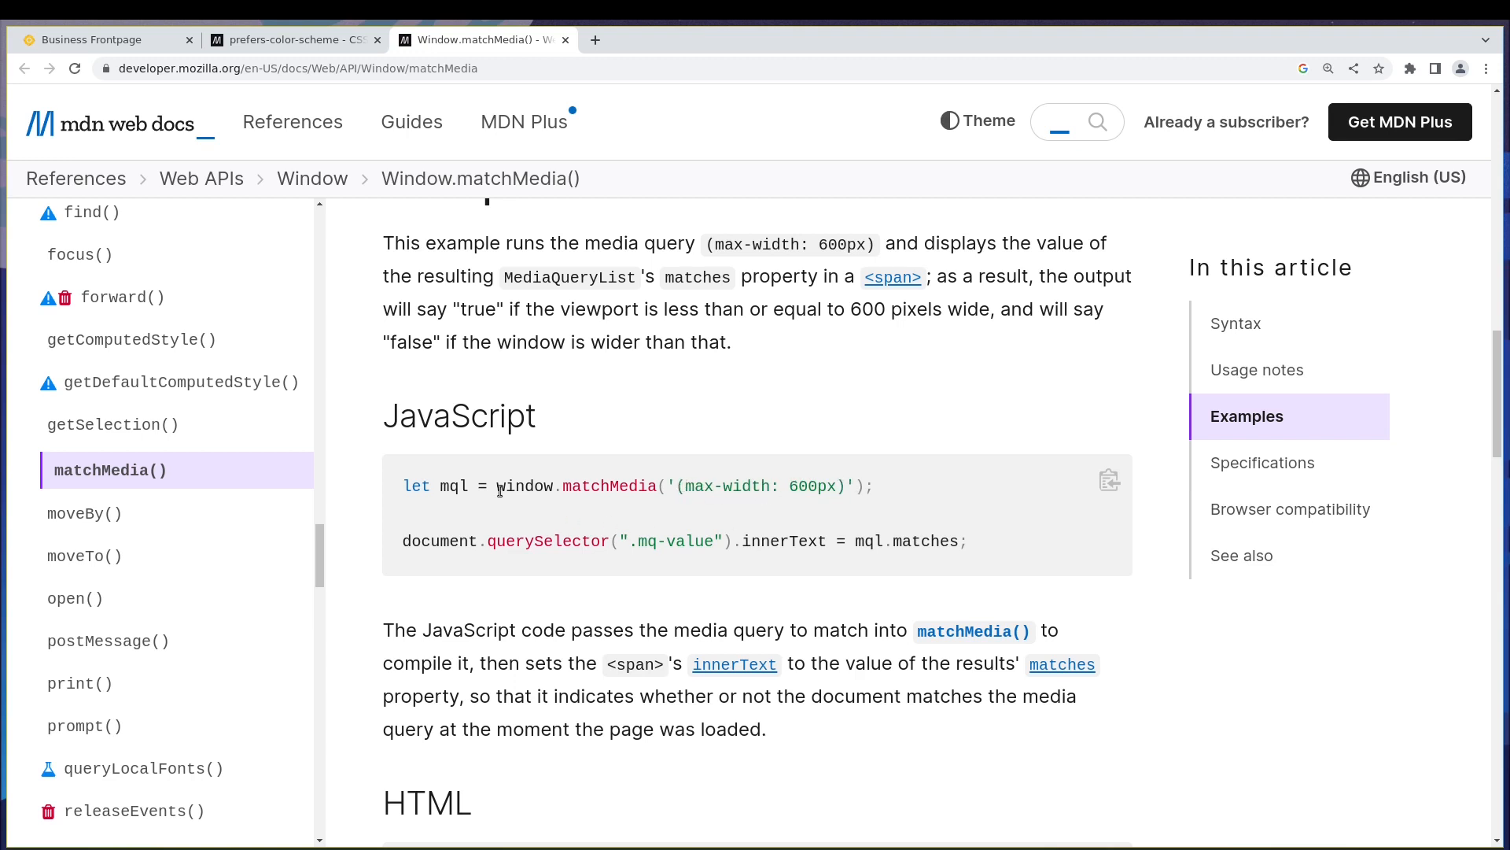
pyautogui.moveTo(809, 503)
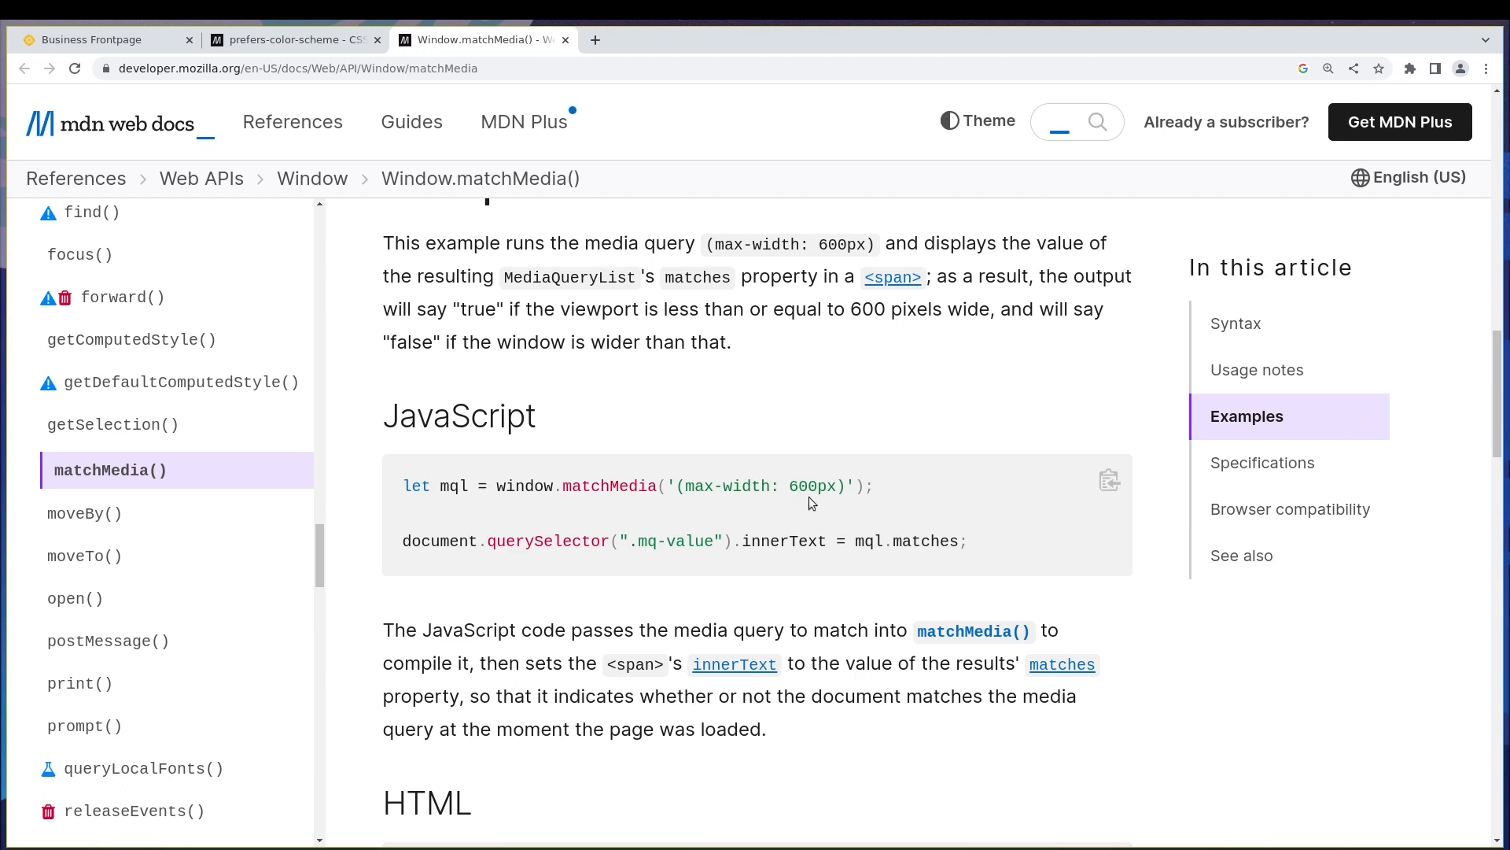
pyautogui.moveTo(501, 501)
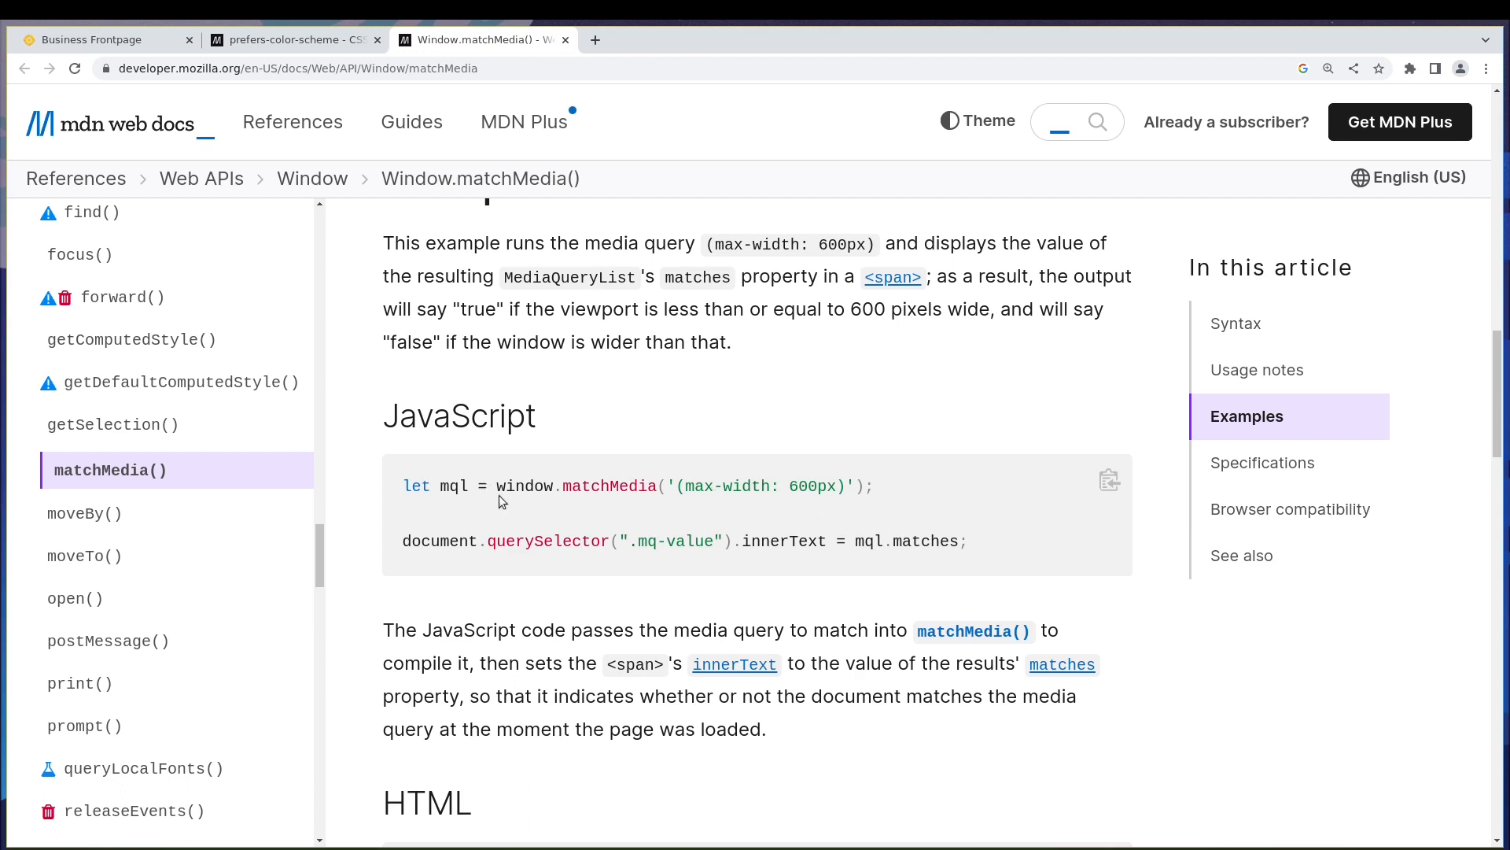
pyautogui.moveTo(793, 494)
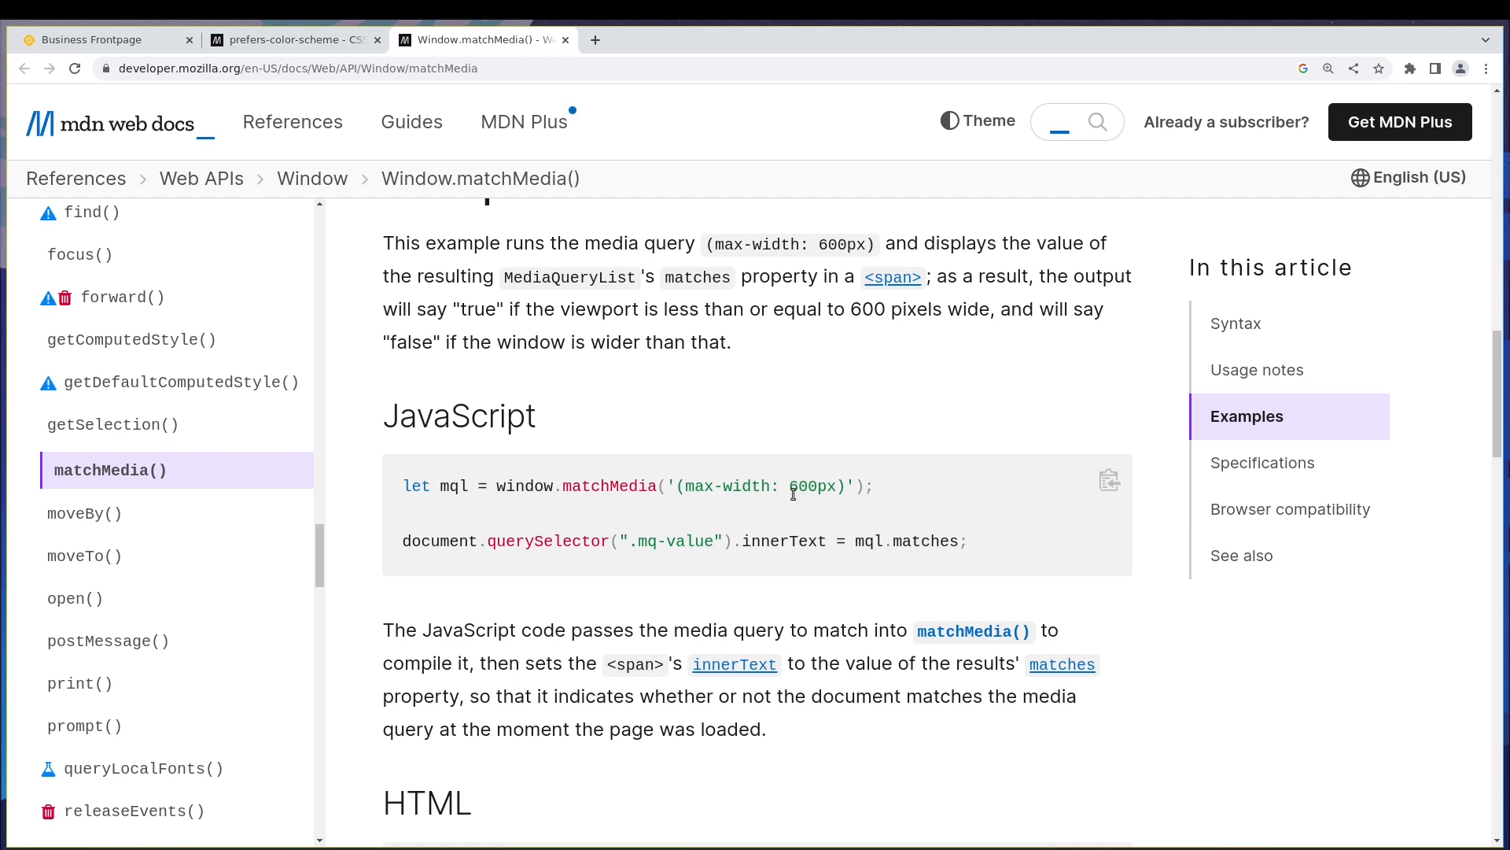
pyautogui.moveTo(904, 502)
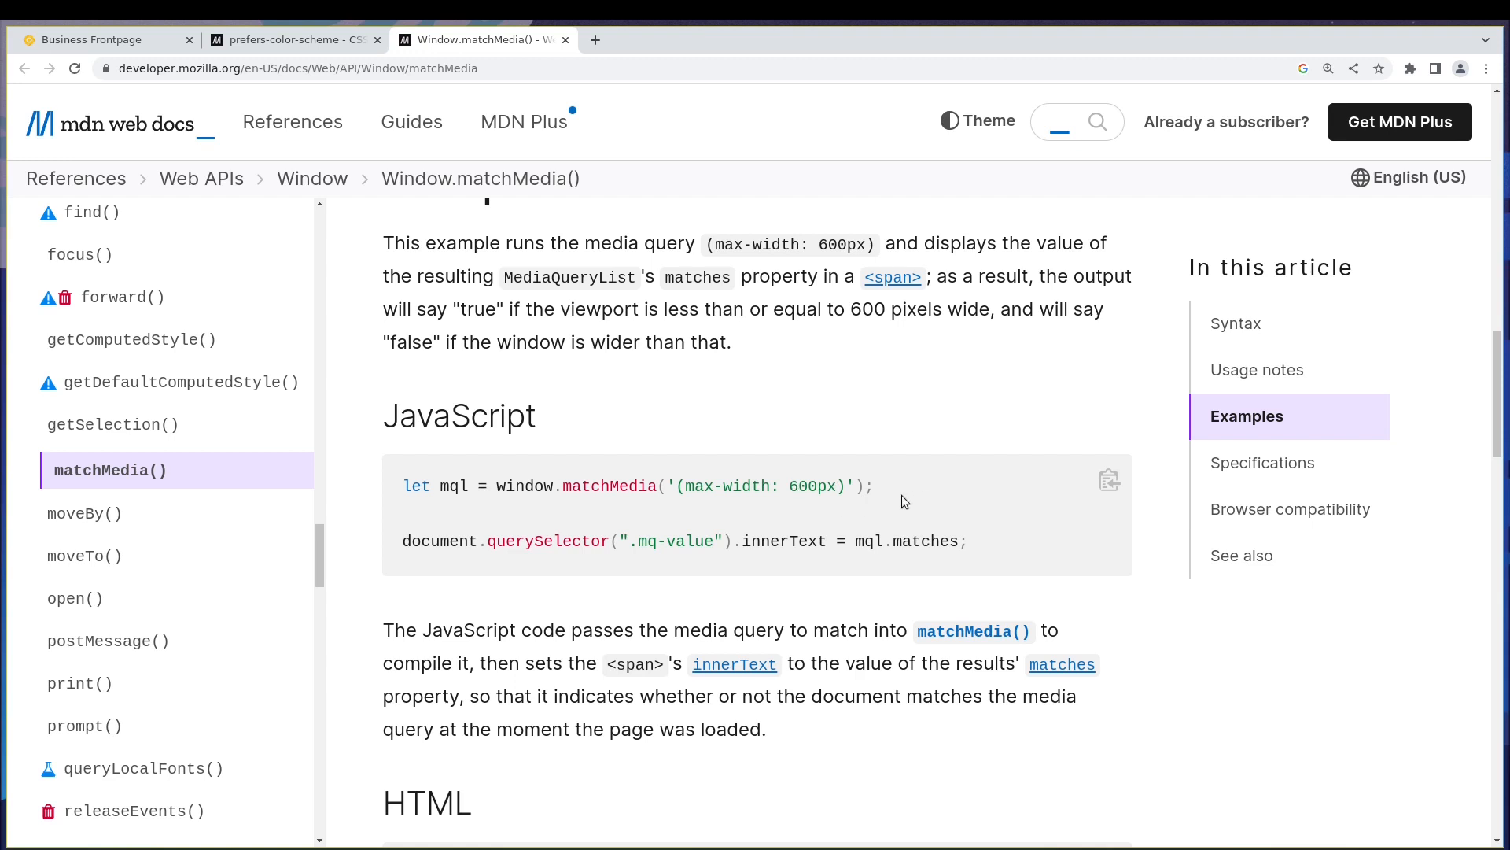
pyautogui.moveTo(734, 517)
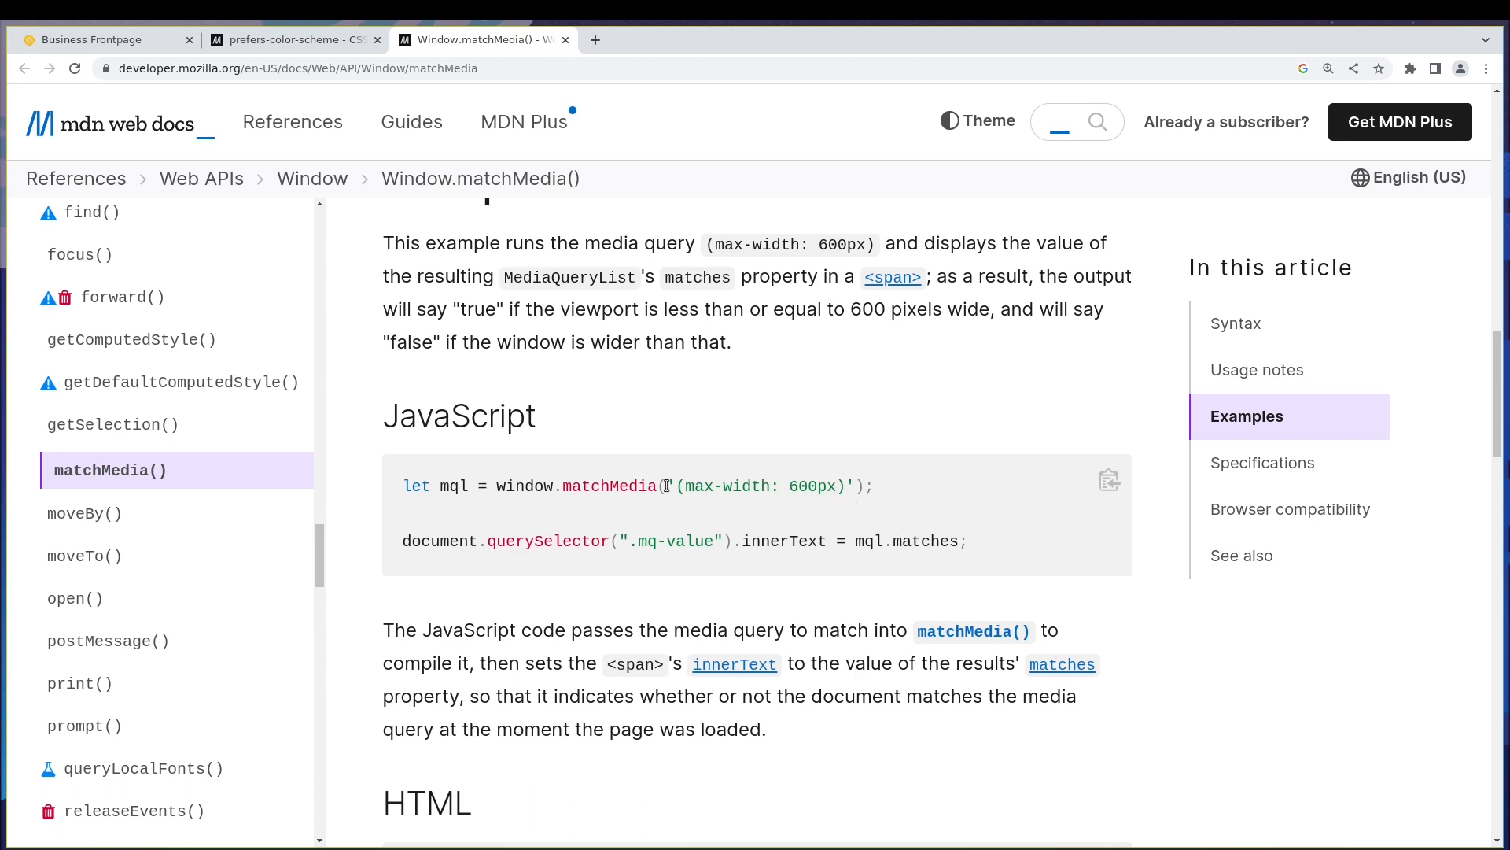
pyautogui.moveTo(498, 485)
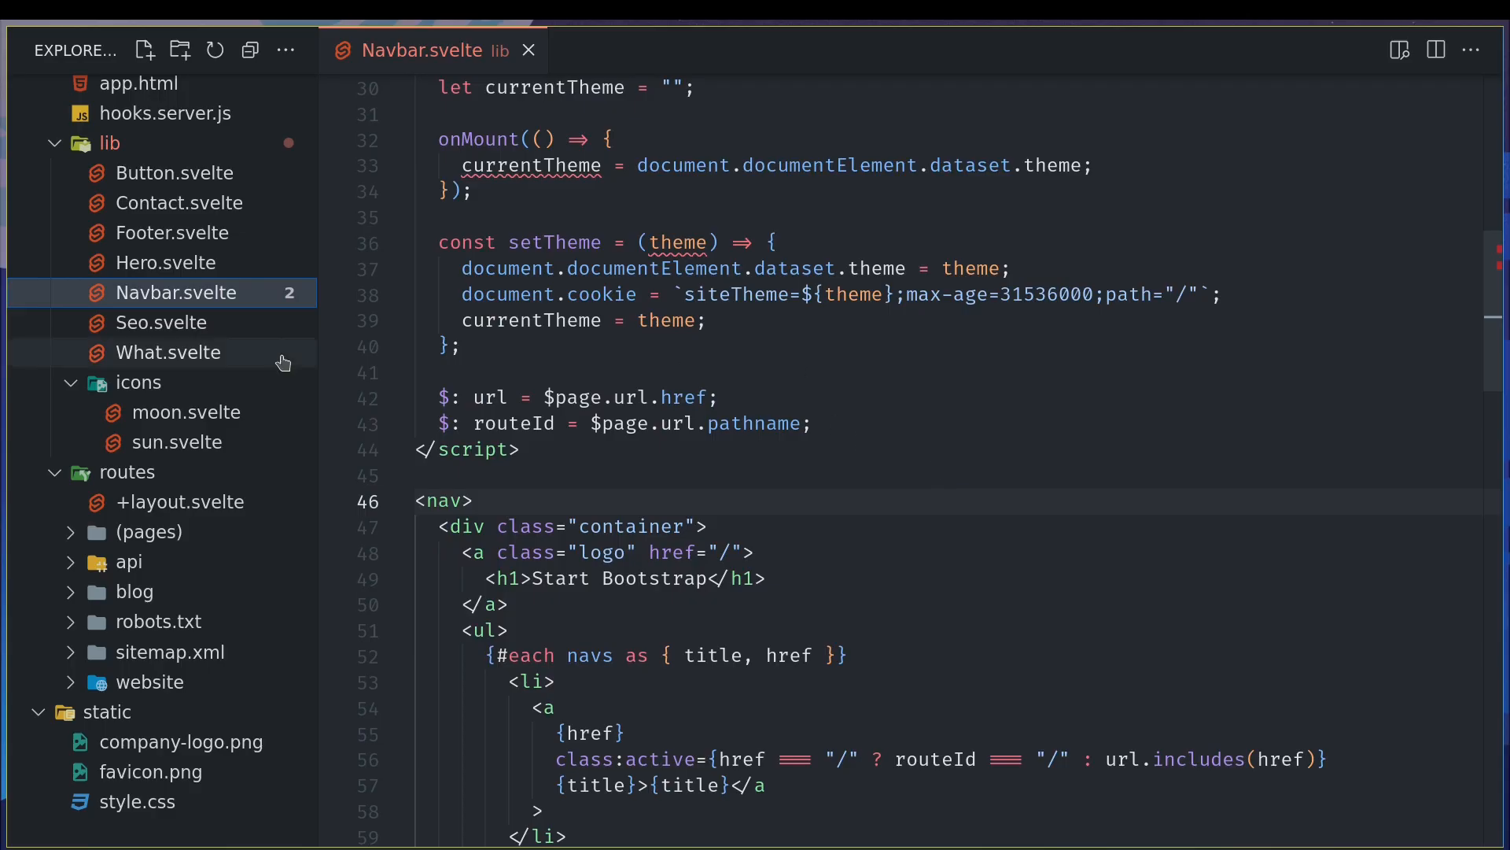
# - Comment out the currentTheme line and add console.log(window.matchMedia('(prefers-color-scheme: dark)'))
pyautogui.scroll(3)
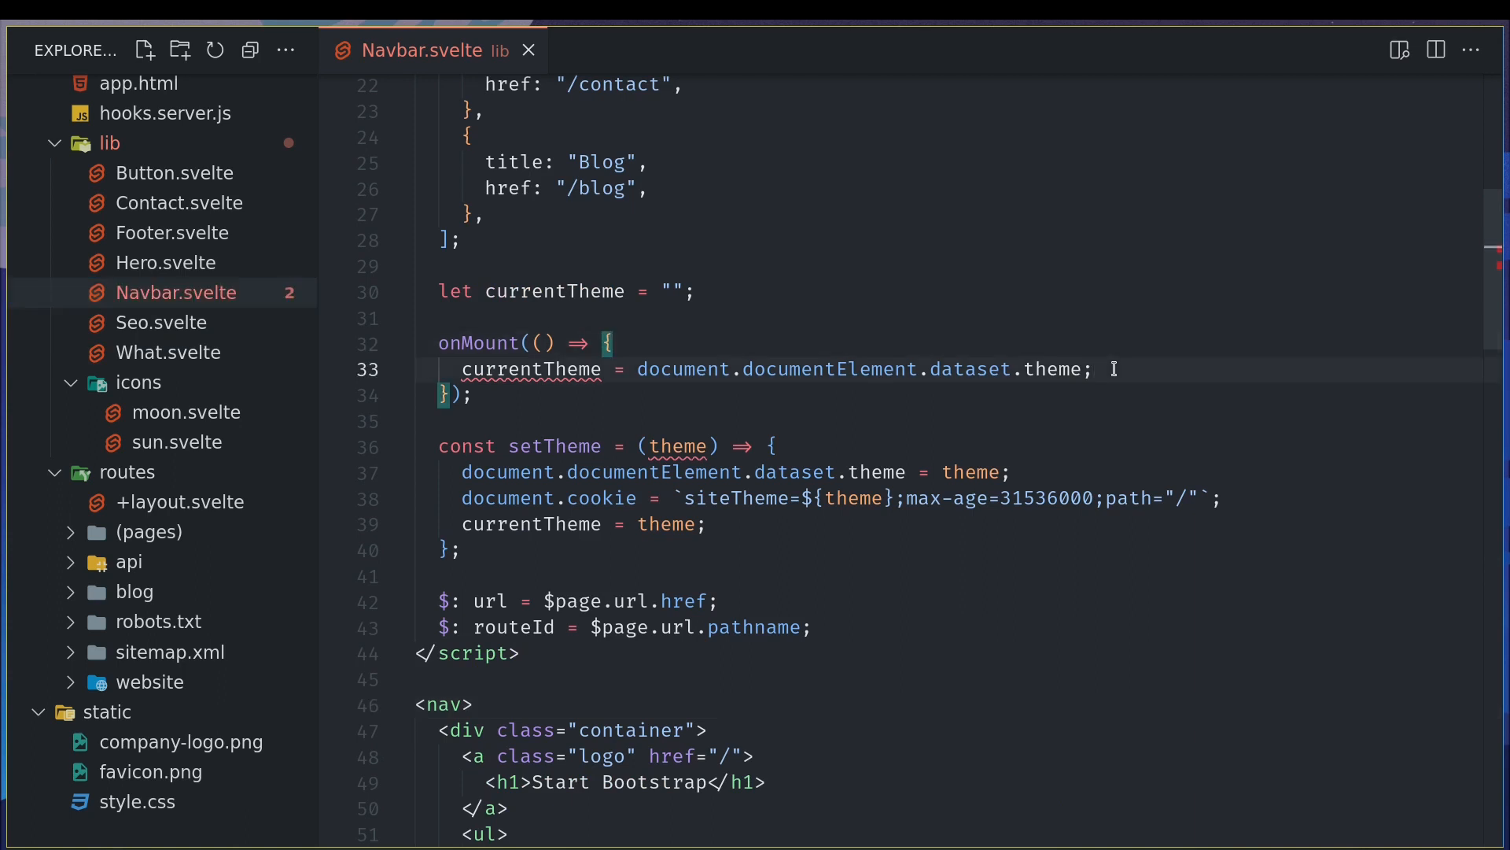
pyautogui.press('ctrl+/')
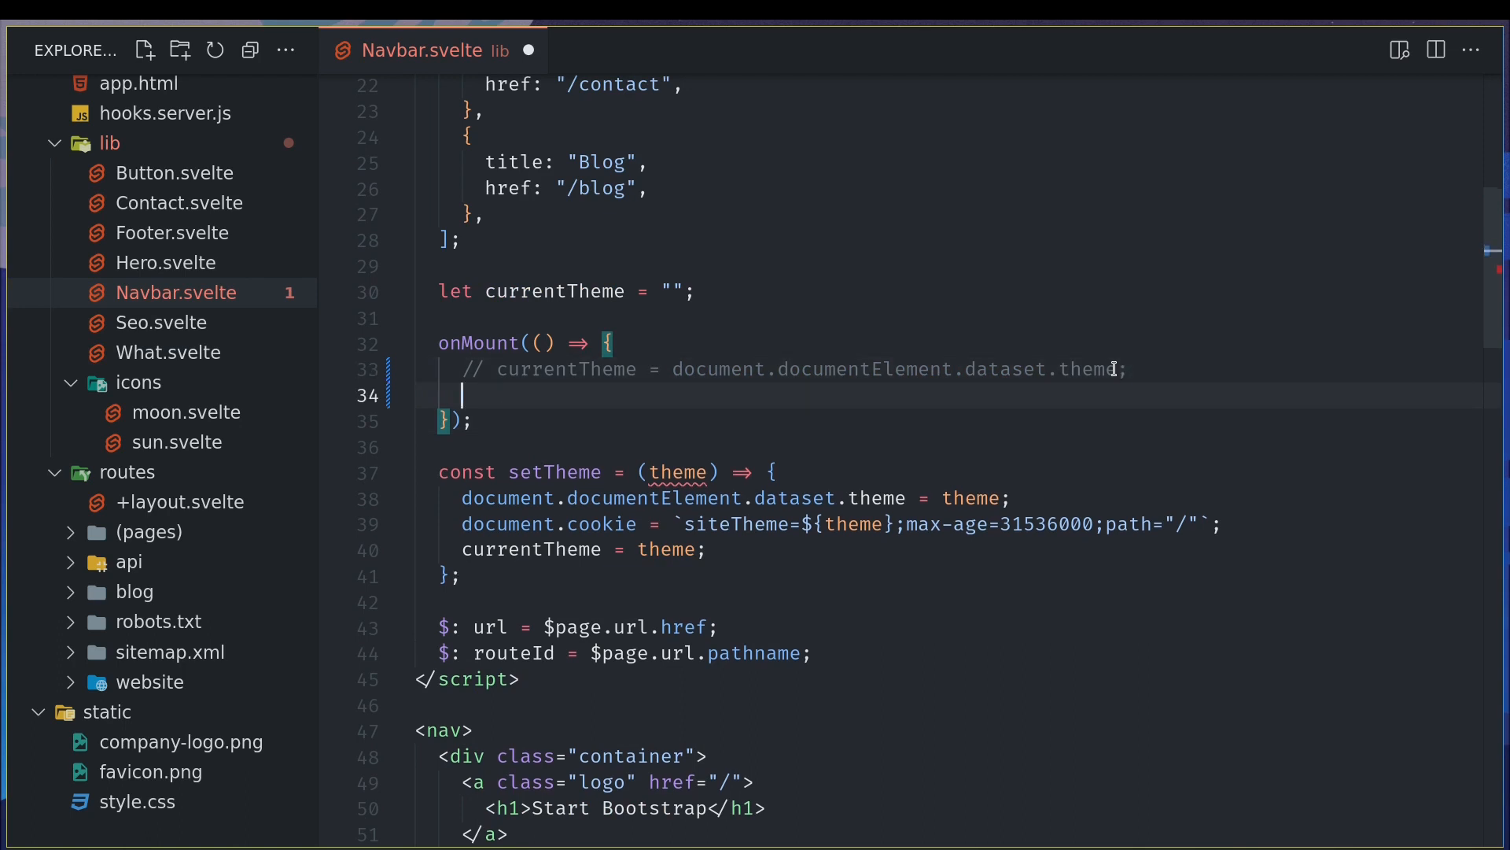
pyautogui.write('console.og')
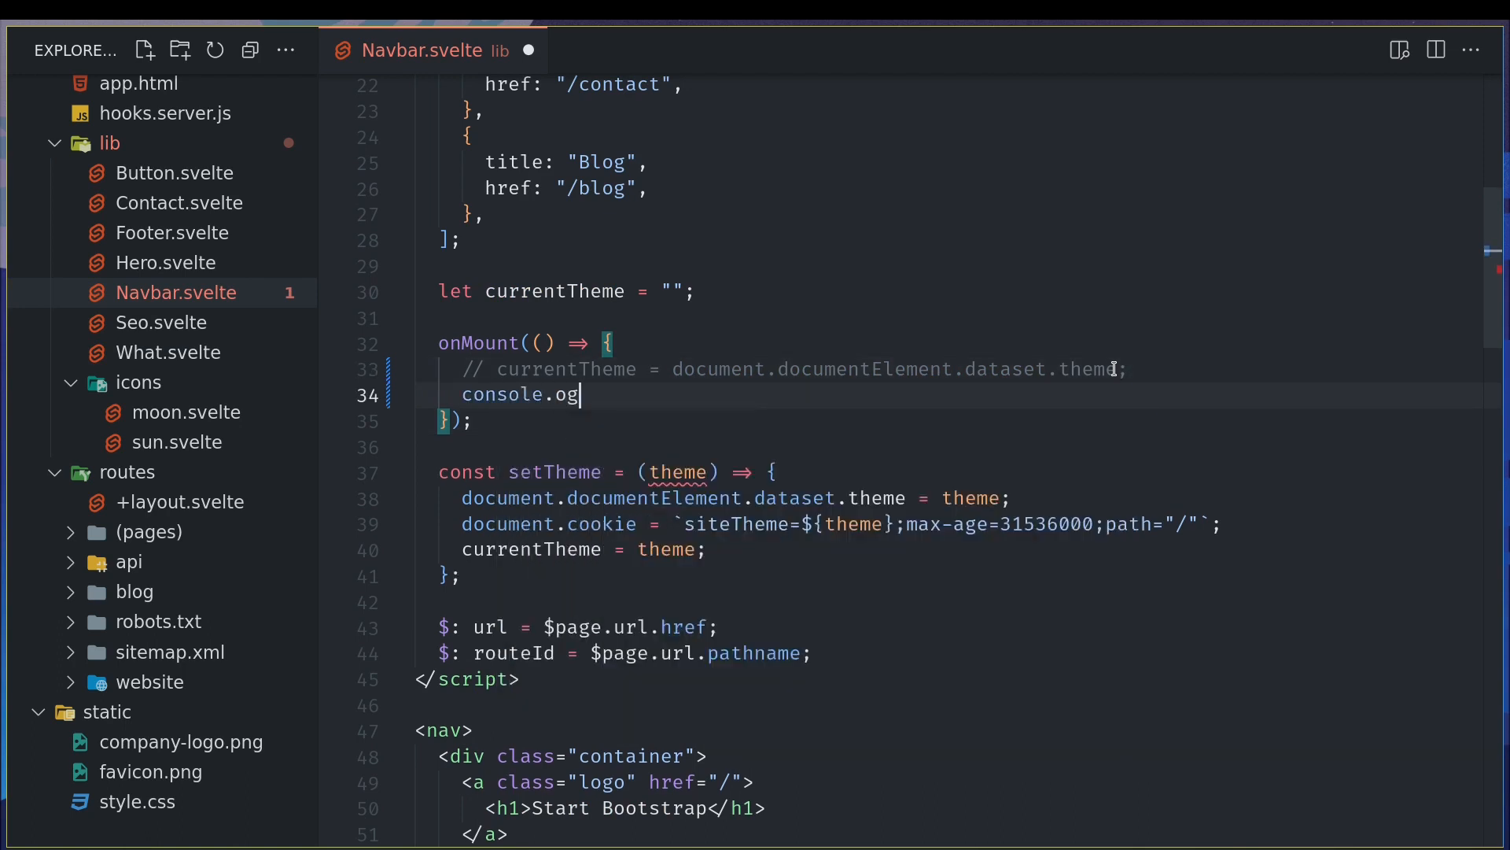
pyautogui.write('log(')
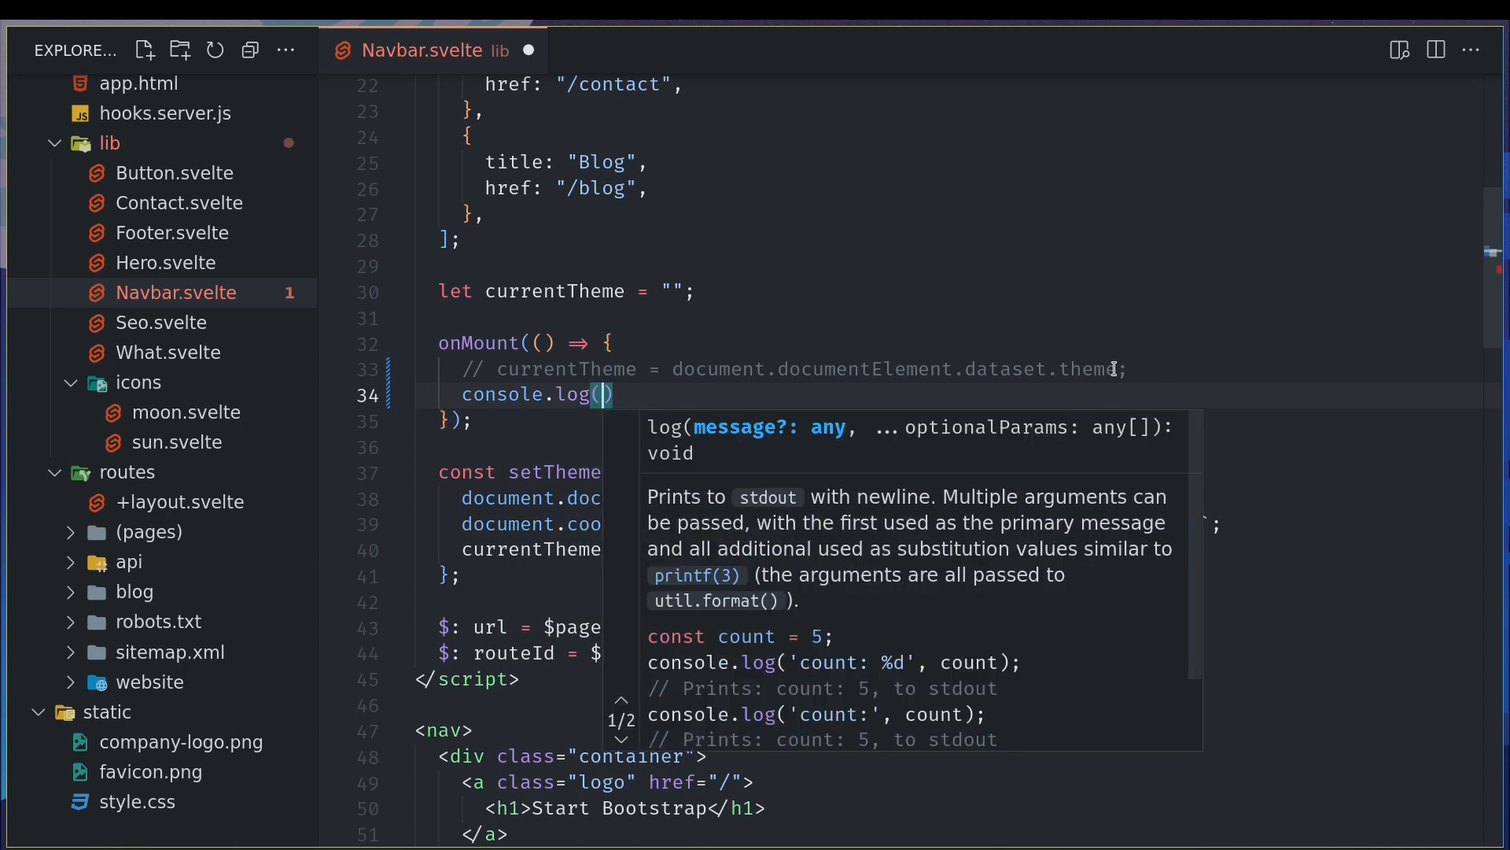
pyautogui.write("window.matchMedia('(max-width: 600px)'))")
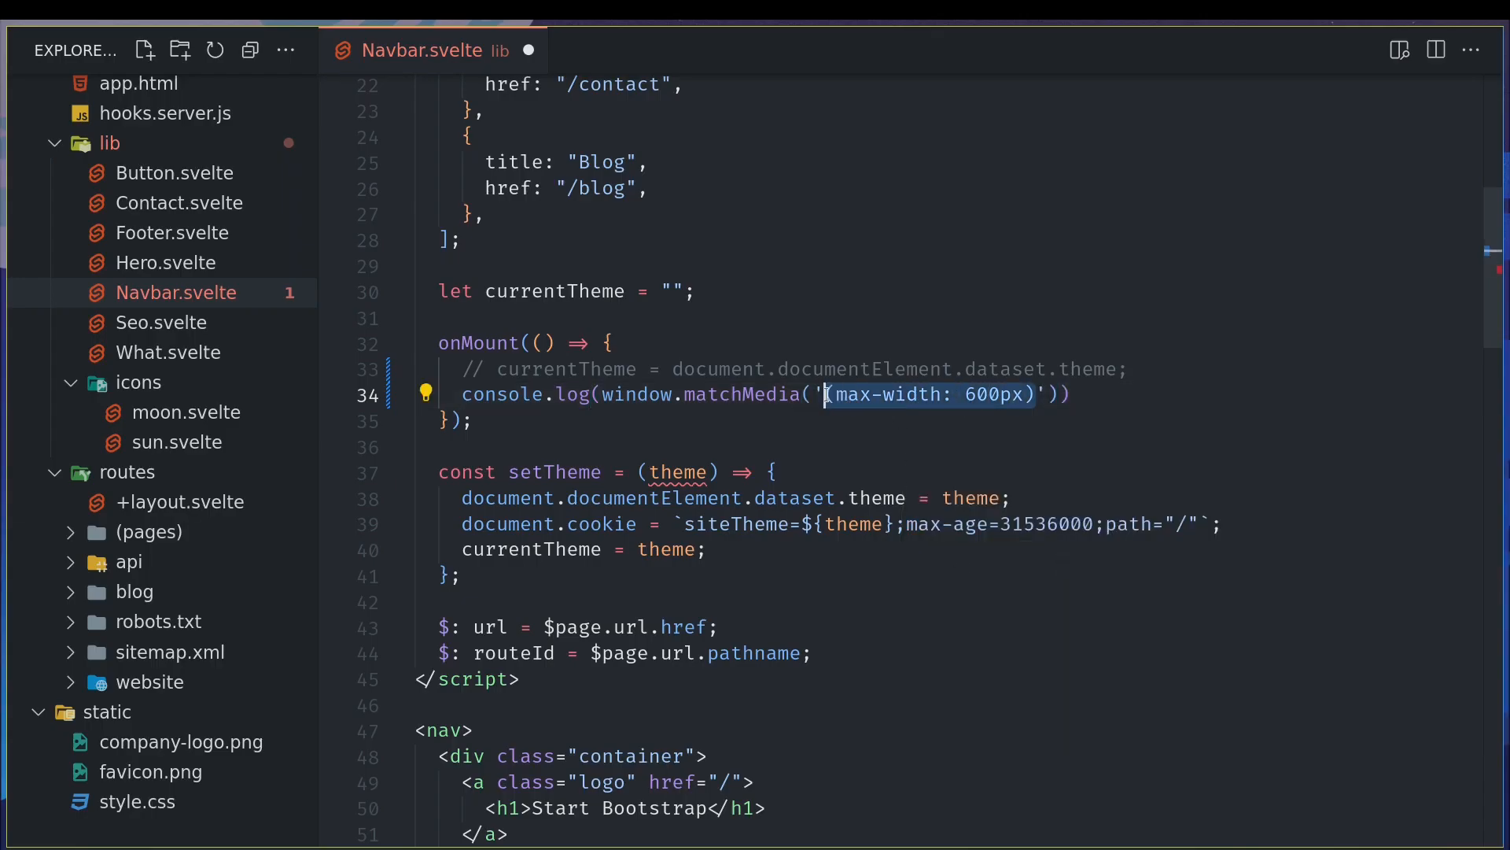
pyautogui.write('(prefers-color-scheme: dark)')
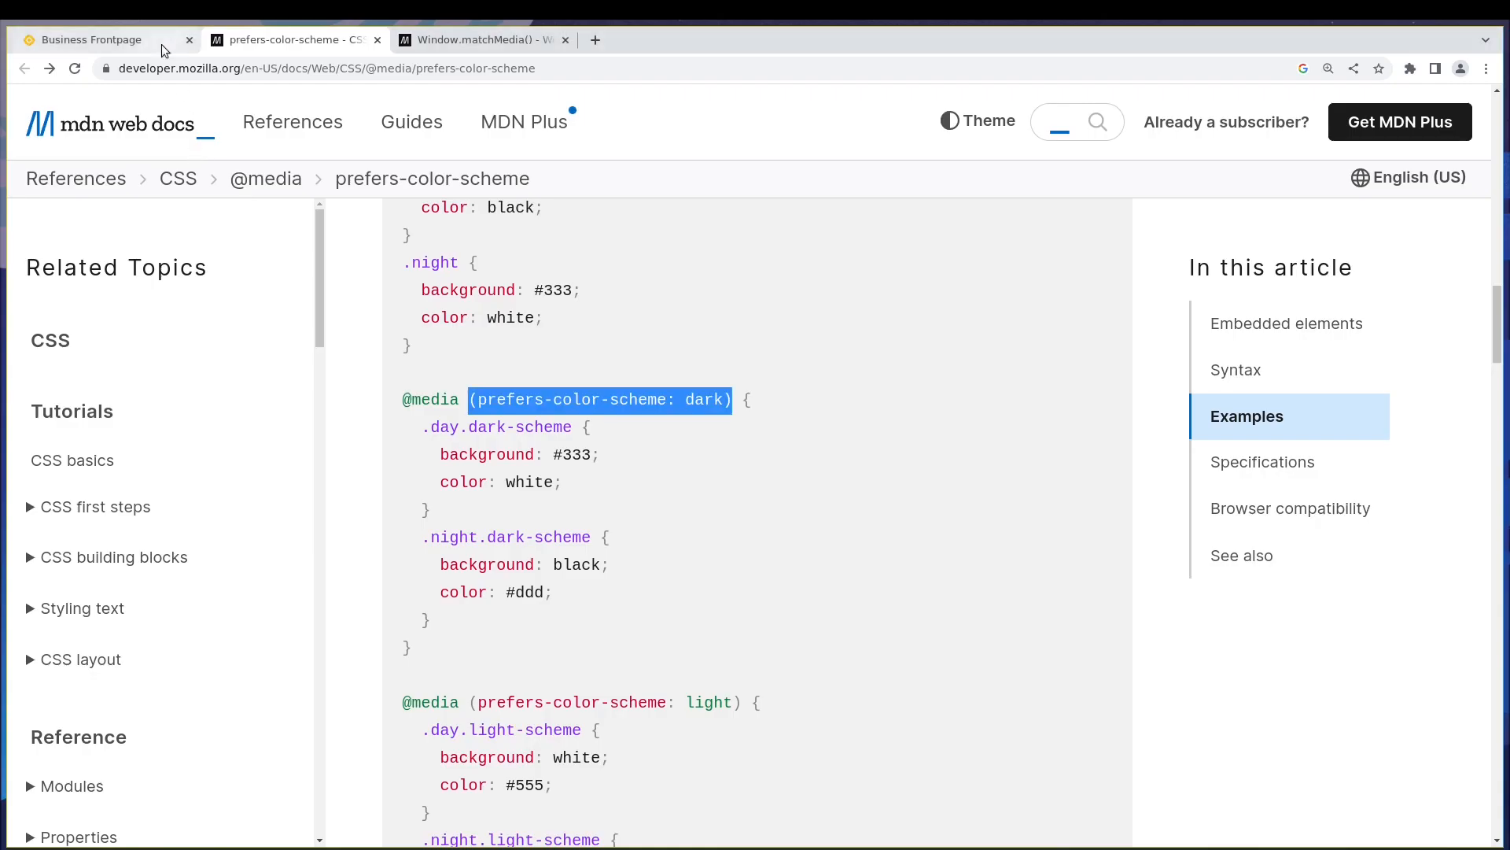
# - Open the DevTools console on the Business Frontpage tab and expand the logged MediaQueryList
pyautogui.click(96, 39)
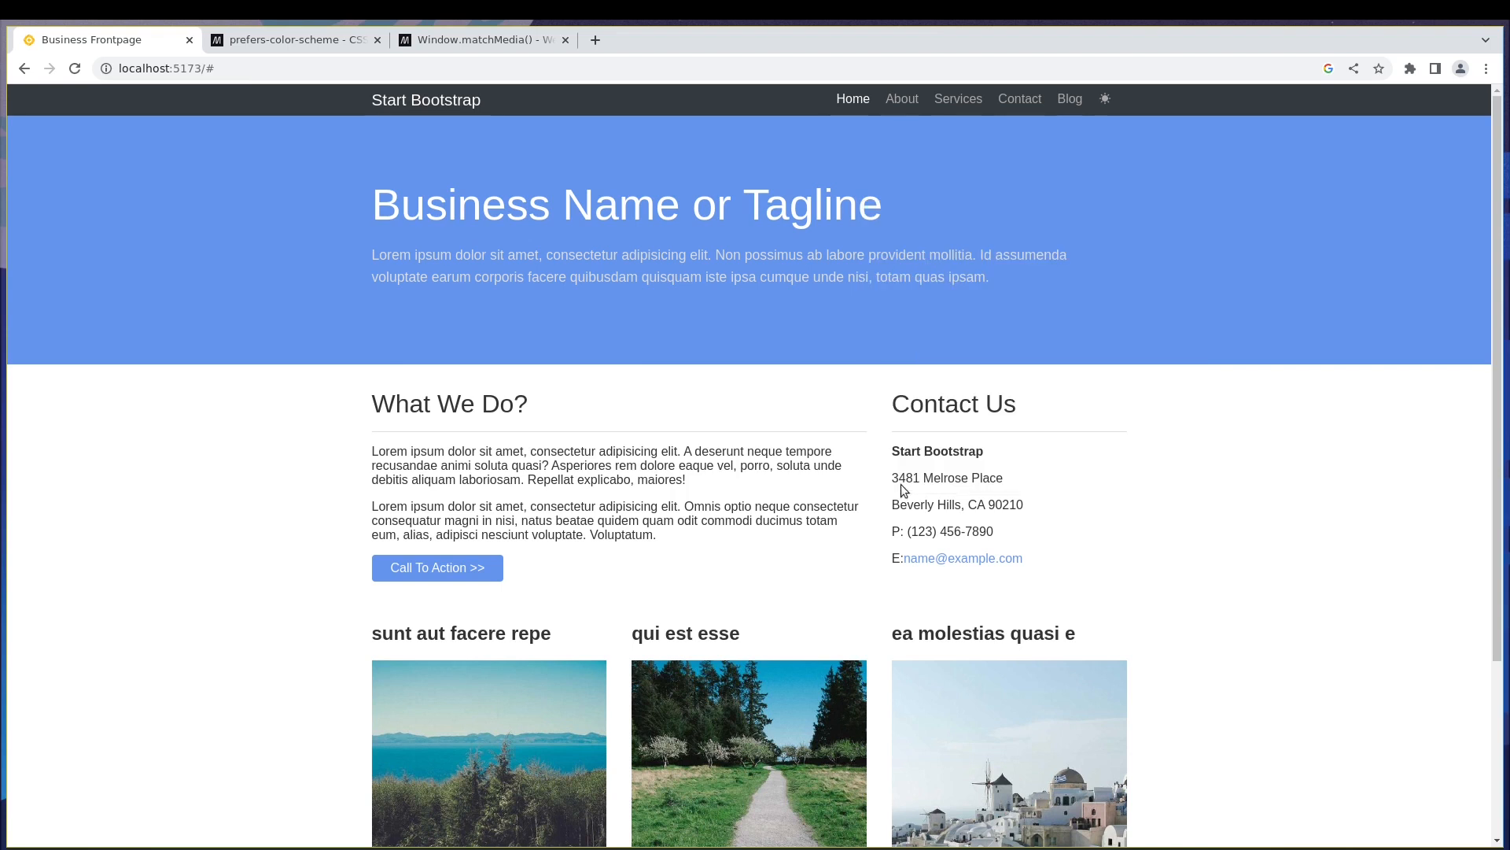
pyautogui.press('F12')
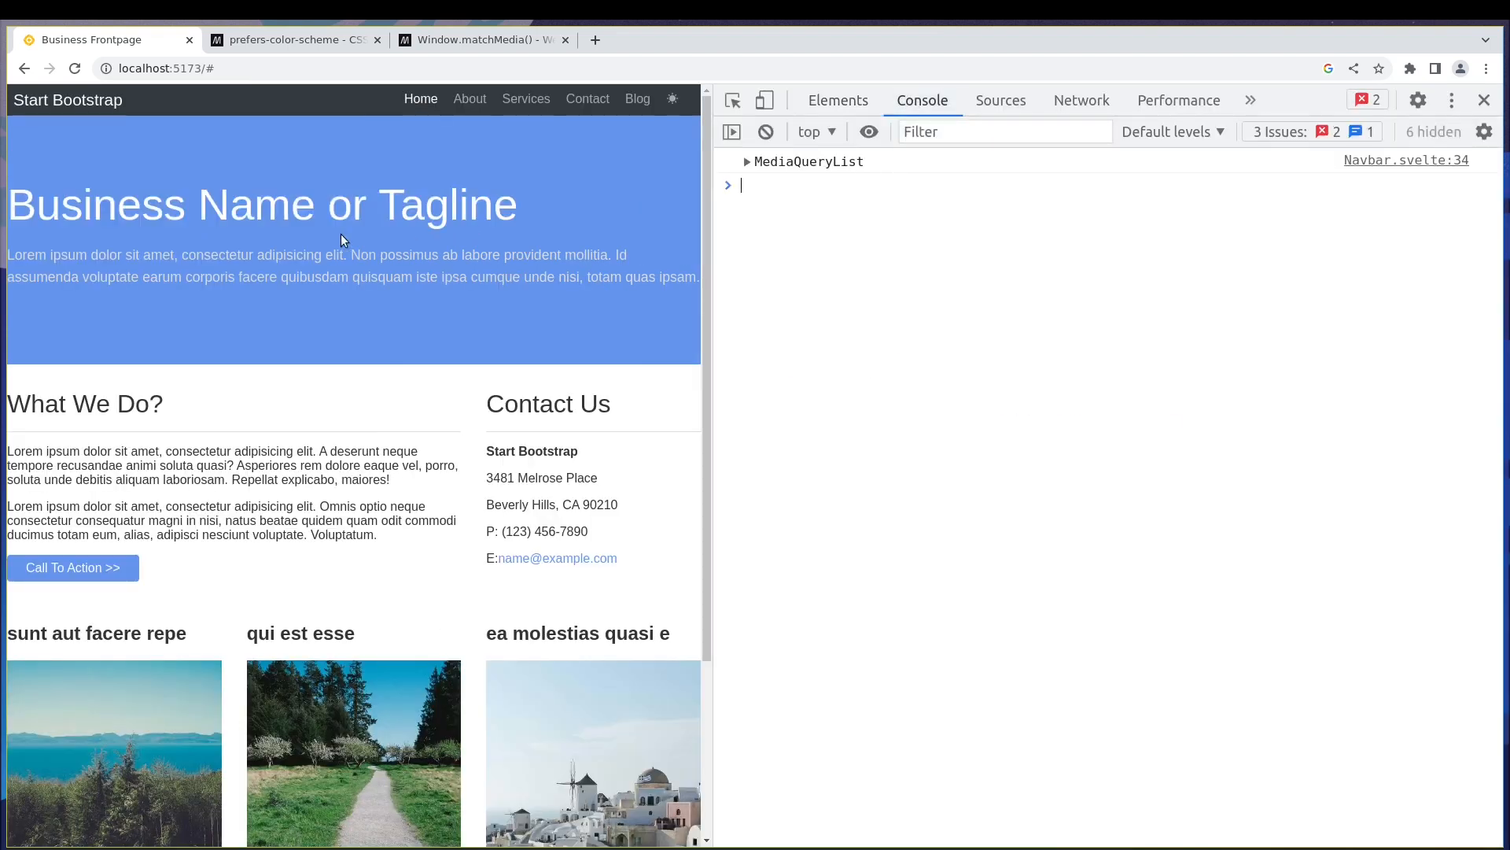
pyautogui.click(747, 162)
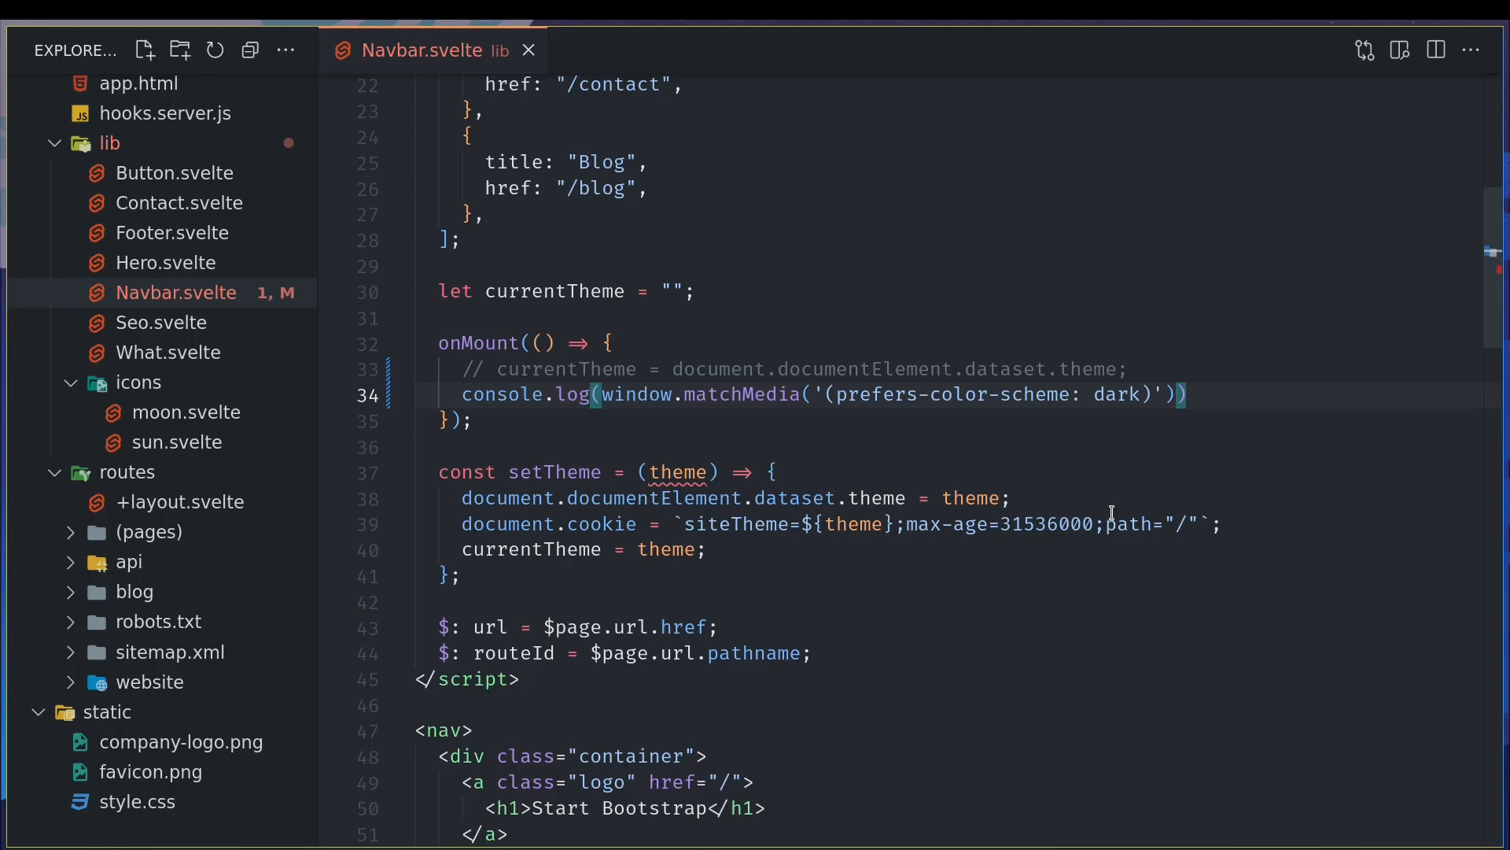
# - Append .matches to the window.matchMedia call inside console.log
pyautogui.write('.mat')
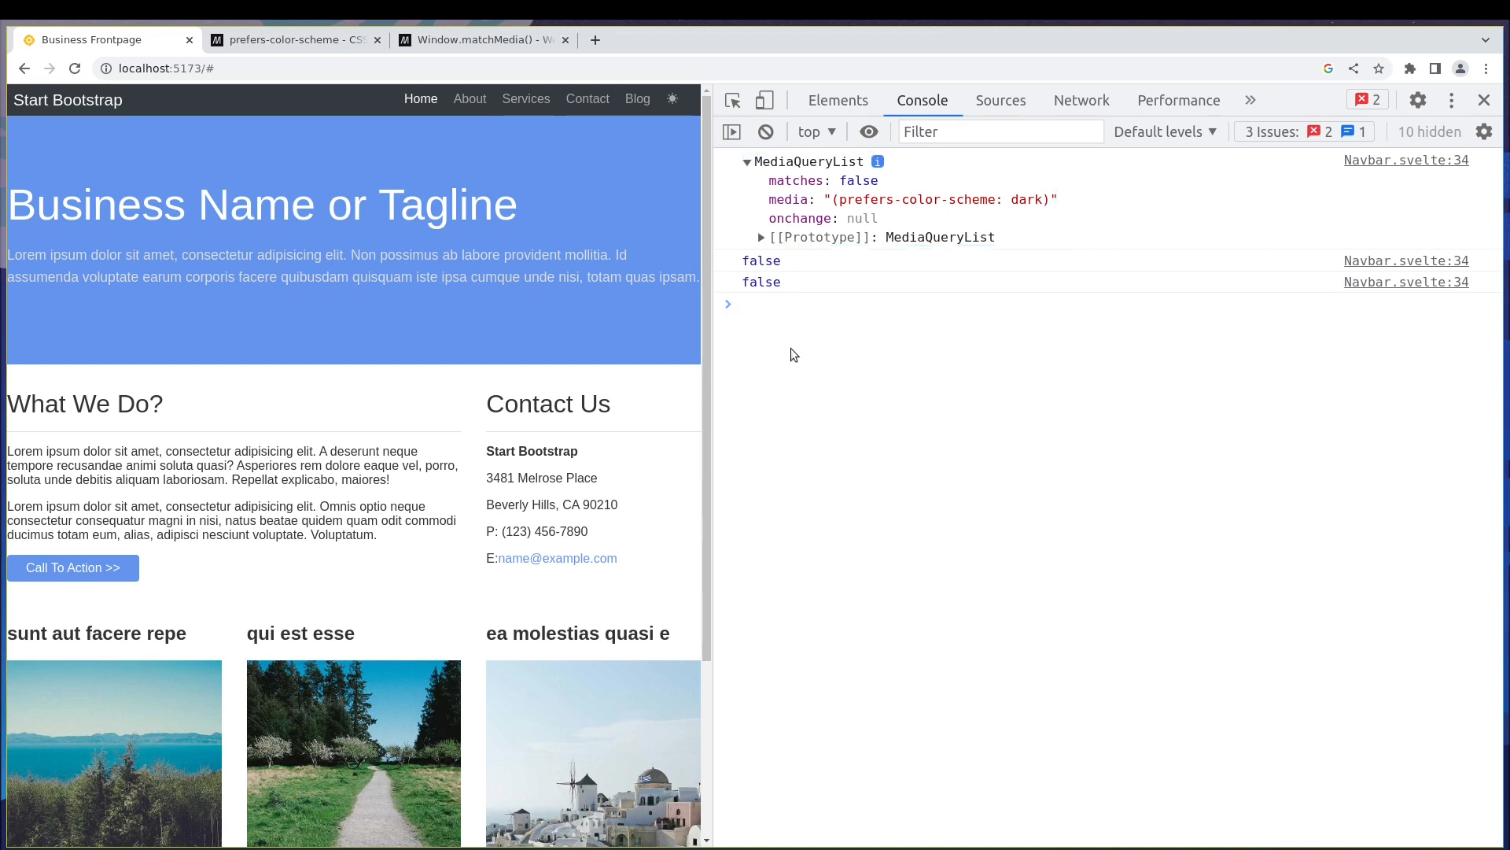
pyautogui.moveTo(816, 381)
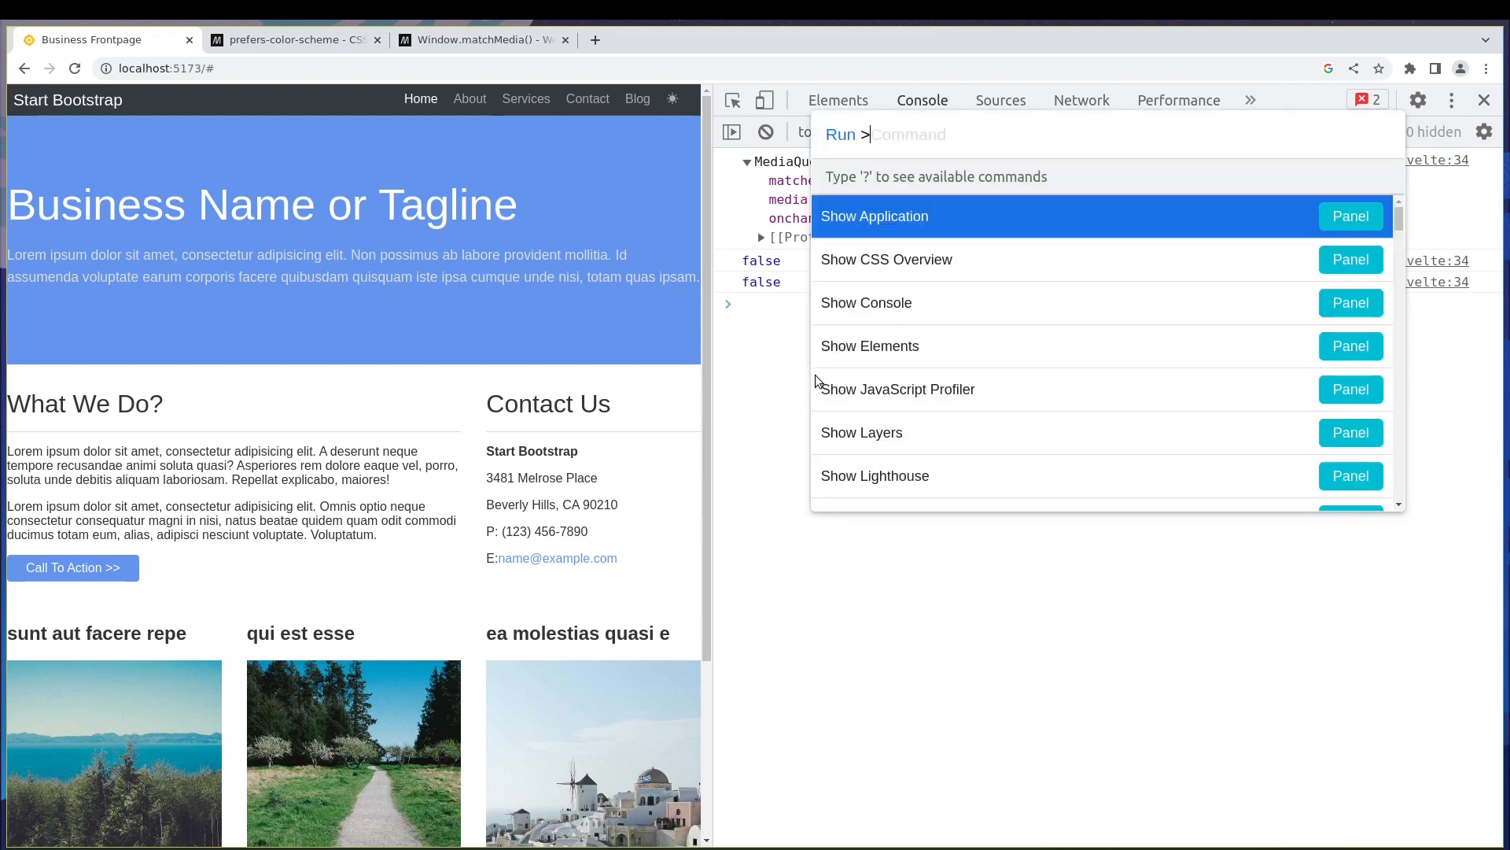
# - Open the DevTools Rendering panel through the command menu's 'render' search
pyautogui.write('render')
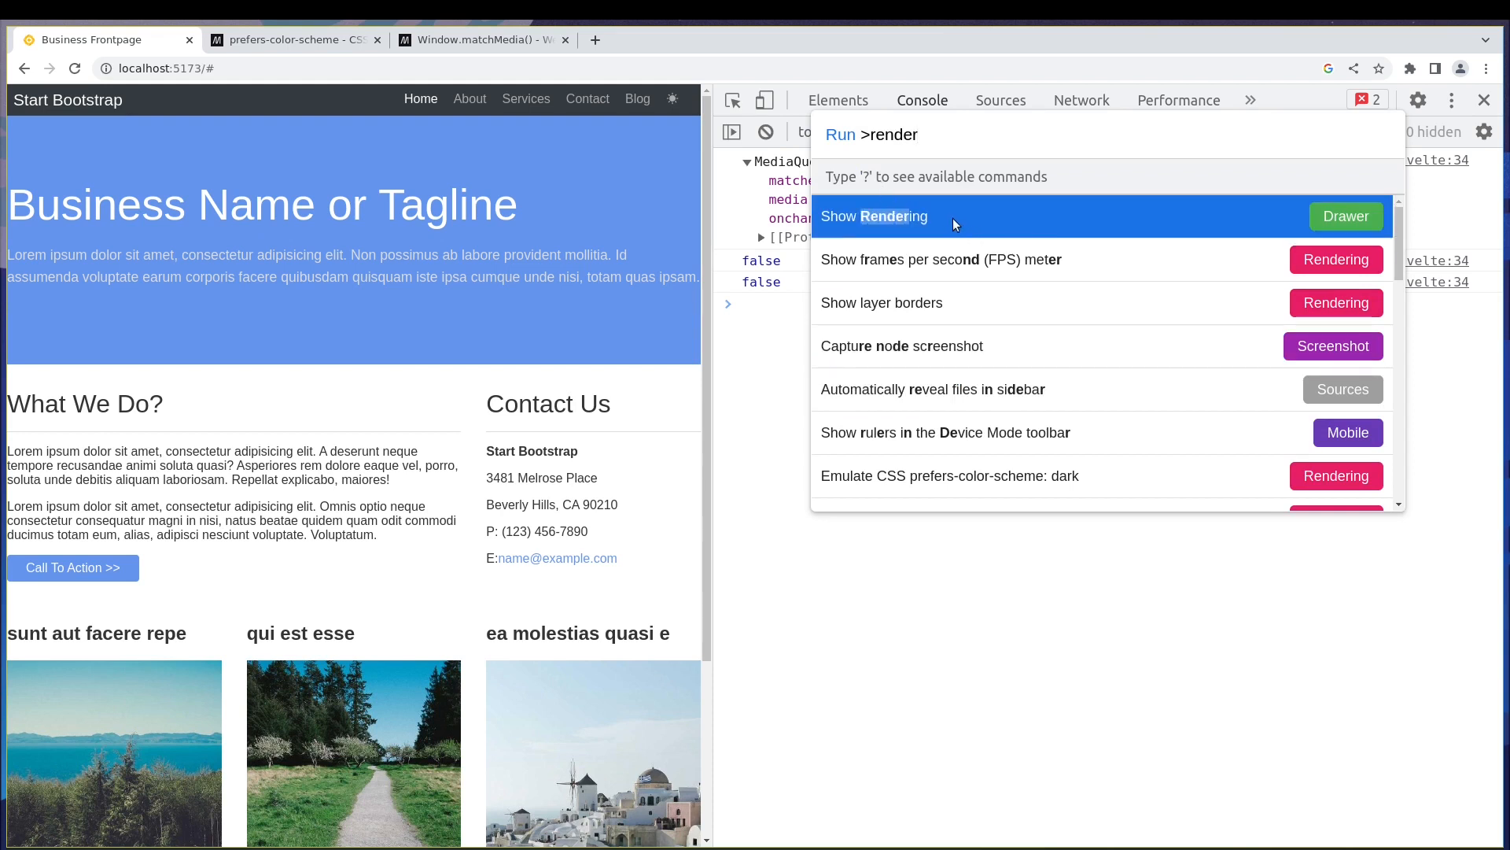
pyautogui.click(872, 215)
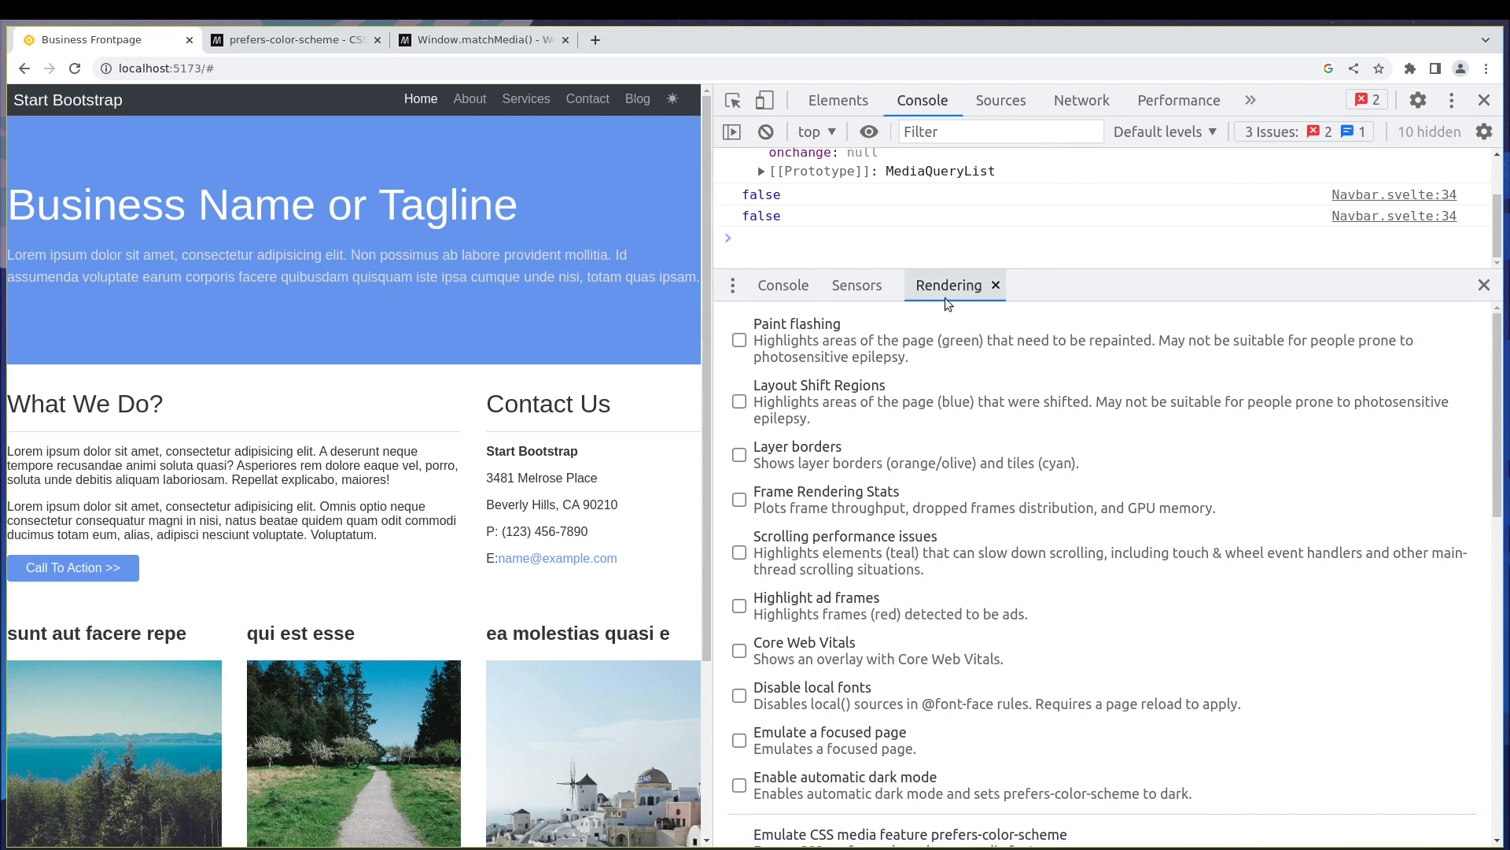
pyautogui.click(1451, 100)
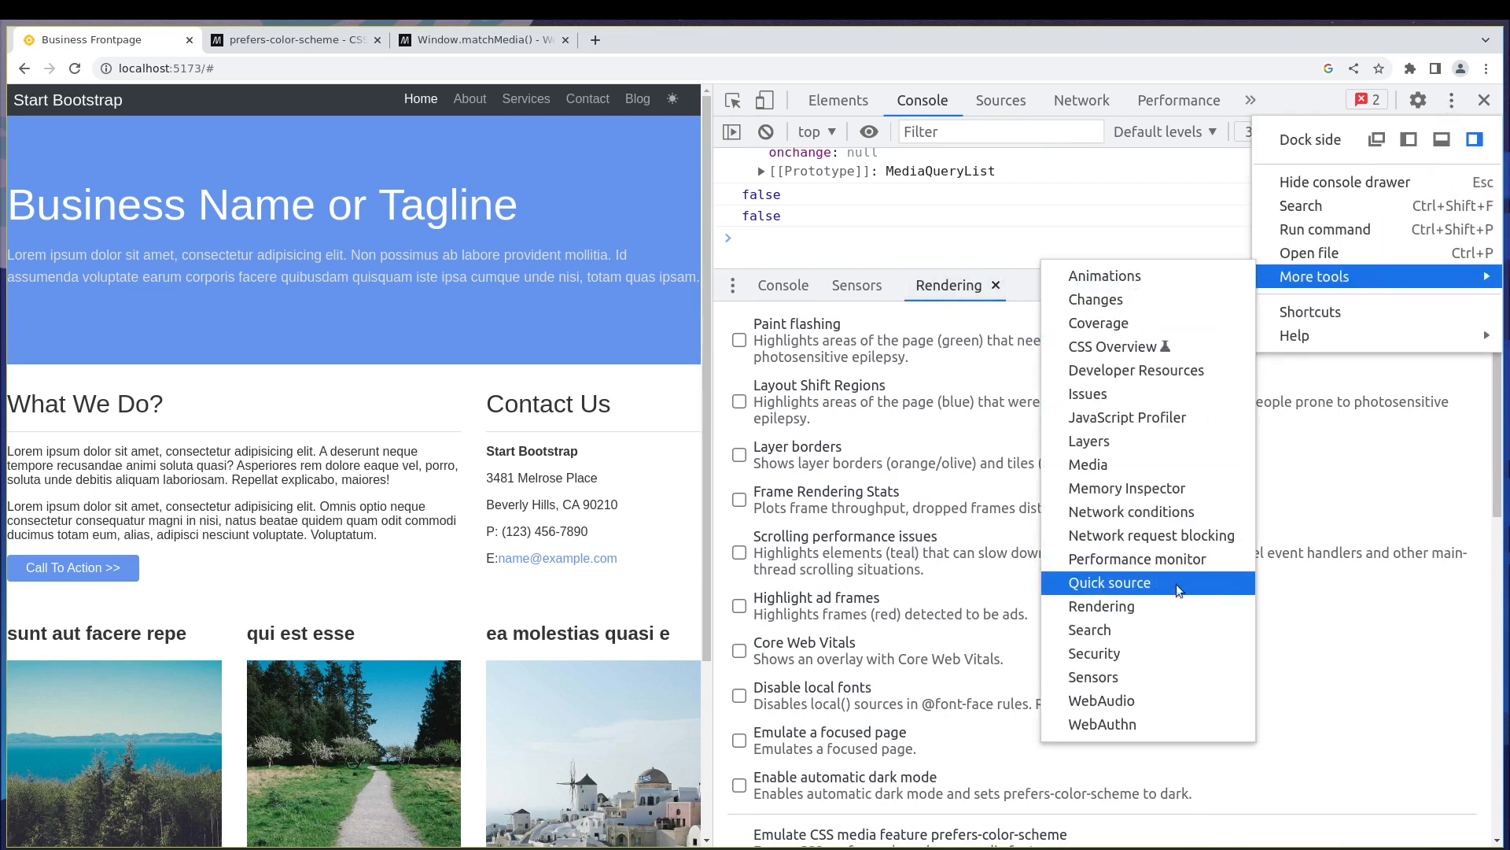
pyautogui.moveTo(1102, 606)
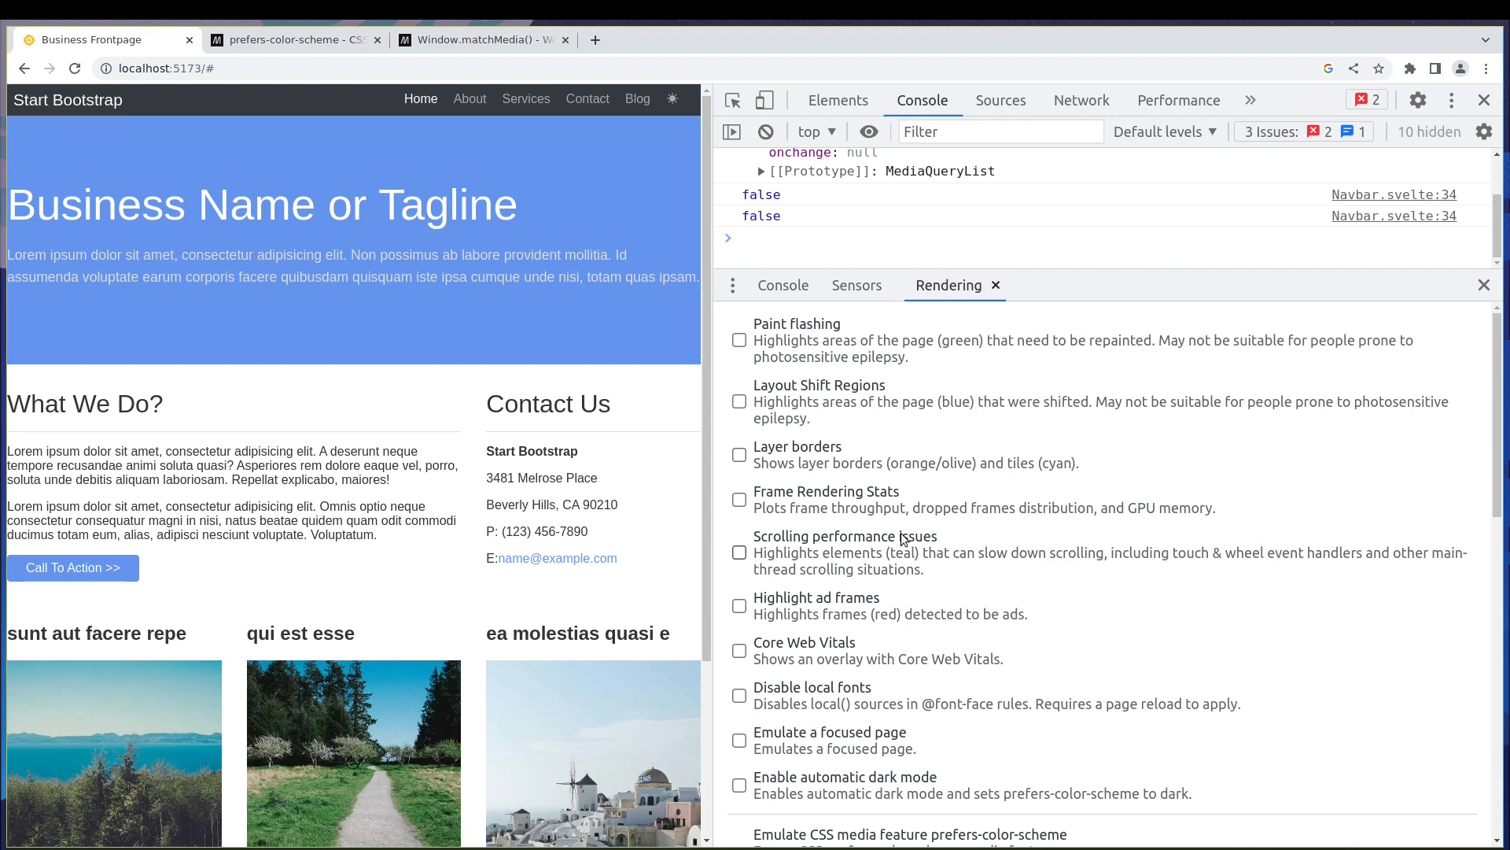
pyautogui.scroll(-3)
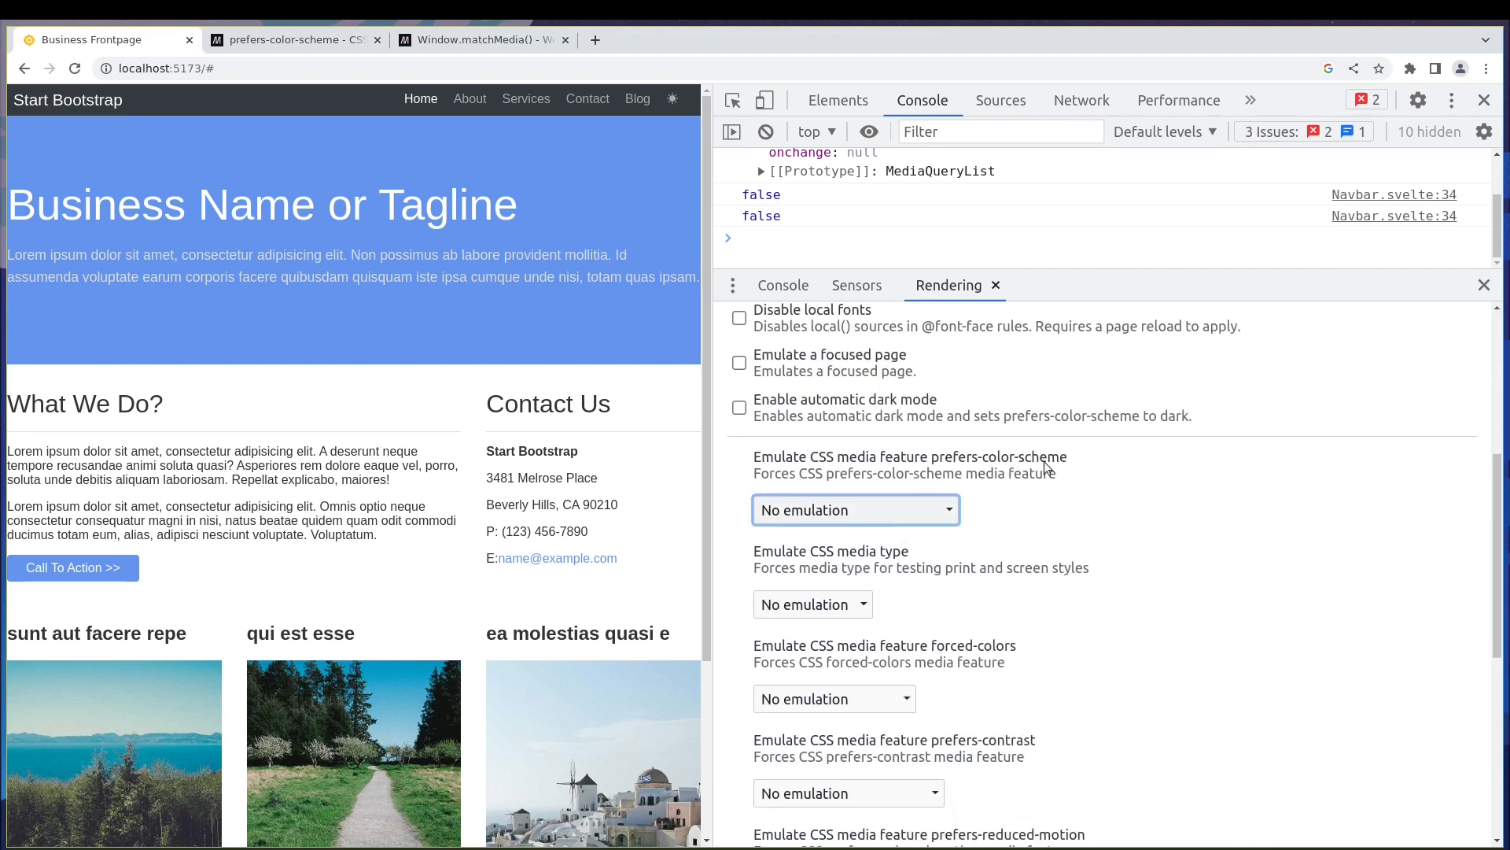
pyautogui.moveTo(956, 479)
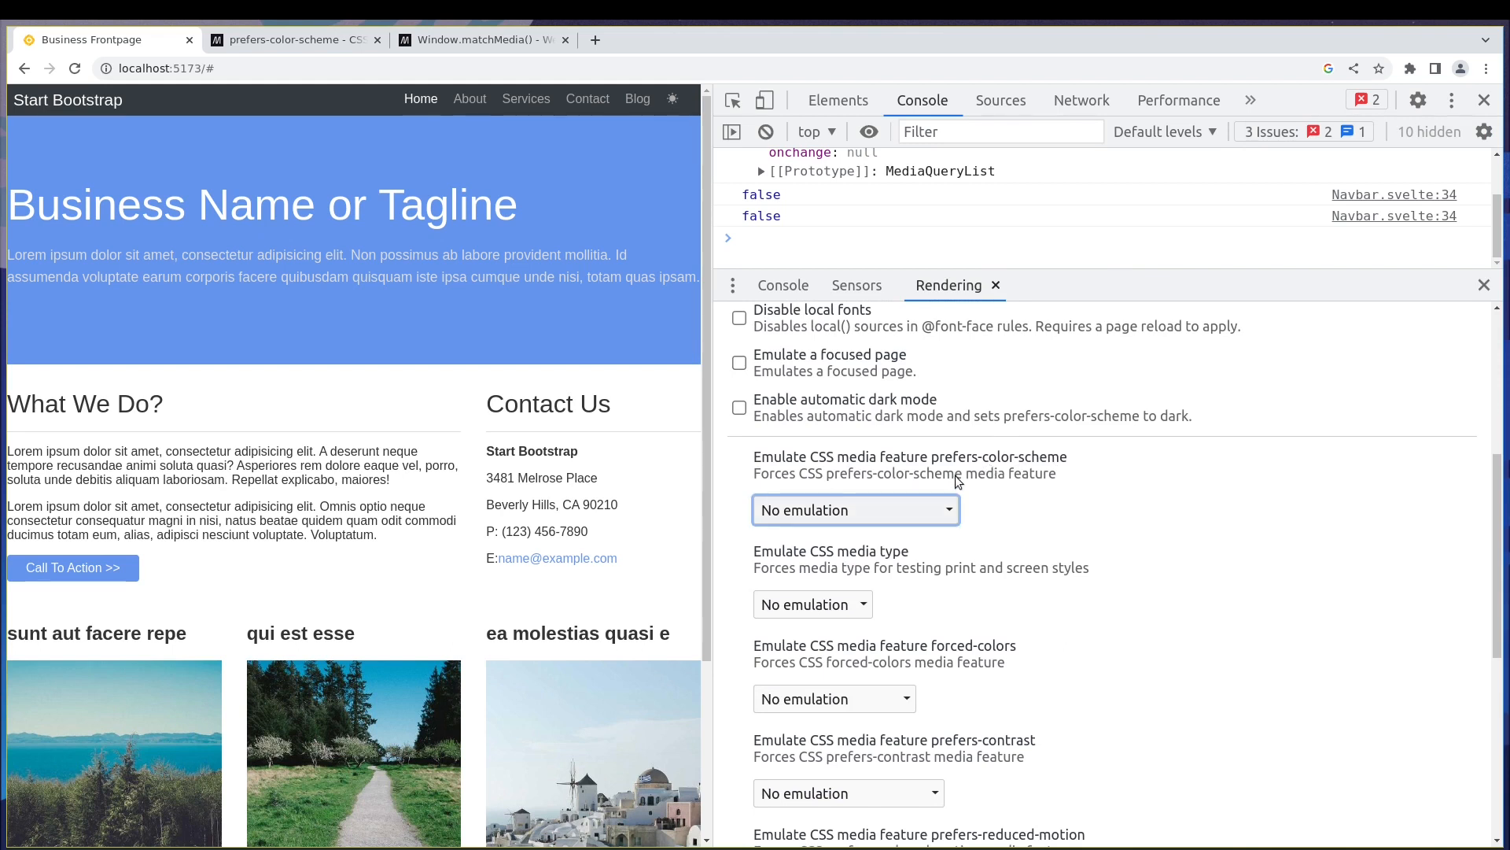
# - Set prefers-color-scheme emulation to dark, then switch it to light
pyautogui.click(853, 509)
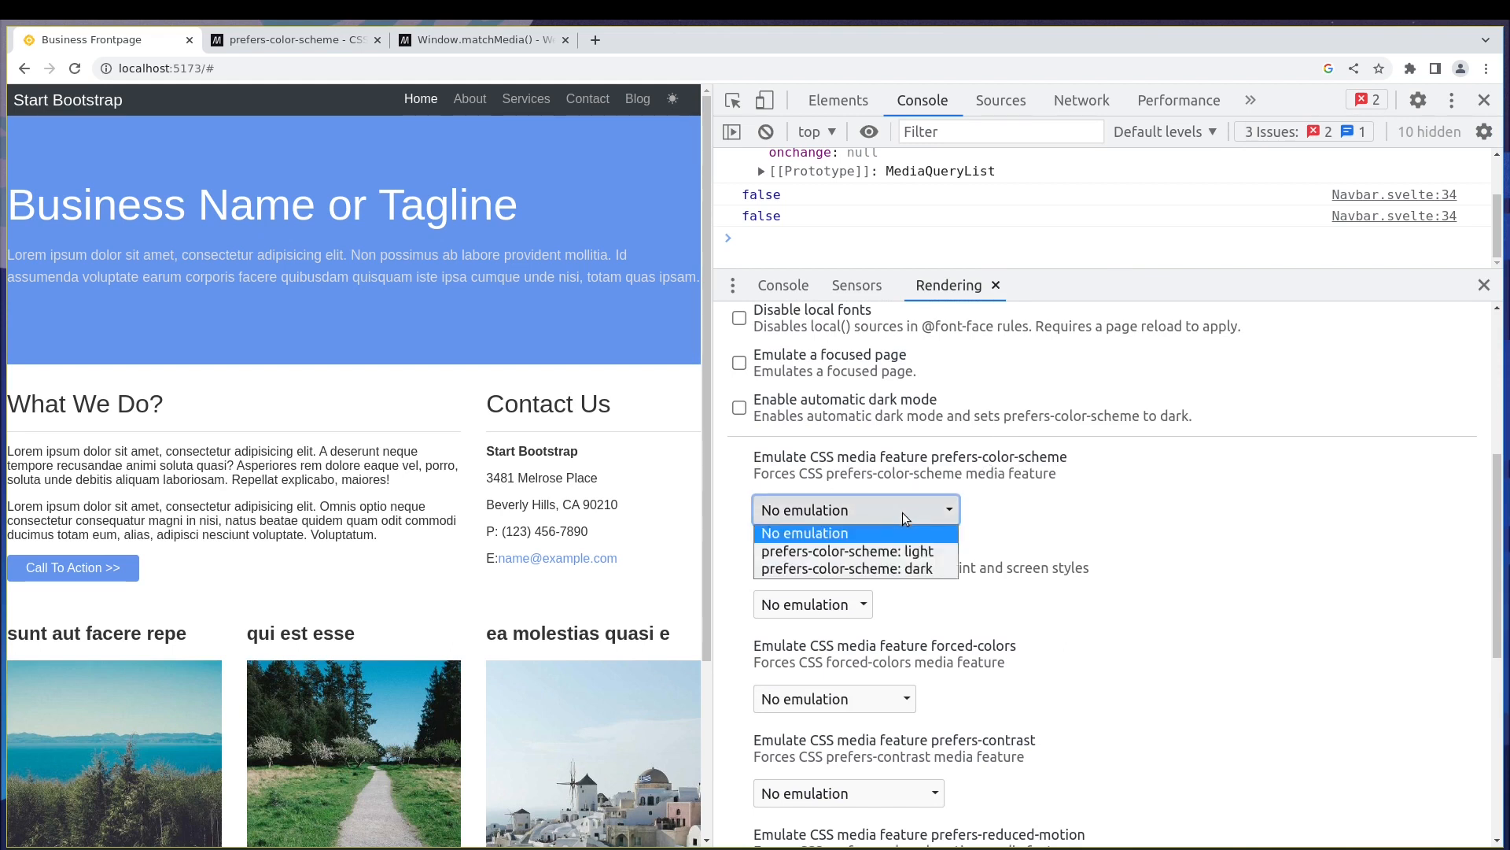
pyautogui.click(850, 568)
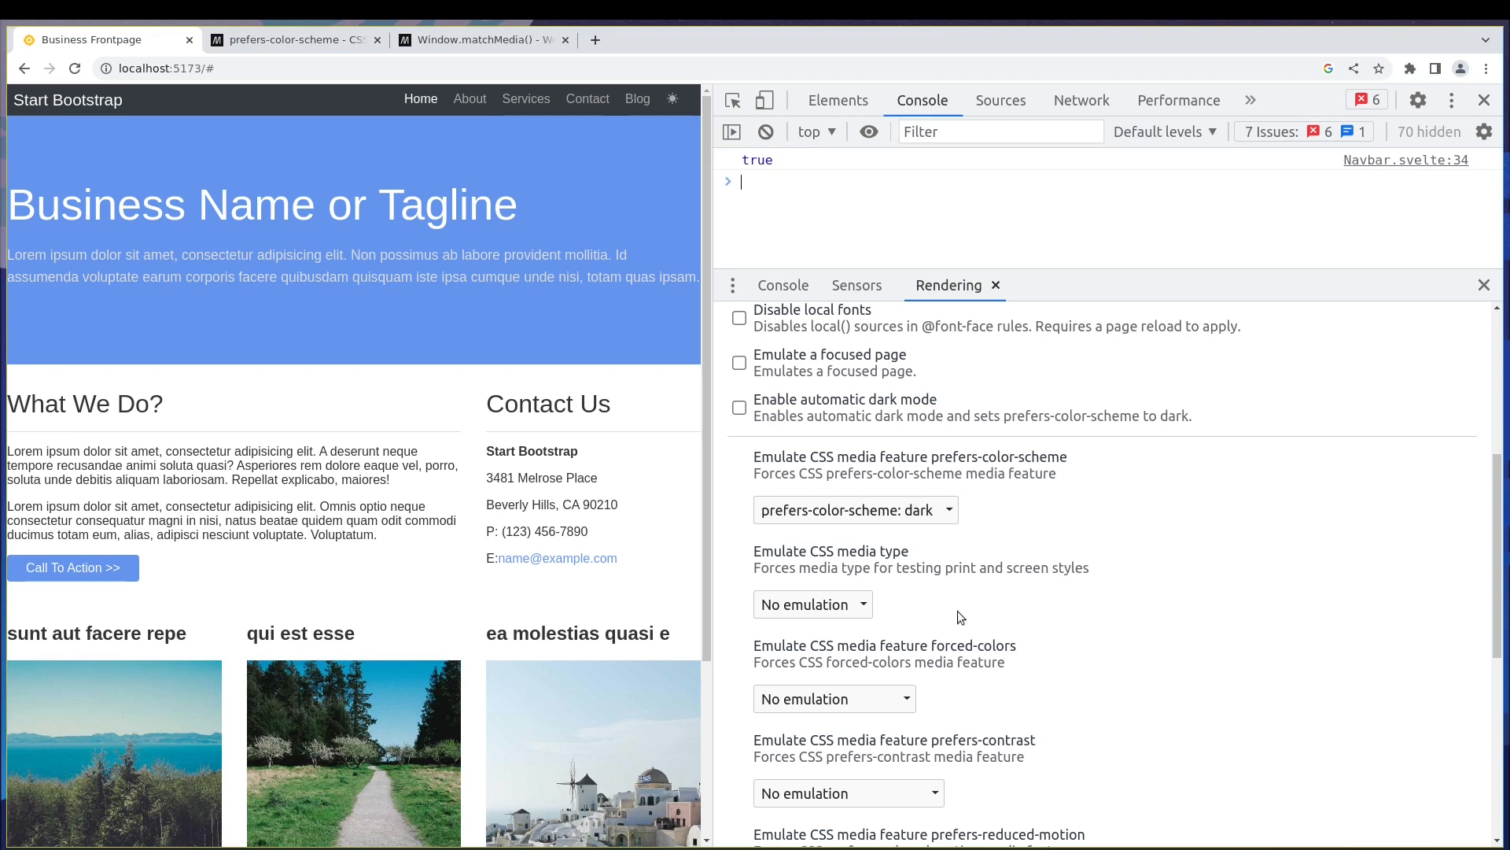
pyautogui.click(853, 509)
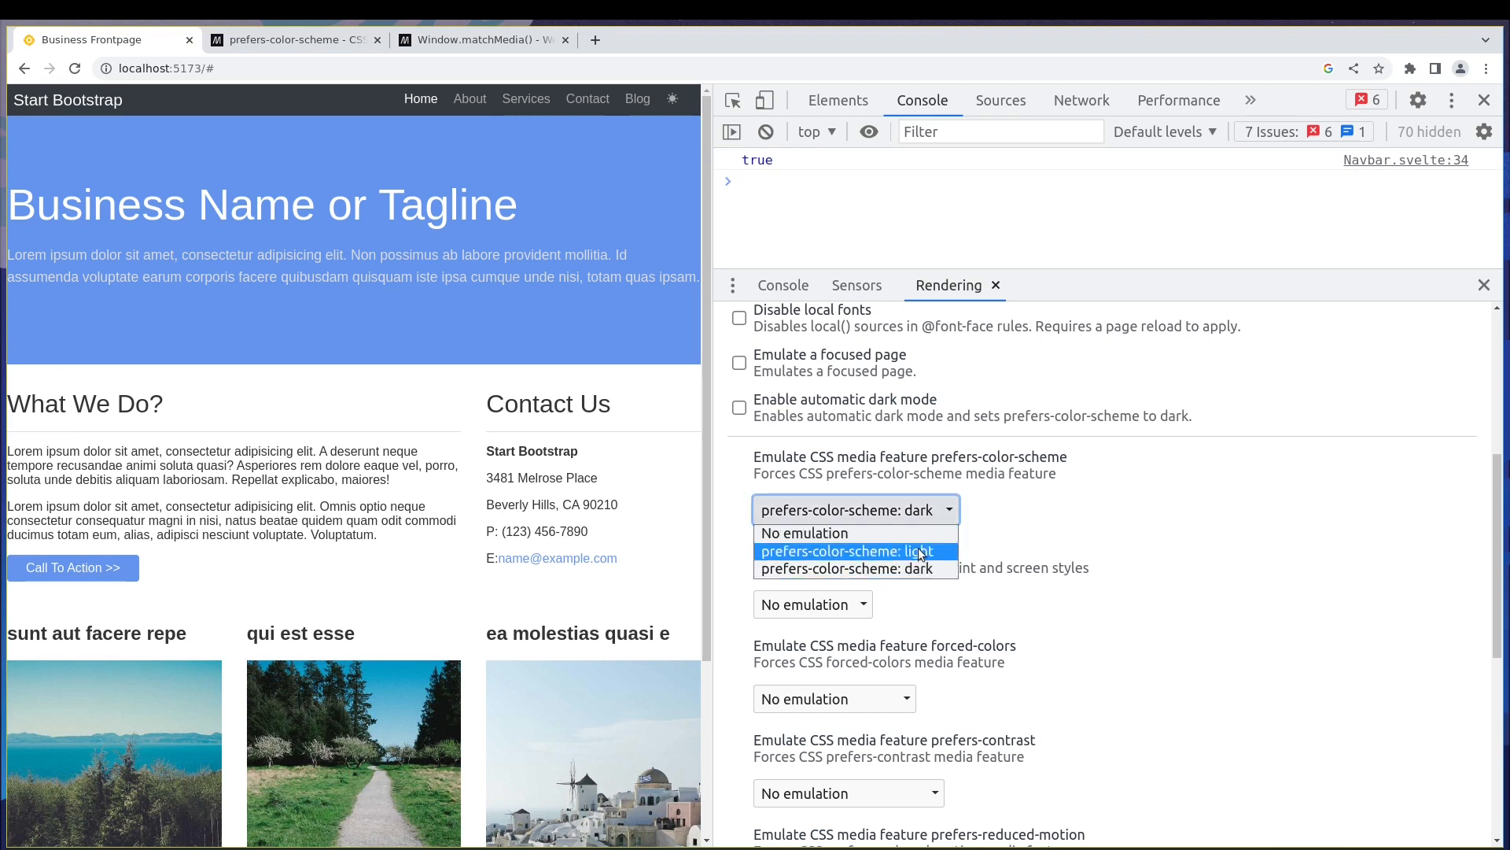
pyautogui.click(850, 550)
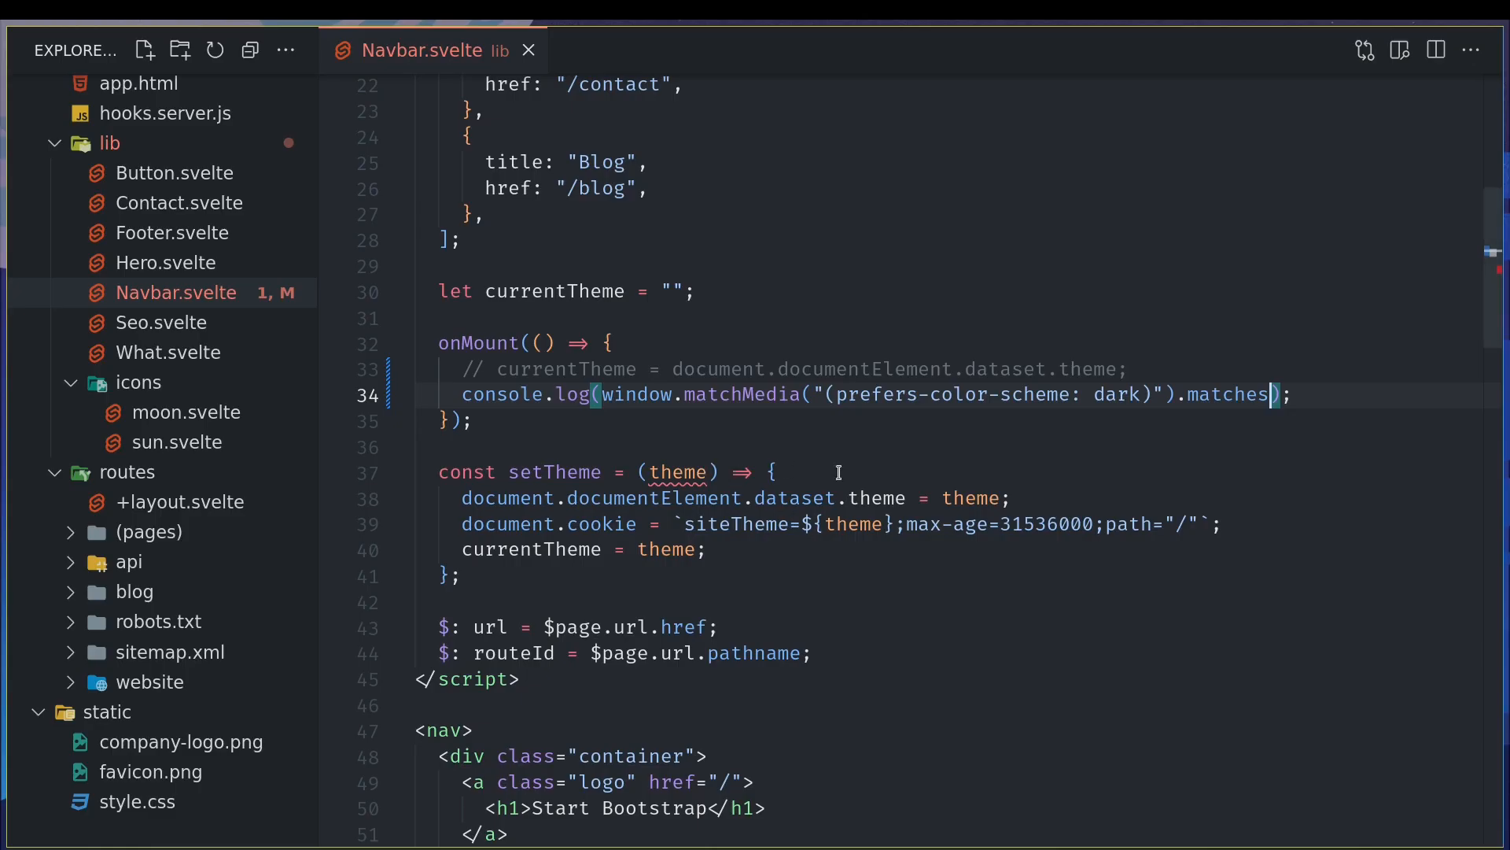
# - Replace the console.log with const userPrefersDarkMode holding the dark-scheme match
pyautogui.doubleClick(635, 394)
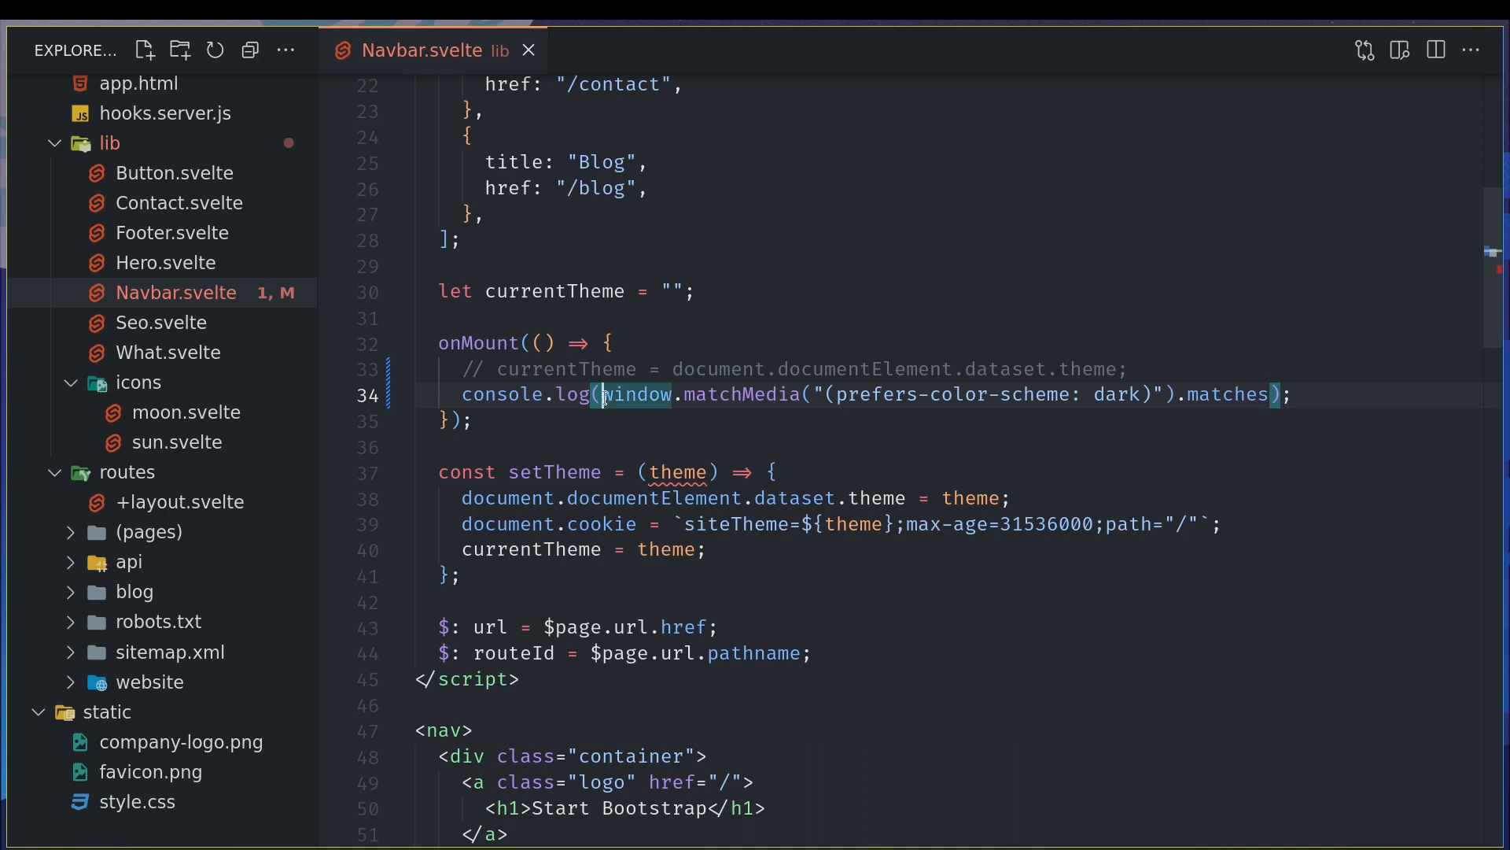
pyautogui.write('const')
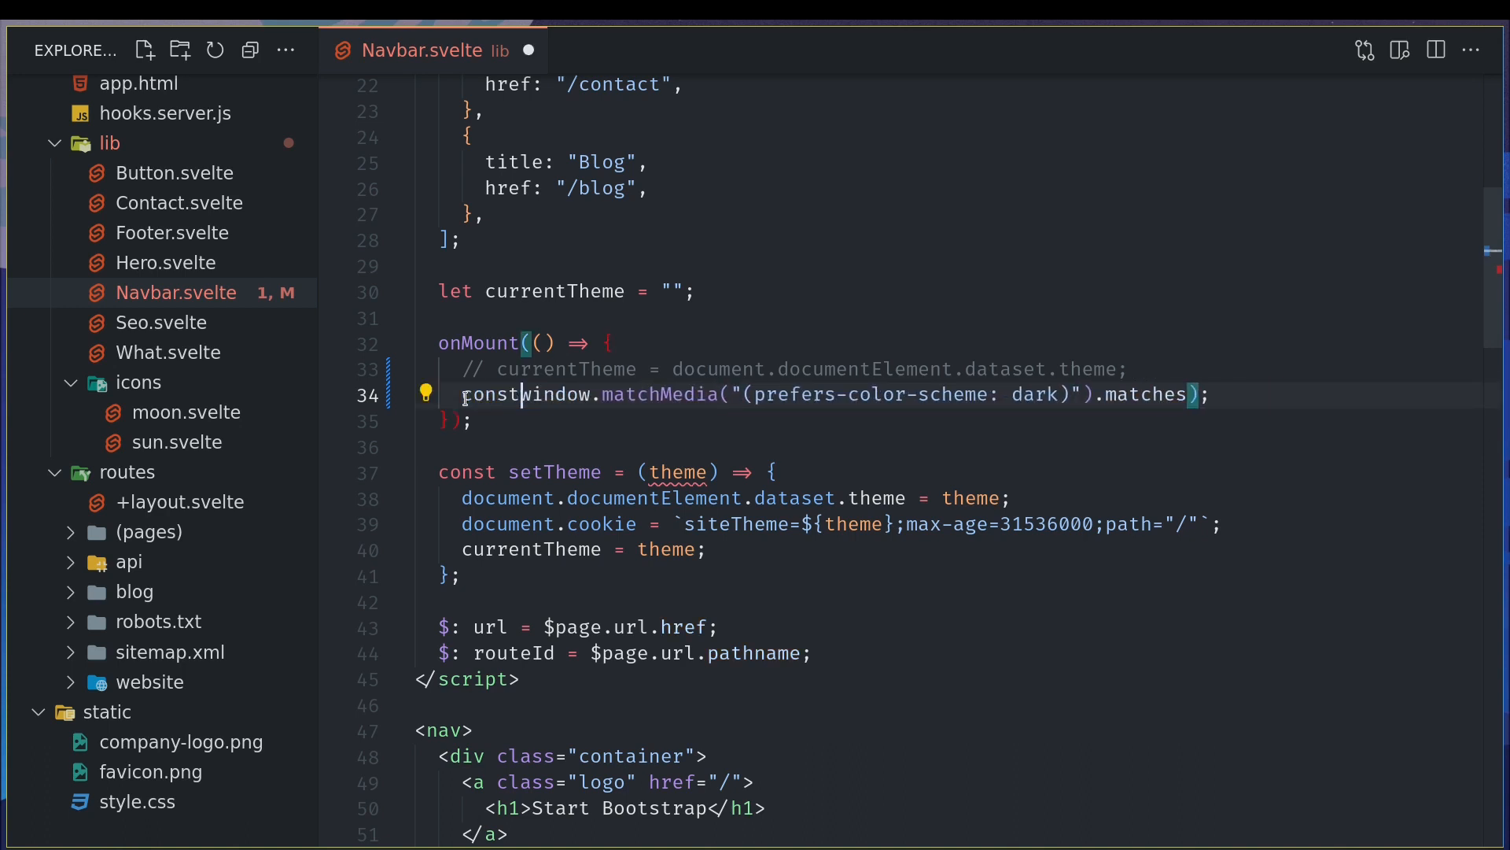
pyautogui.write('userPrefersDarkMode = window.matchMedia(')
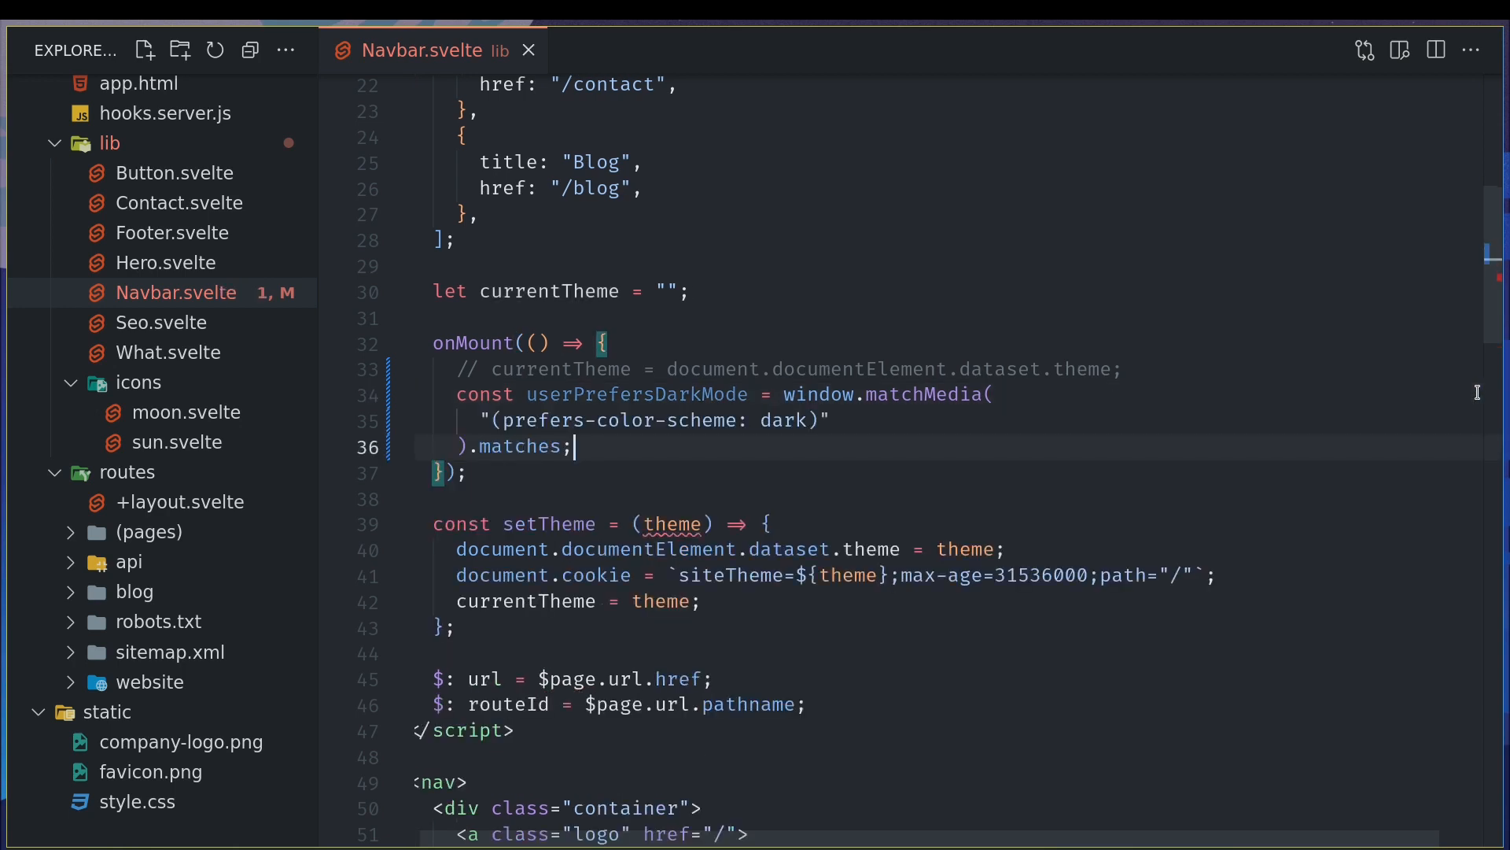
pyautogui.moveTo(818, 482)
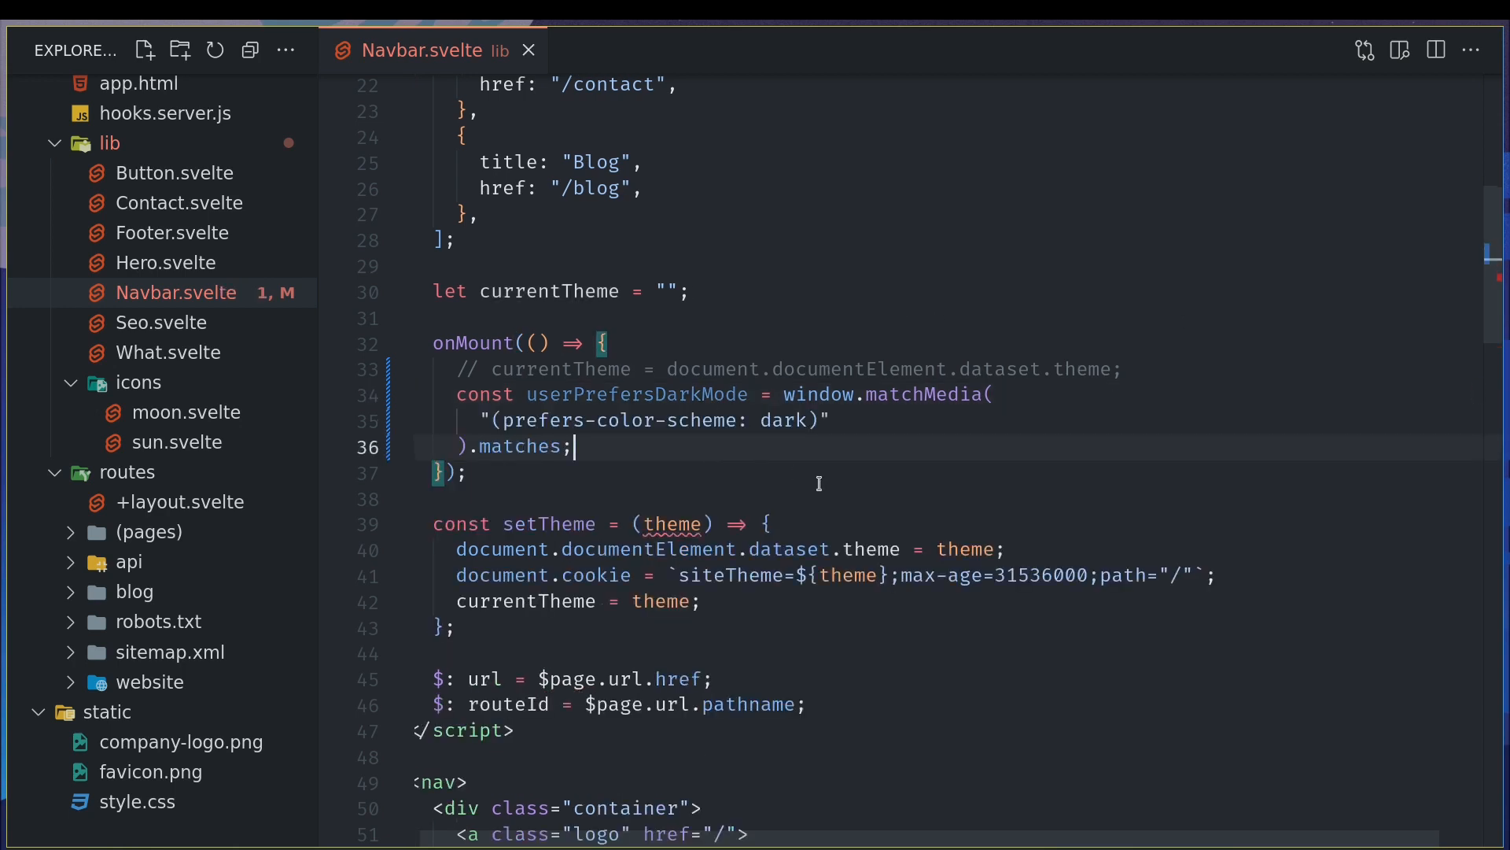
pyautogui.press('Enter')
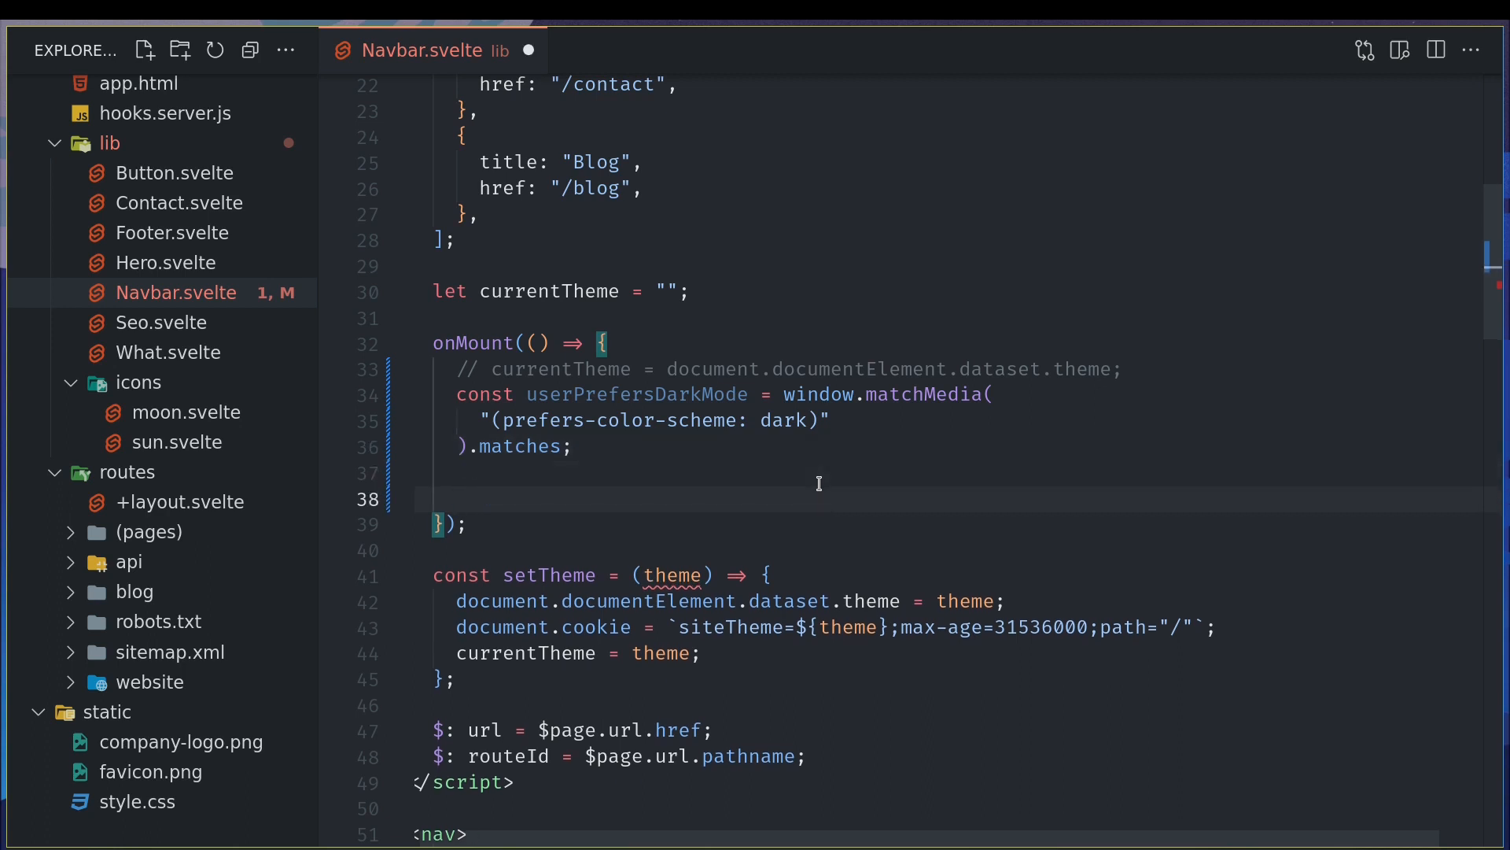
# - Add if (userPrefersDarkMode) { setTheme("dark") } and begin the else branch's setTheme call
pyautogui.click(641, 394)
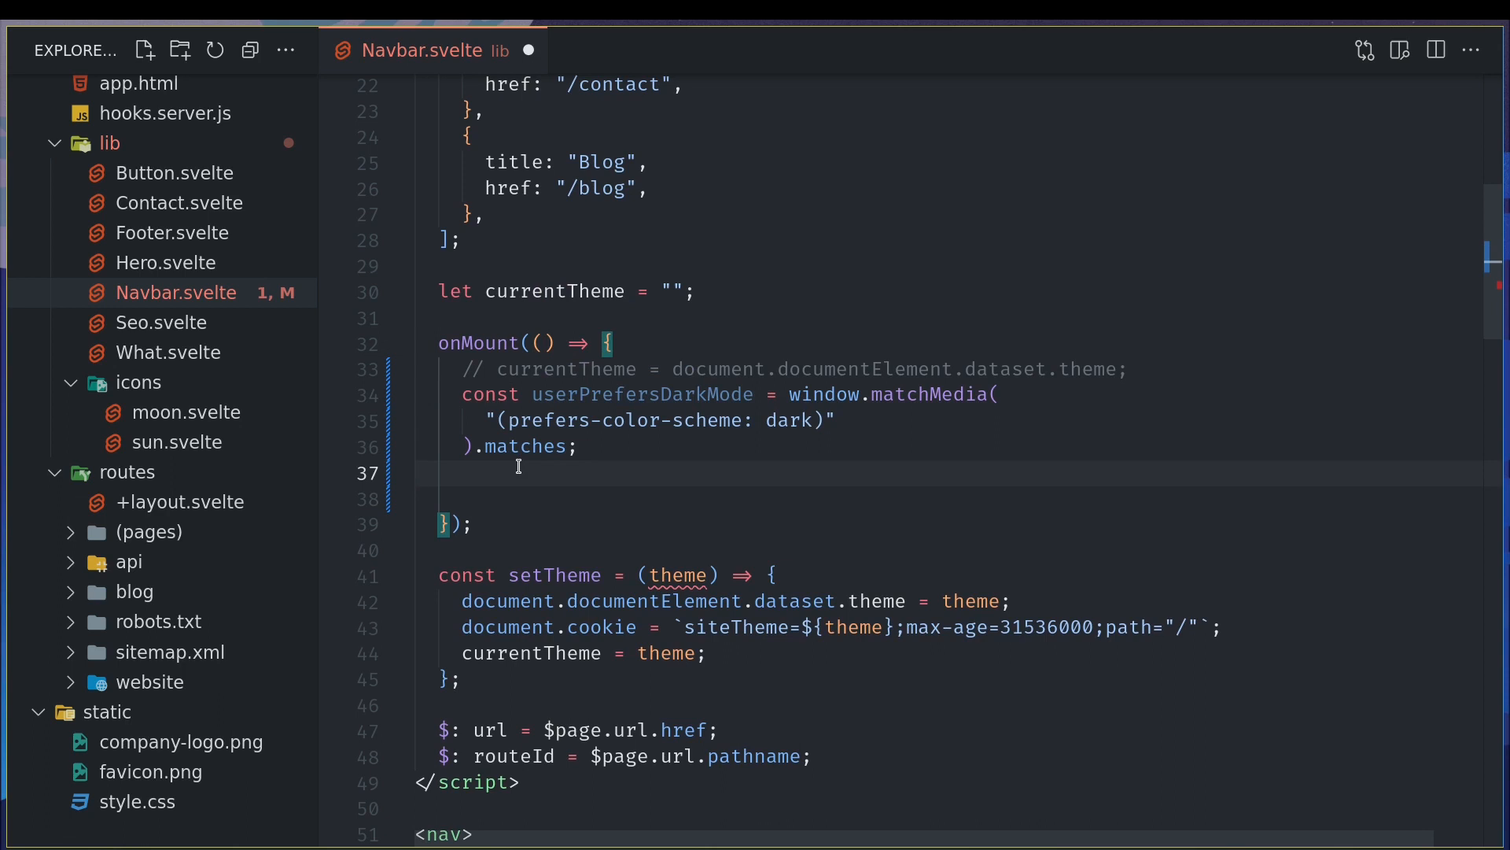
pyautogui.write('if(')
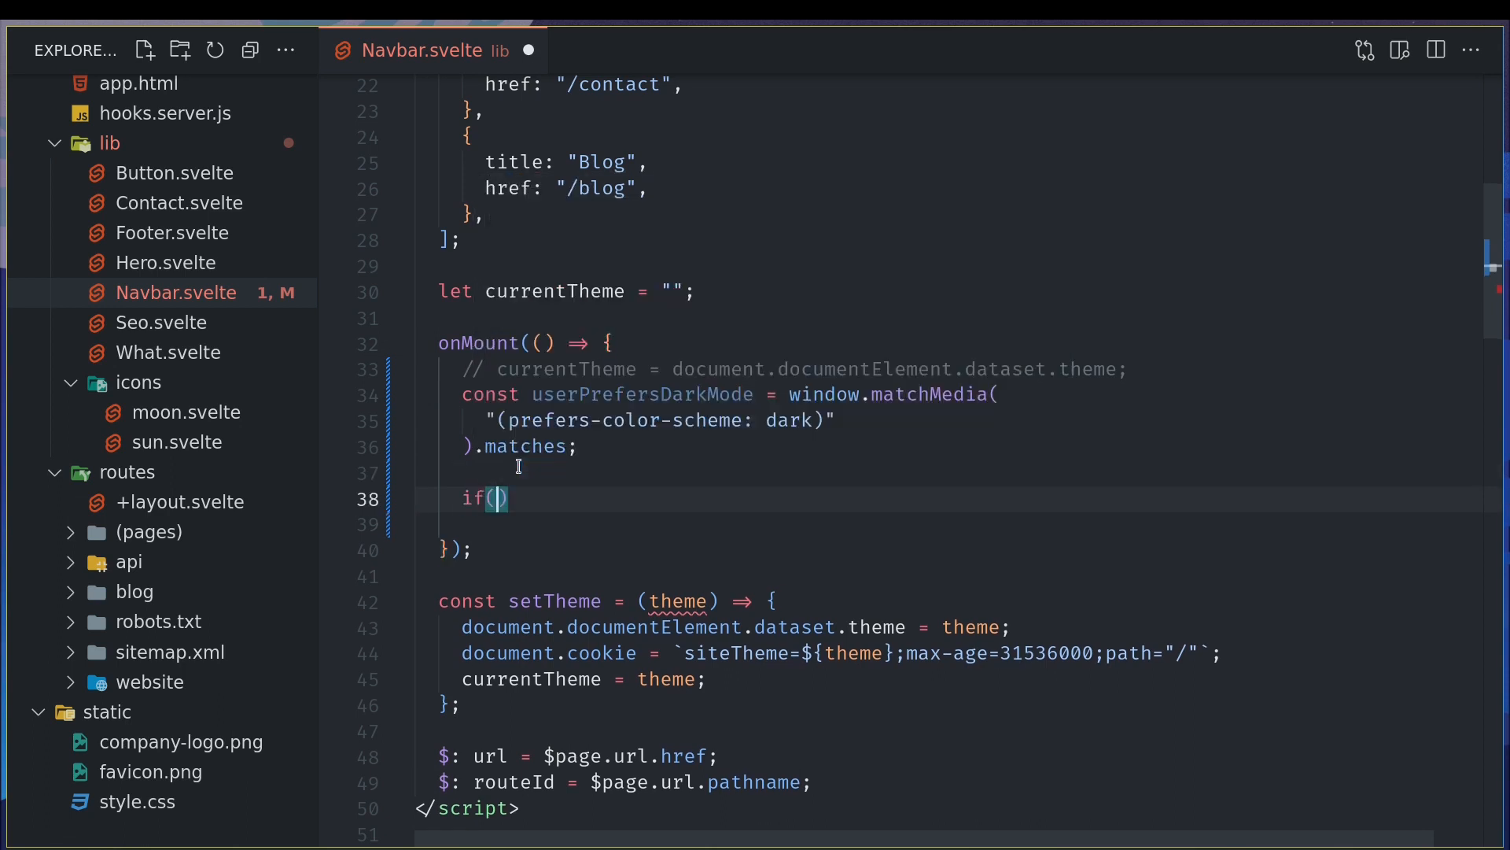
pyautogui.write('userPrefersDarkMode) {}')
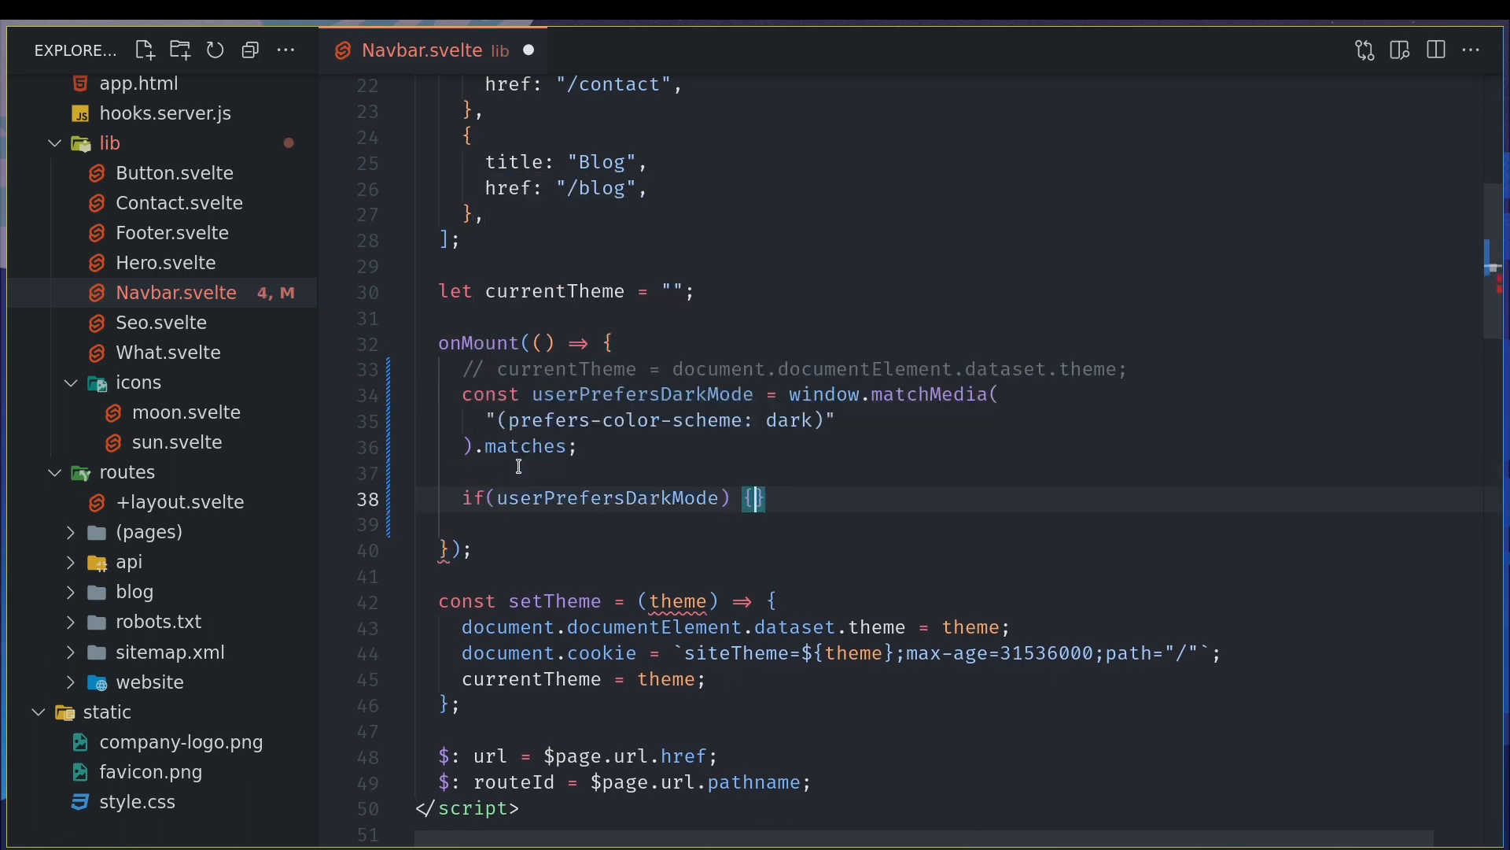
pyautogui.write('setTheme')
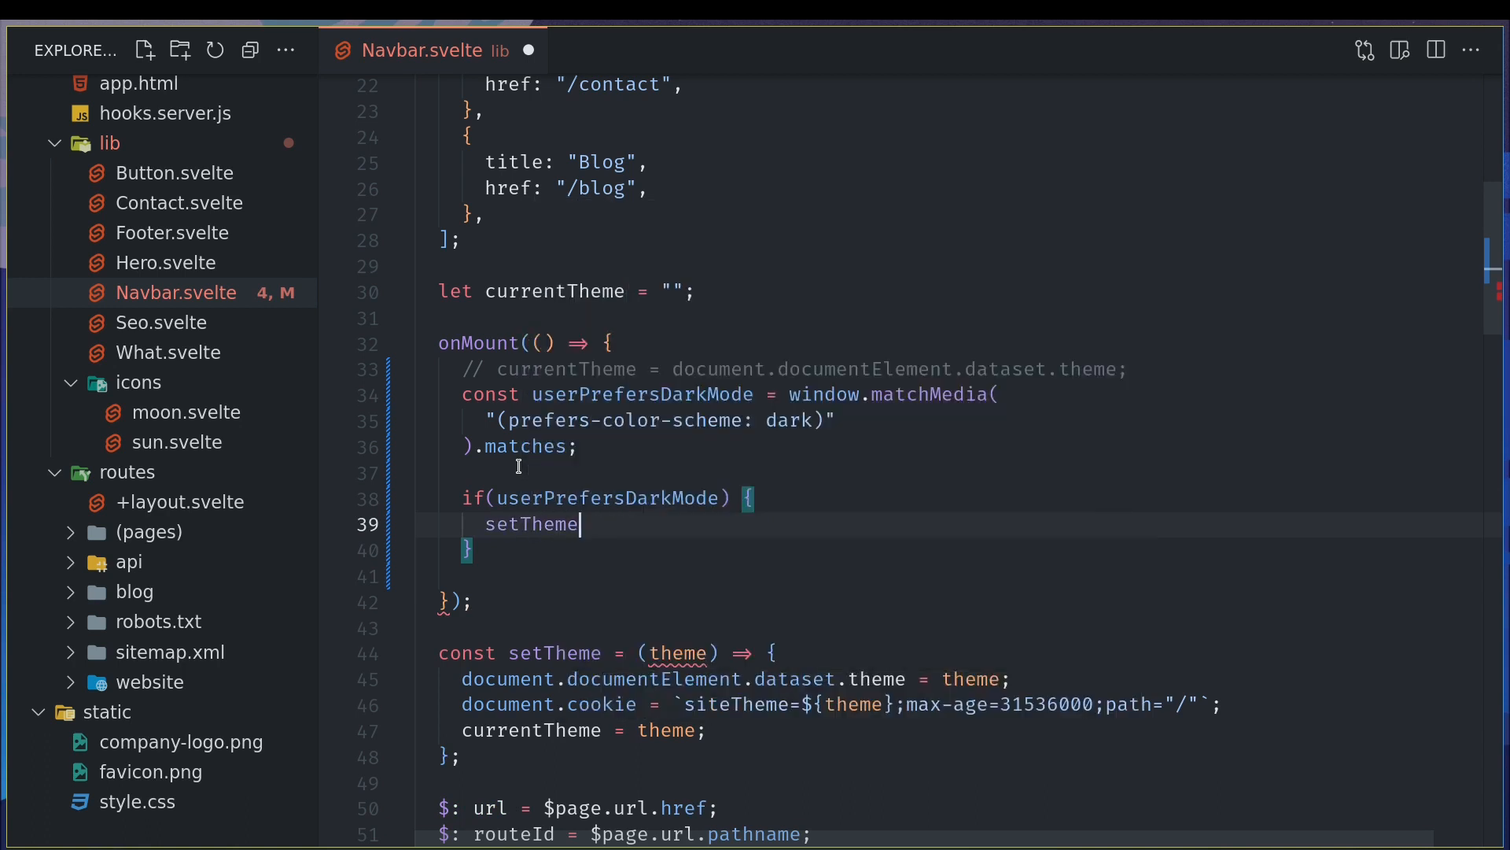
pyautogui.write('()')
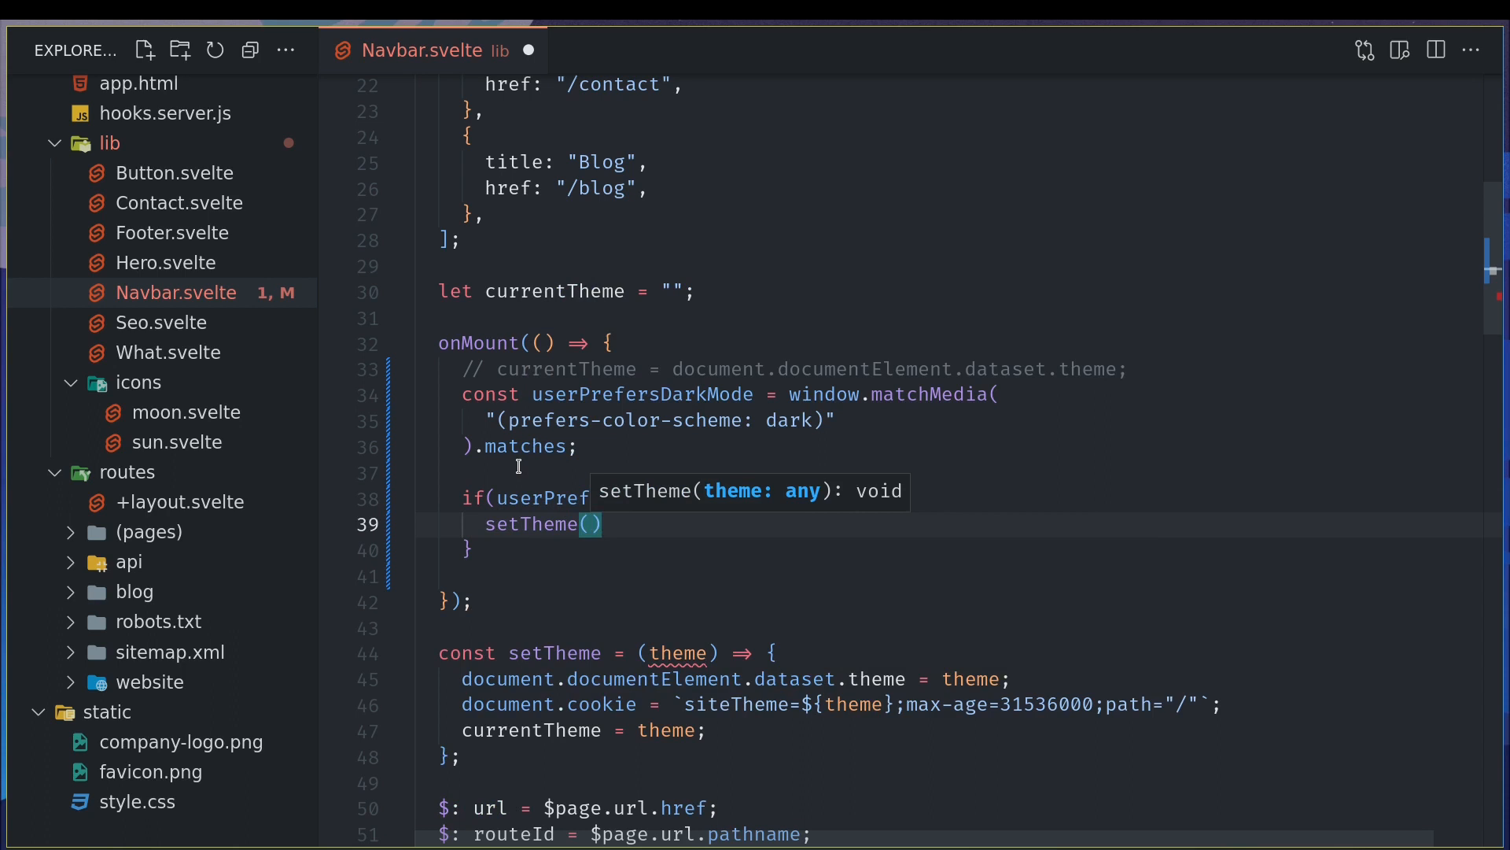
pyautogui.write('"dark"')
pyautogui.click(956, 550)
pyautogui.write(' else {')
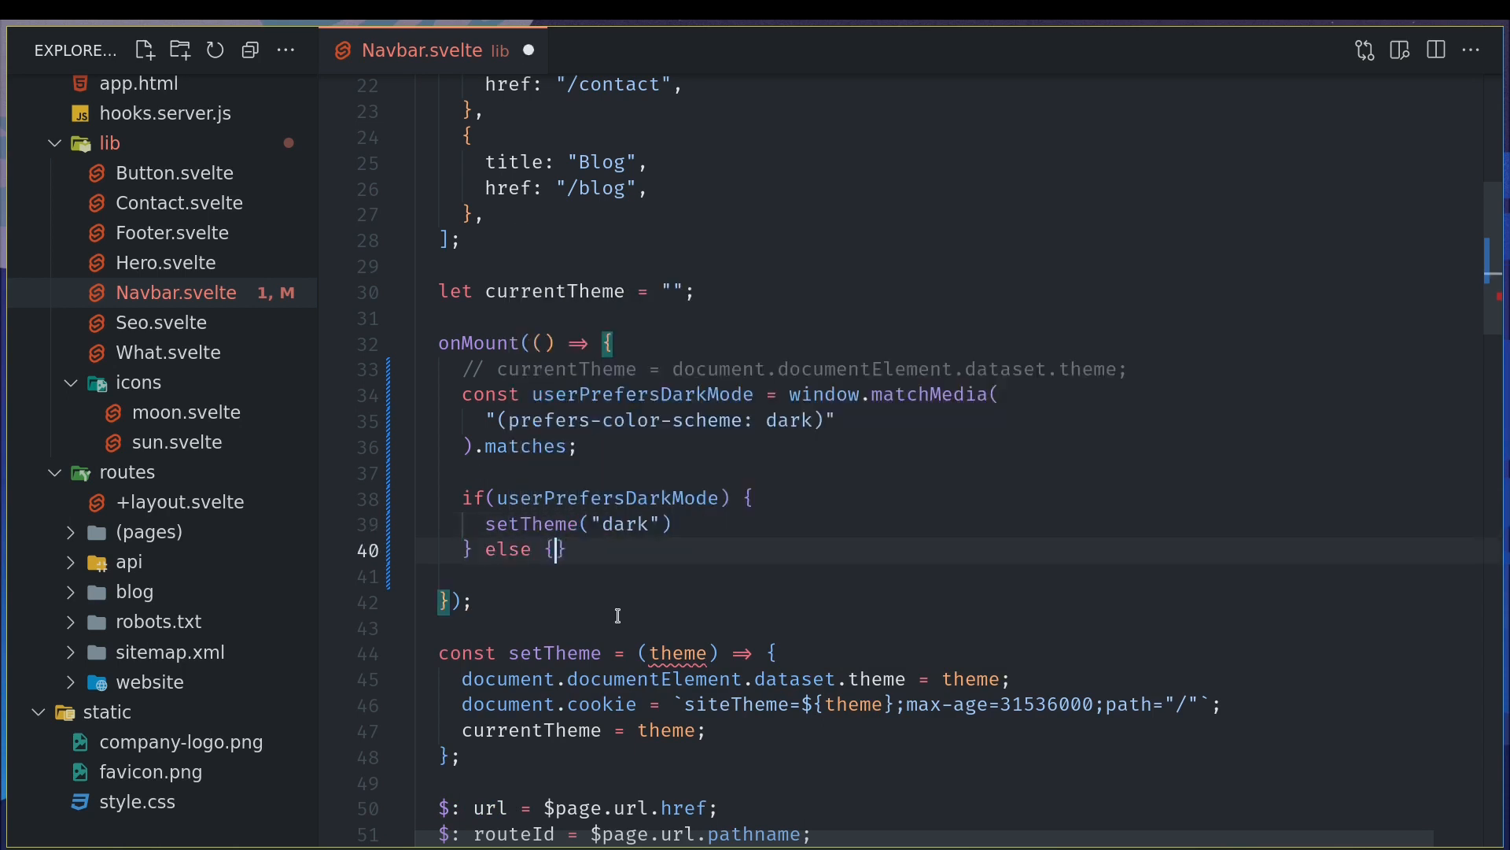
pyautogui.write('setTh')
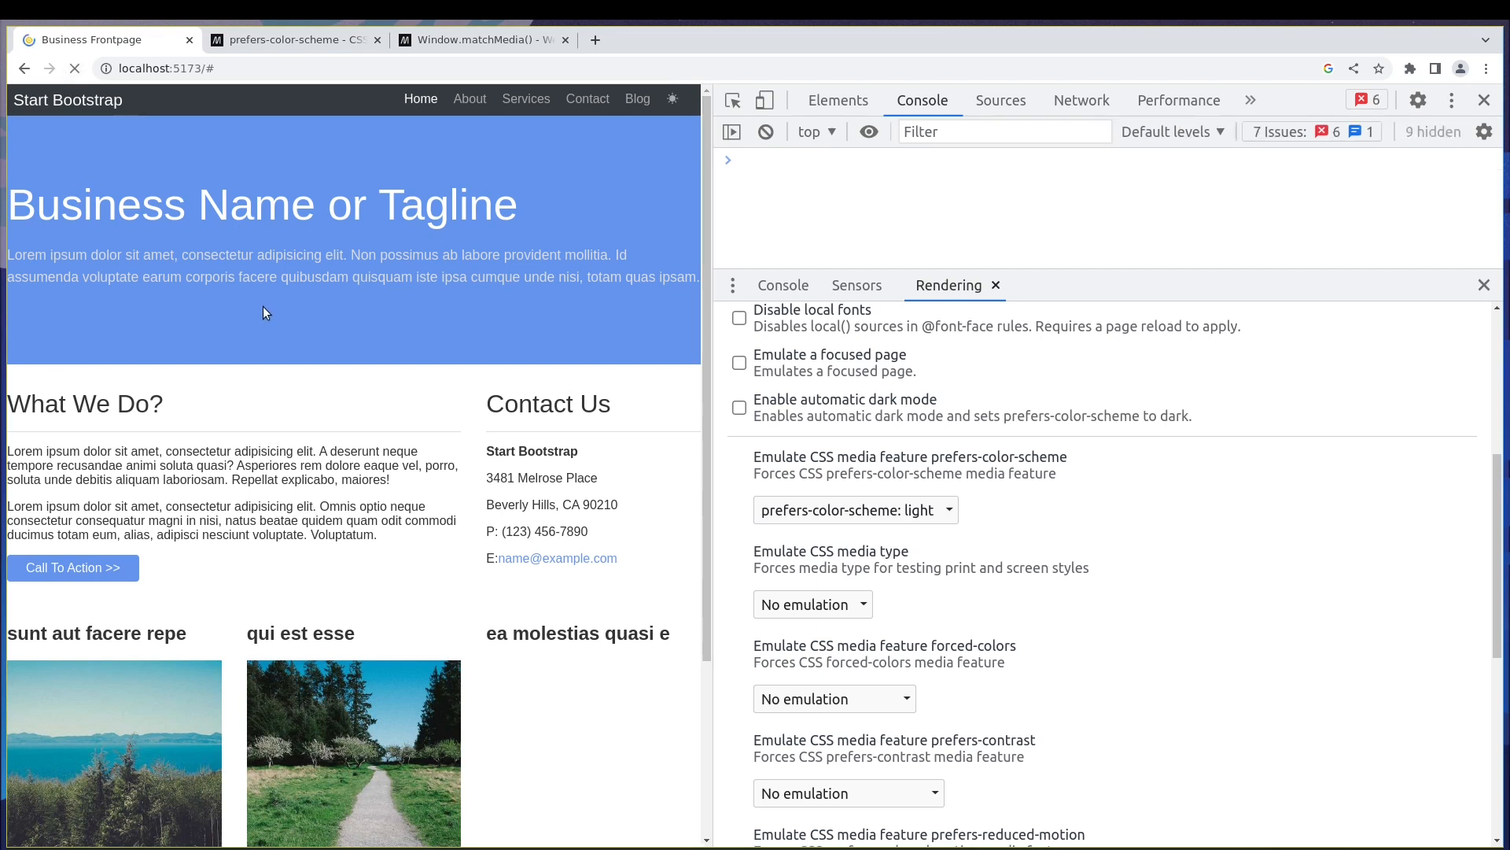
# - Emulate a dark colour scheme and reload to see the dark site, then set No emulation and reload
pyautogui.click(854, 510)
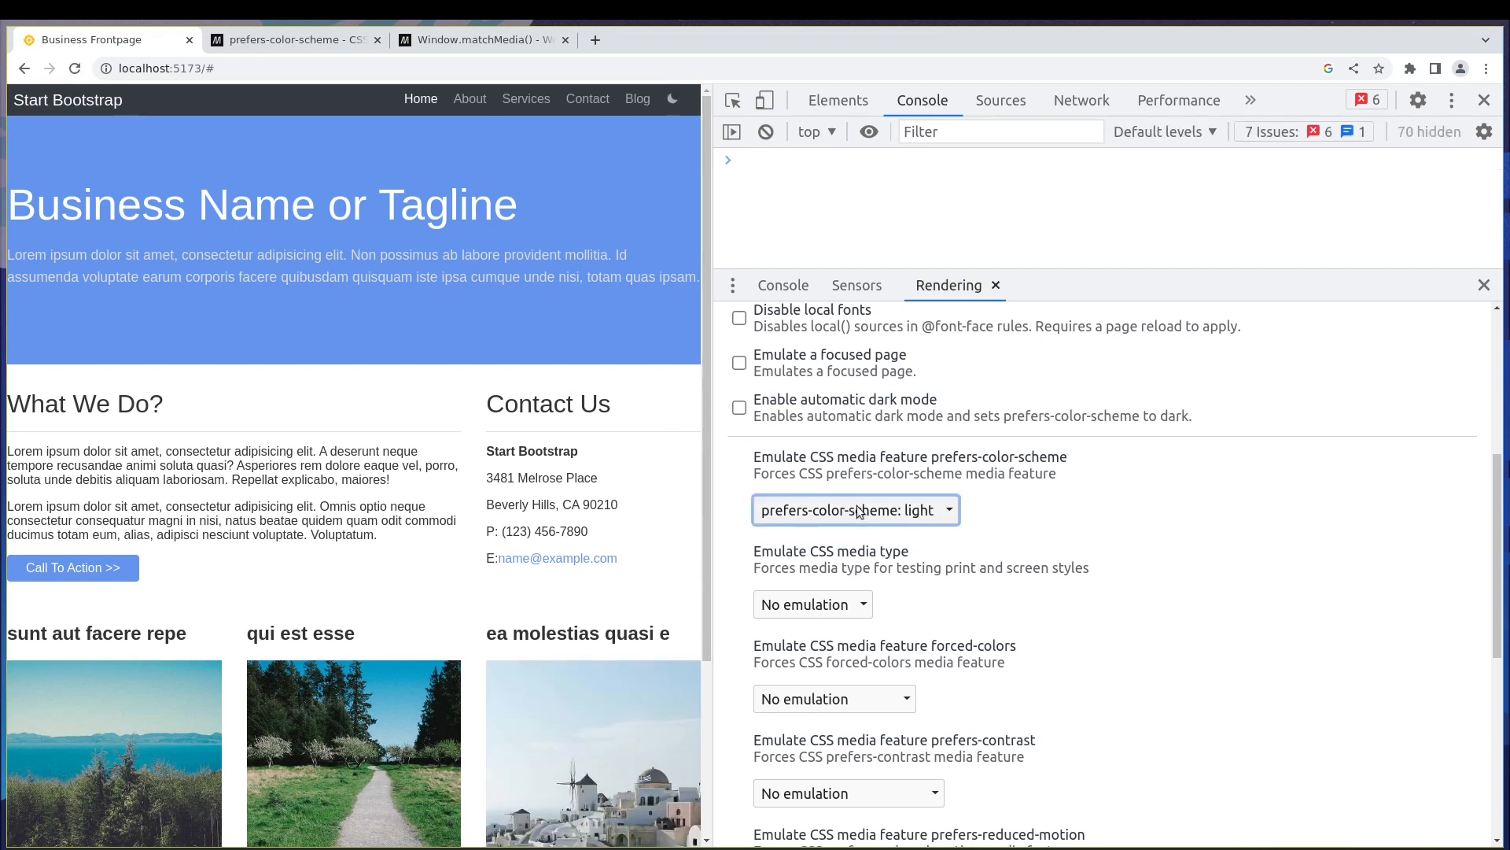
pyautogui.click(855, 509)
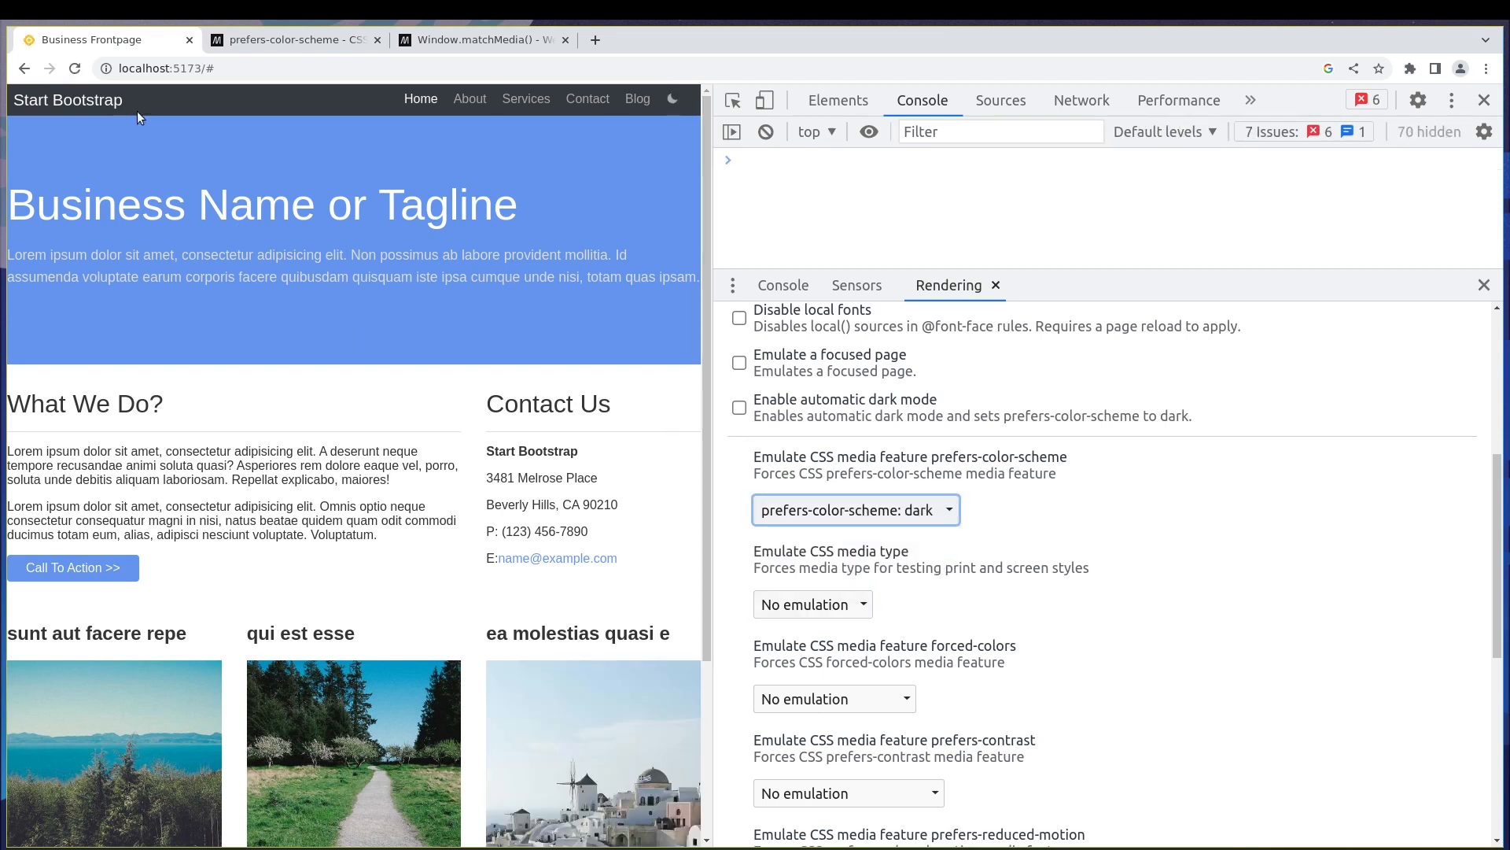
pyautogui.click(673, 99)
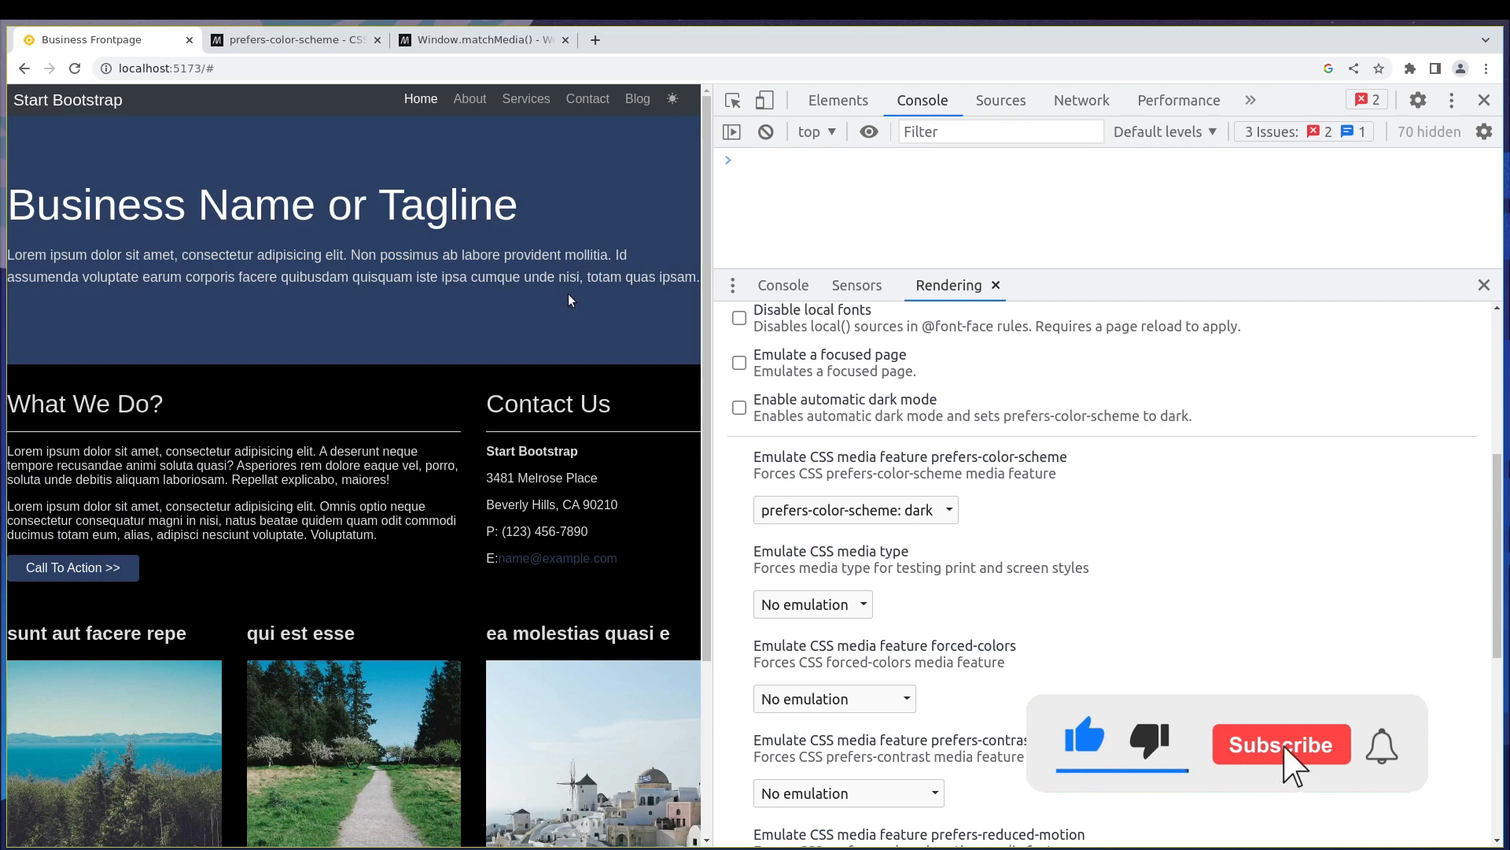
pyautogui.click(854, 510)
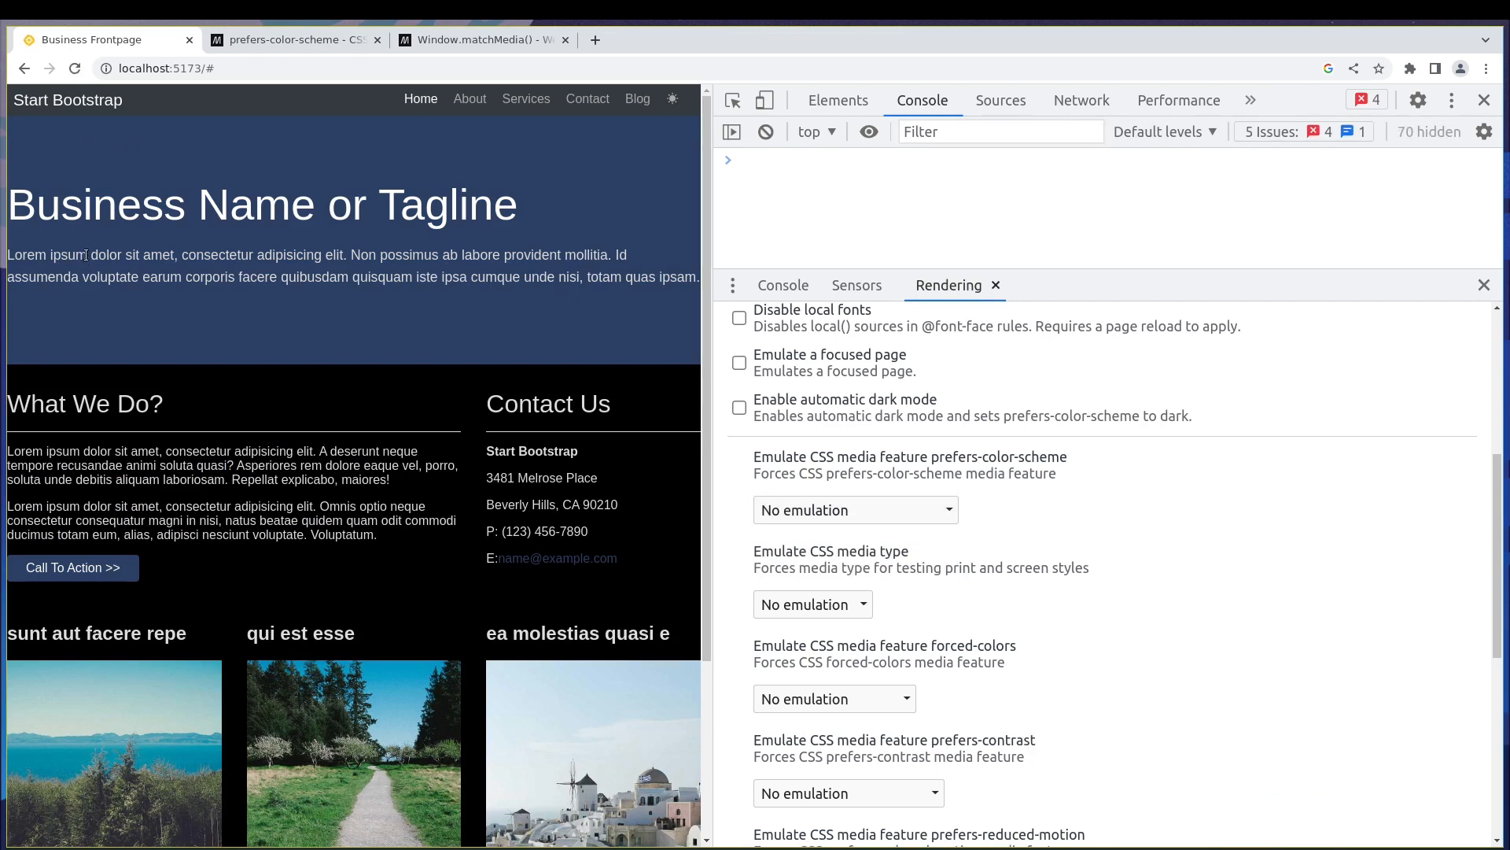
pyautogui.click(672, 99)
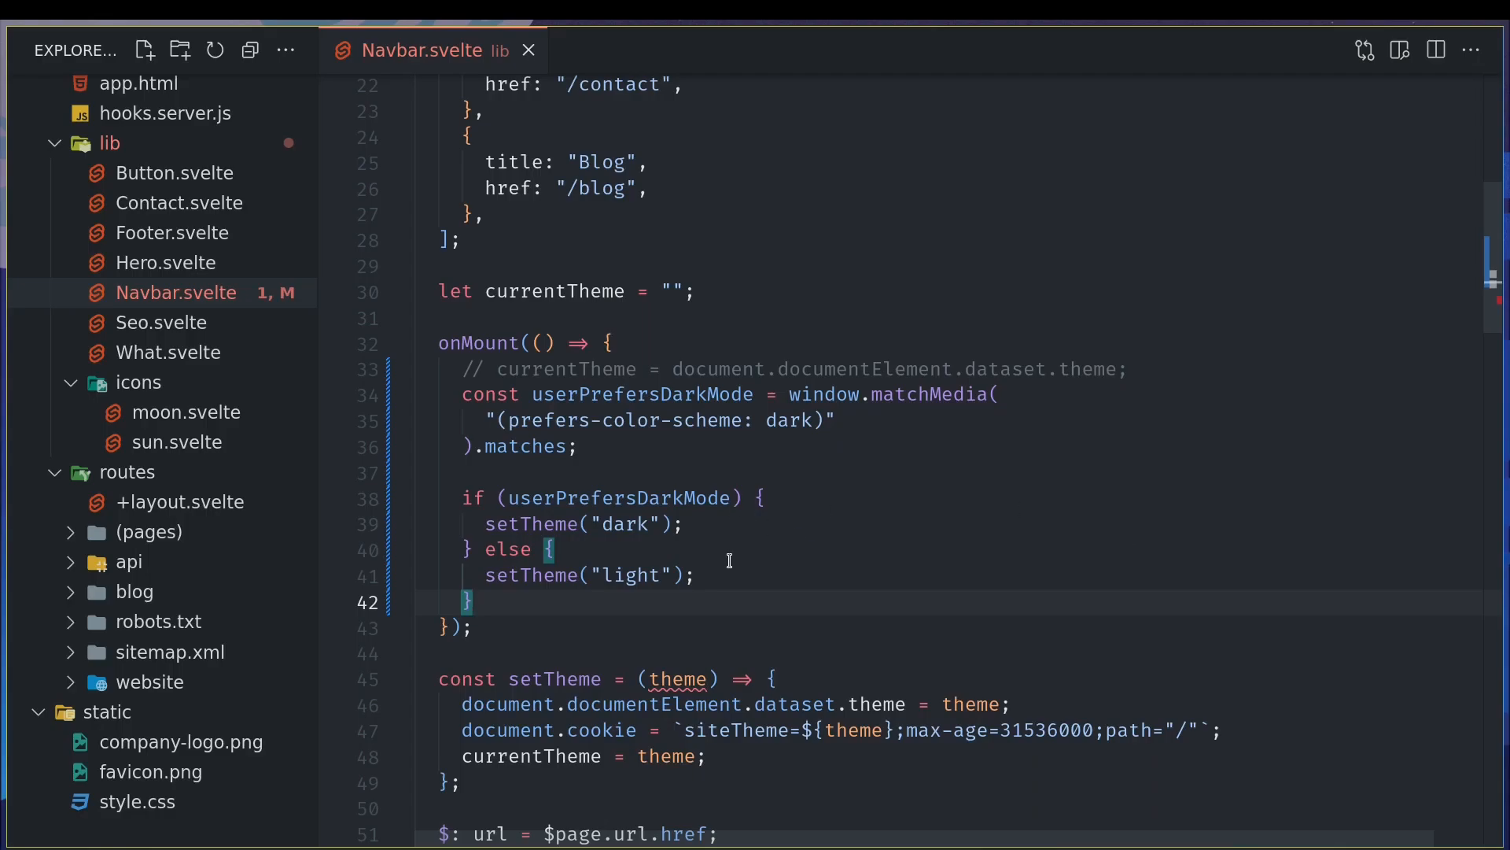
pyautogui.moveTo(660, 588)
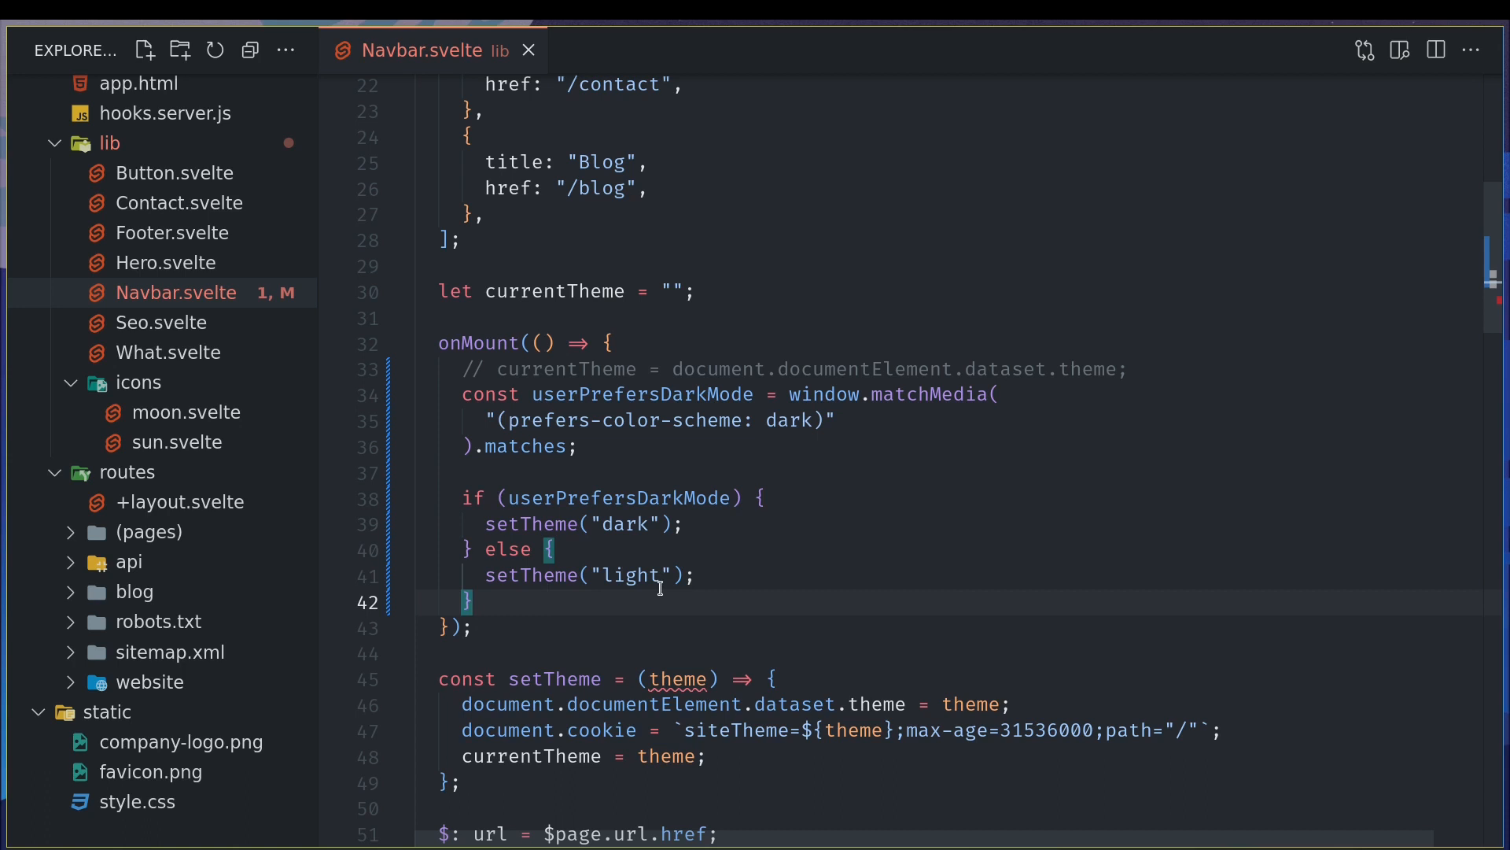
pyautogui.moveTo(626, 556)
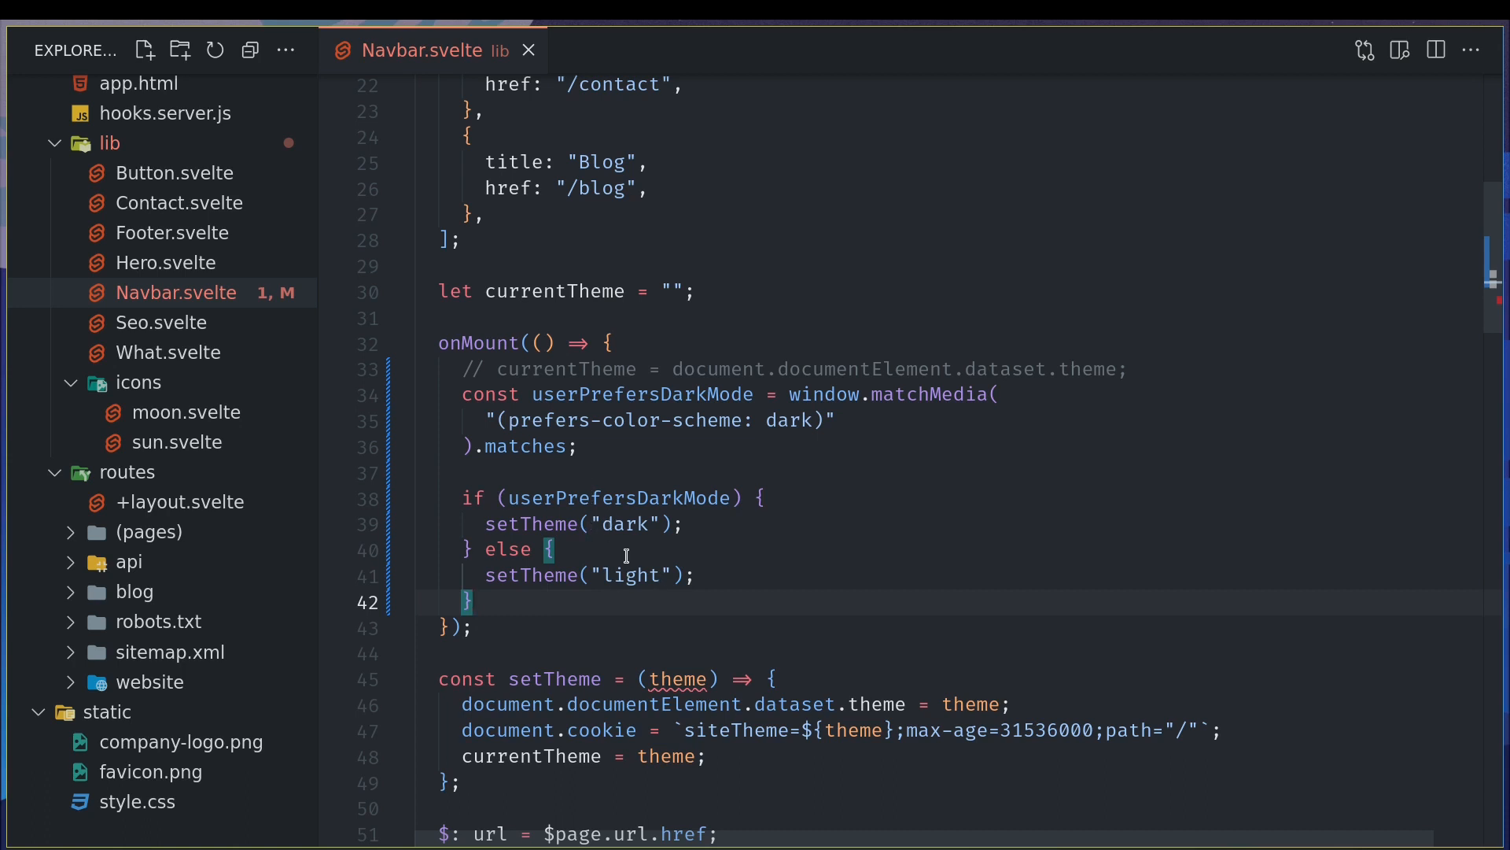
pyautogui.moveTo(492, 524)
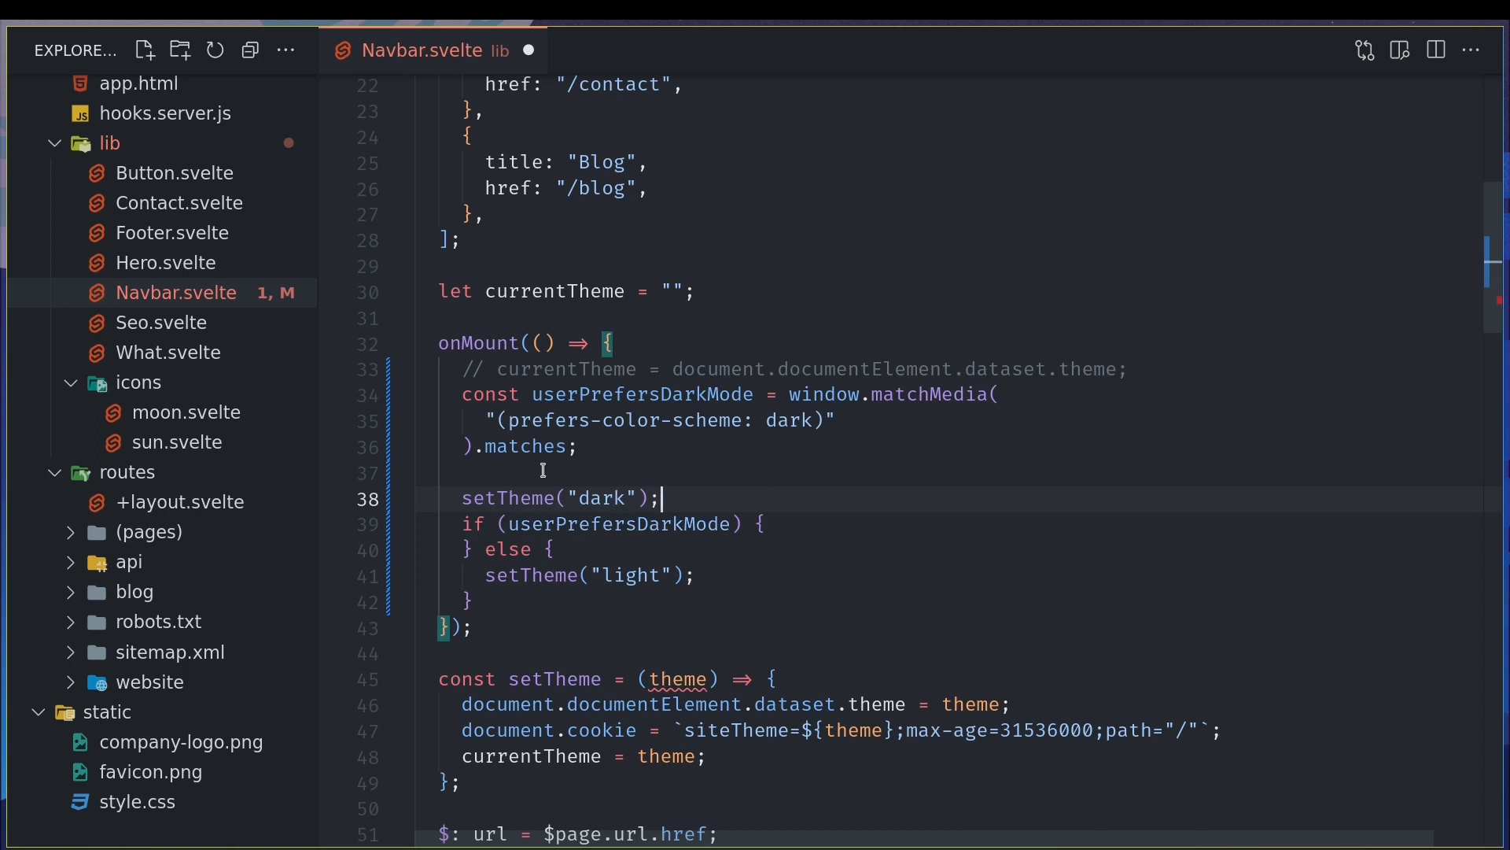
# - Write setTheme(userPrefersDarkMode ? "dark" : "light") and set DevTools colour-scheme emulation to dark
pyautogui.doubleClick(617, 523)
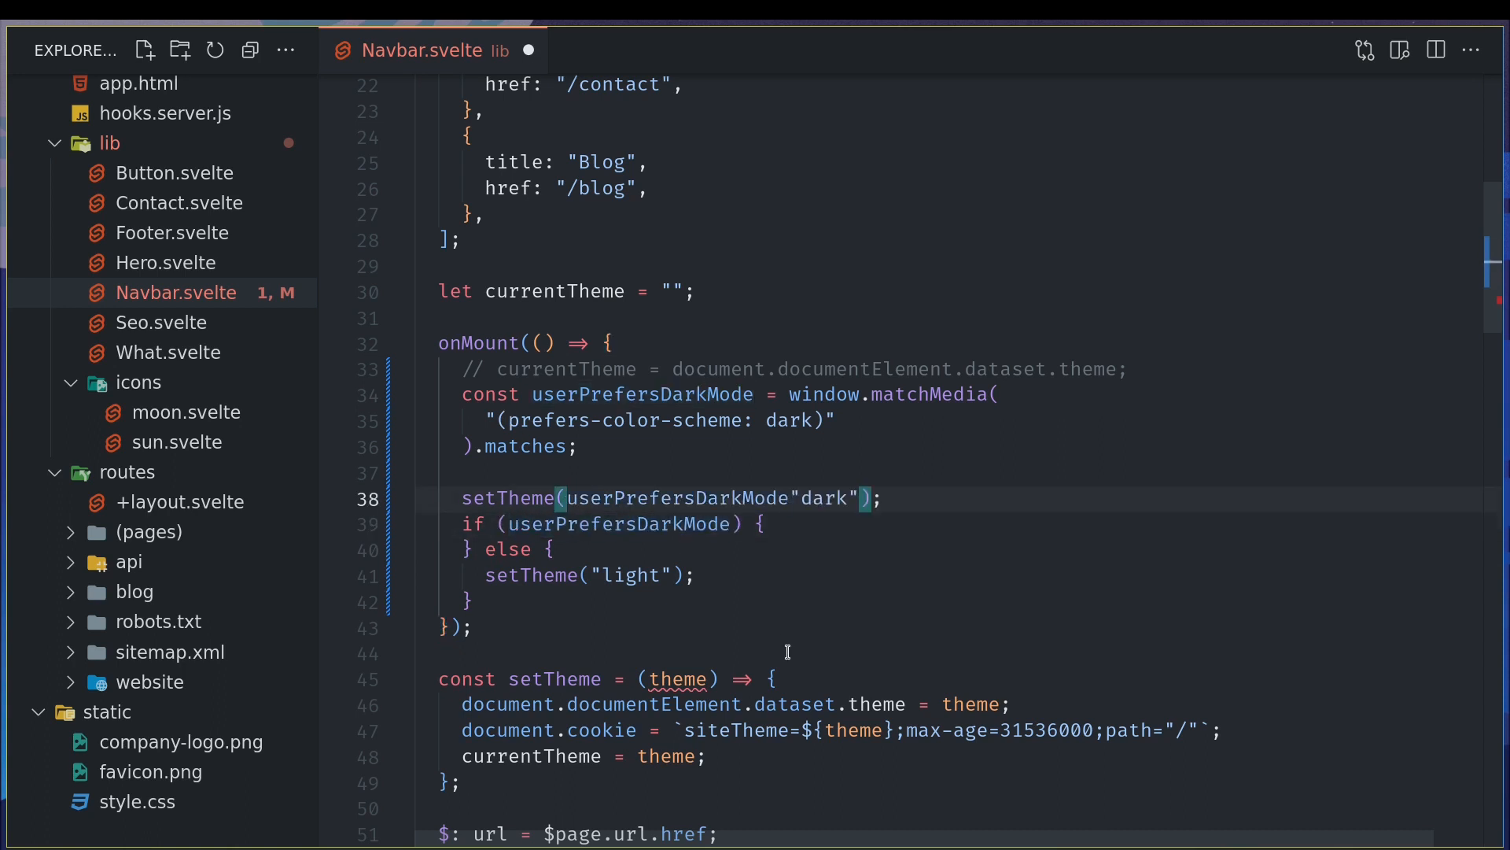
pyautogui.write('?')
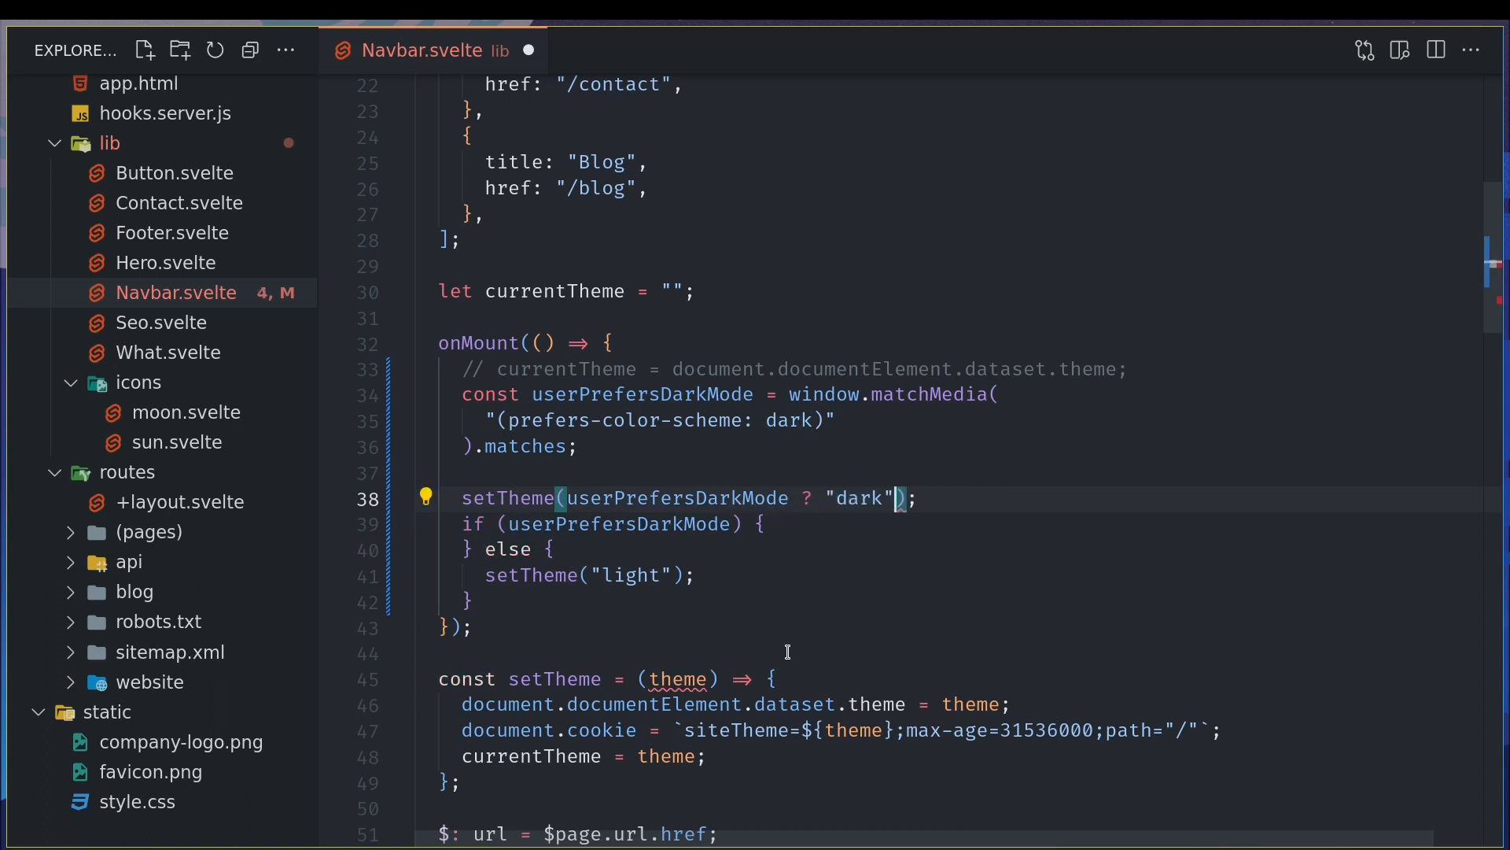
pyautogui.write(': ""')
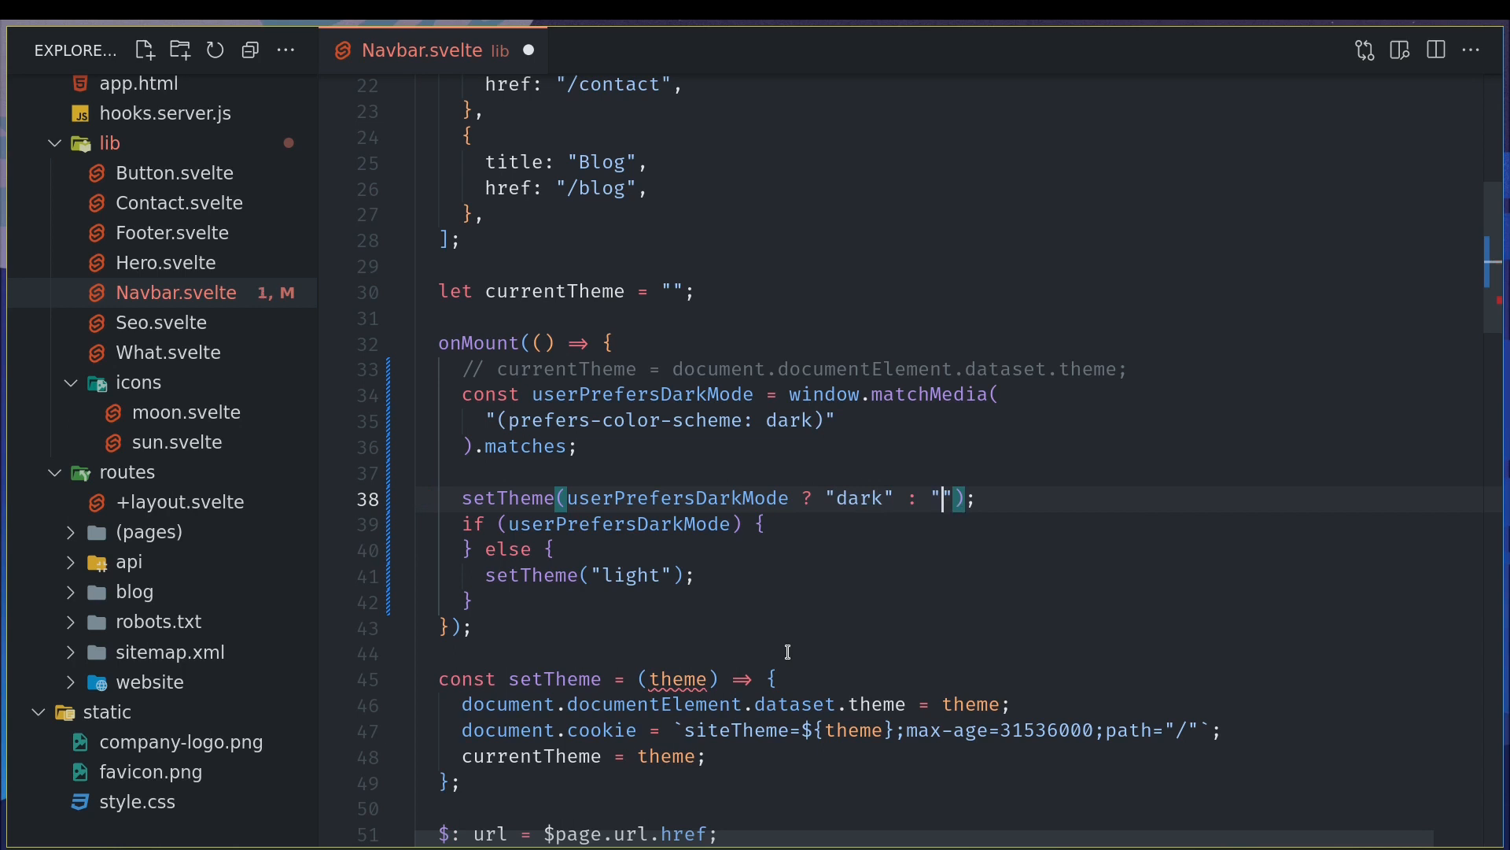
pyautogui.write('light')
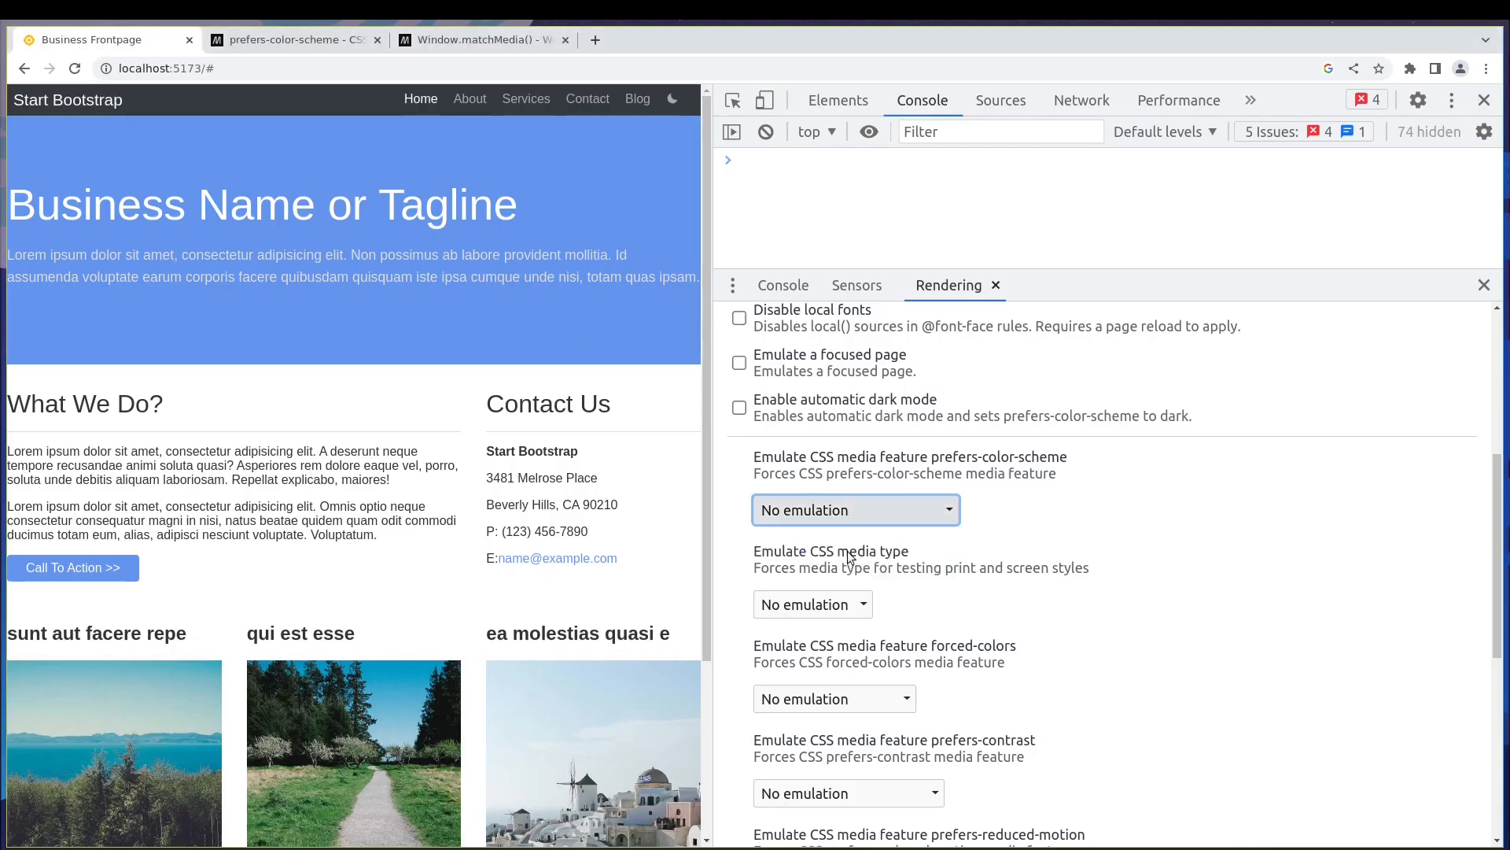
pyautogui.click(854, 510)
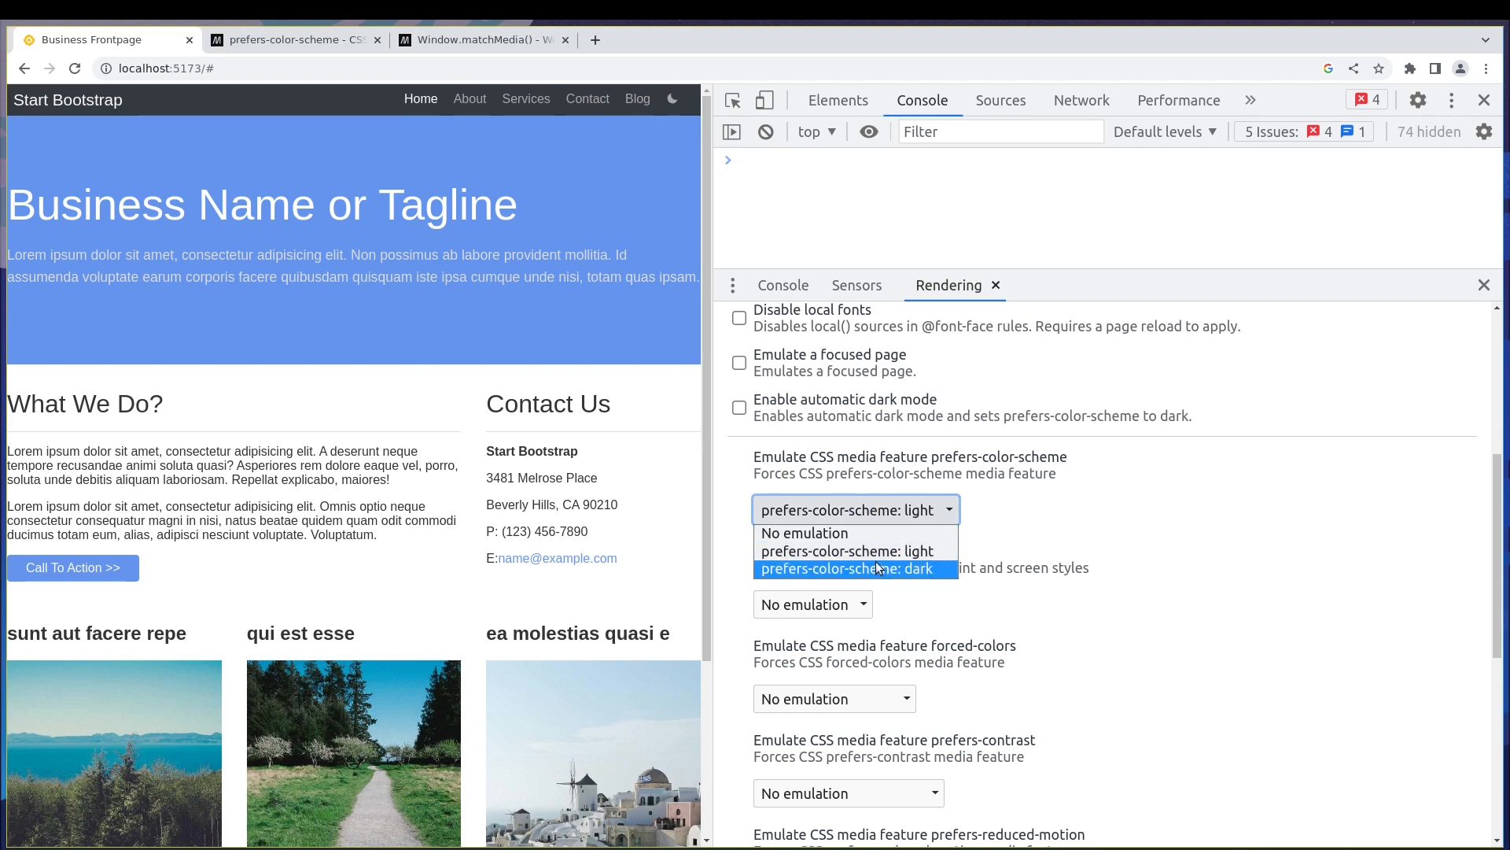
pyautogui.click(849, 568)
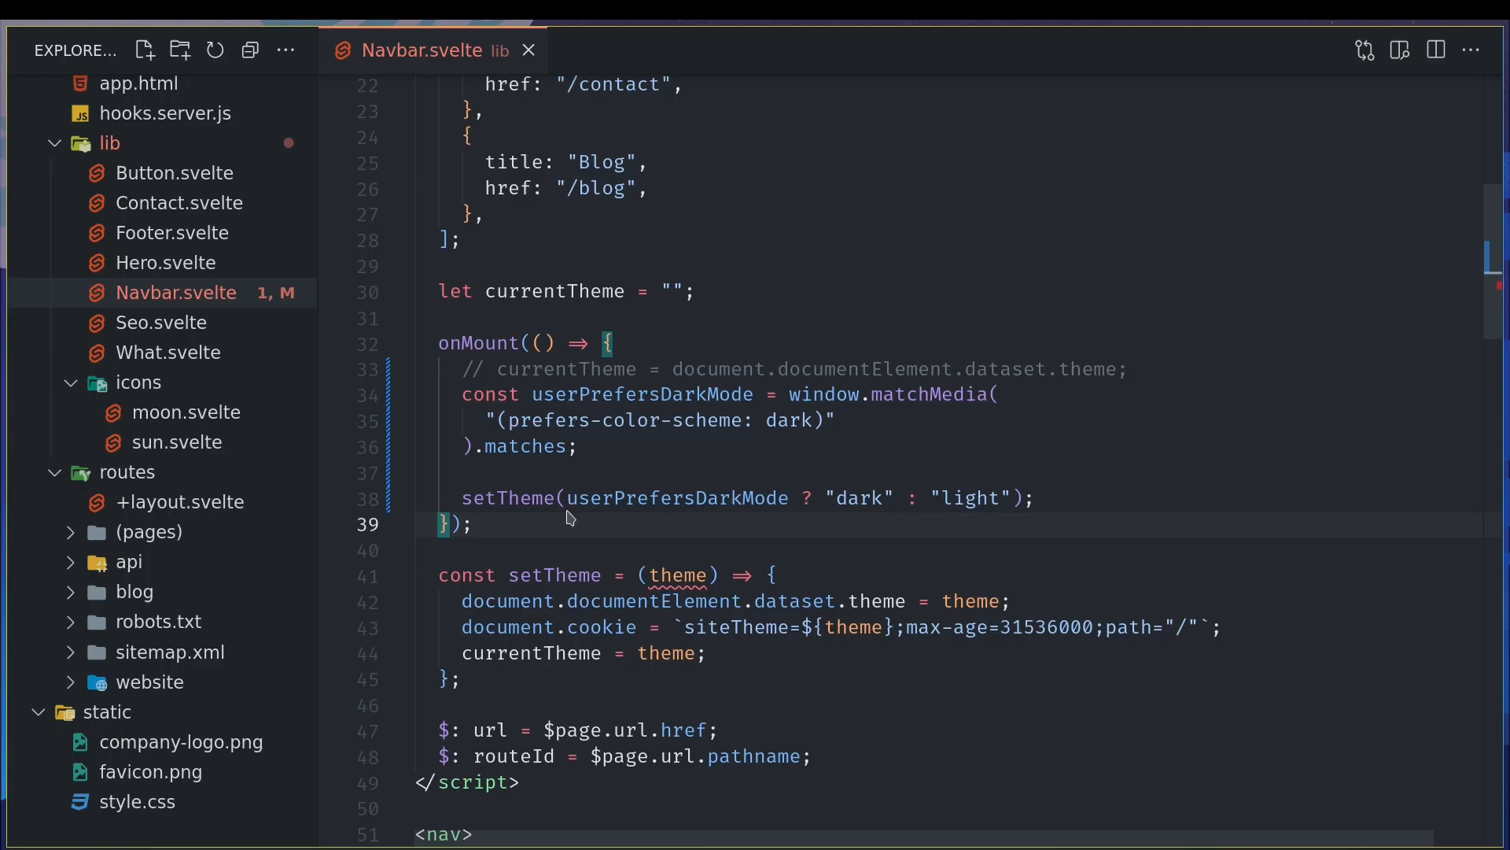
# - View the site under dark emulation, then emulate light and reload to confirm the light theme
pyautogui.click(721, 535)
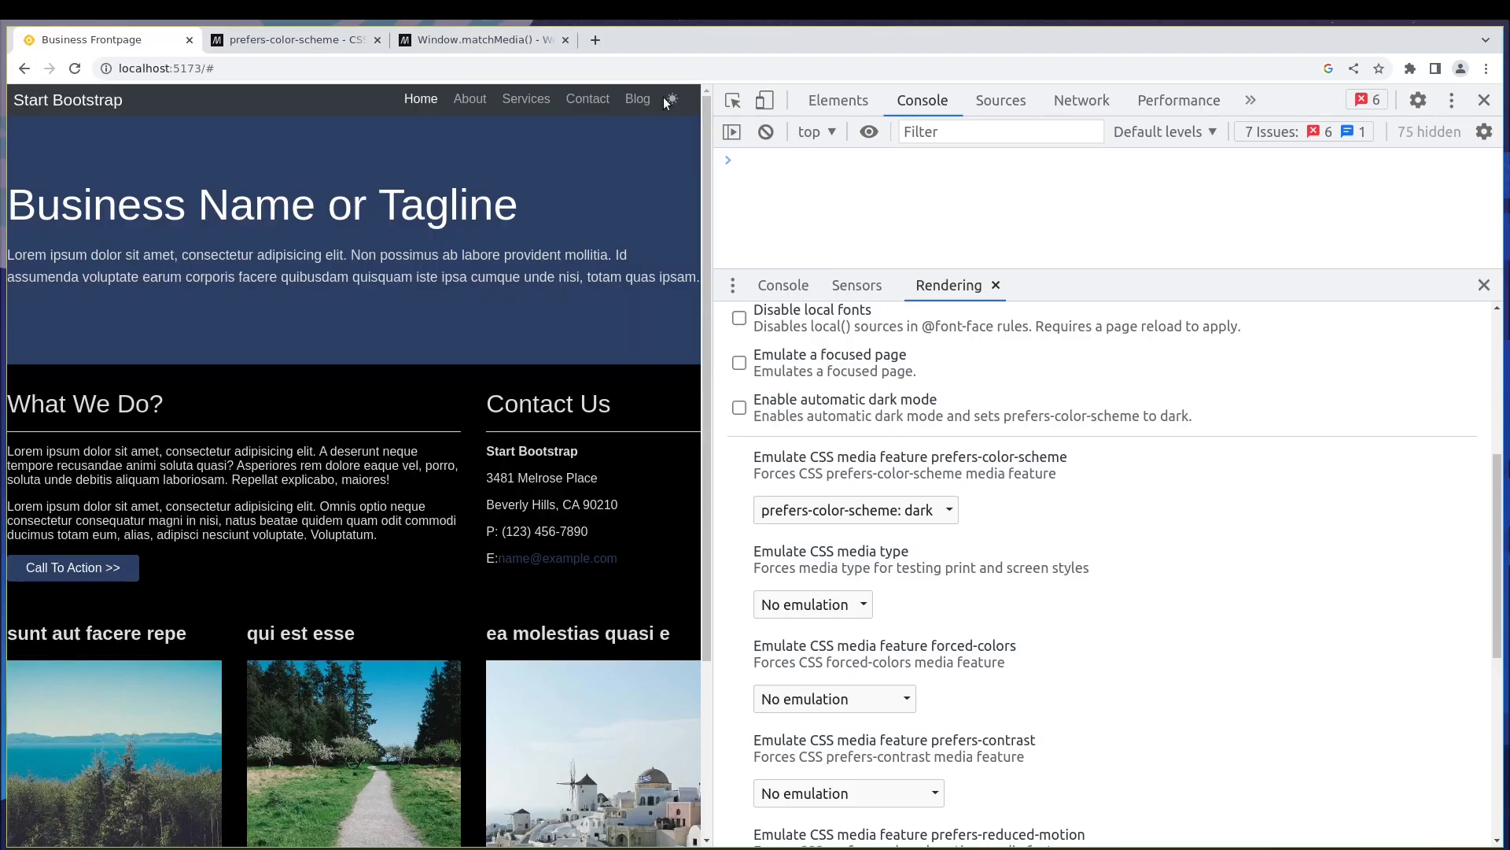
pyautogui.moveTo(583, 188)
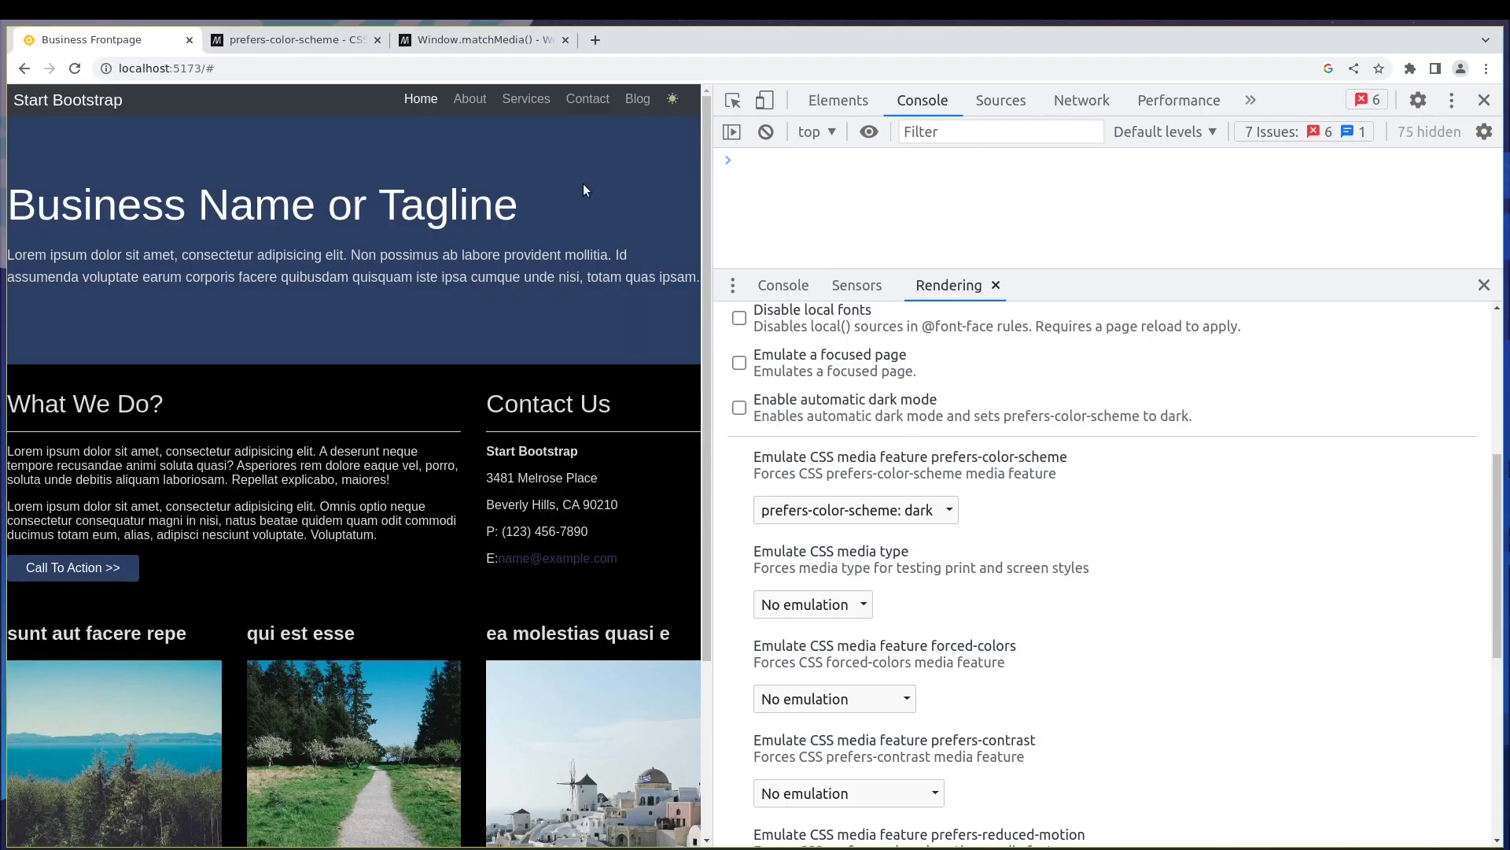
pyautogui.click(854, 509)
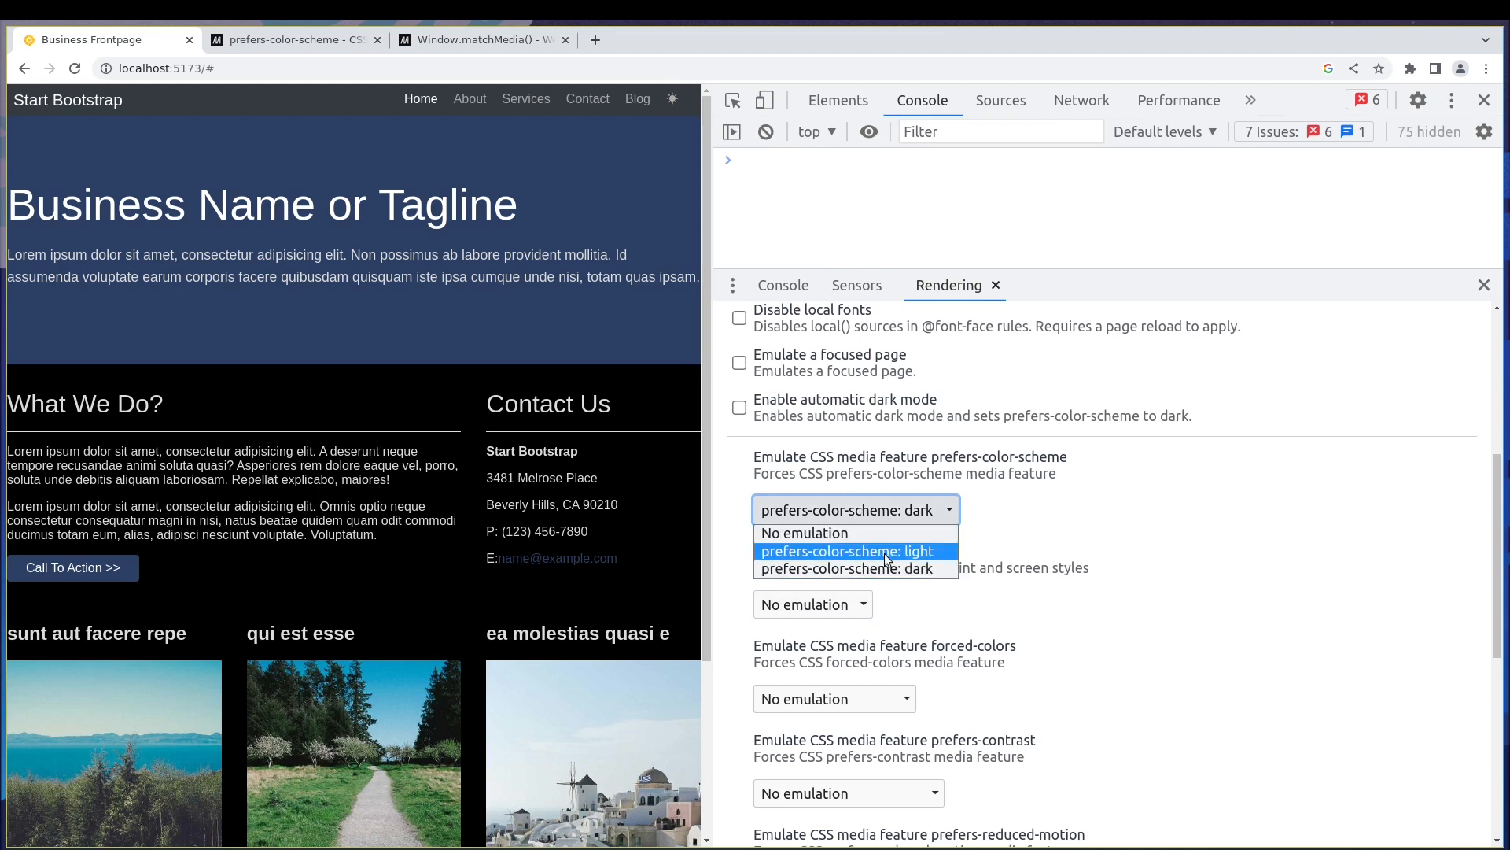
pyautogui.click(844, 551)
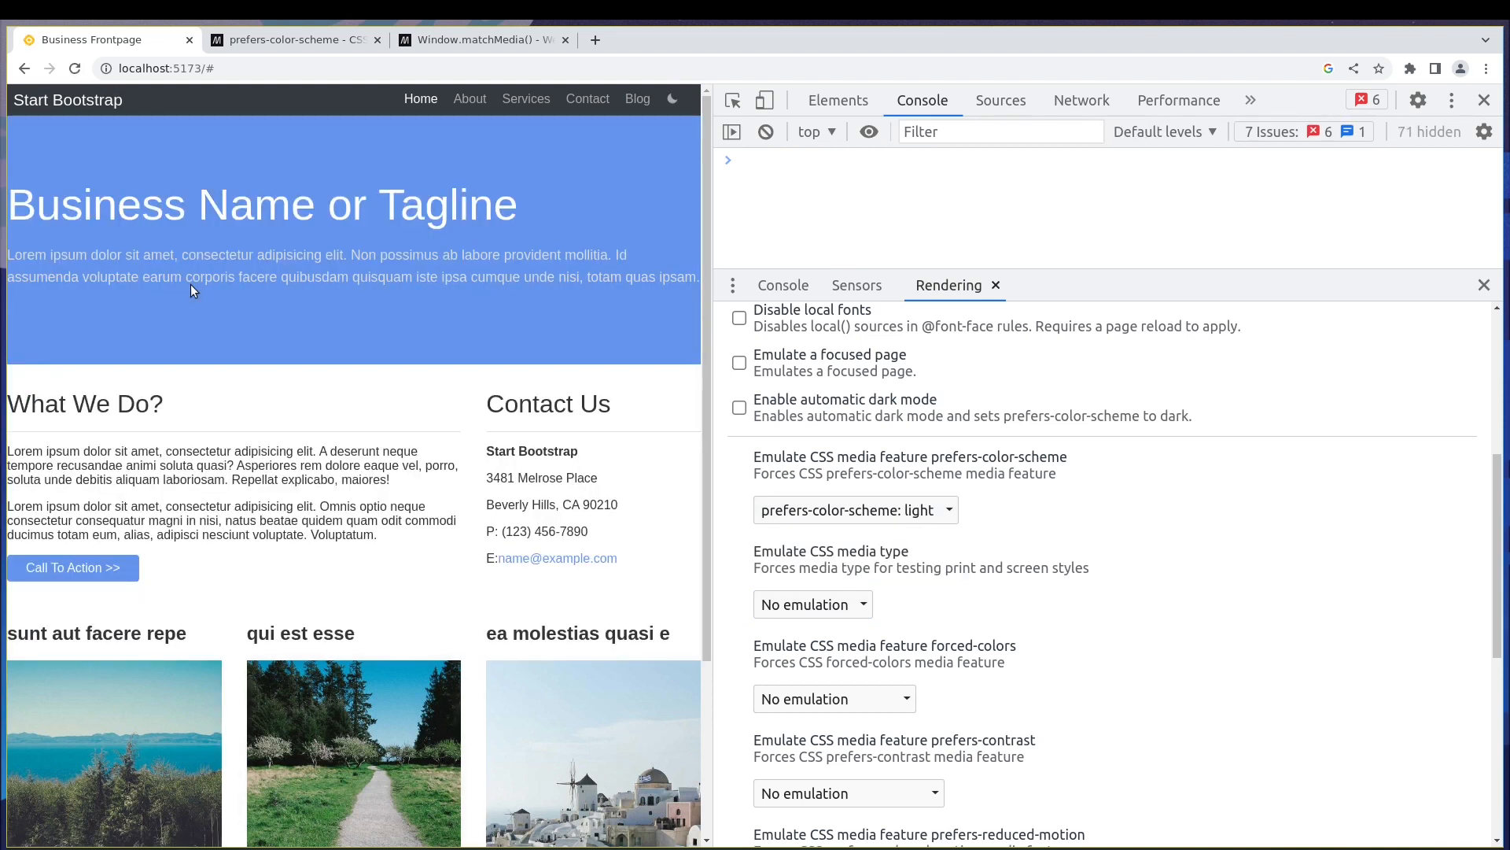
pyautogui.click(673, 99)
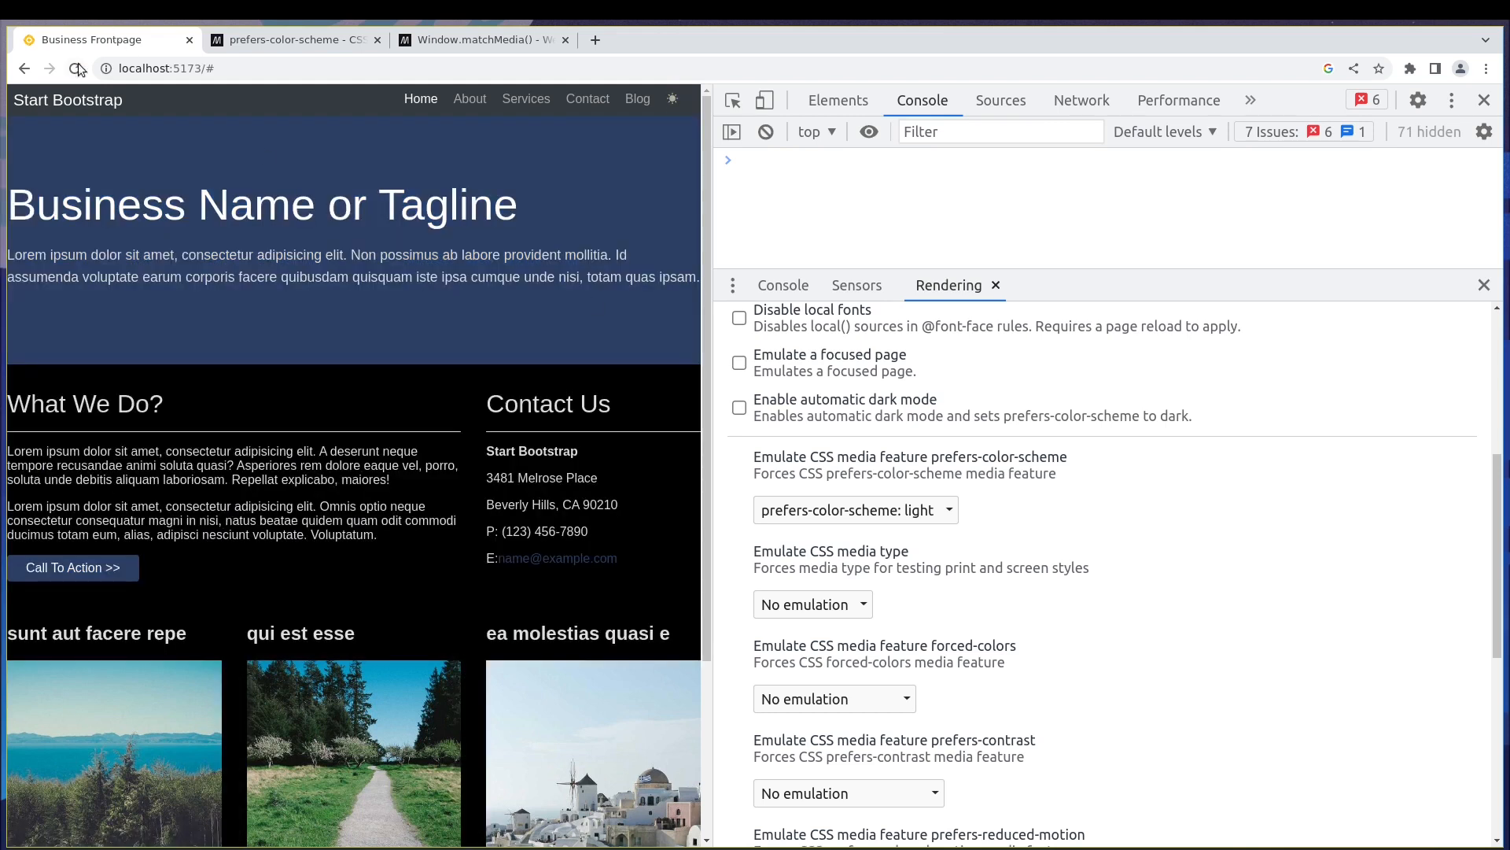
pyautogui.click(74, 69)
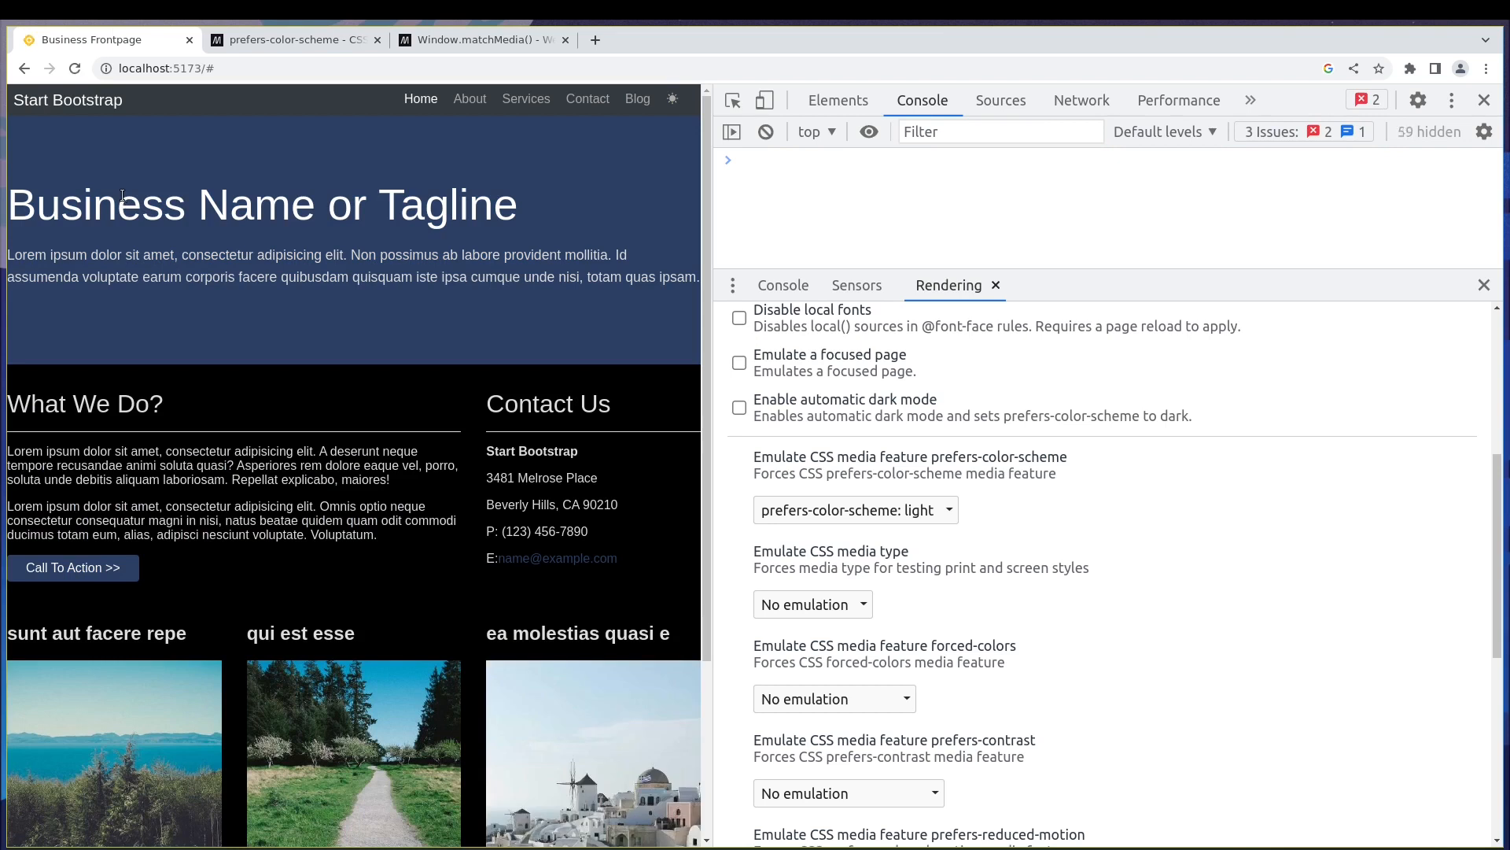
pyautogui.click(671, 99)
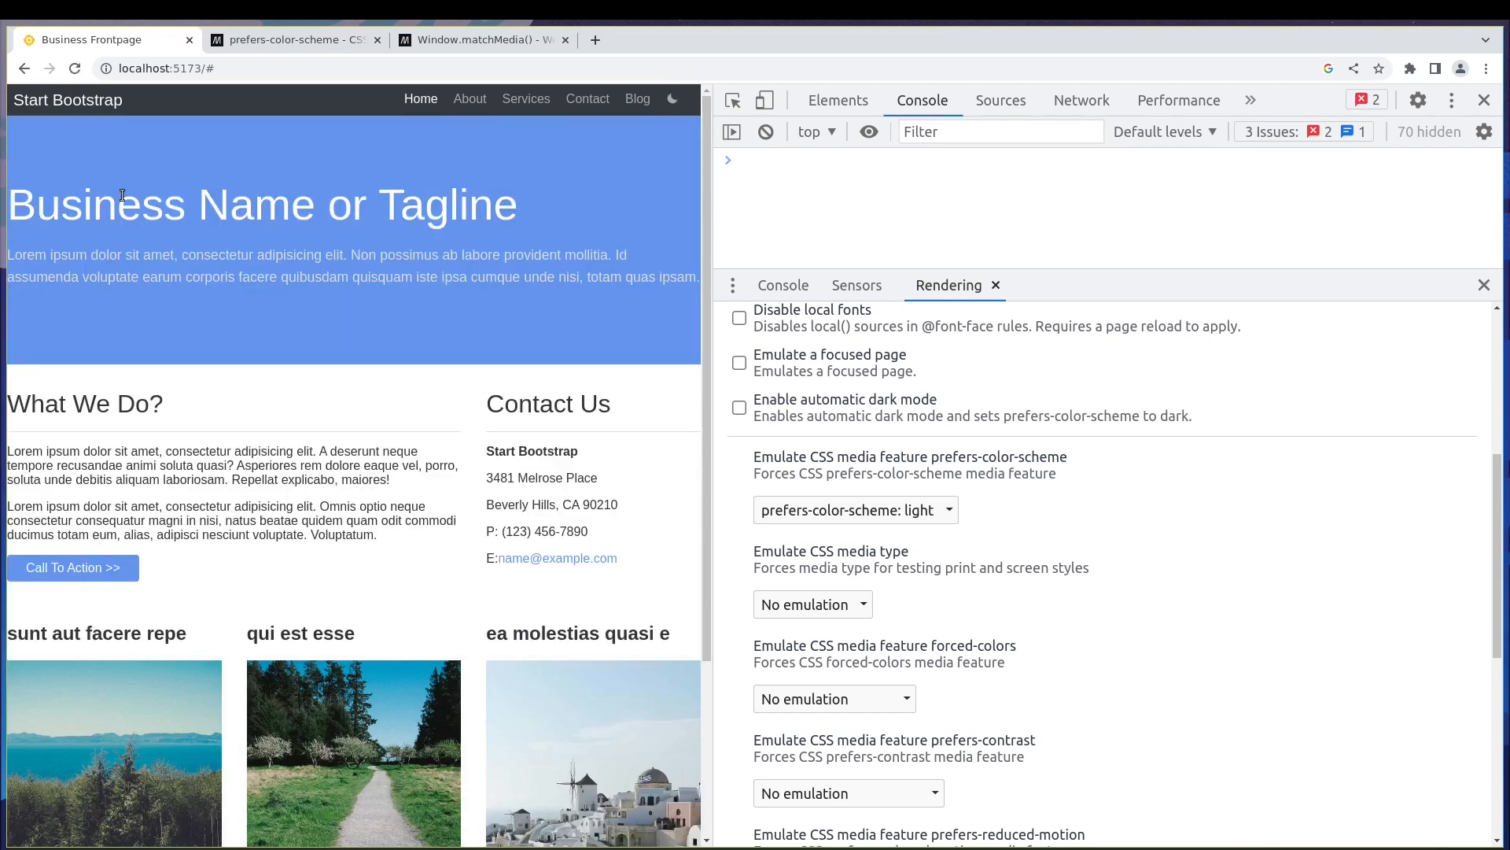
pyautogui.moveTo(488, 520)
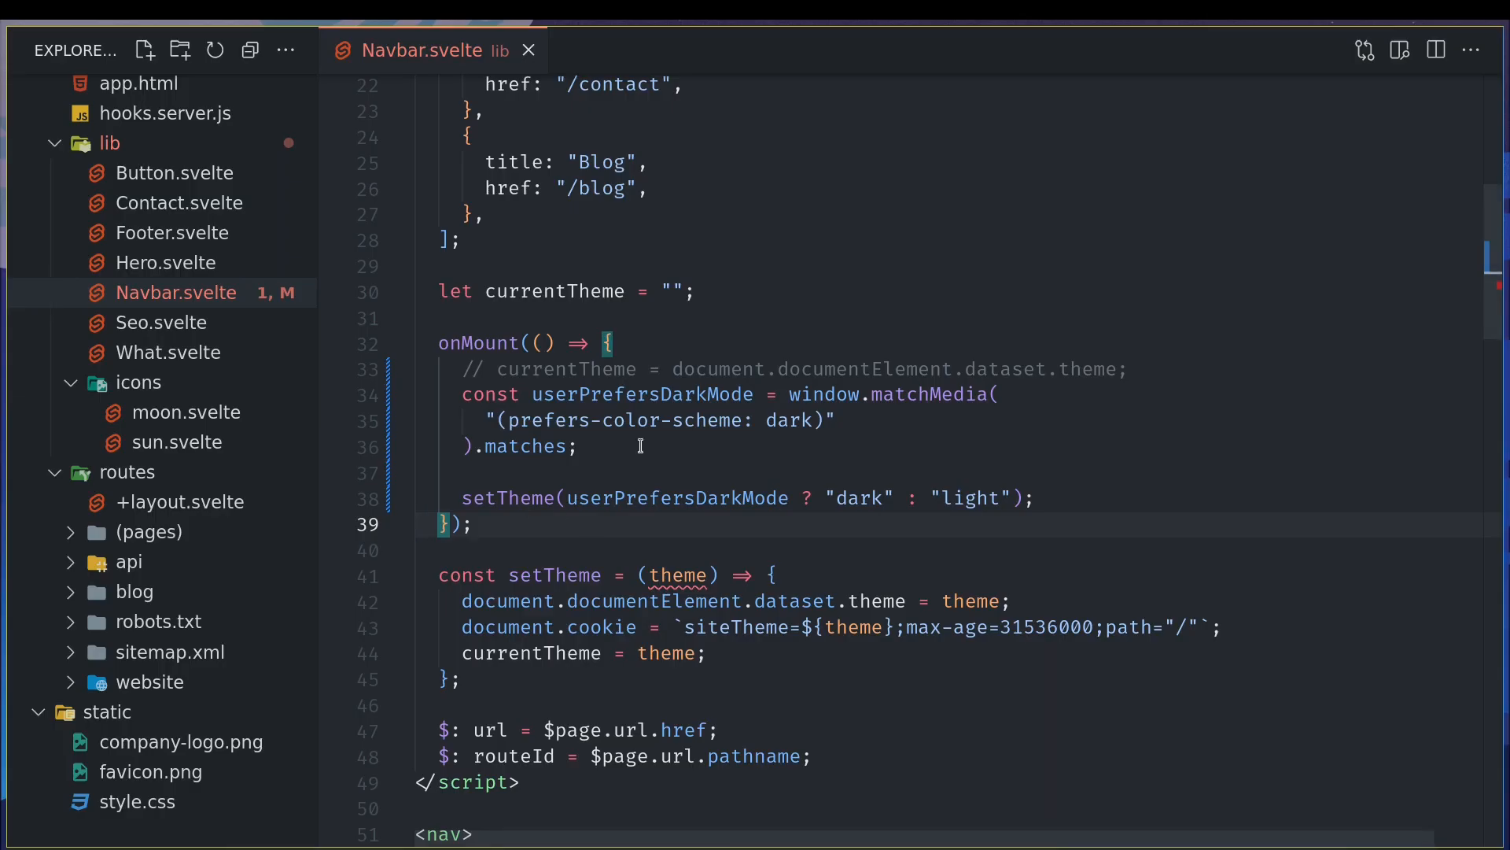
# - Add const hasUserSetDarkModeManually = document.documentElement.dataset.theme == "dark"
pyautogui.press('Enter')
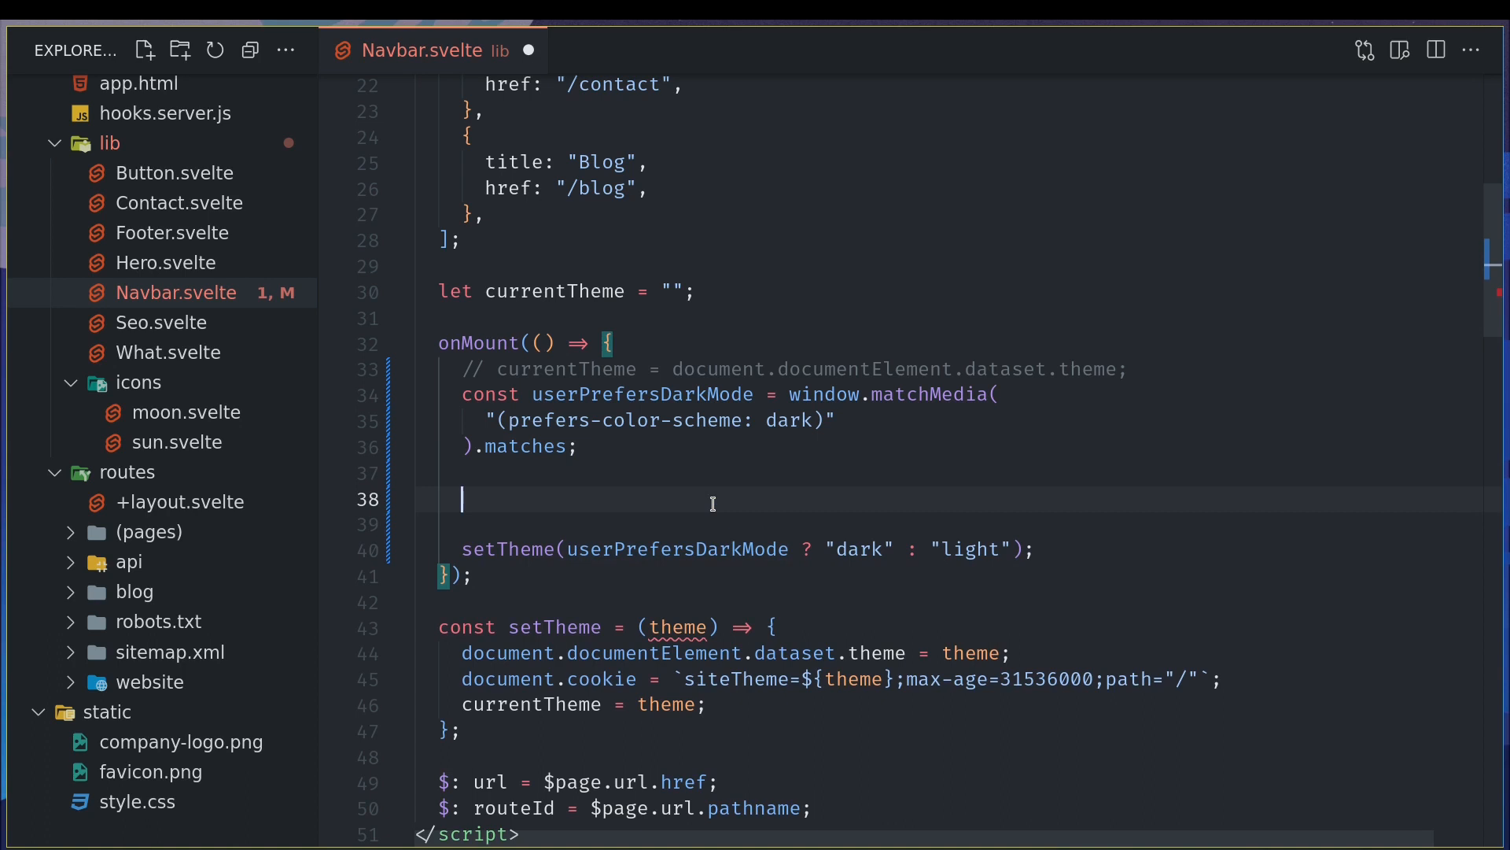
pyautogui.write('const hasUserSetDarkMode =')
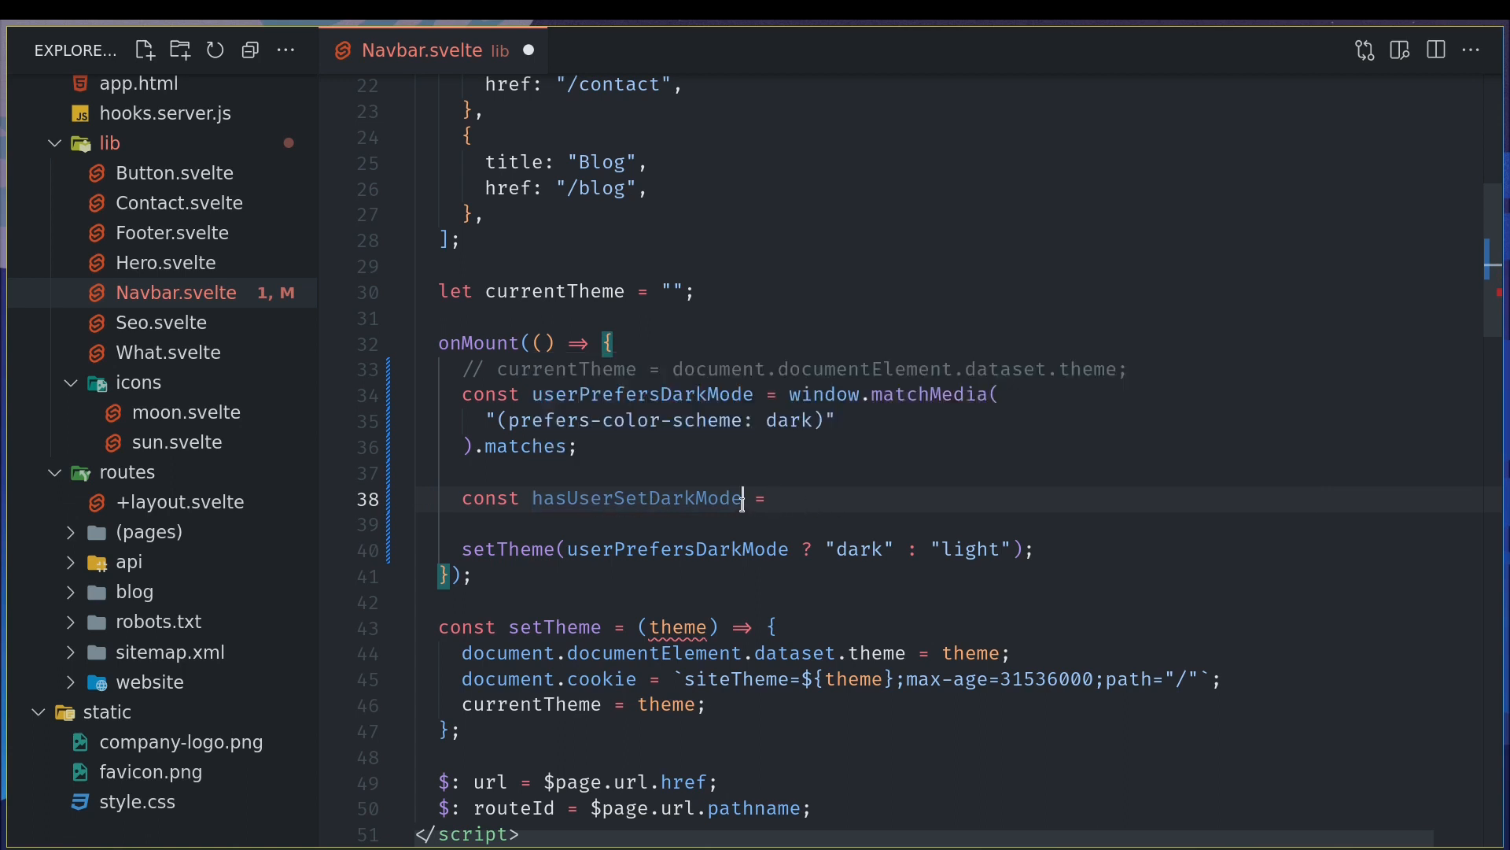
pyautogui.write('Manually')
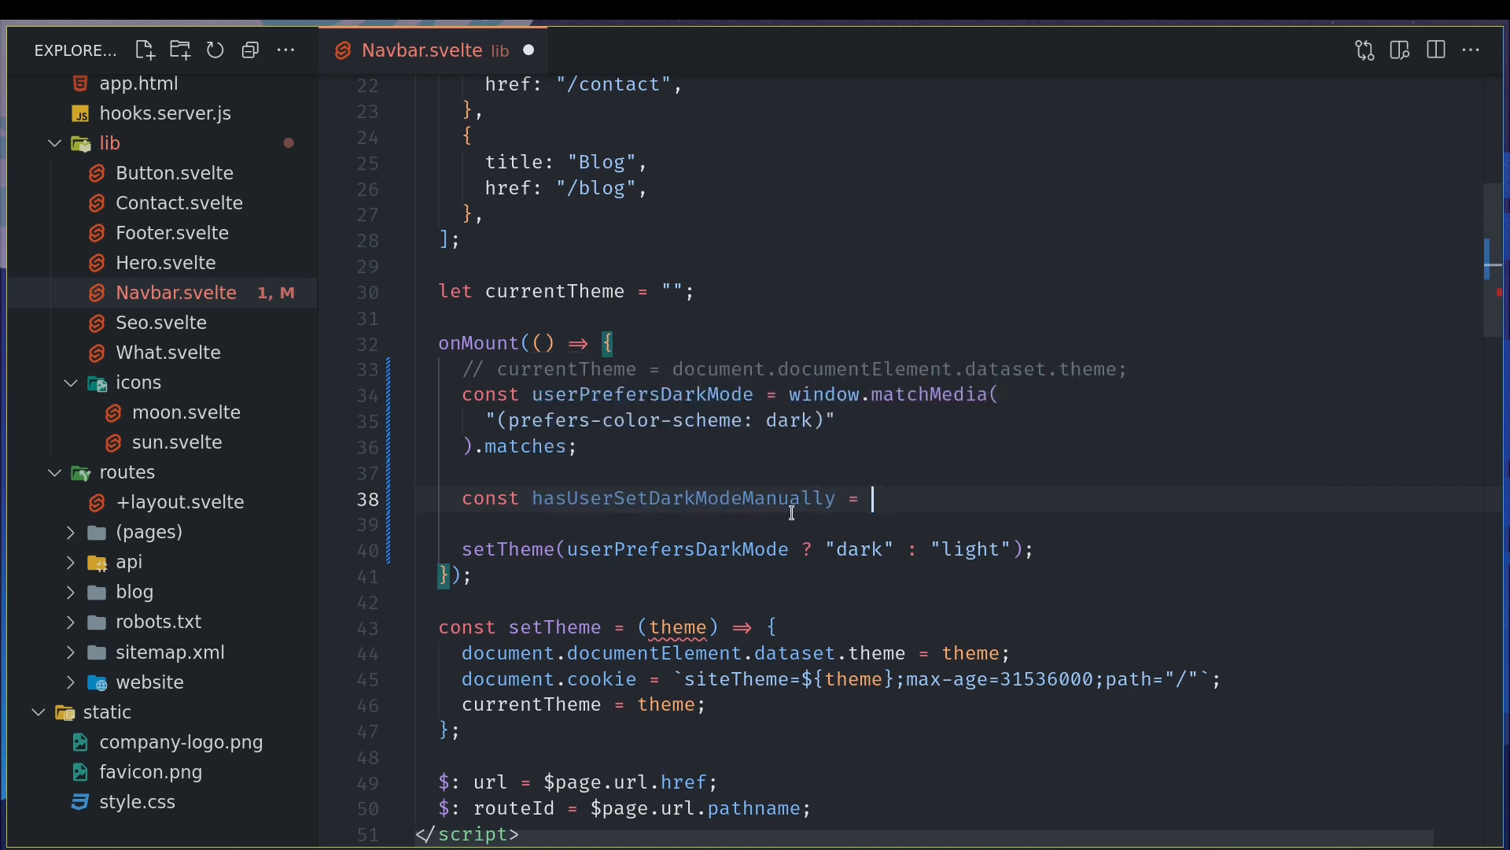
pyautogui.moveTo(814, 665)
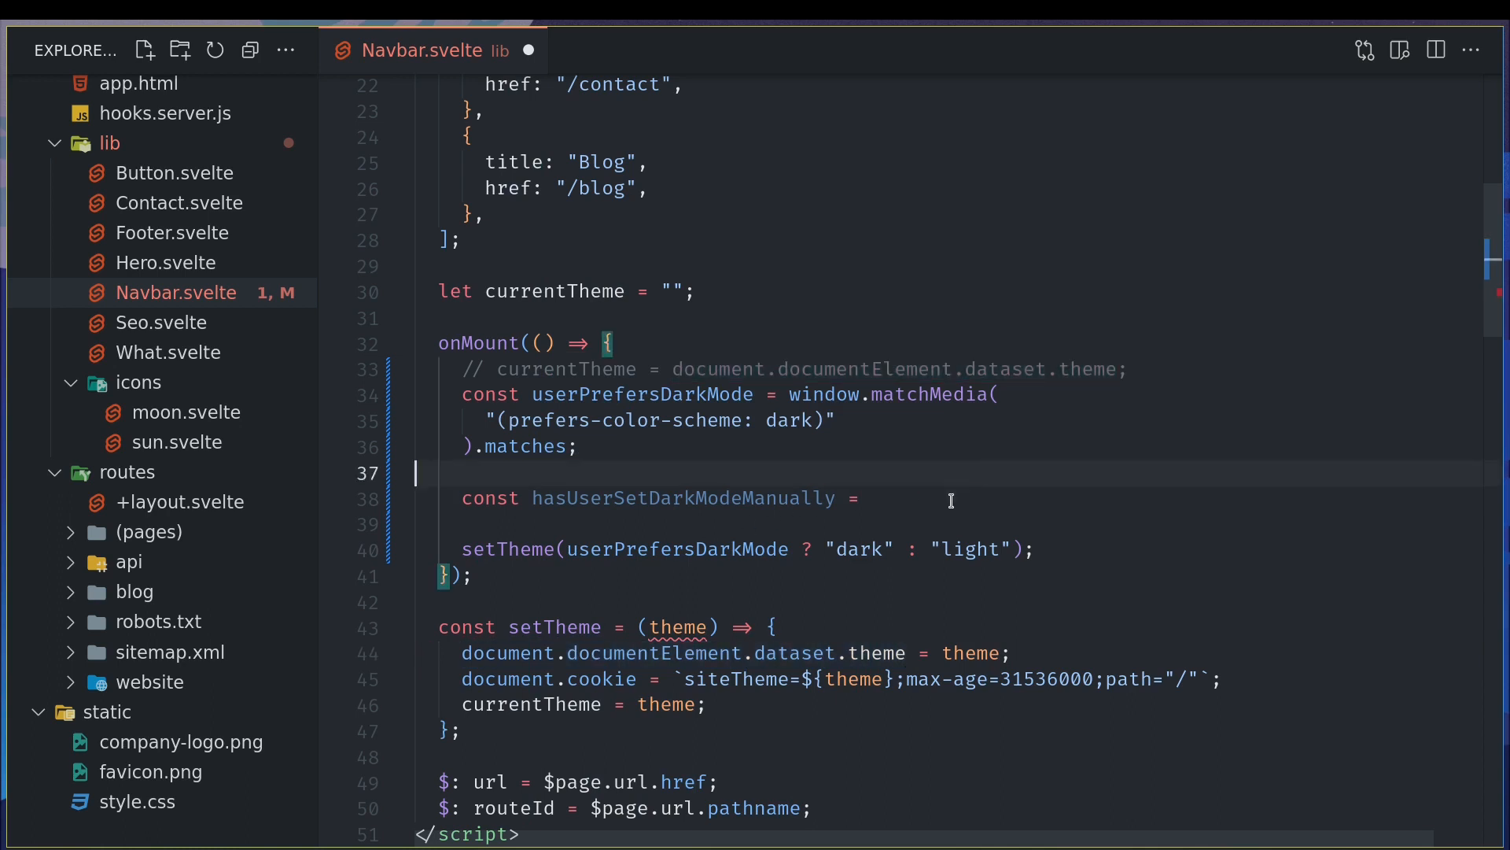
pyautogui.write('document.documentElement.dataset.theme')
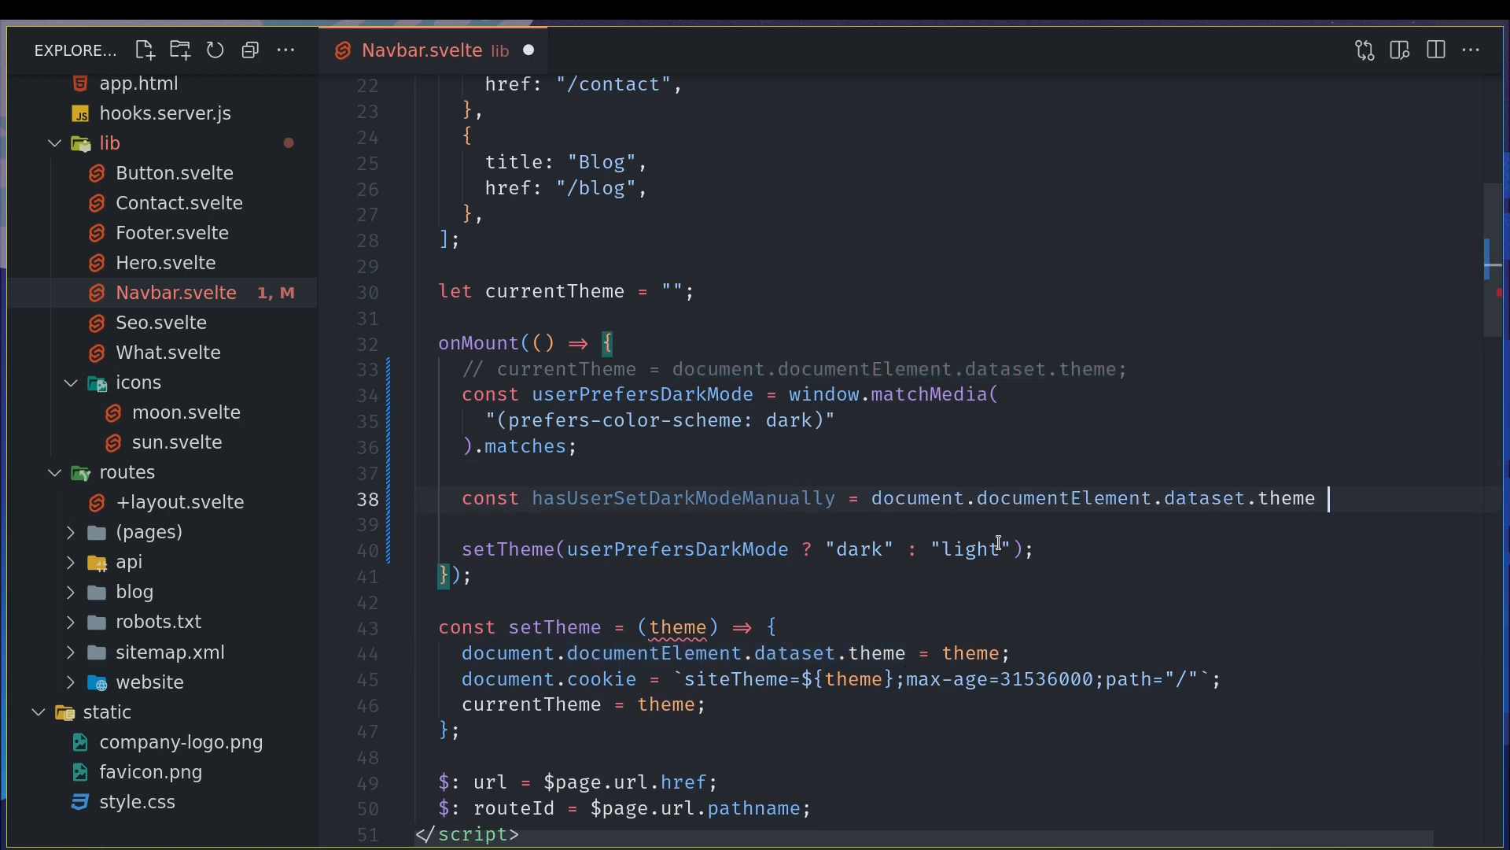
pyautogui.write('== "dark";')
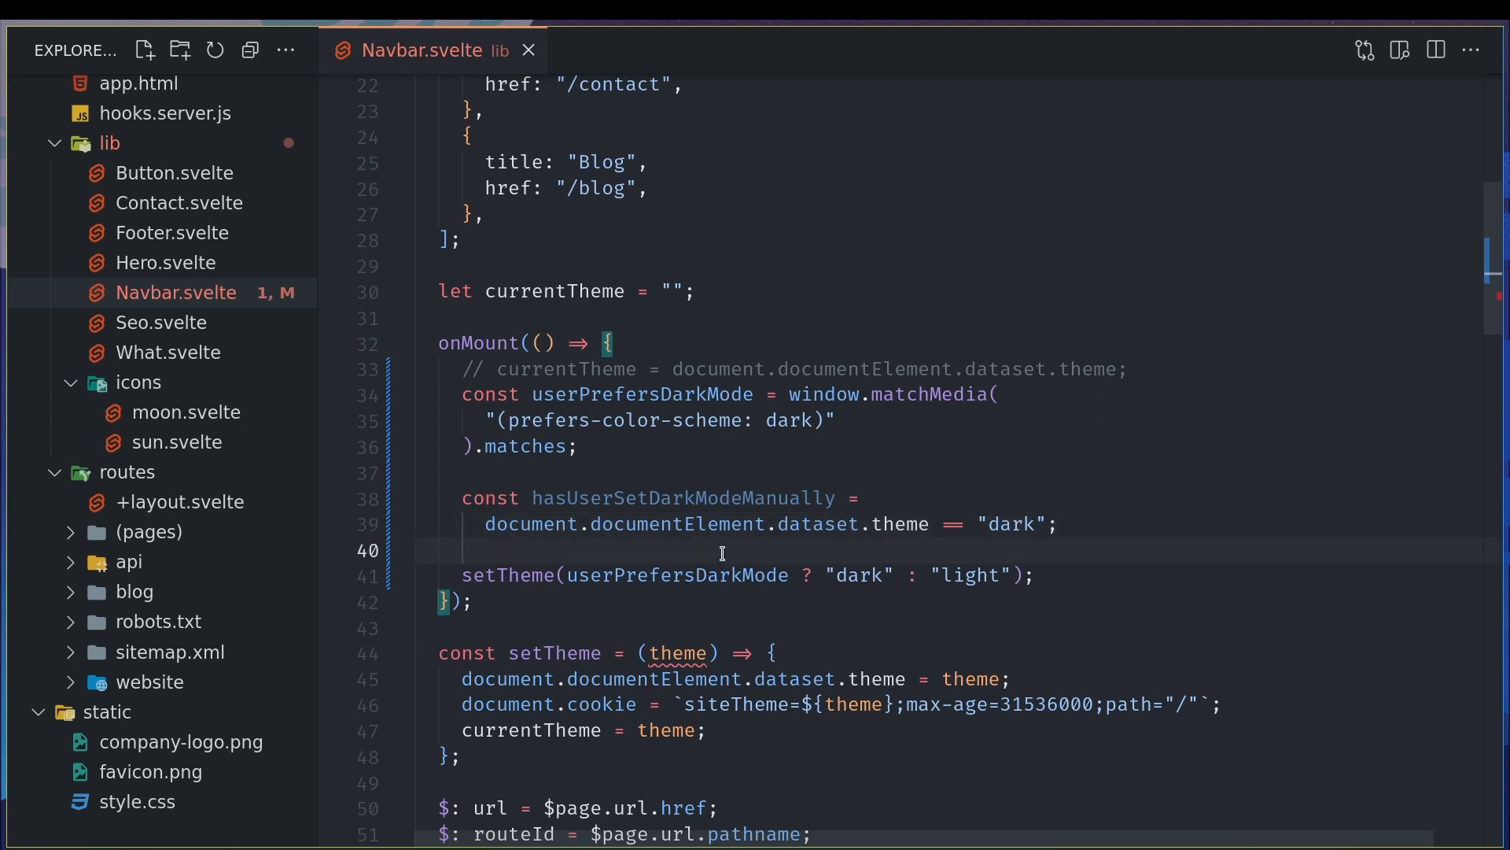
# - Wrap the setTheme call in if (!hasUserSetDarkModeManually) { }
pyautogui.press('Enter')
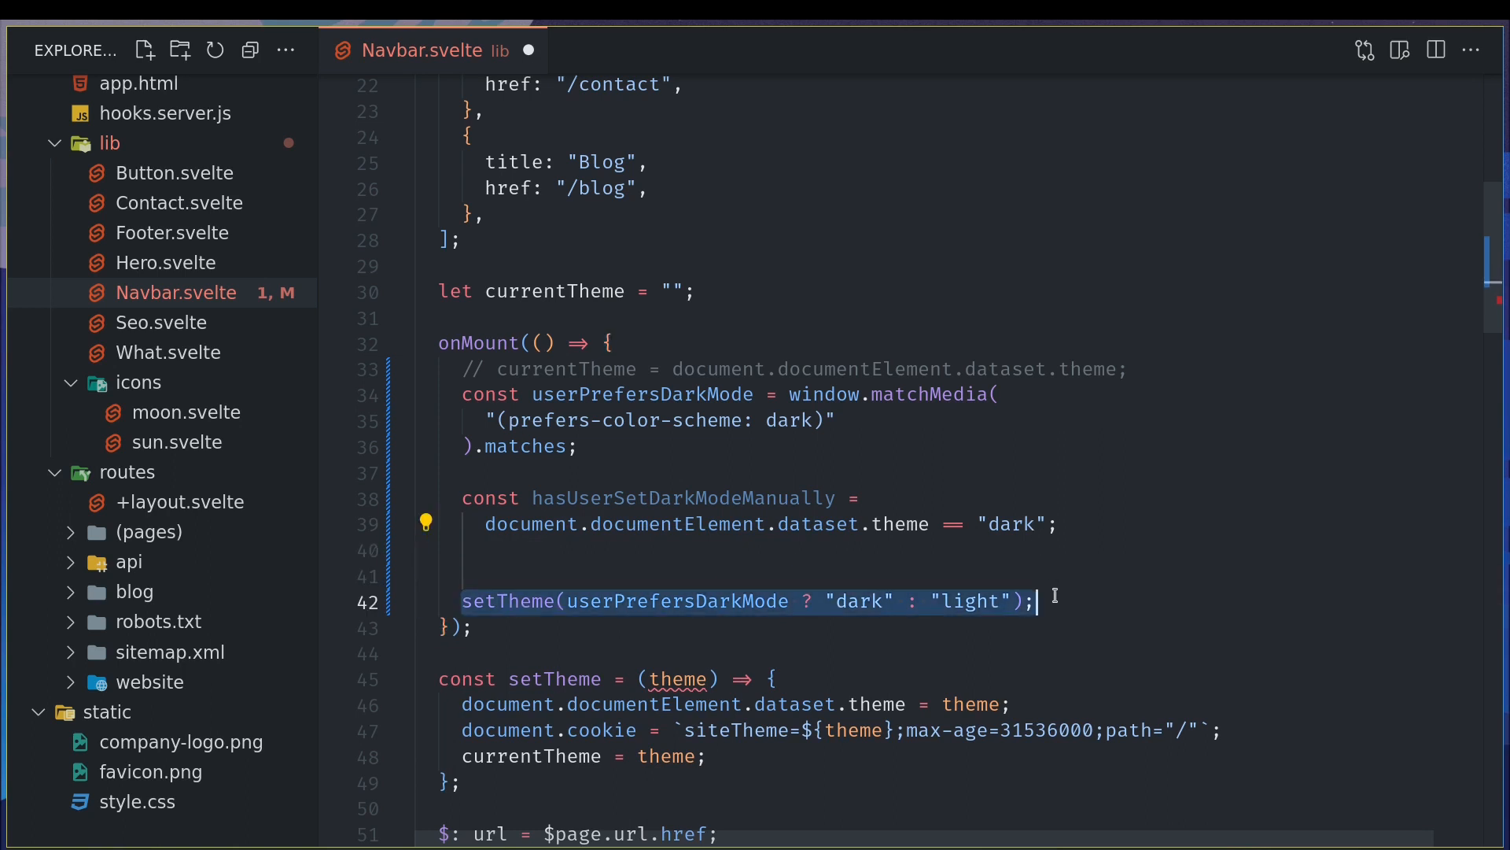
pyautogui.write('if(')
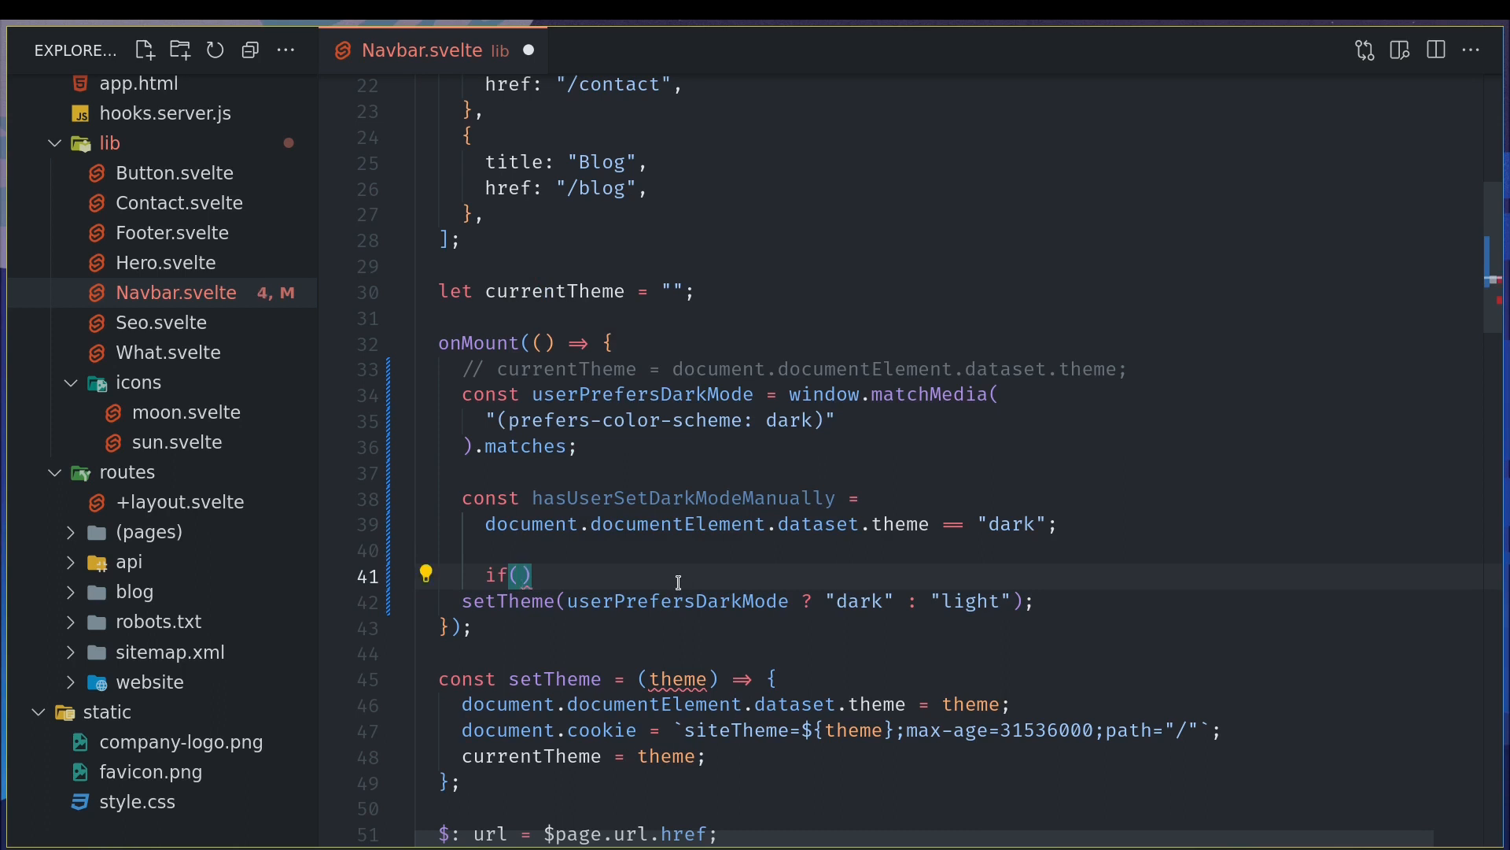
pyautogui.write('!')
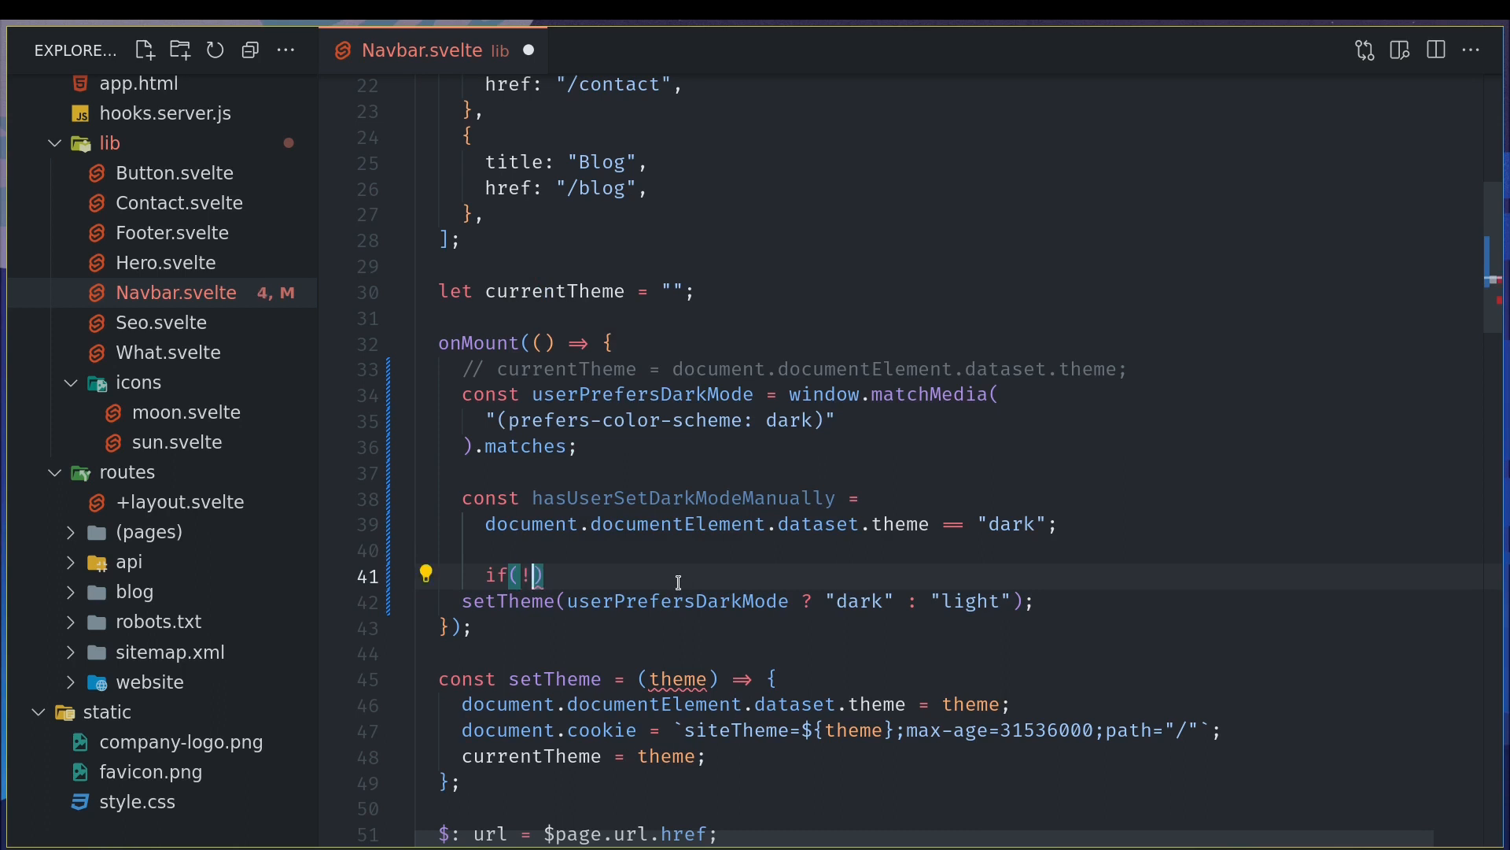
pyautogui.write('hasUserSetDarkModeManually')
pyautogui.write('}')
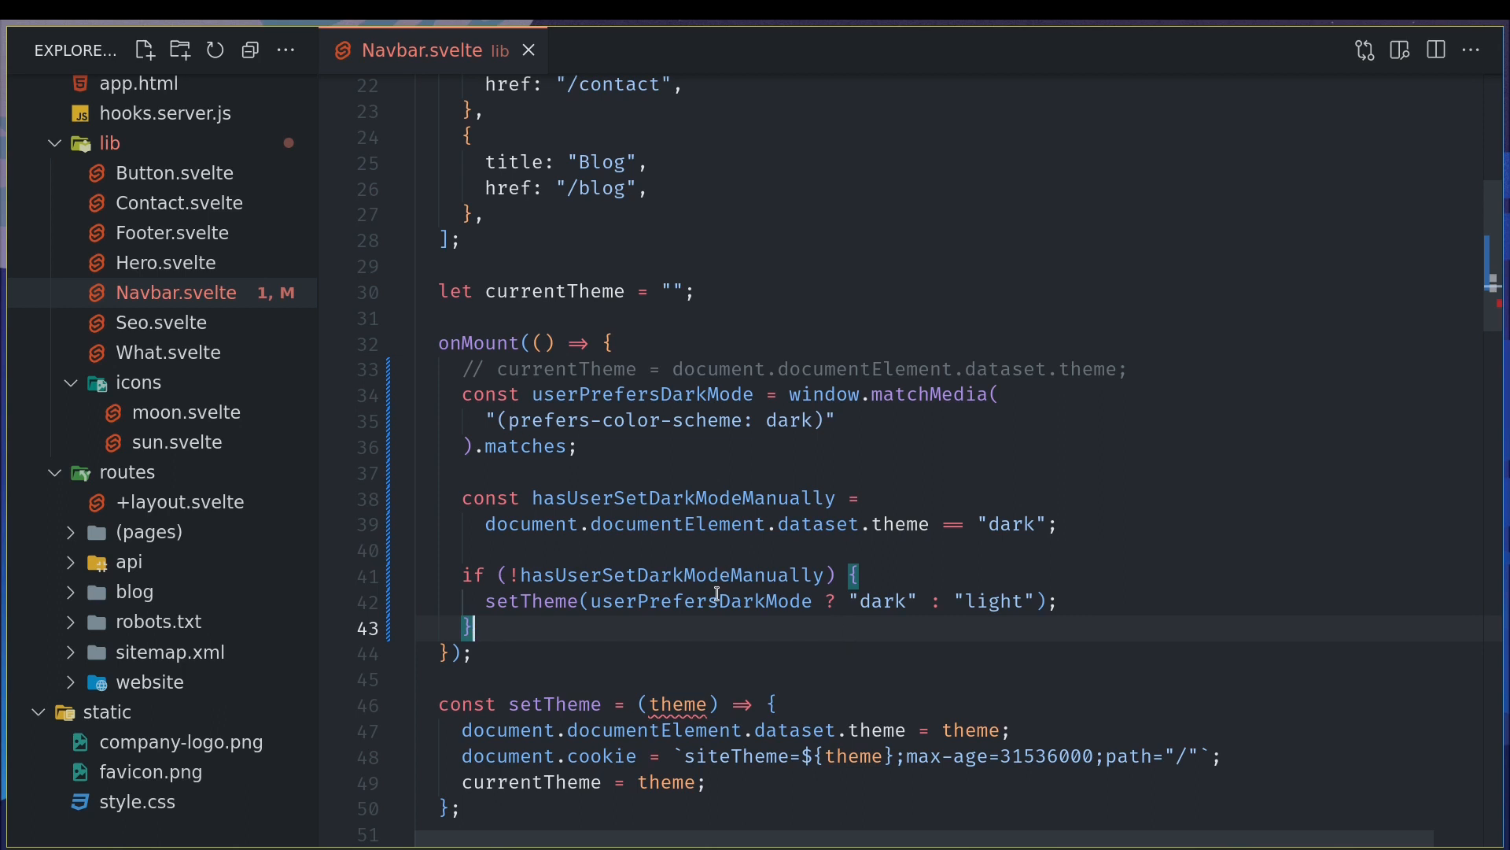
pyautogui.moveTo(570, 617)
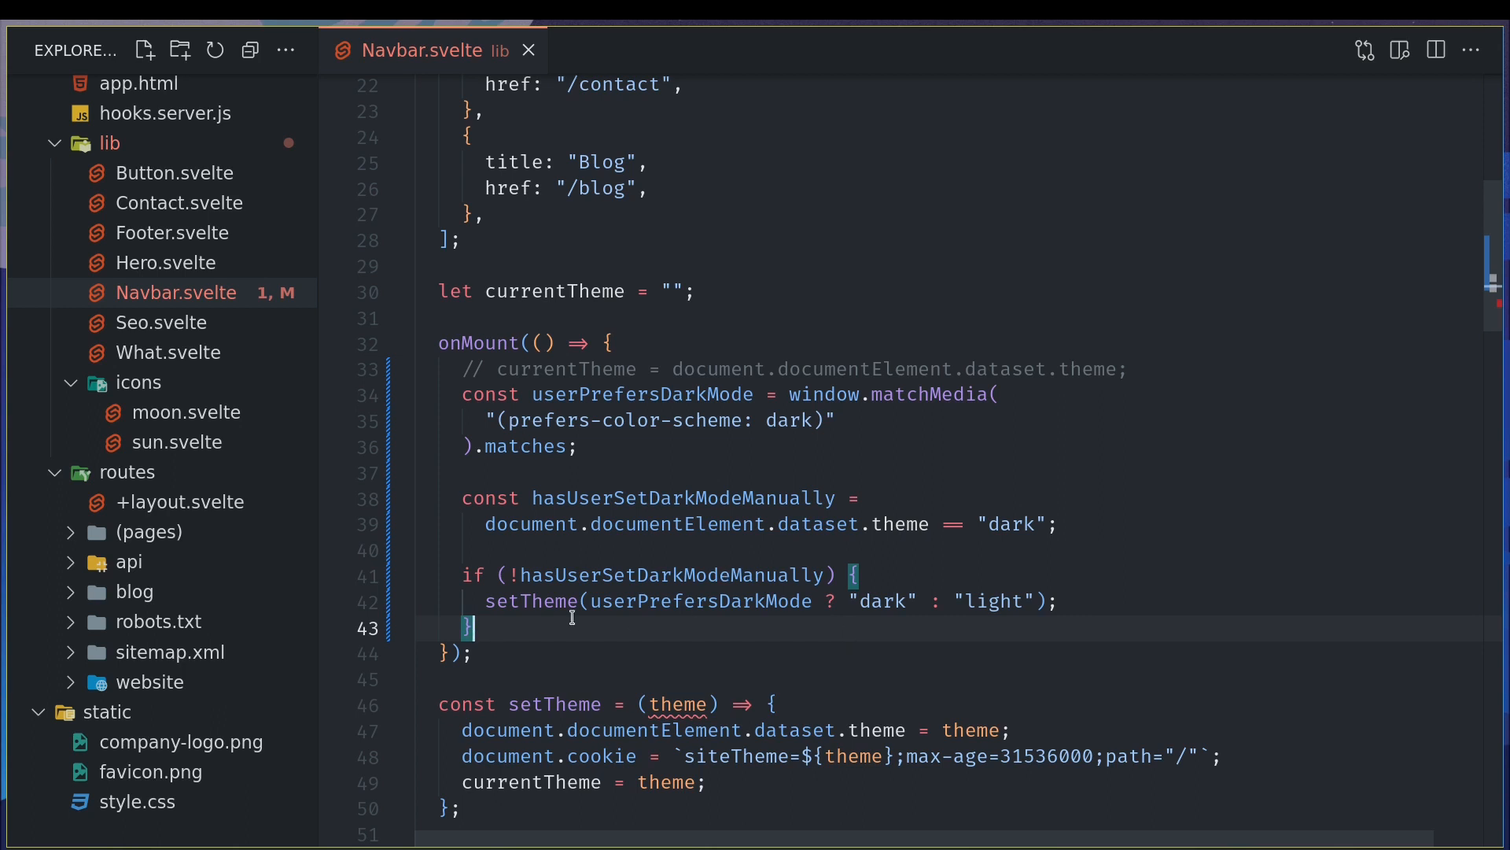
pyautogui.moveTo(610, 639)
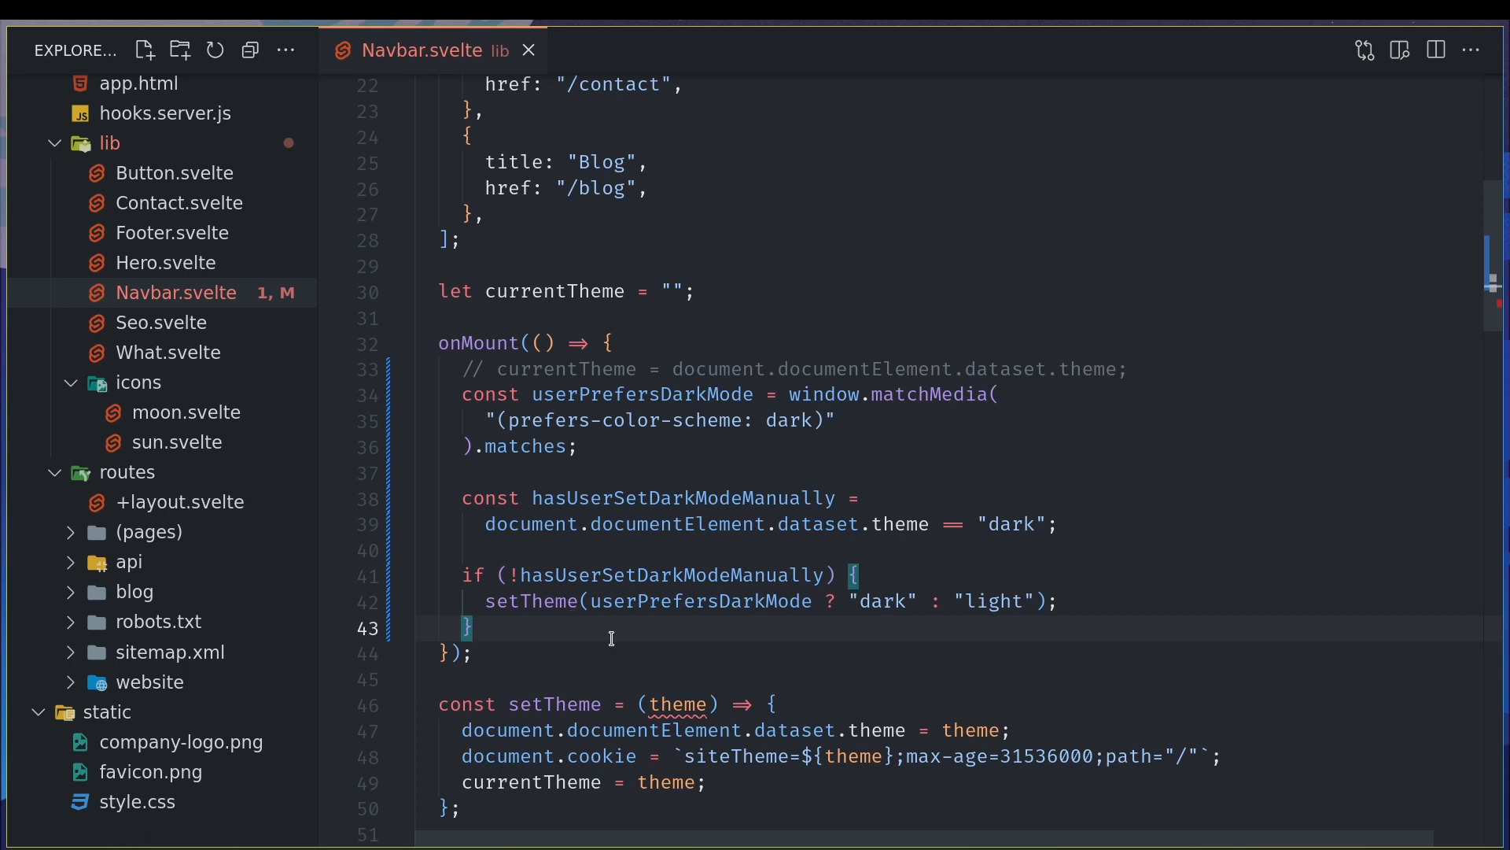
pyautogui.moveTo(700, 550)
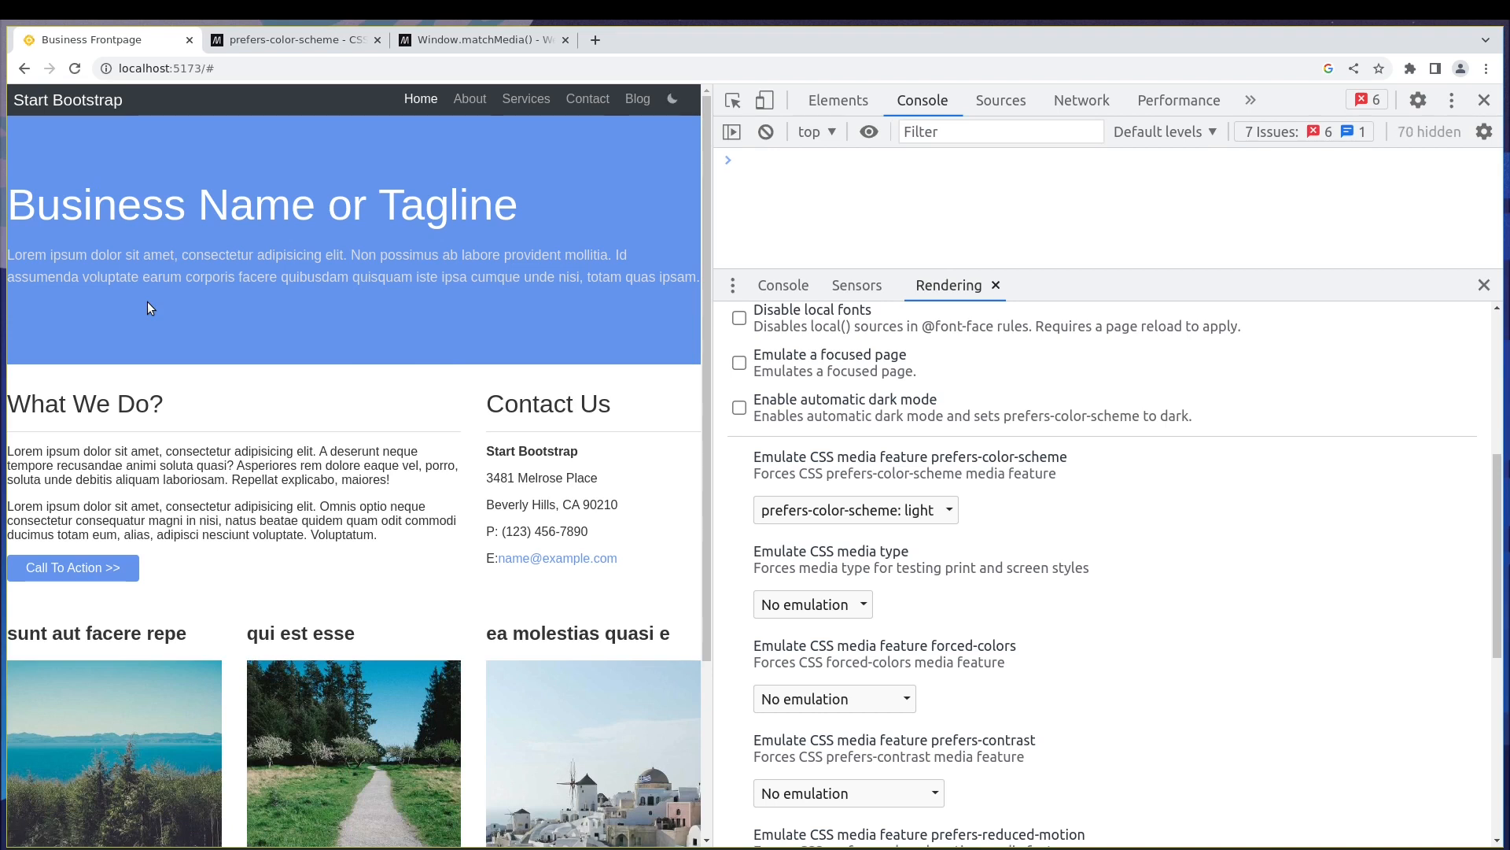
# - Turn on the Business Frontpage's dark theme with the navbar moon icon
pyautogui.click(855, 509)
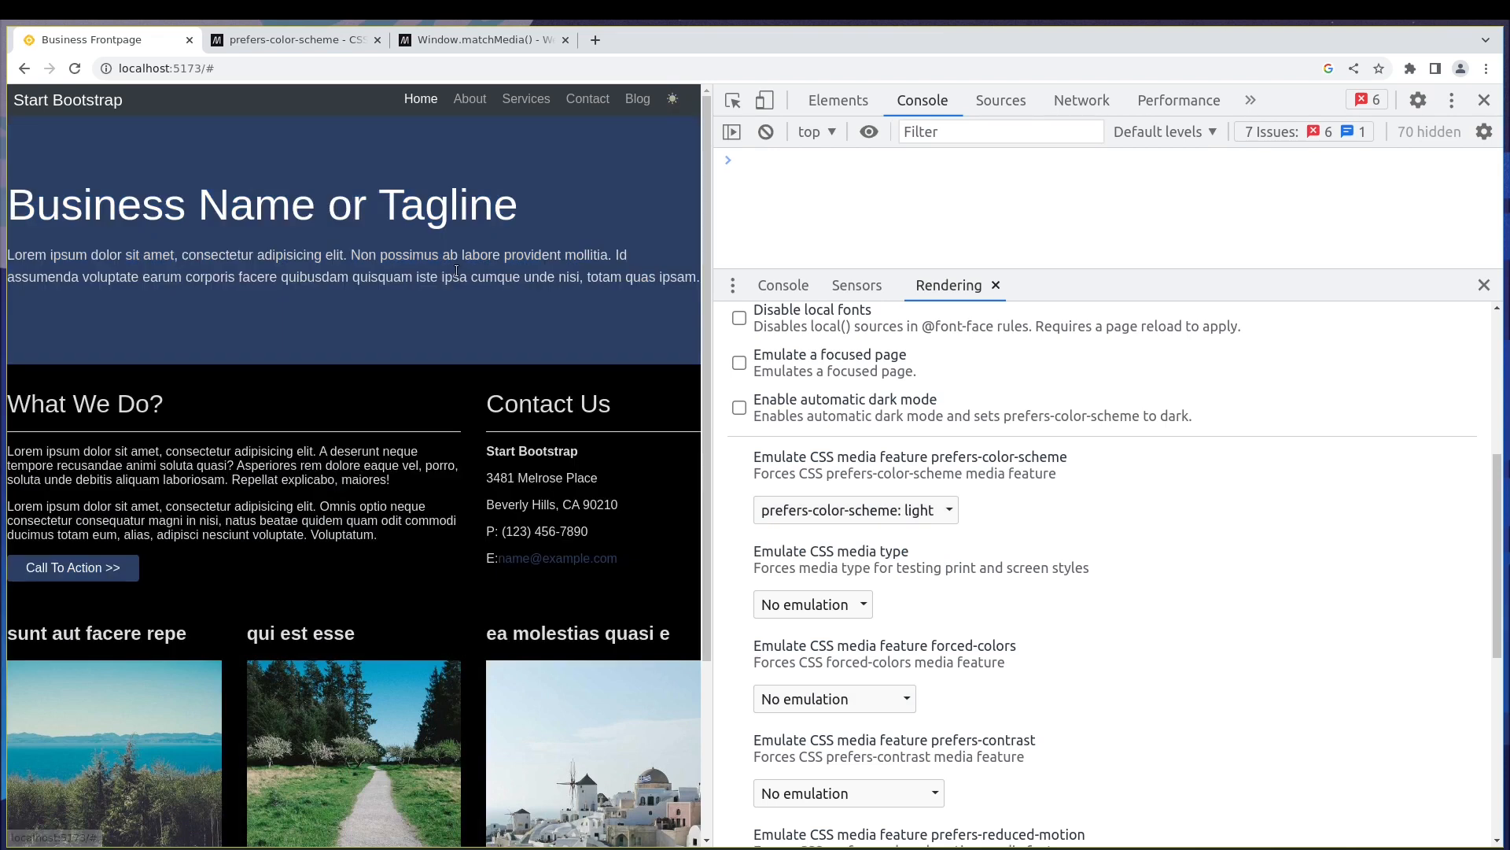
pyautogui.moveTo(445, 424)
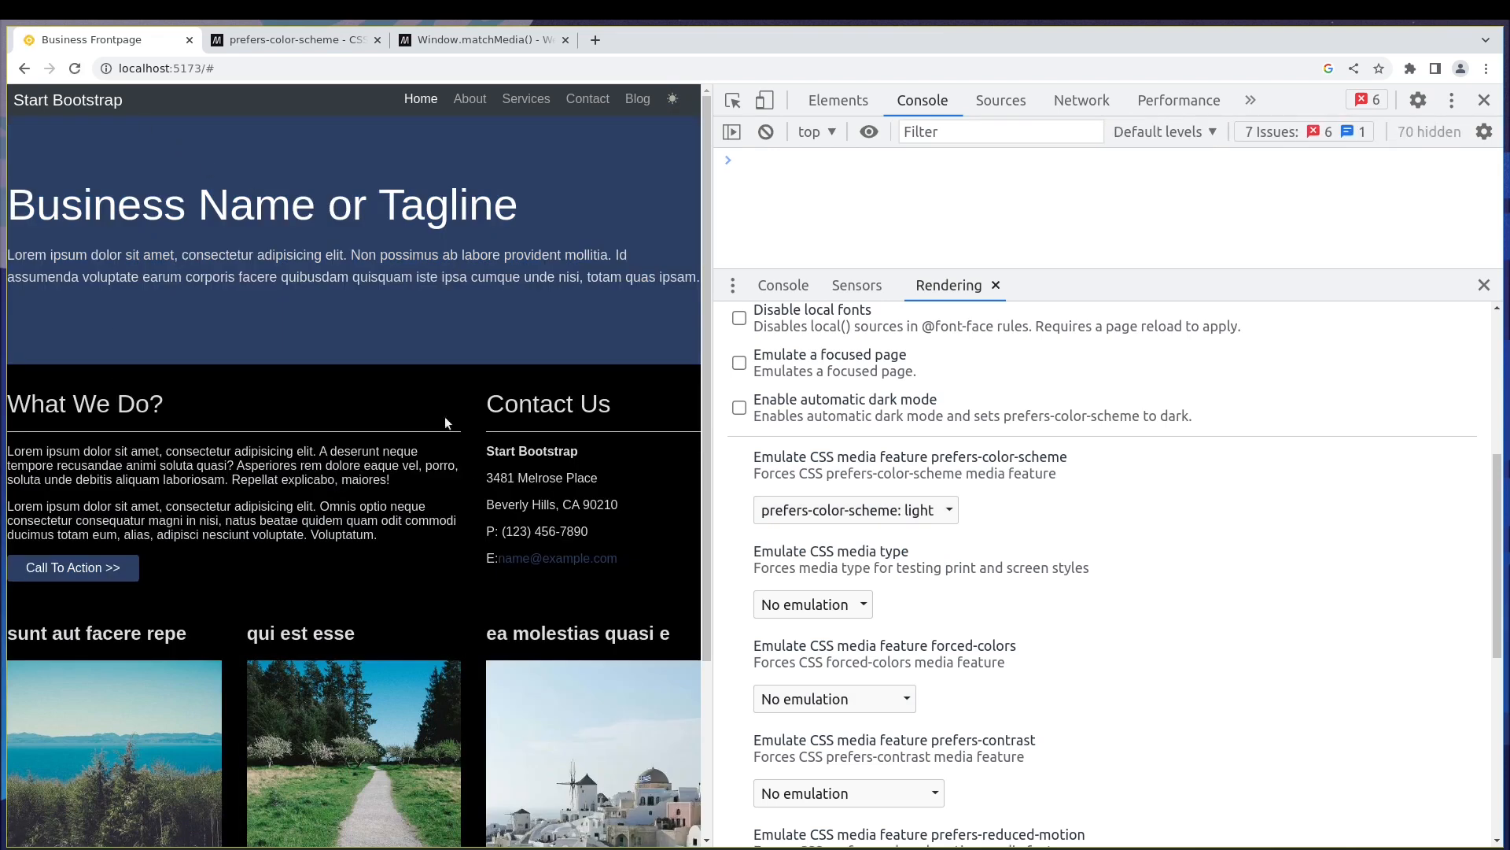
pyautogui.moveTo(428, 378)
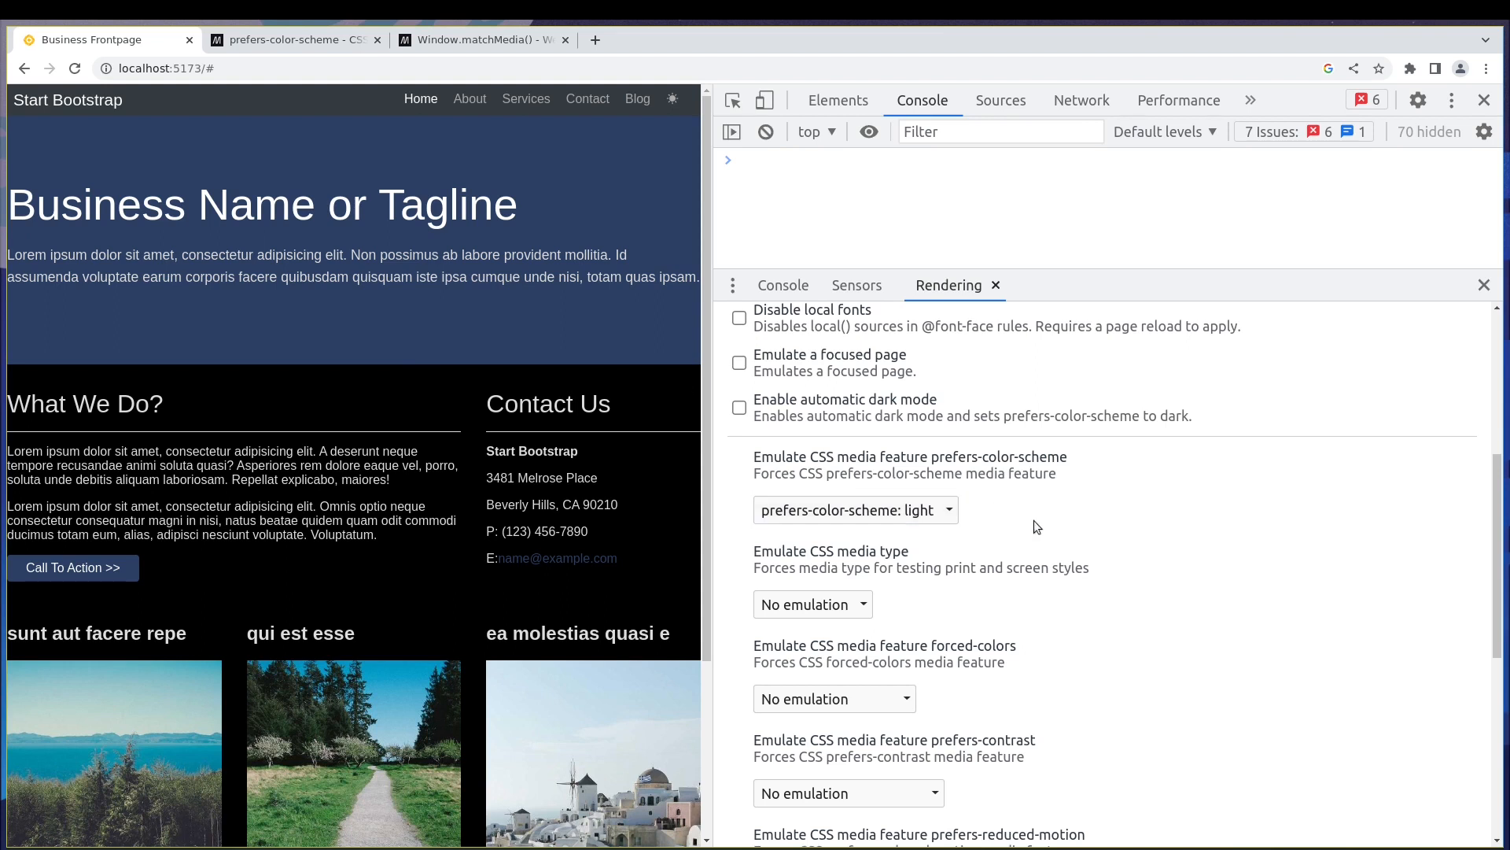
pyautogui.moveTo(1176, 99)
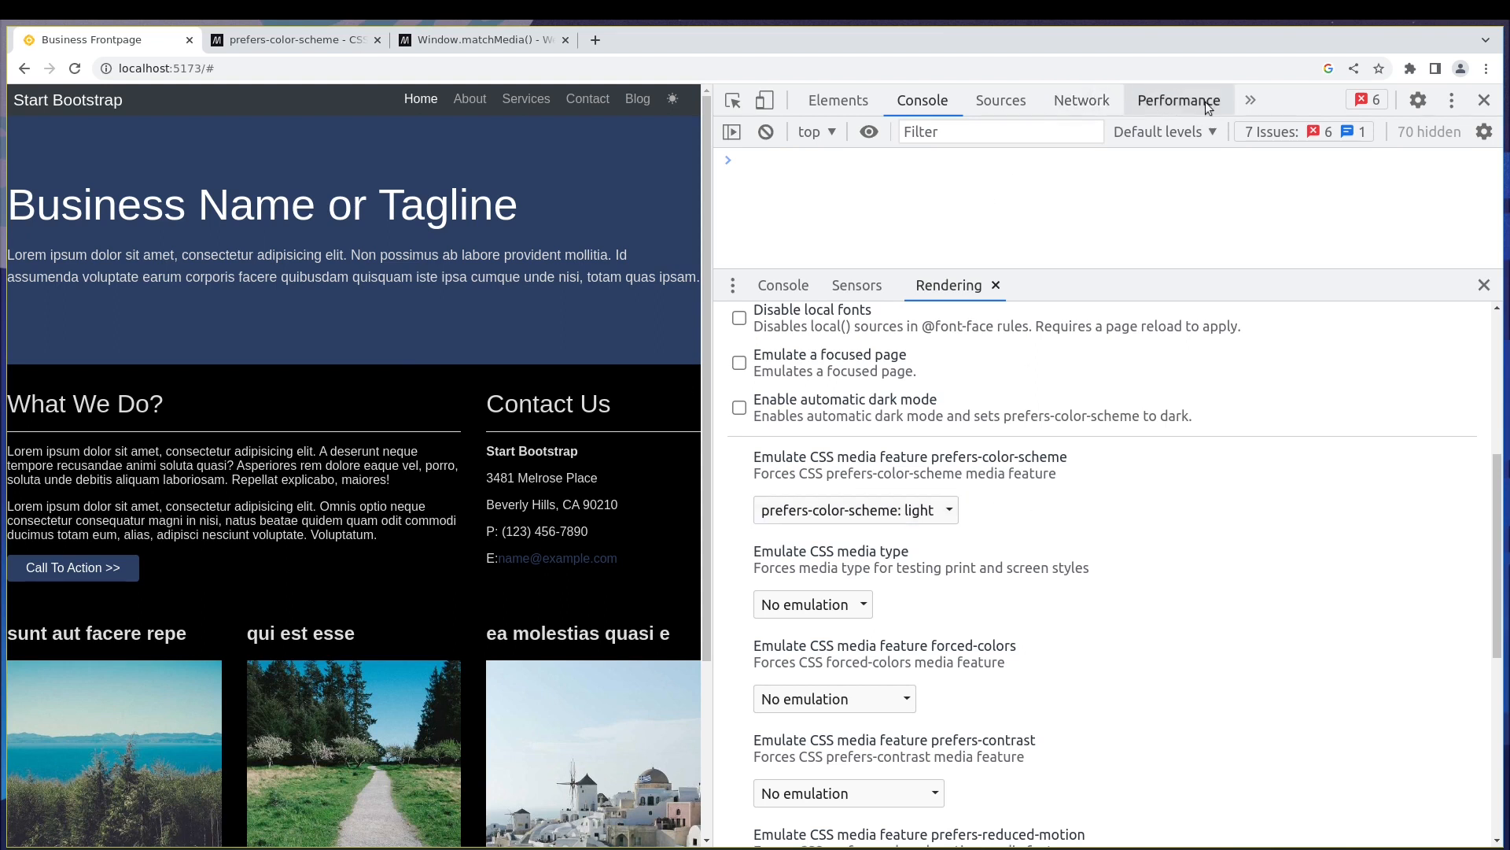
# - Delete the siteTheme cookie under Application > Cookies and reload the page
pyautogui.click(1173, 99)
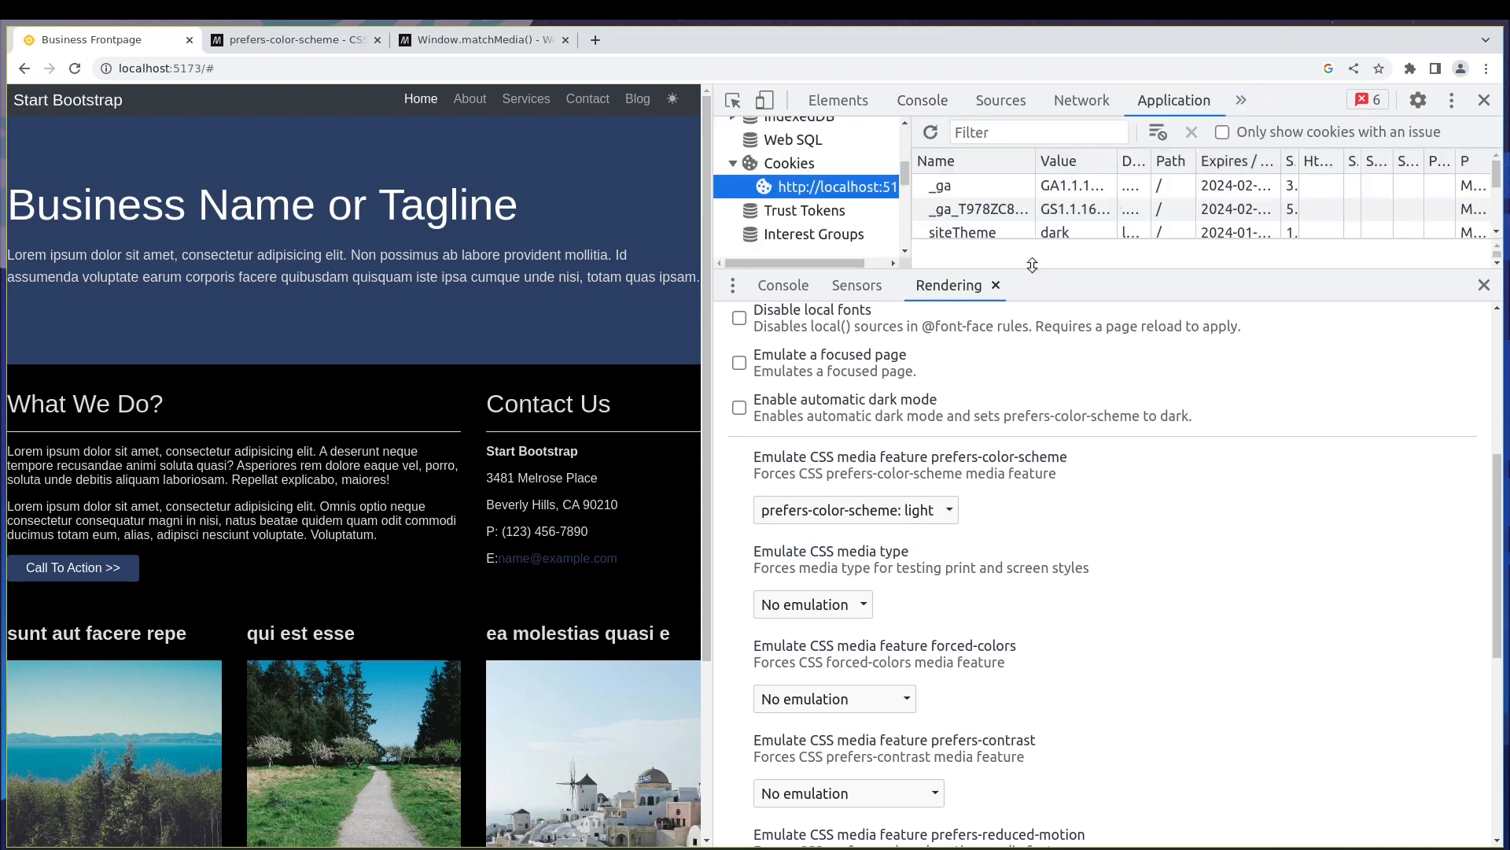
pyautogui.rightClick(961, 231)
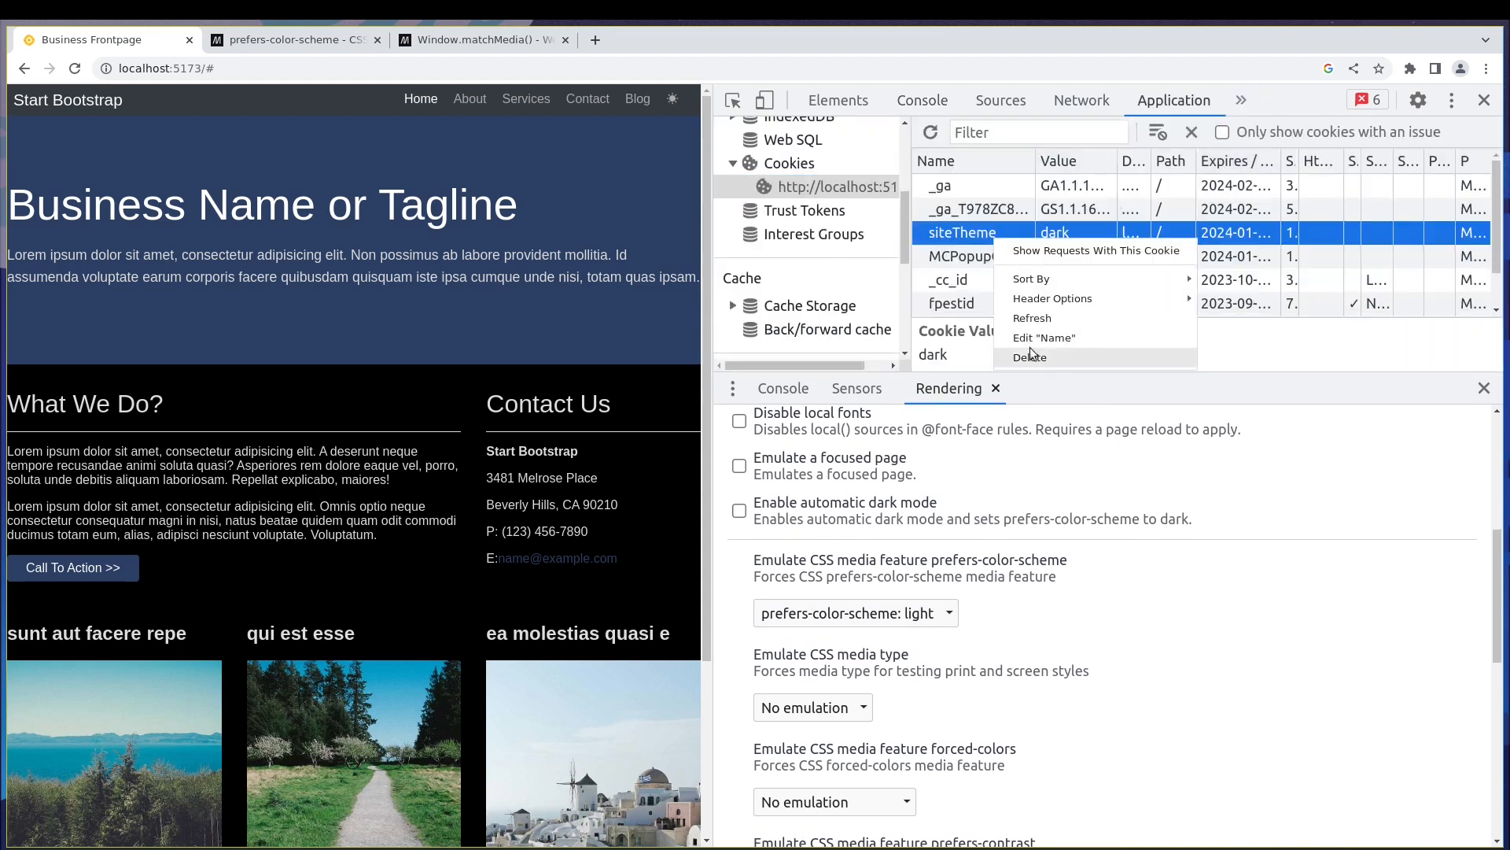
pyautogui.click(1029, 356)
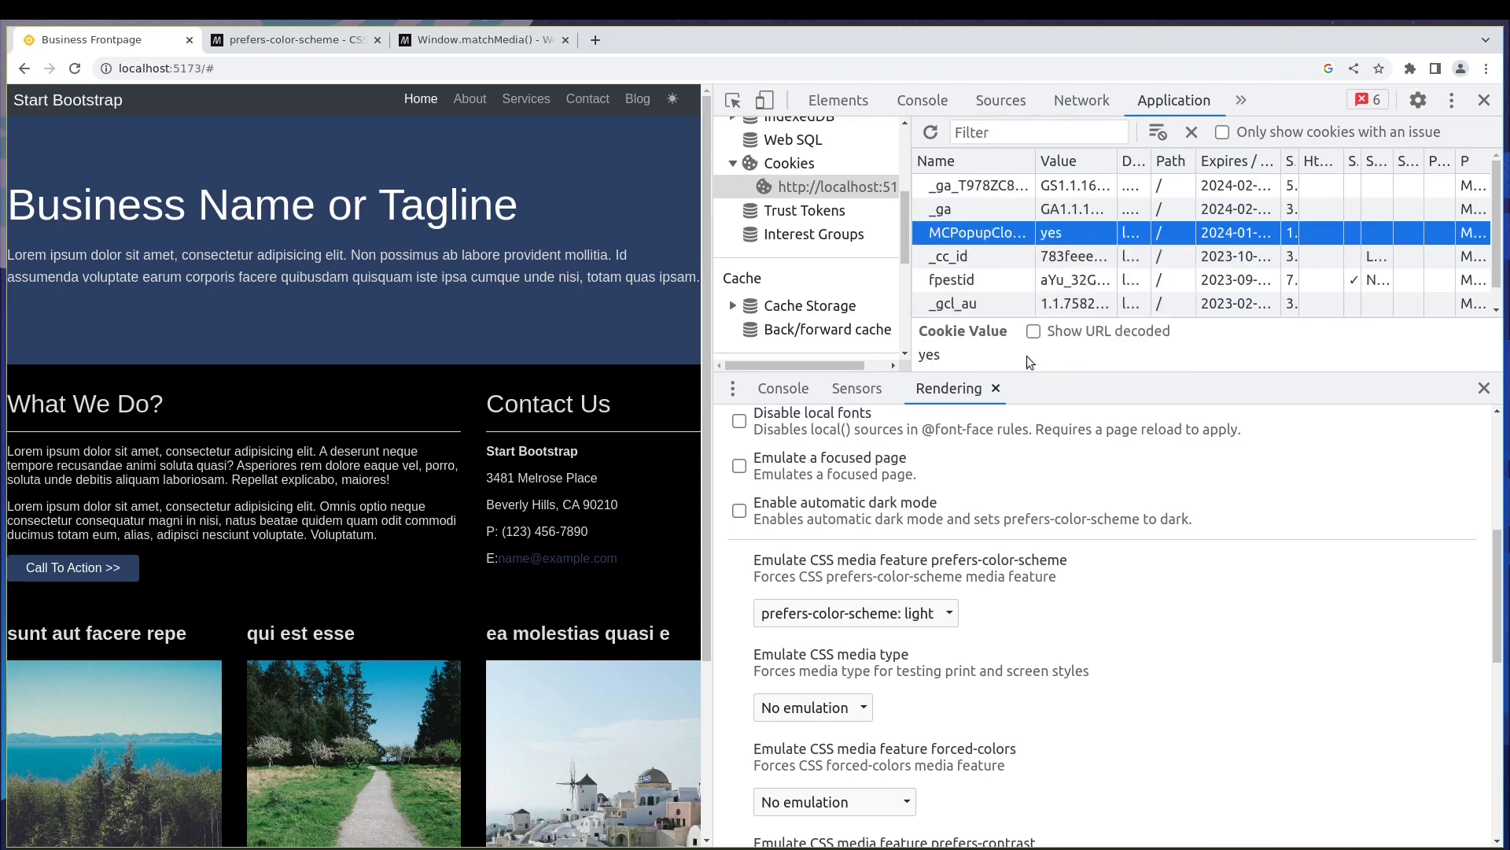
pyautogui.moveTo(253, 132)
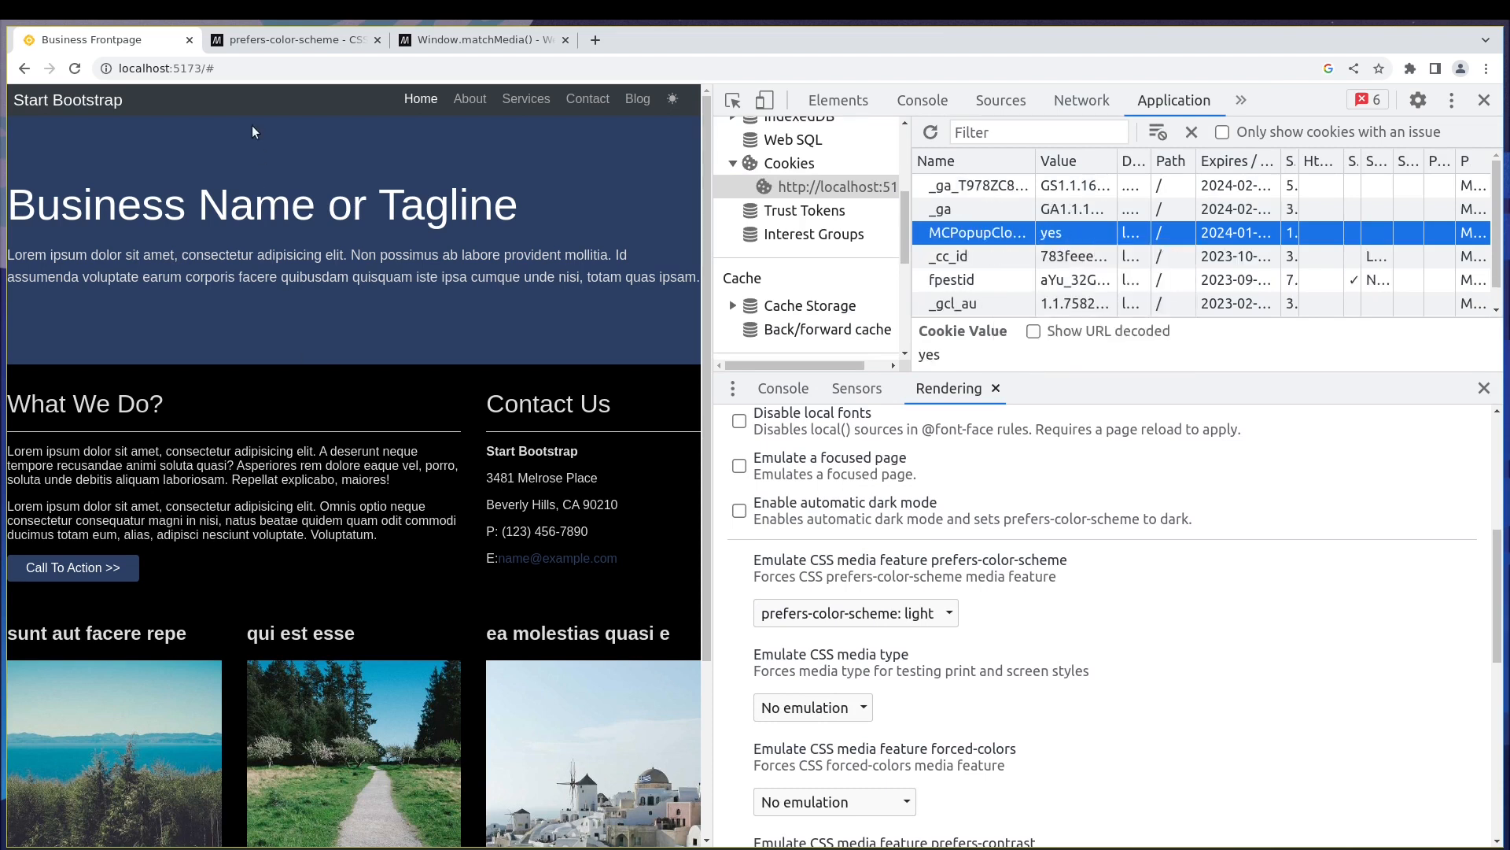
pyautogui.click(1192, 132)
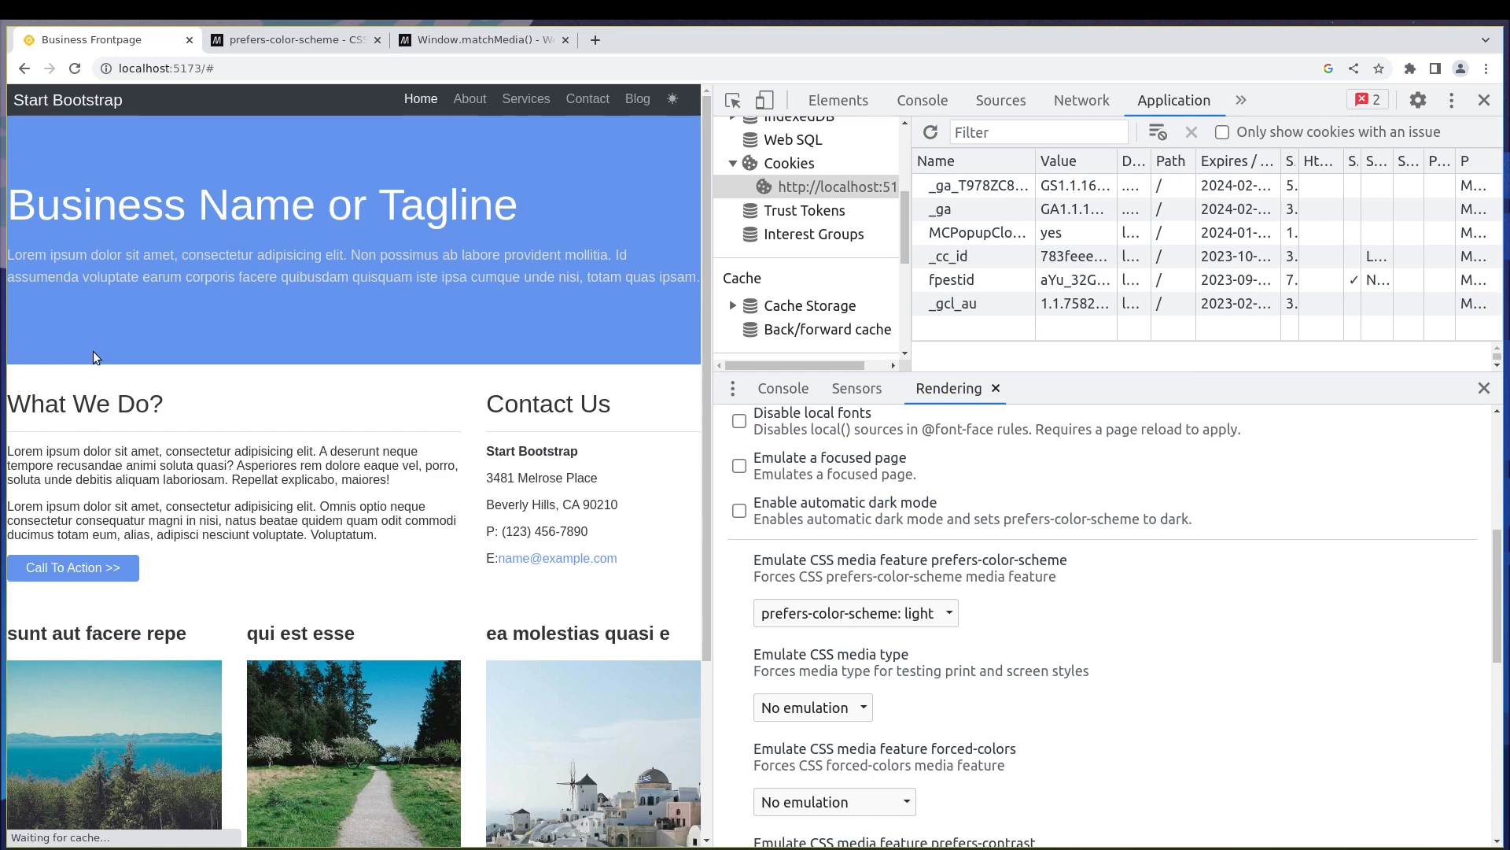
# - Emulate a dark prefers-color-scheme, delete the siteTheme cookie again, and close DevTools
pyautogui.click(671, 99)
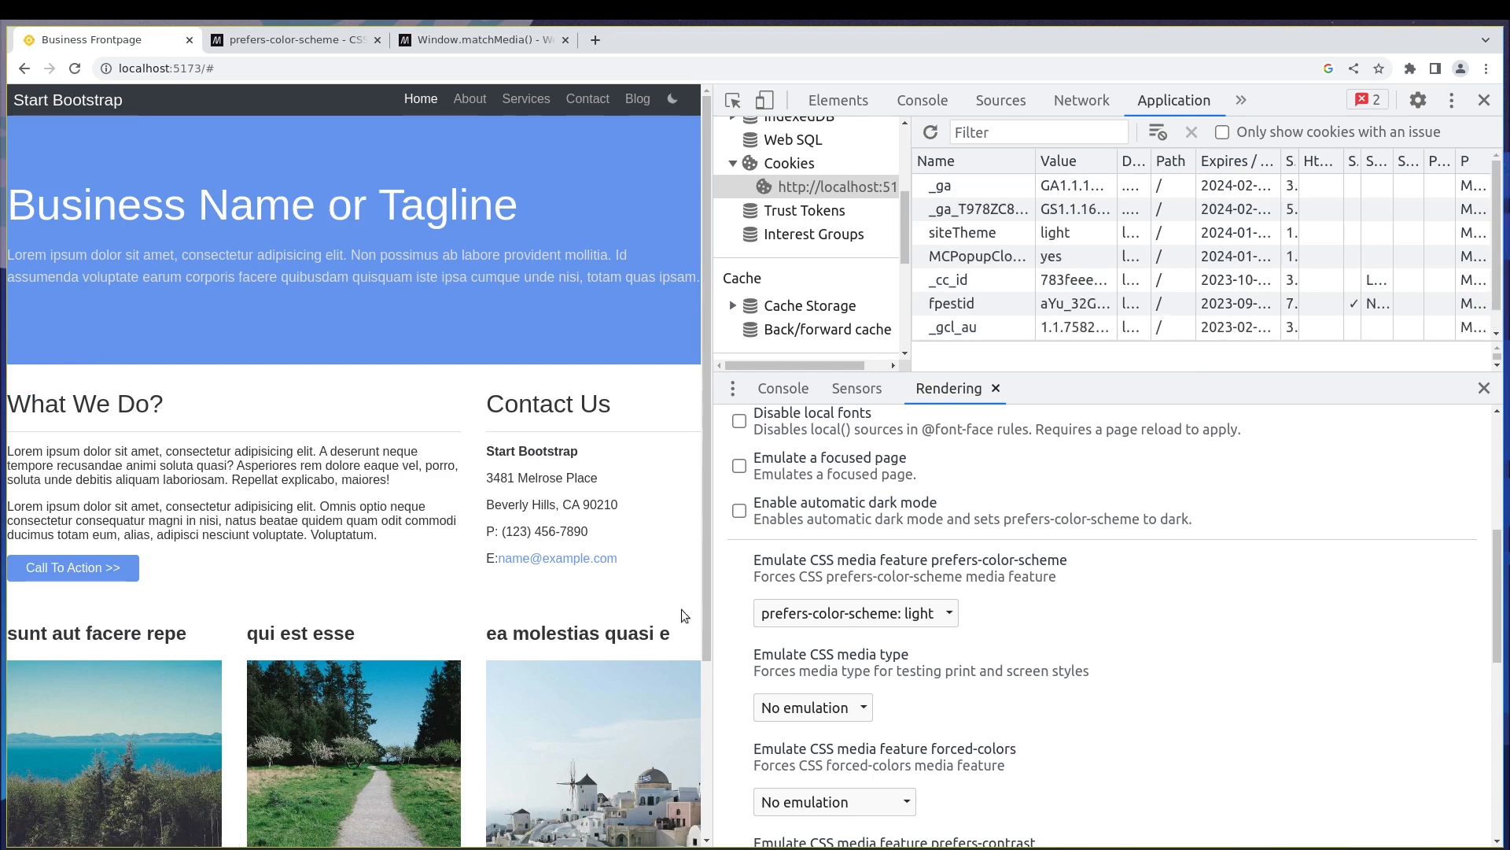
pyautogui.click(855, 613)
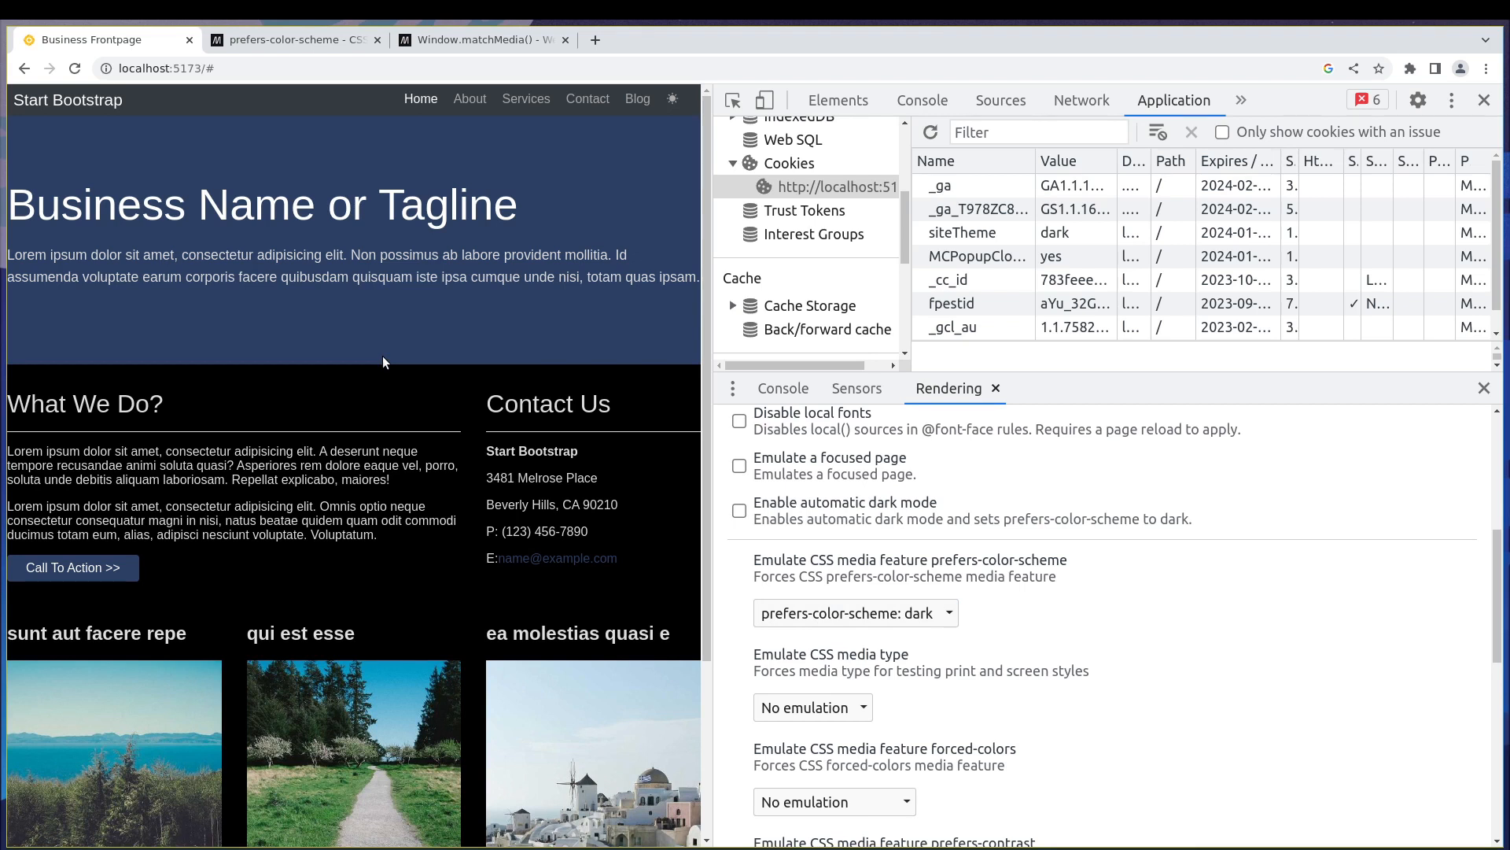
pyautogui.moveTo(664, 117)
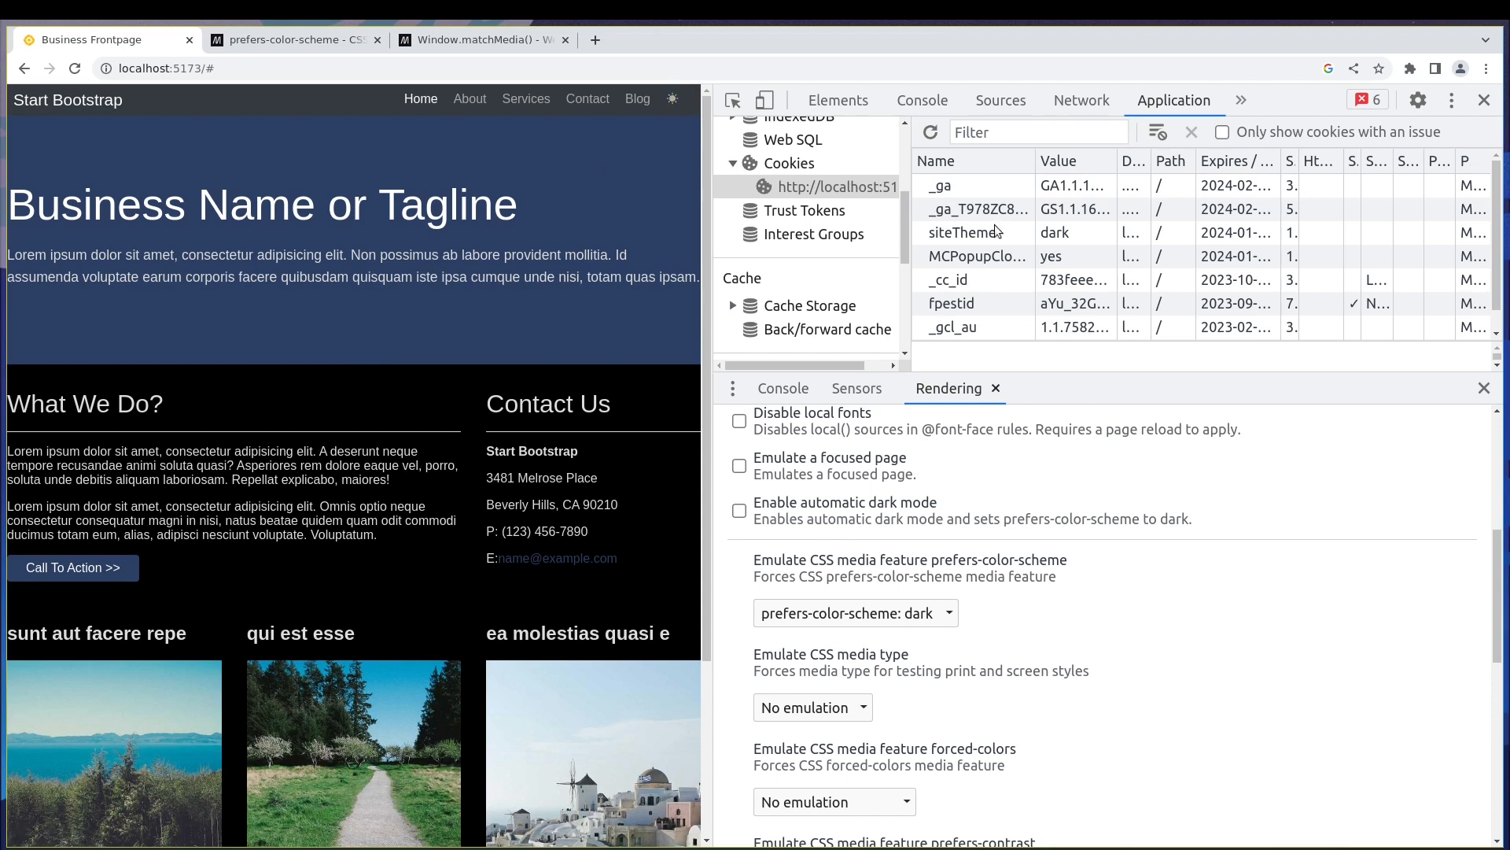
pyautogui.click(975, 232)
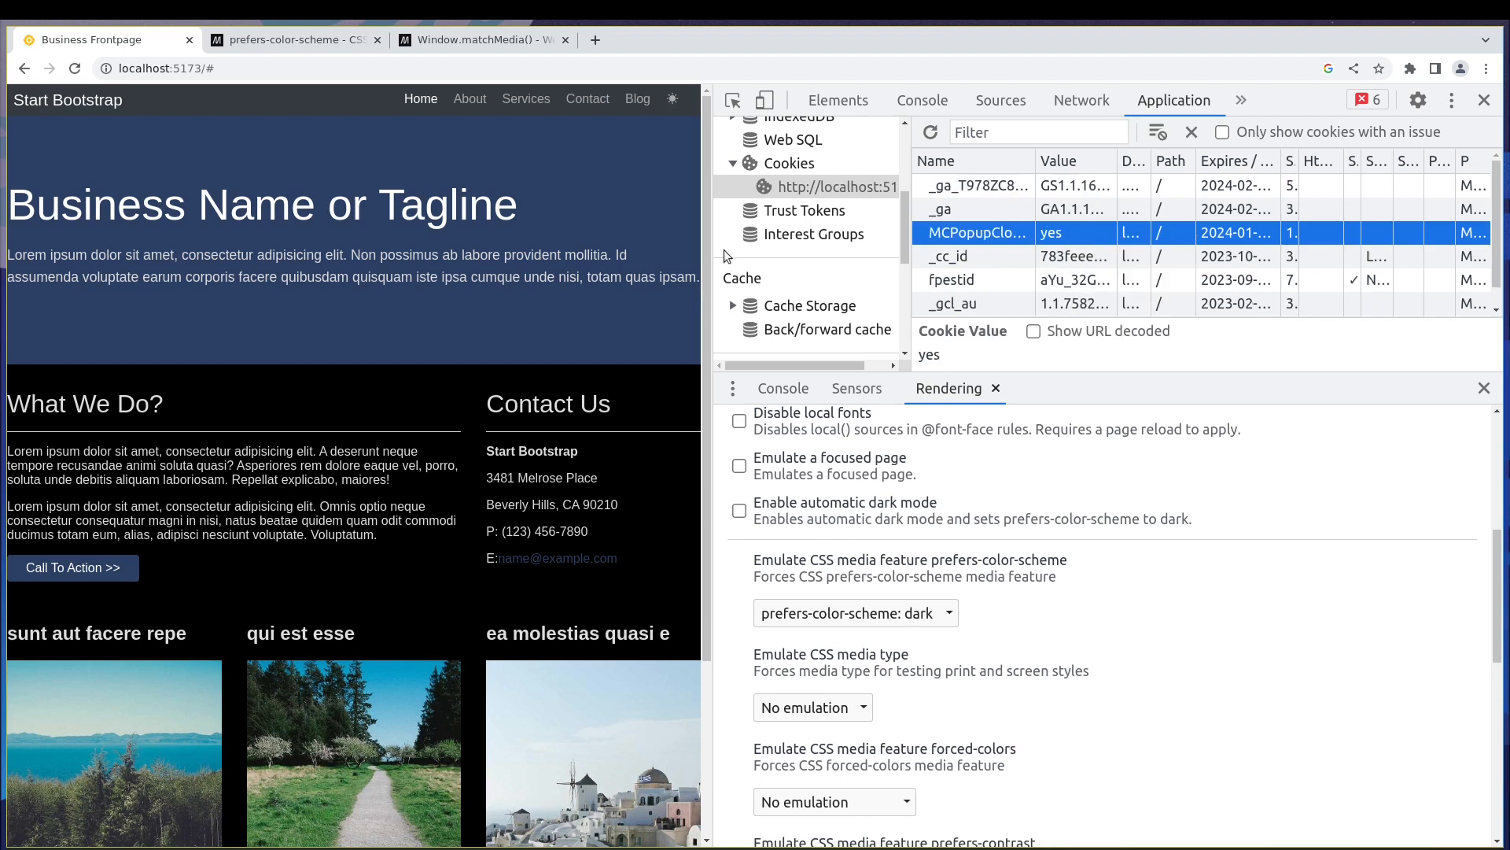
pyautogui.moveTo(319, 319)
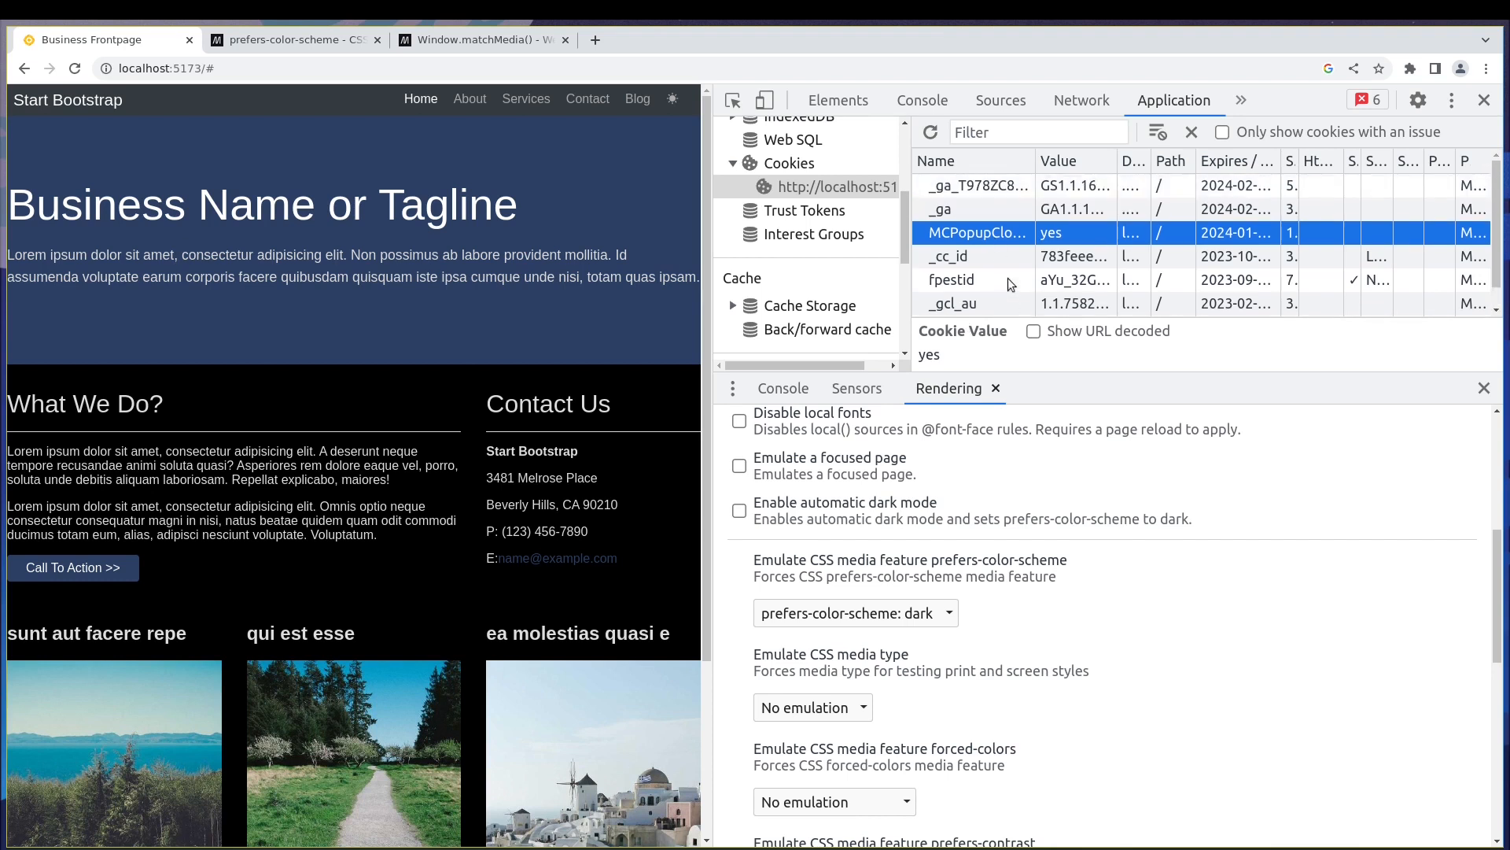
pyautogui.moveTo(598, 270)
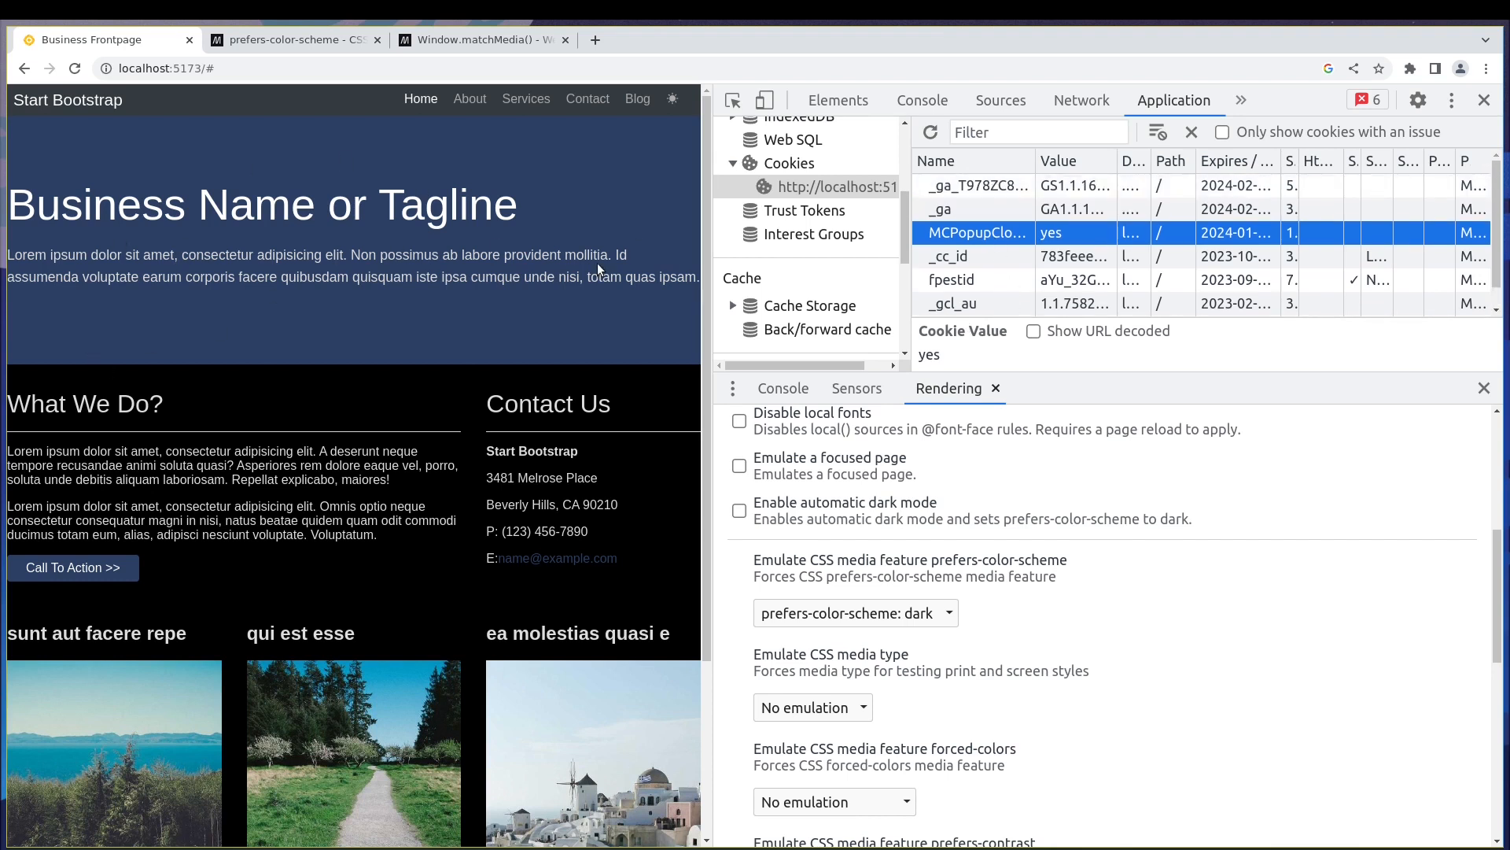
pyautogui.moveTo(378, 392)
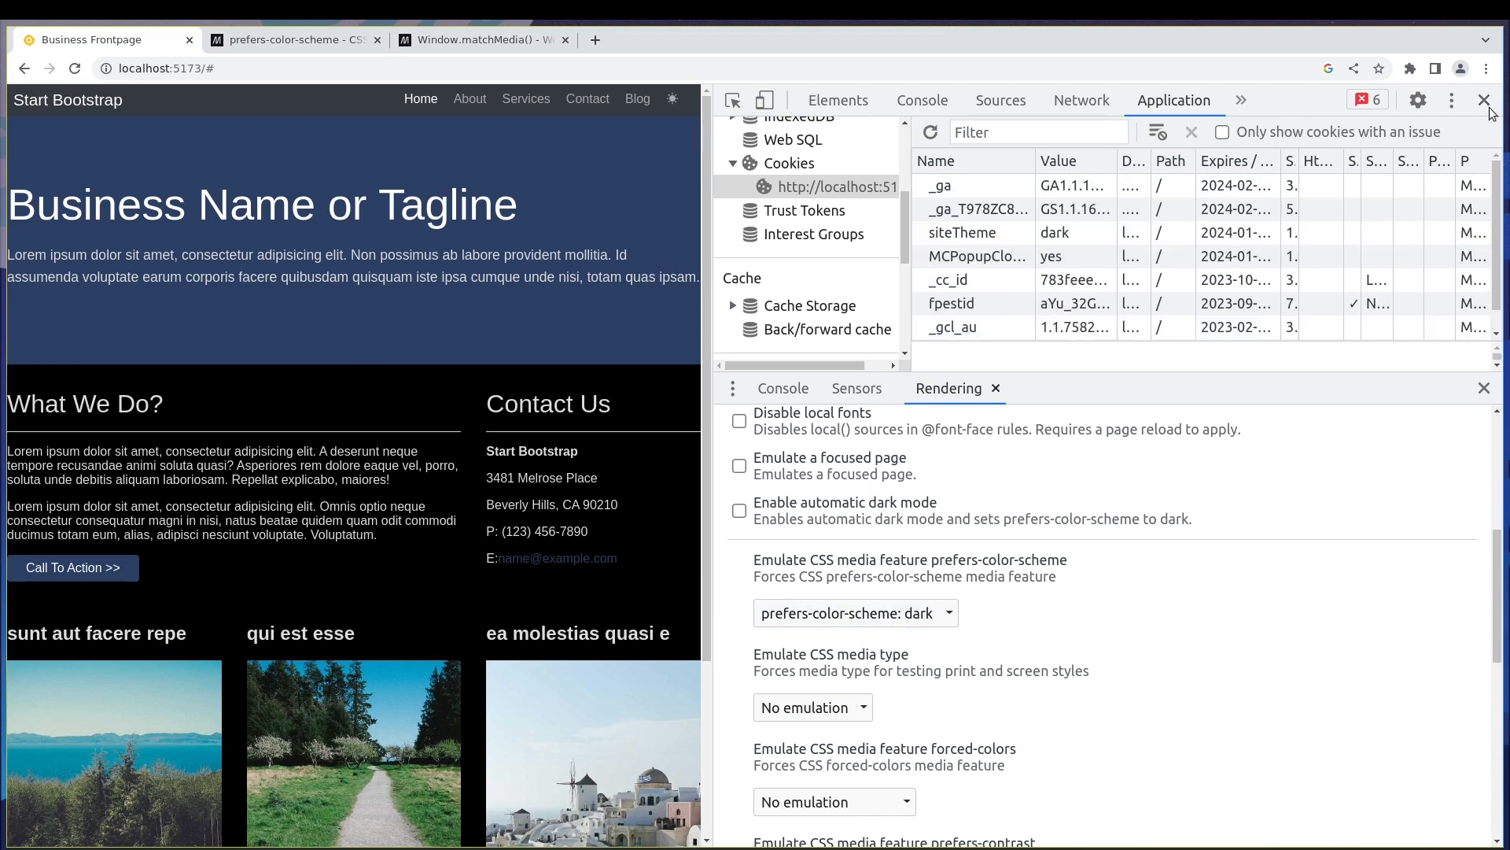
pyautogui.click(1484, 100)
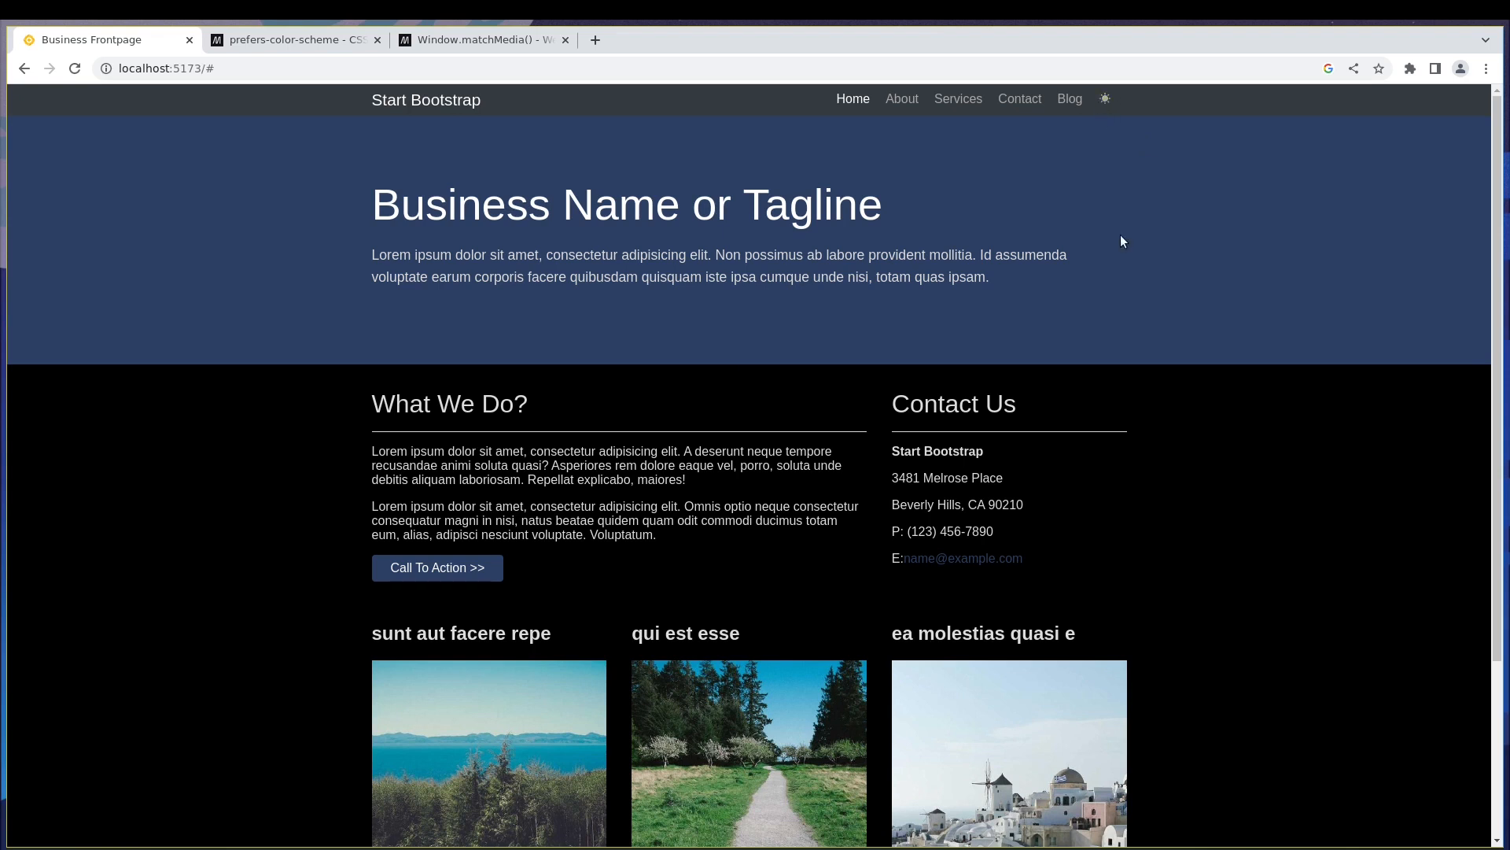